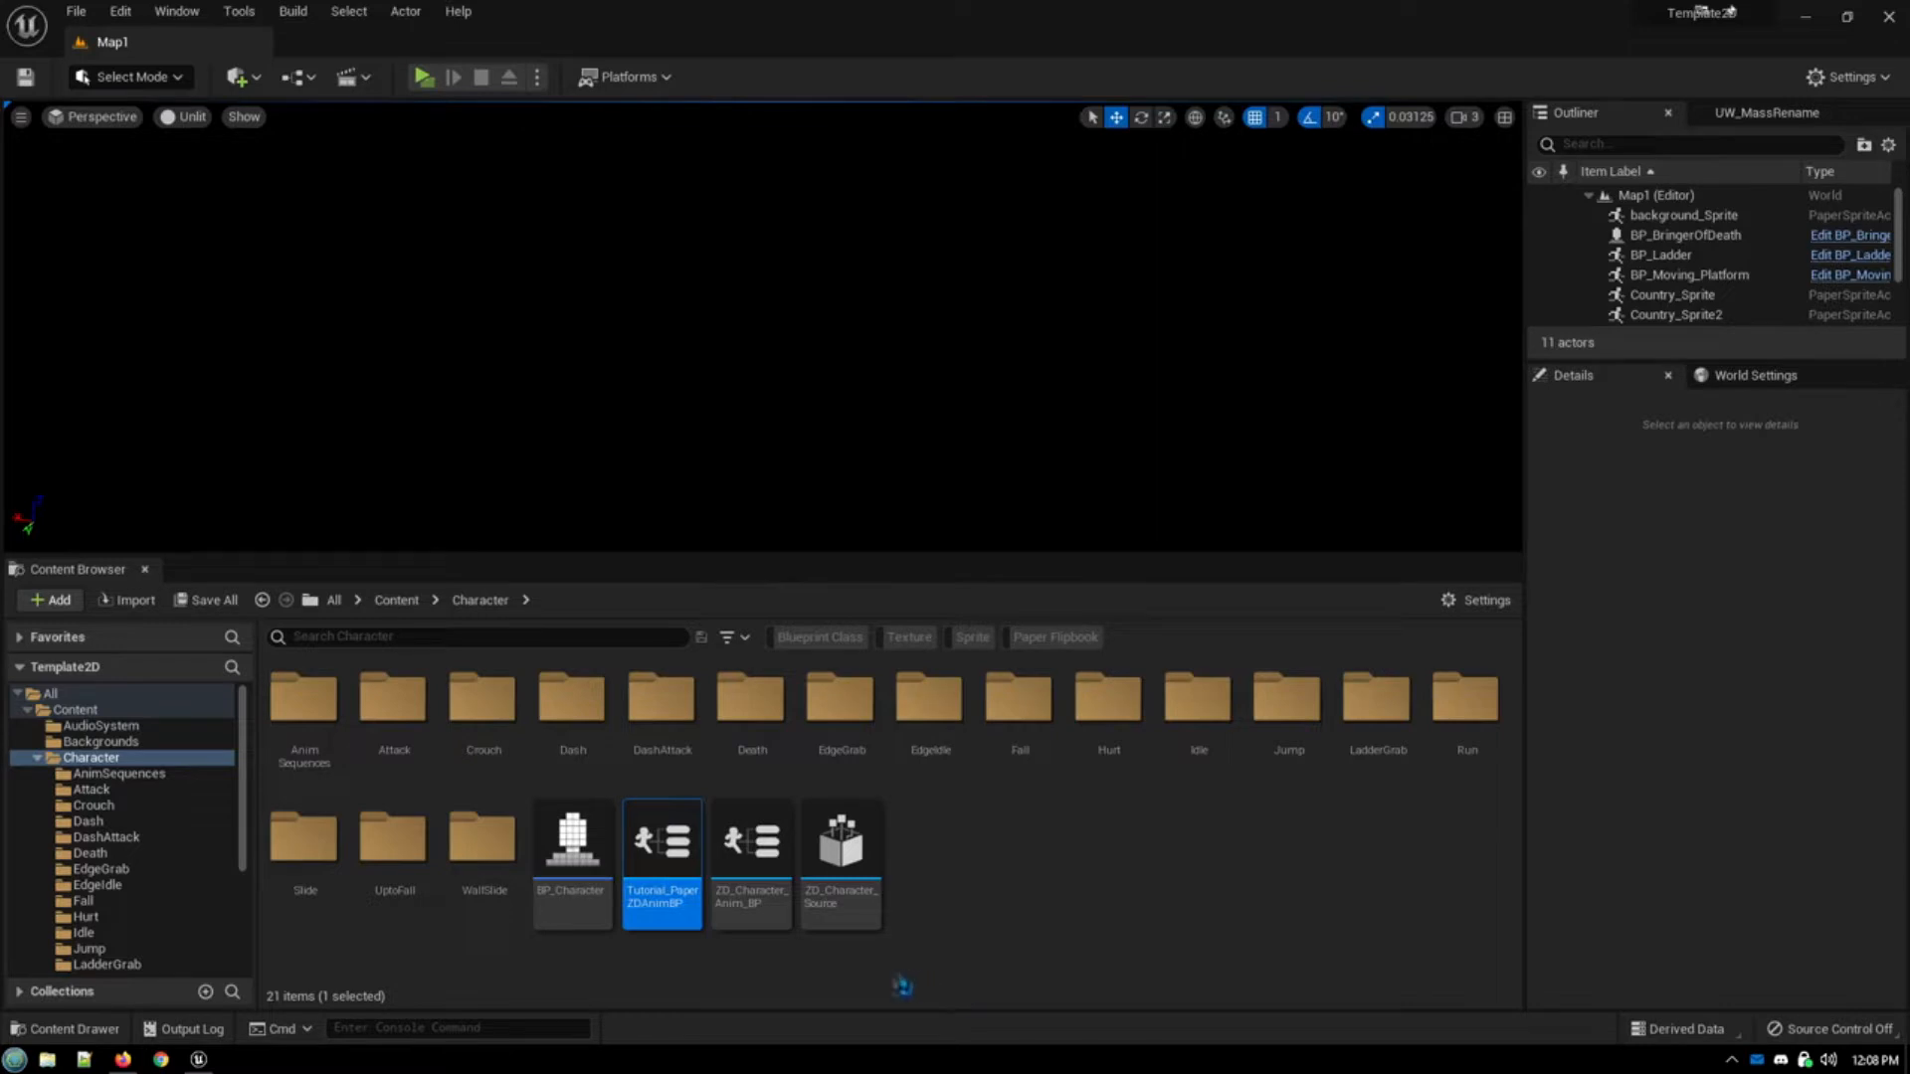
Step: Open the Tutorial_PaperZDAnimBP animation blueprint from the Content Browser
double_click(660, 838)
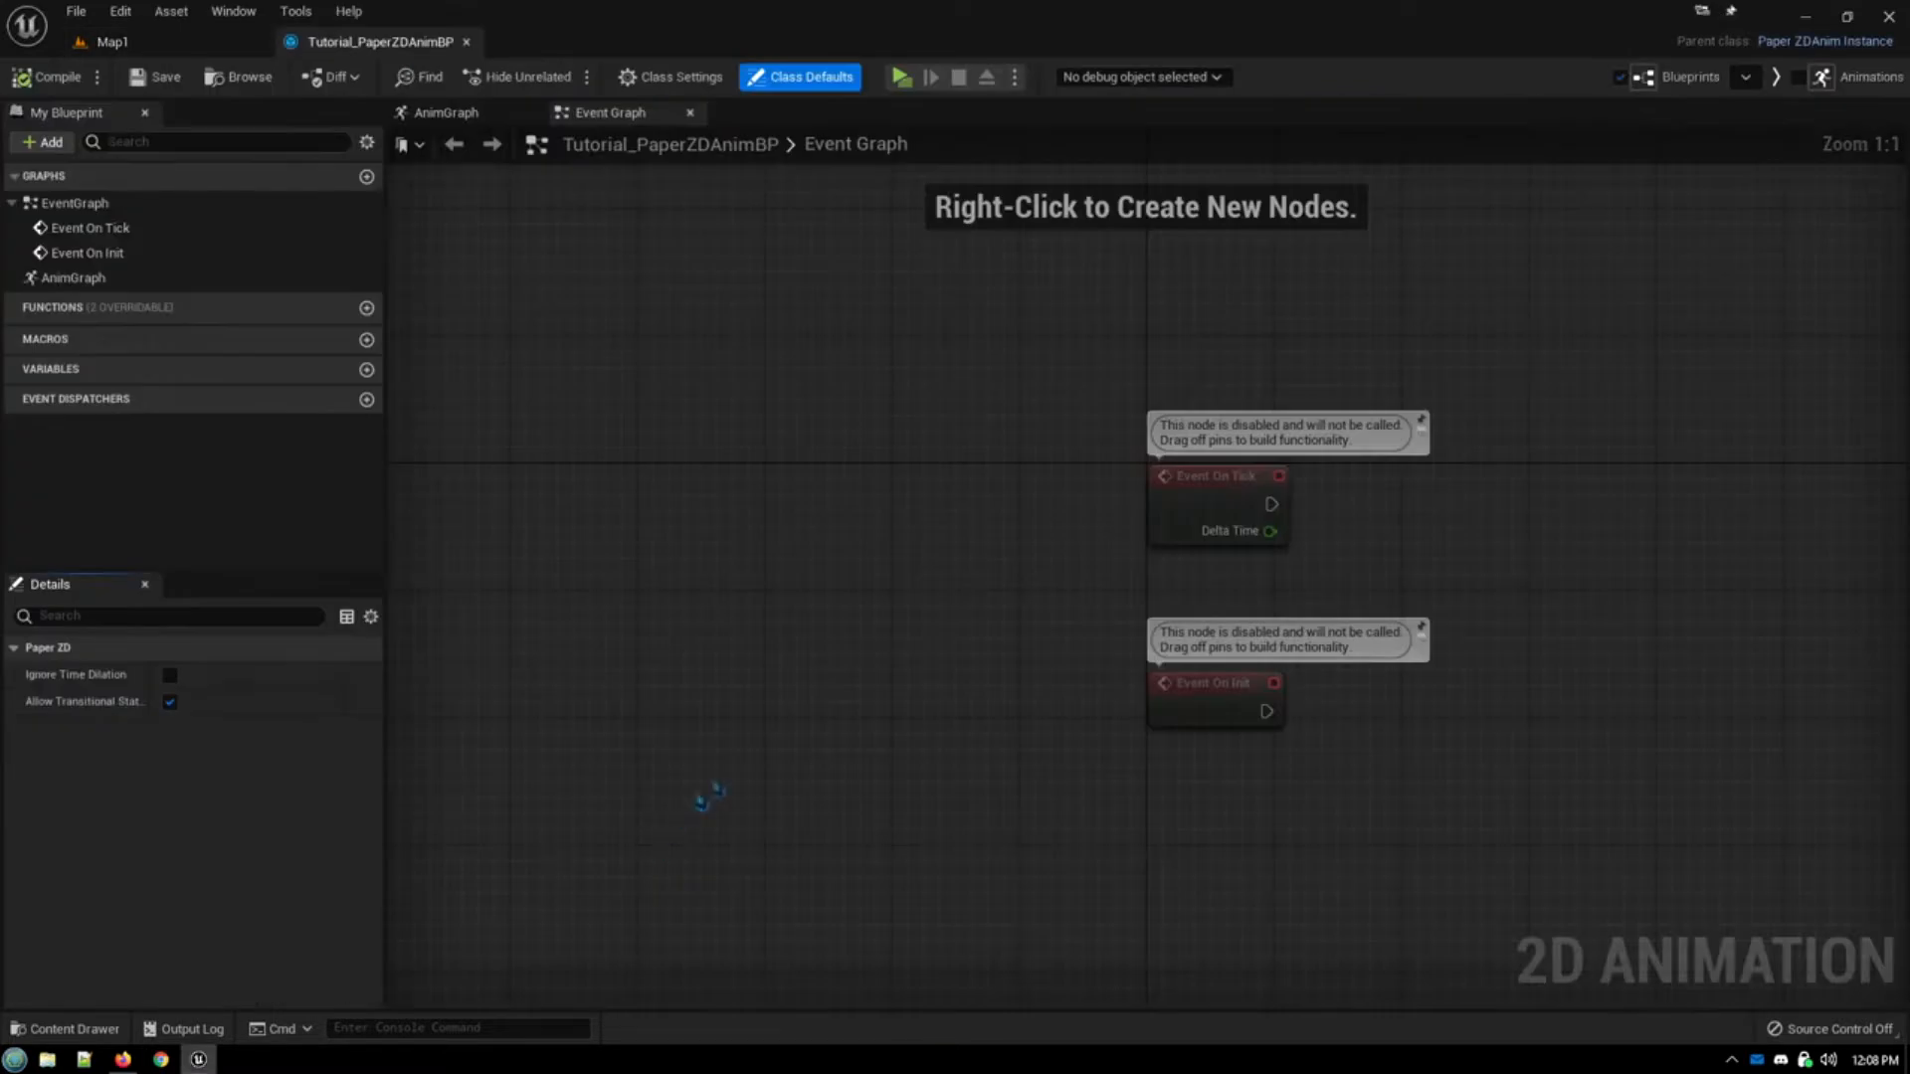
mouse_move(786, 729)
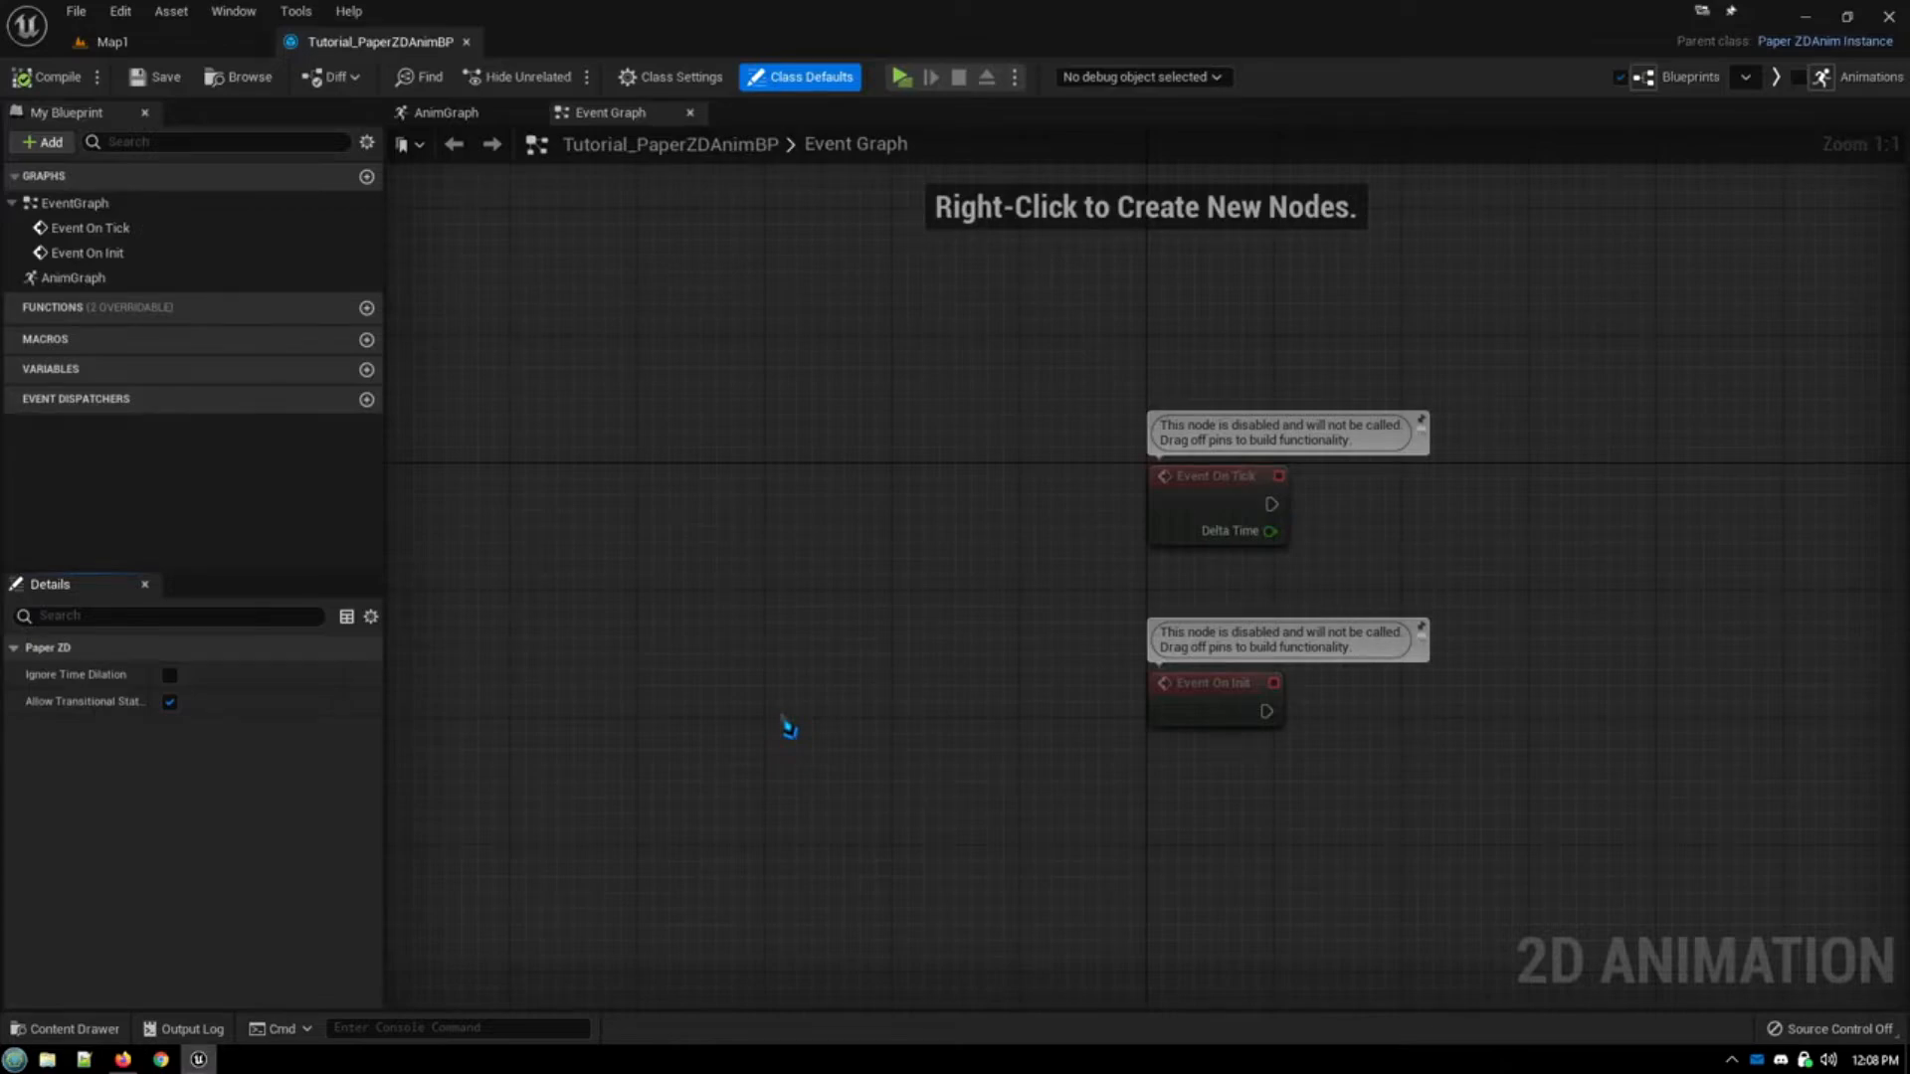
mouse_move(682, 690)
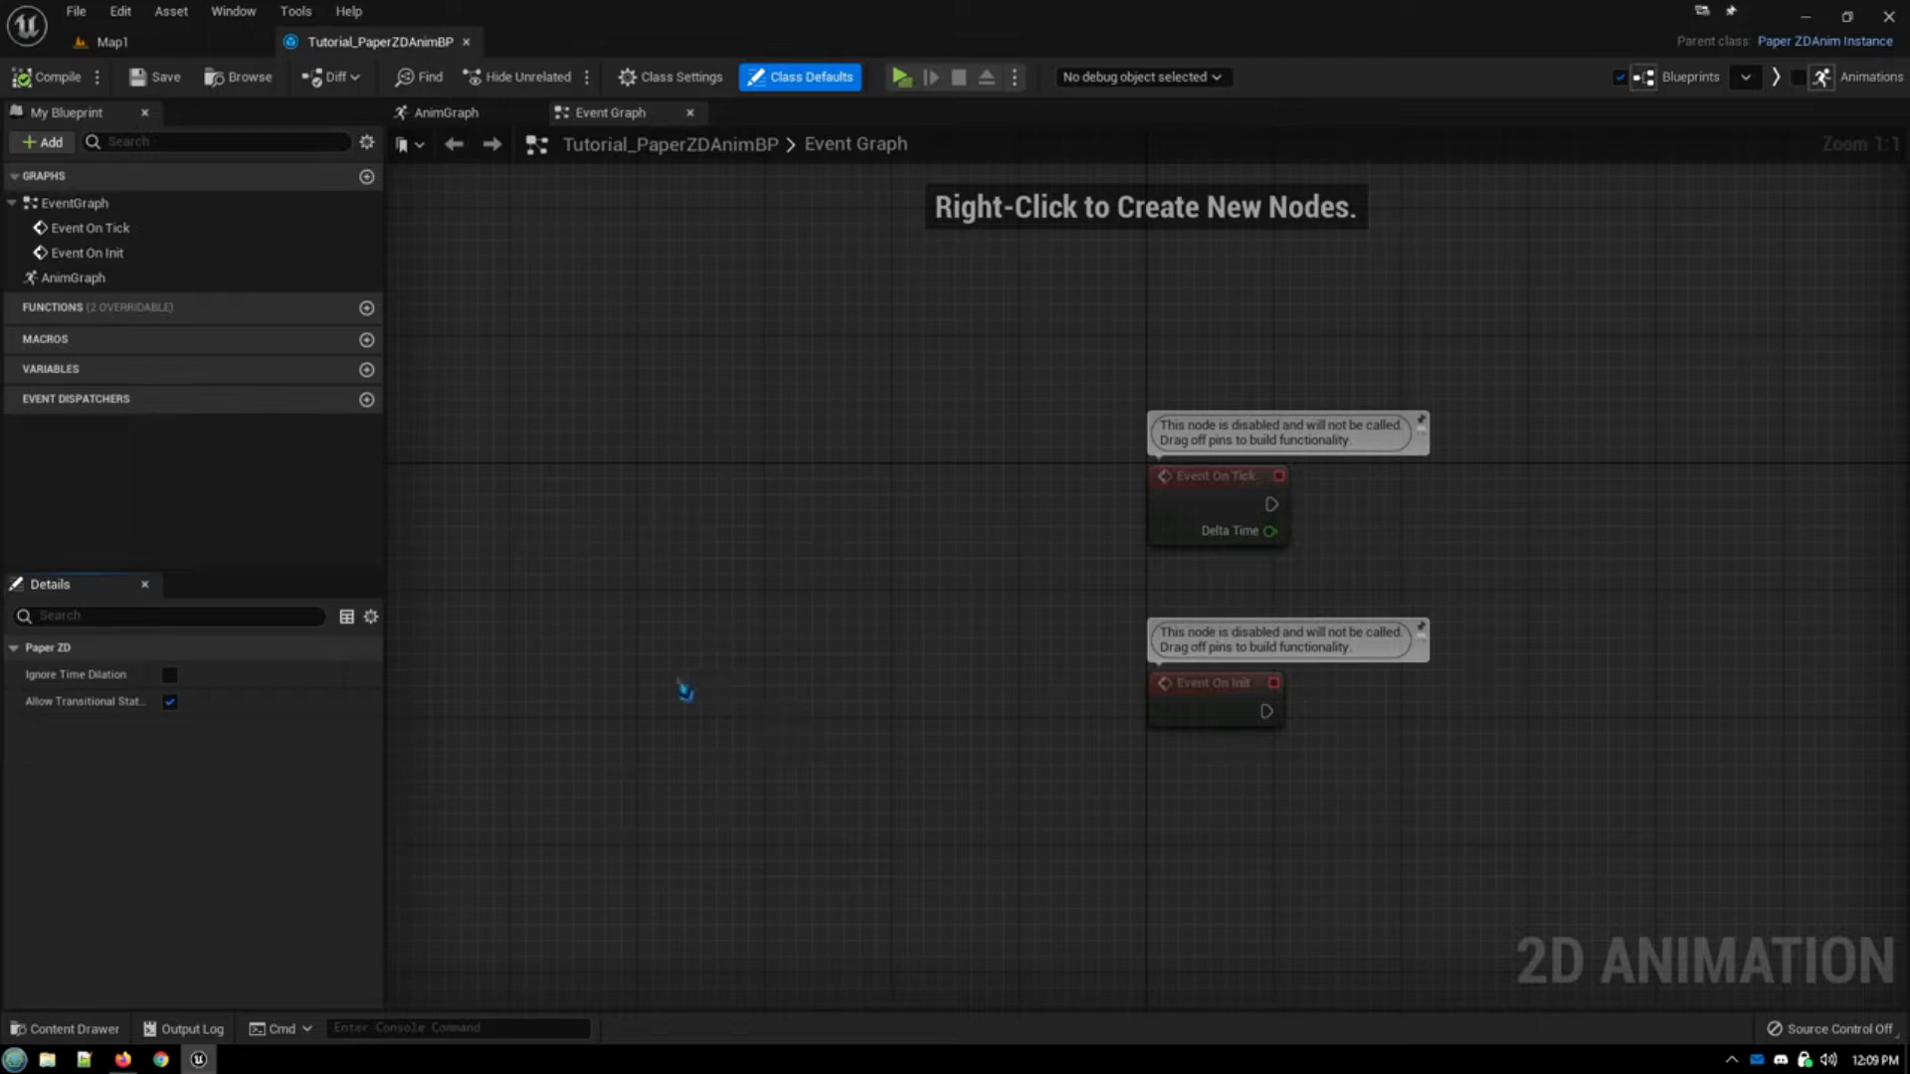
mouse_move(685, 682)
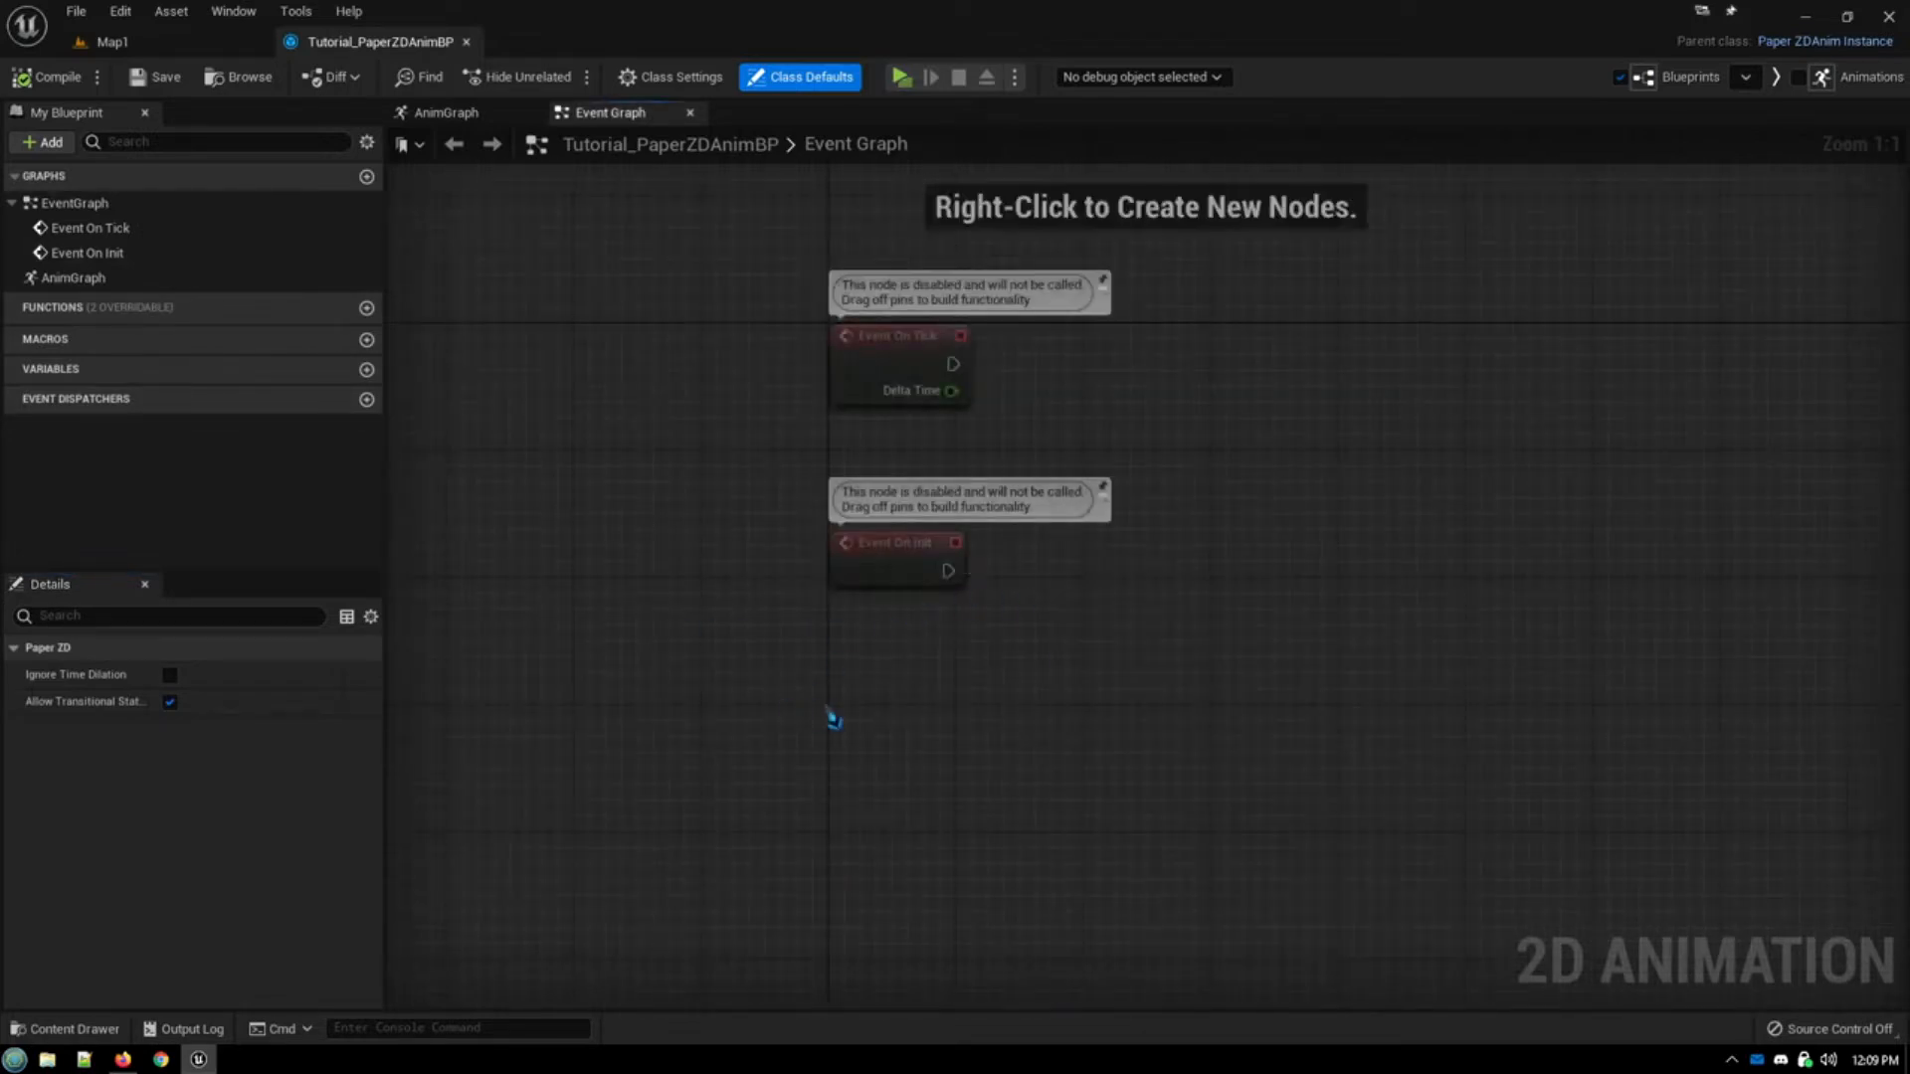
Step: Cast Get Owning Actor to BP_Character on init and store the result in a new Owner variable
text(get owning)
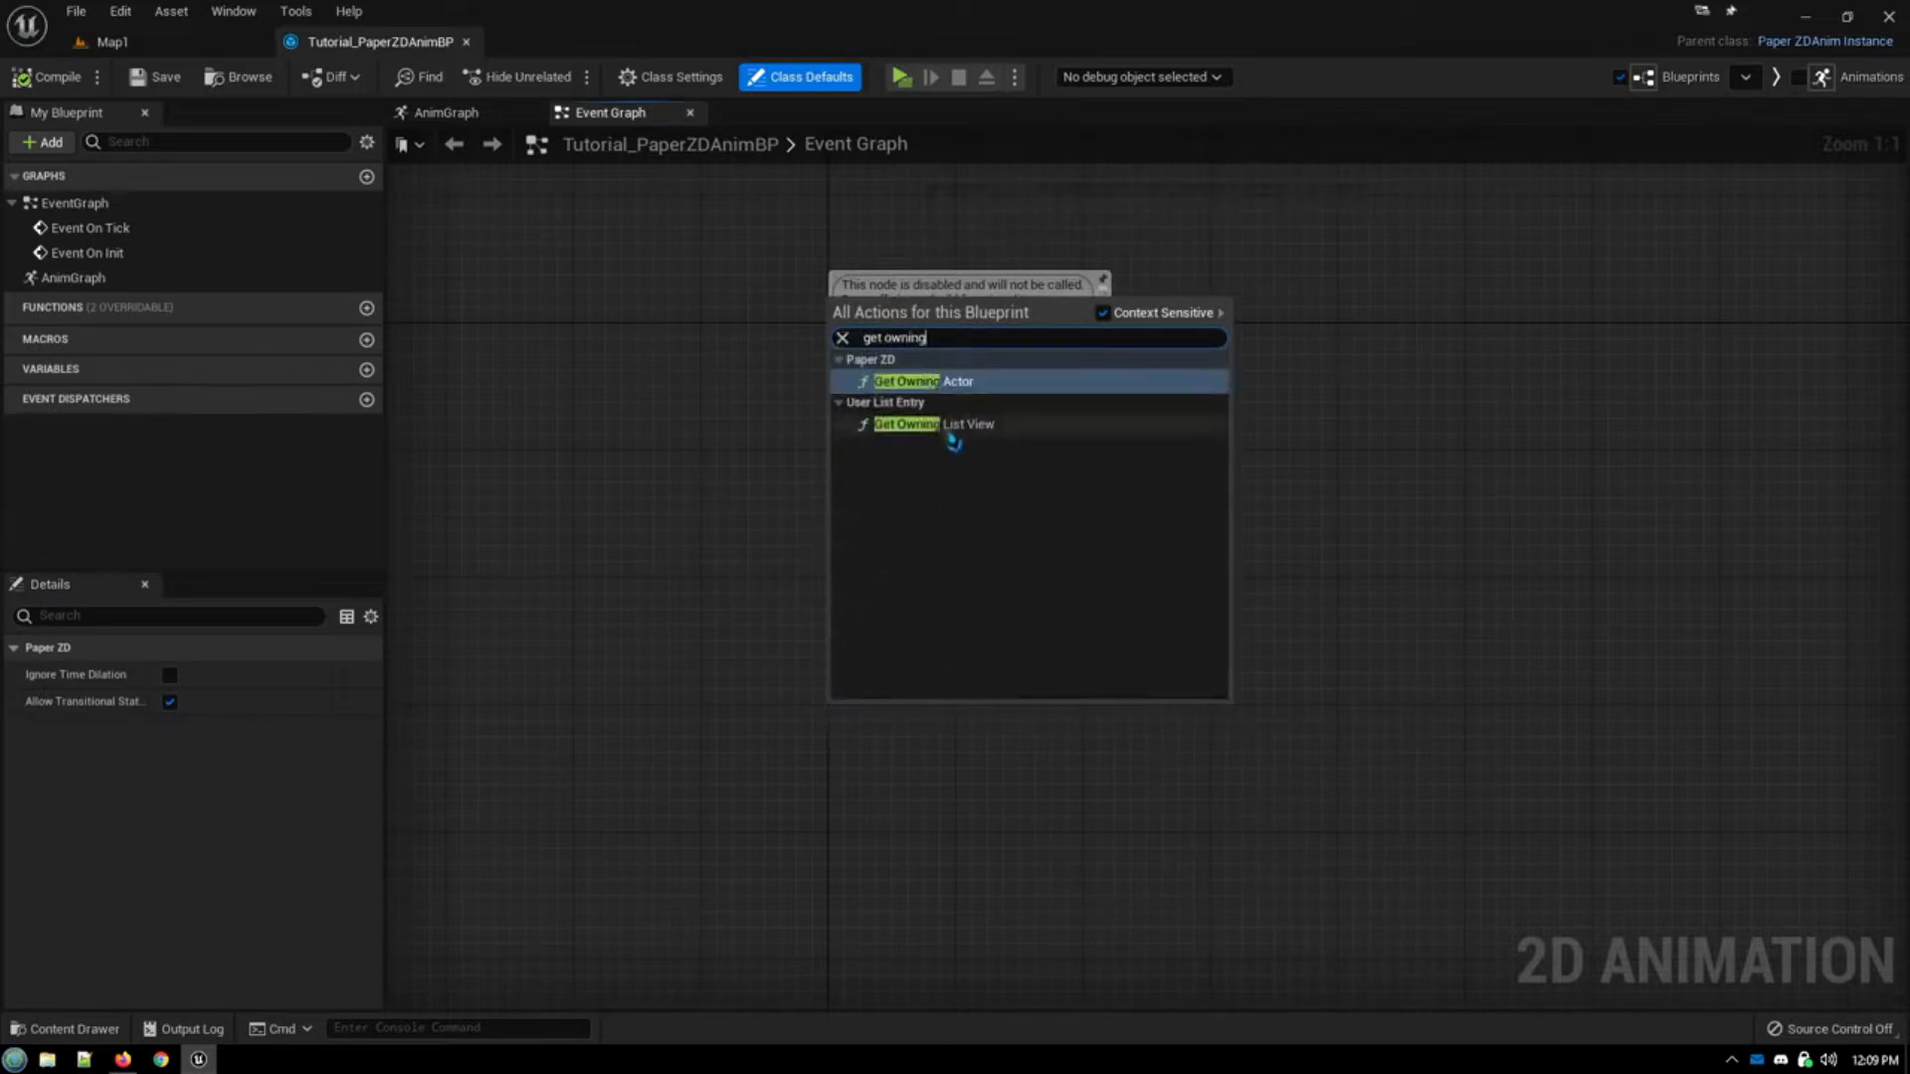
click(911, 382)
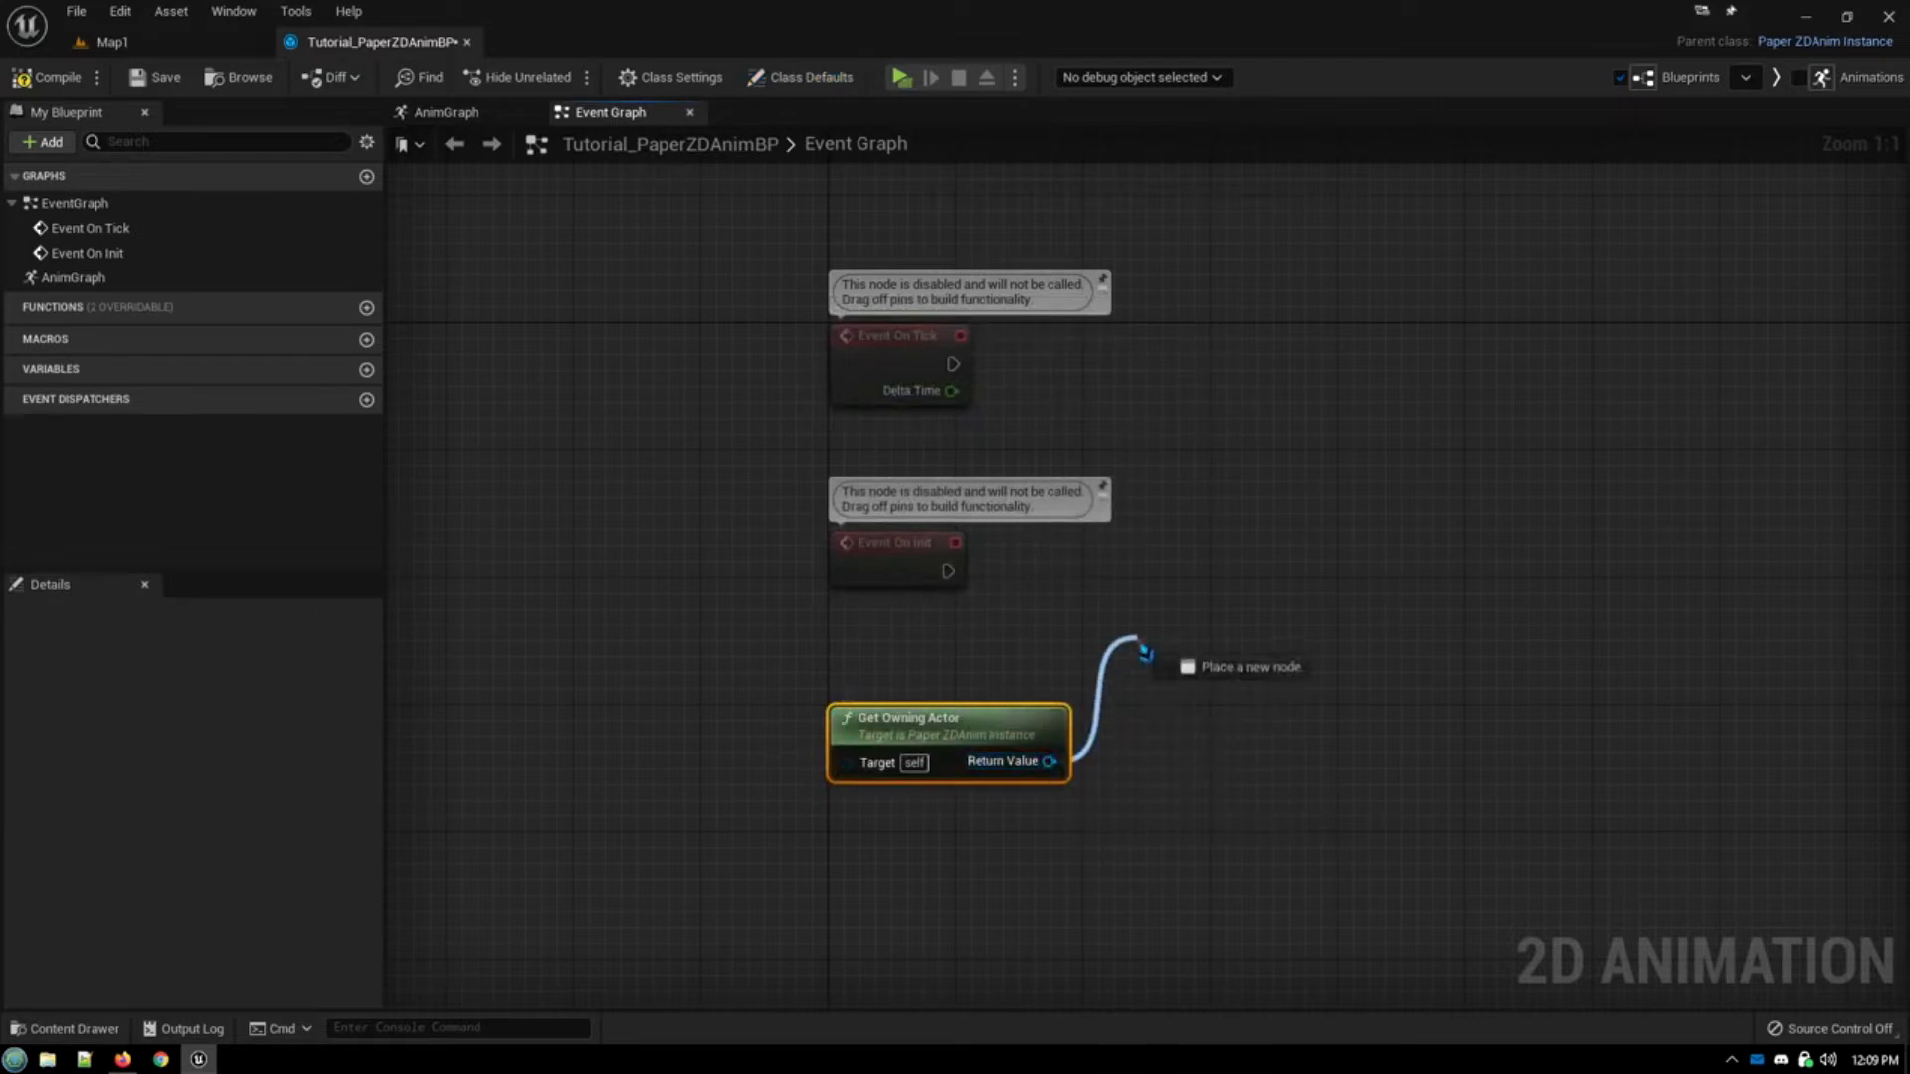
text(cast to bp)
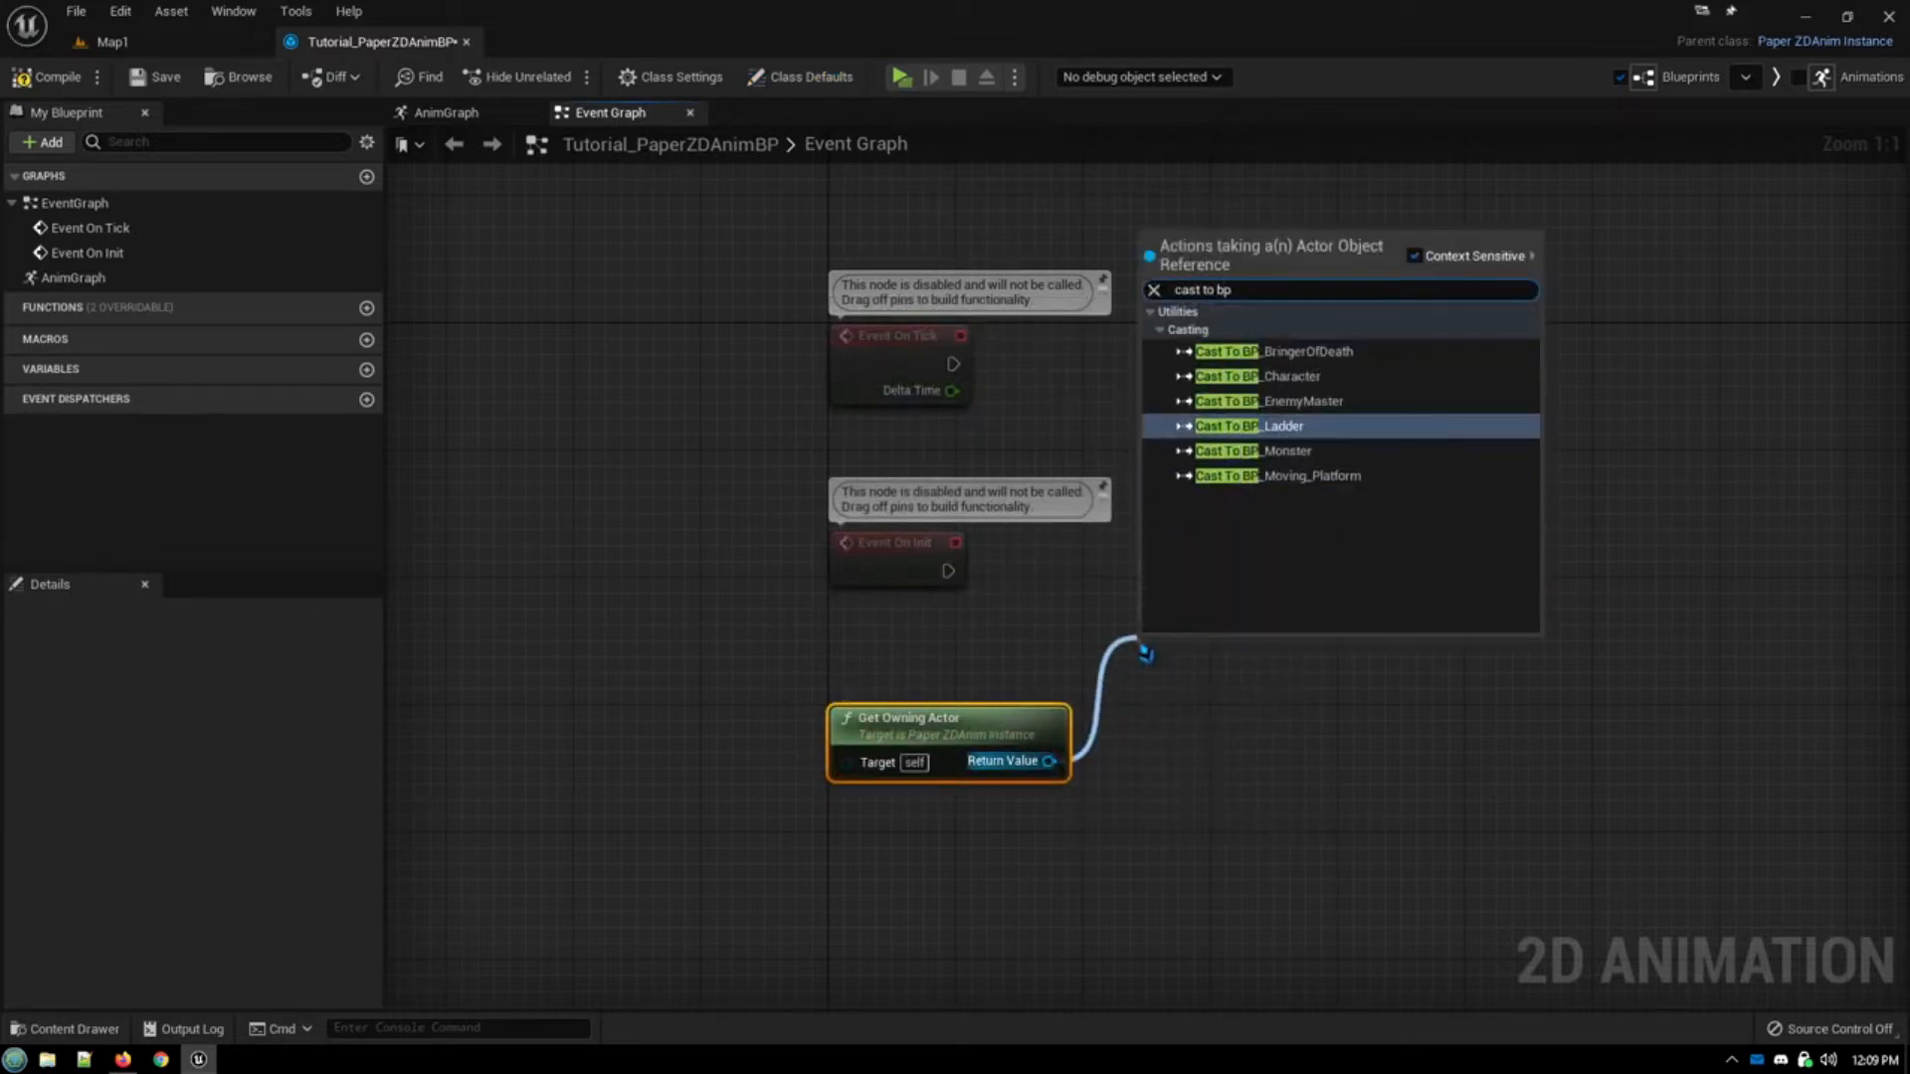
click(1257, 376)
text(Wo)
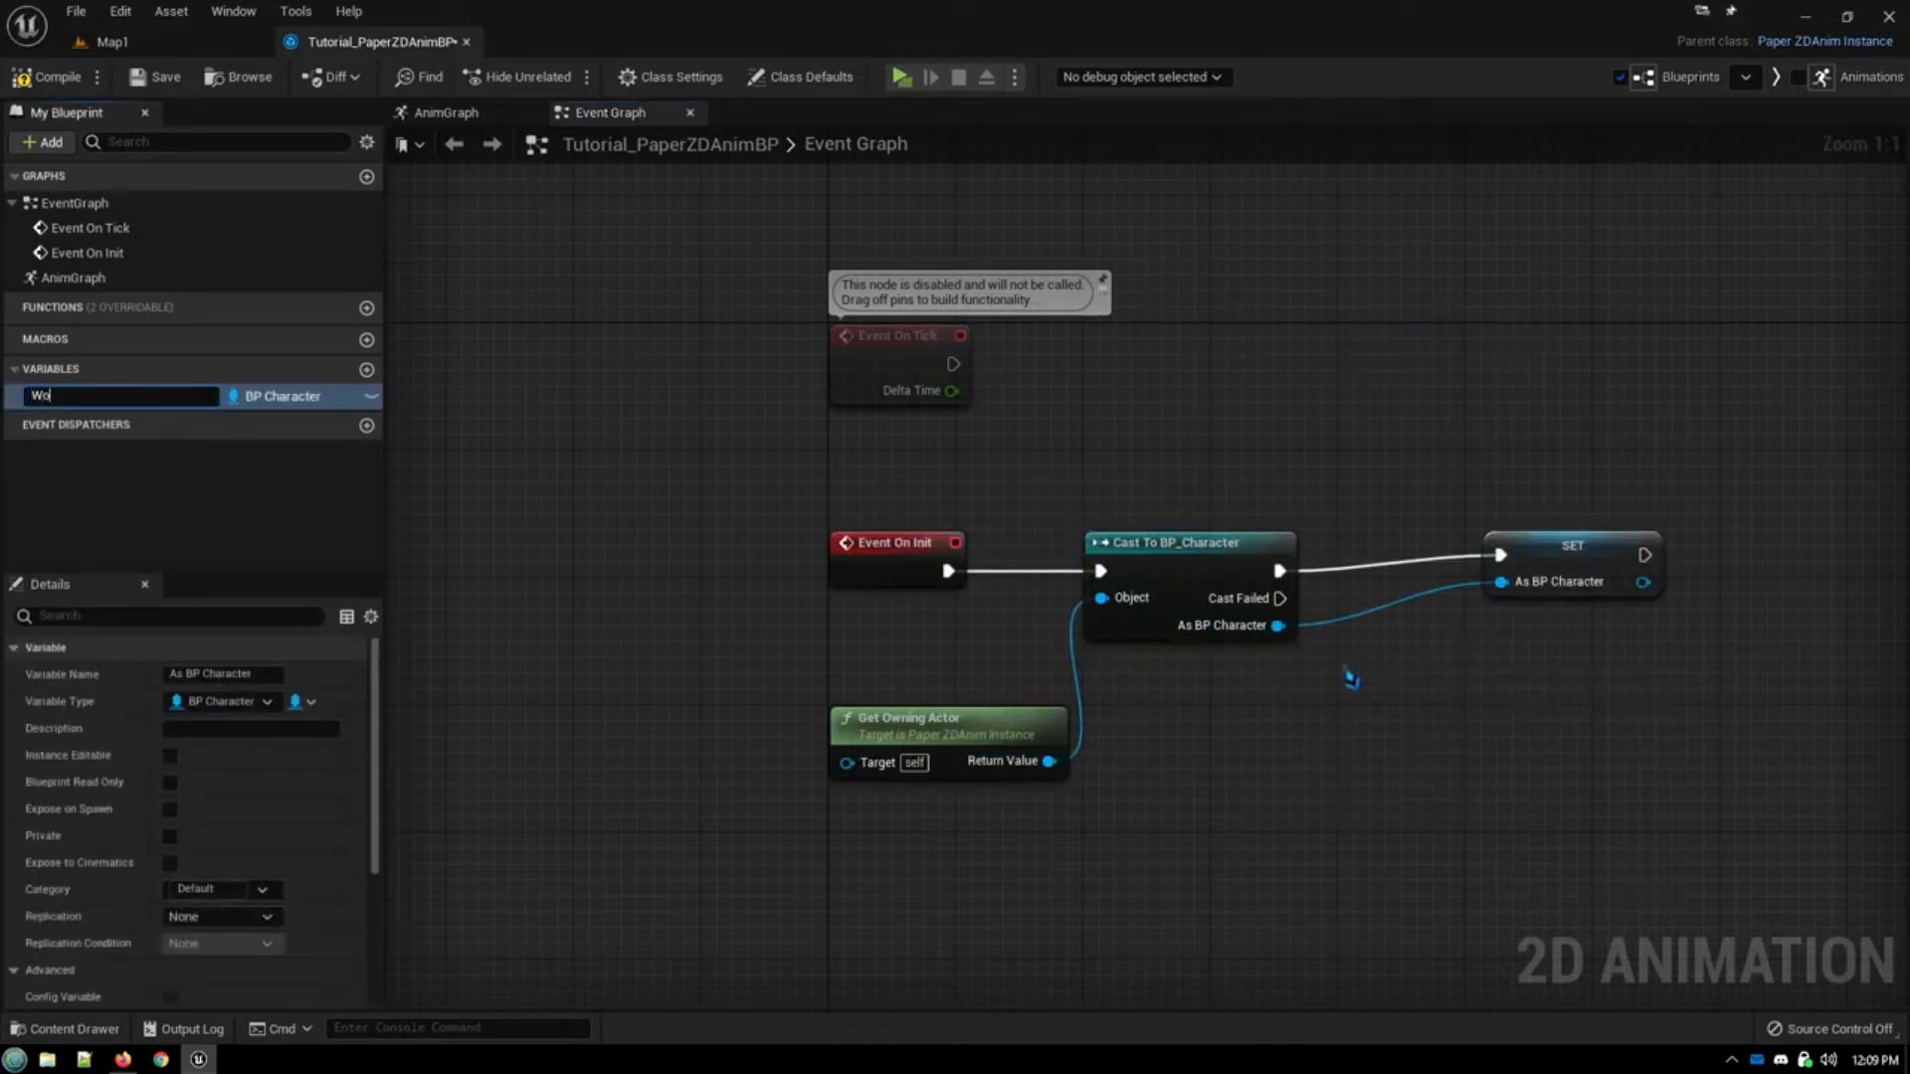
text(Owner)
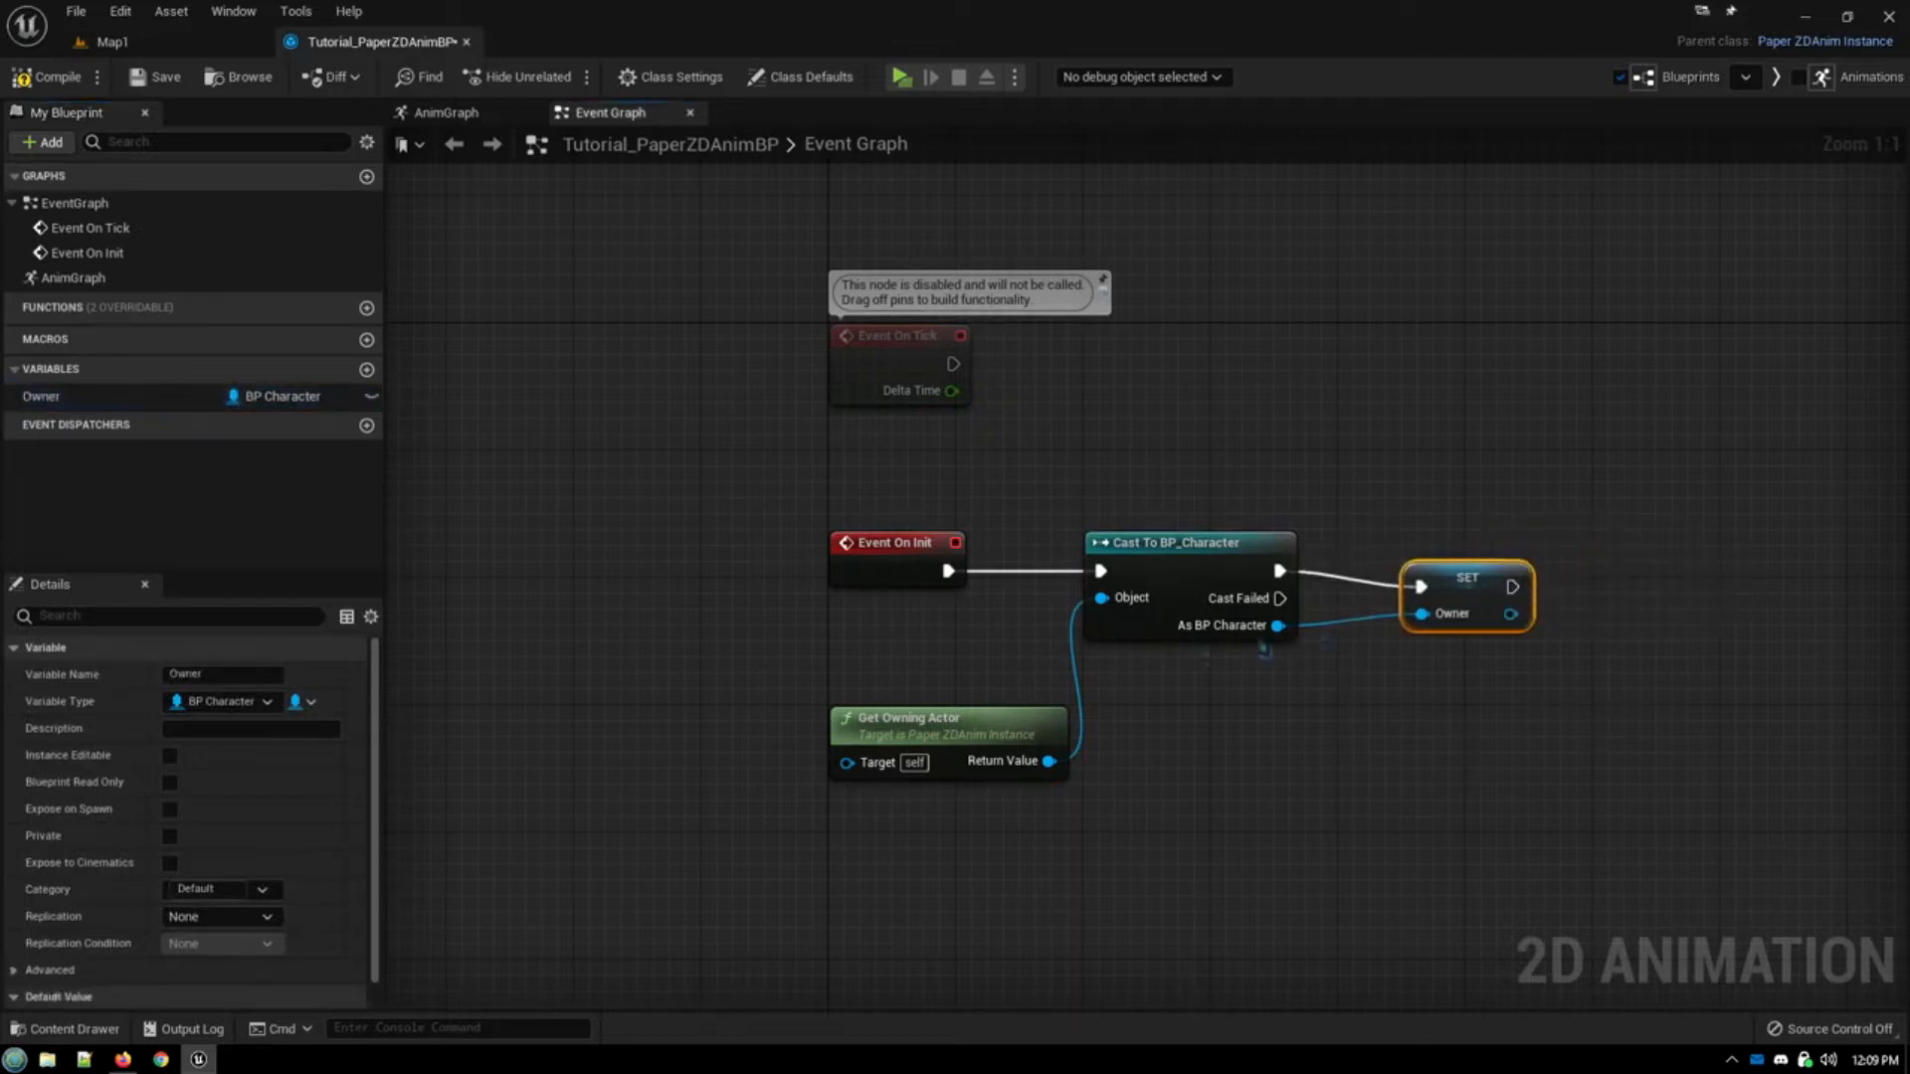
drag(947, 718, 901, 664)
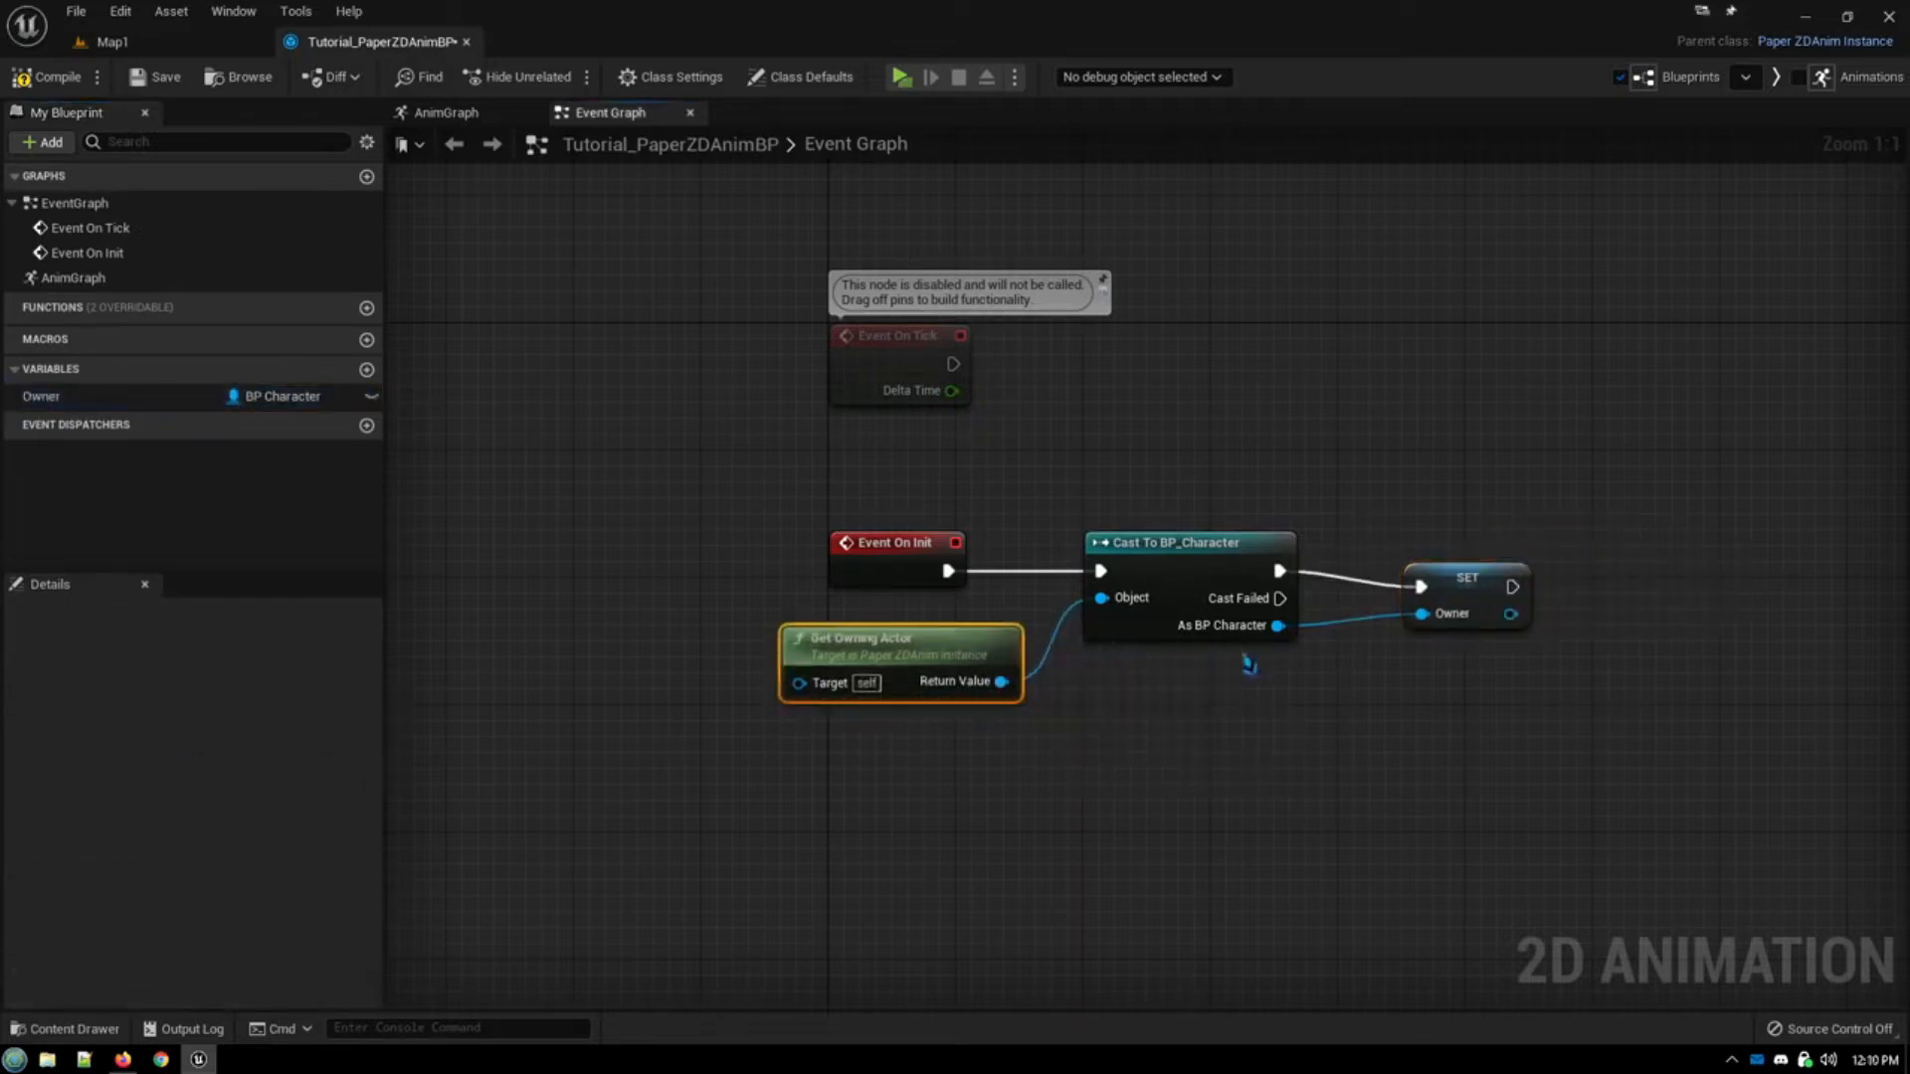
mouse_move(1017, 535)
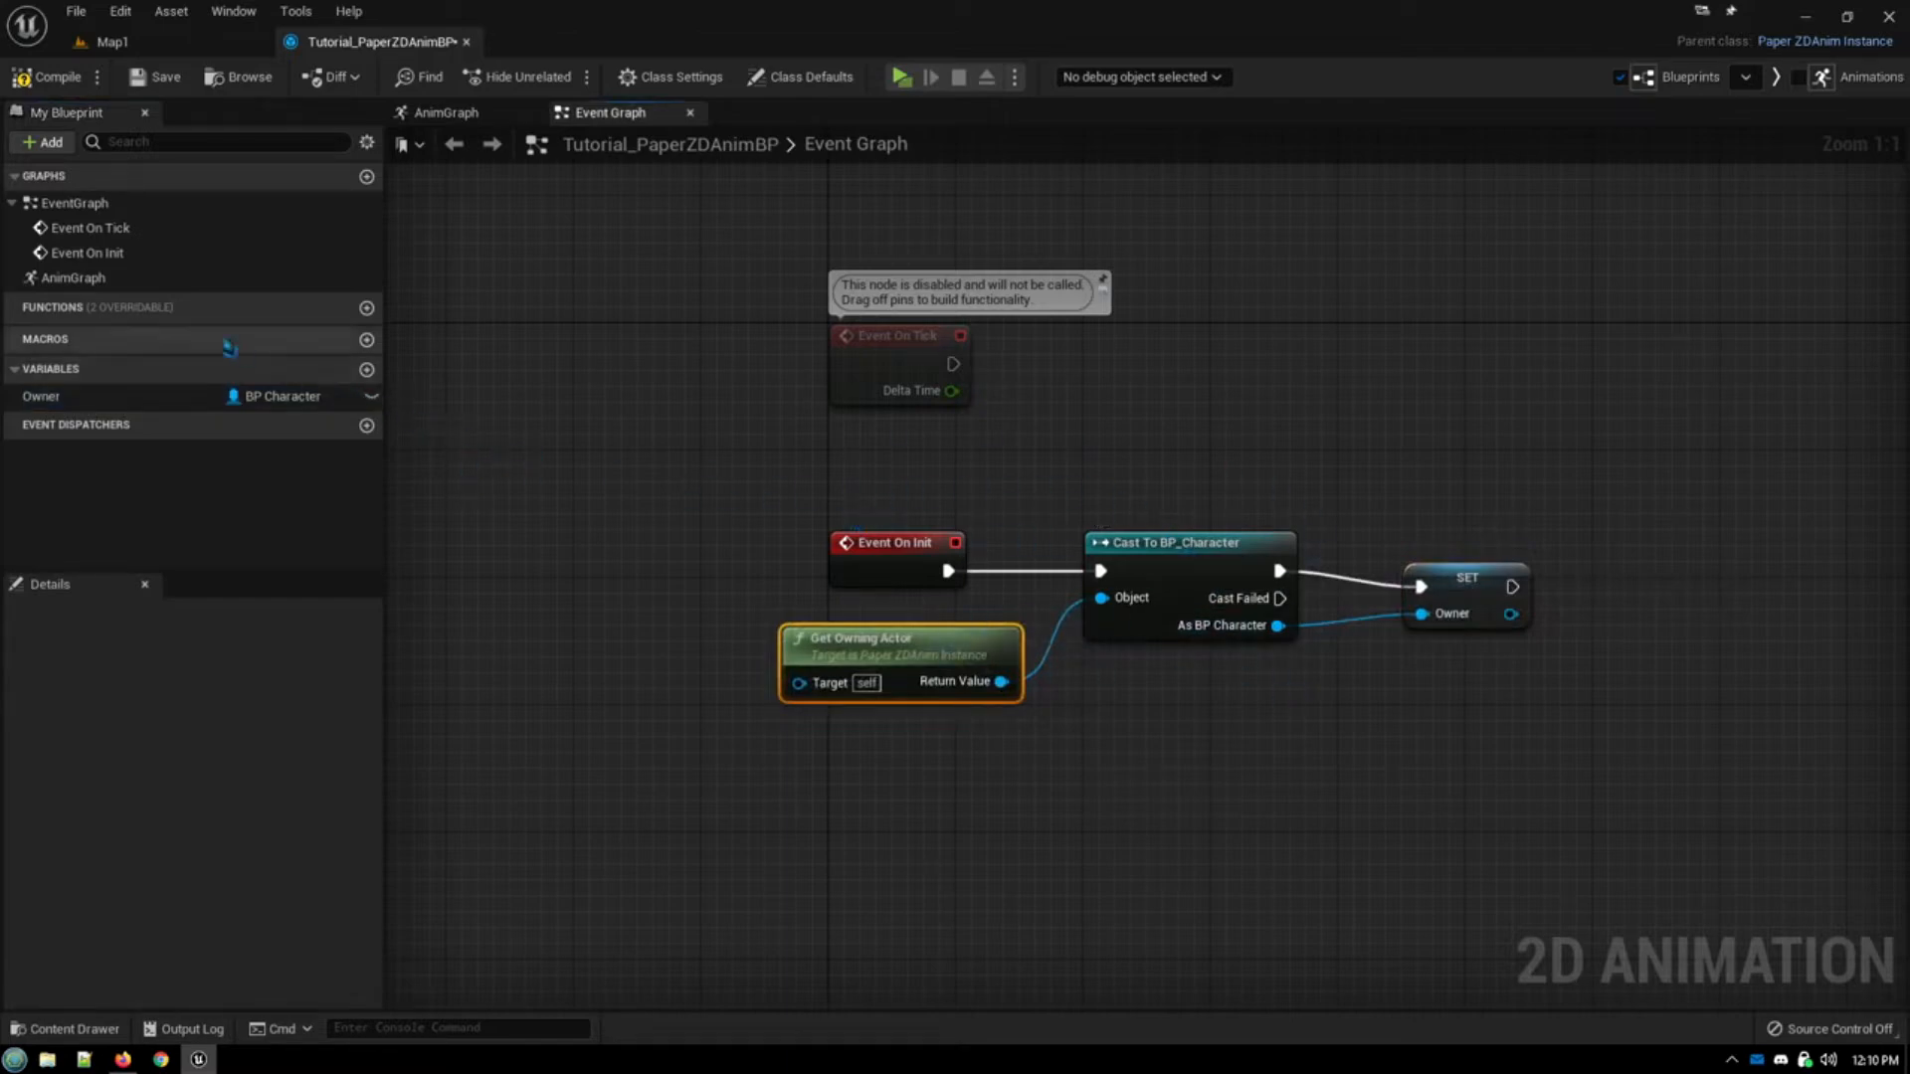
Step: In the AnimGraph, feed Output Animation from a new state machine named 'State Machine'
click(72, 277)
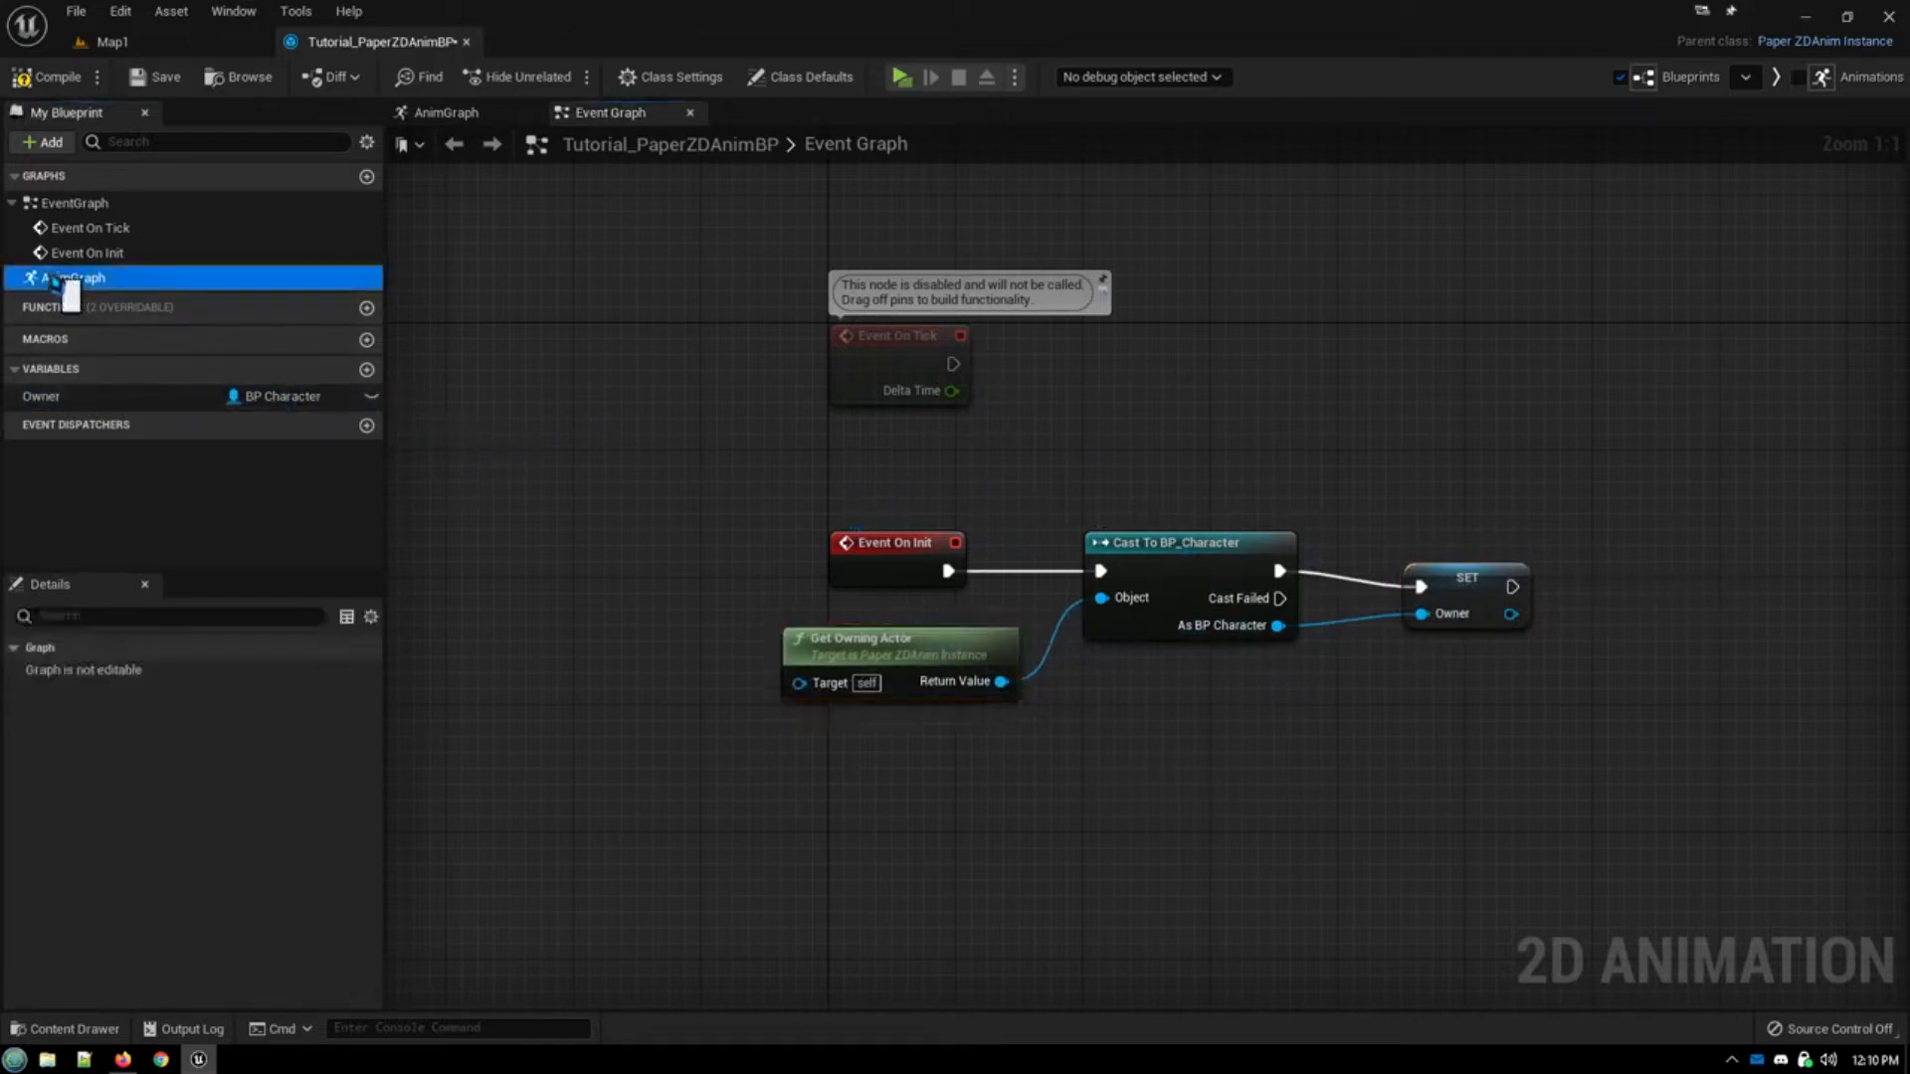
click(70, 277)
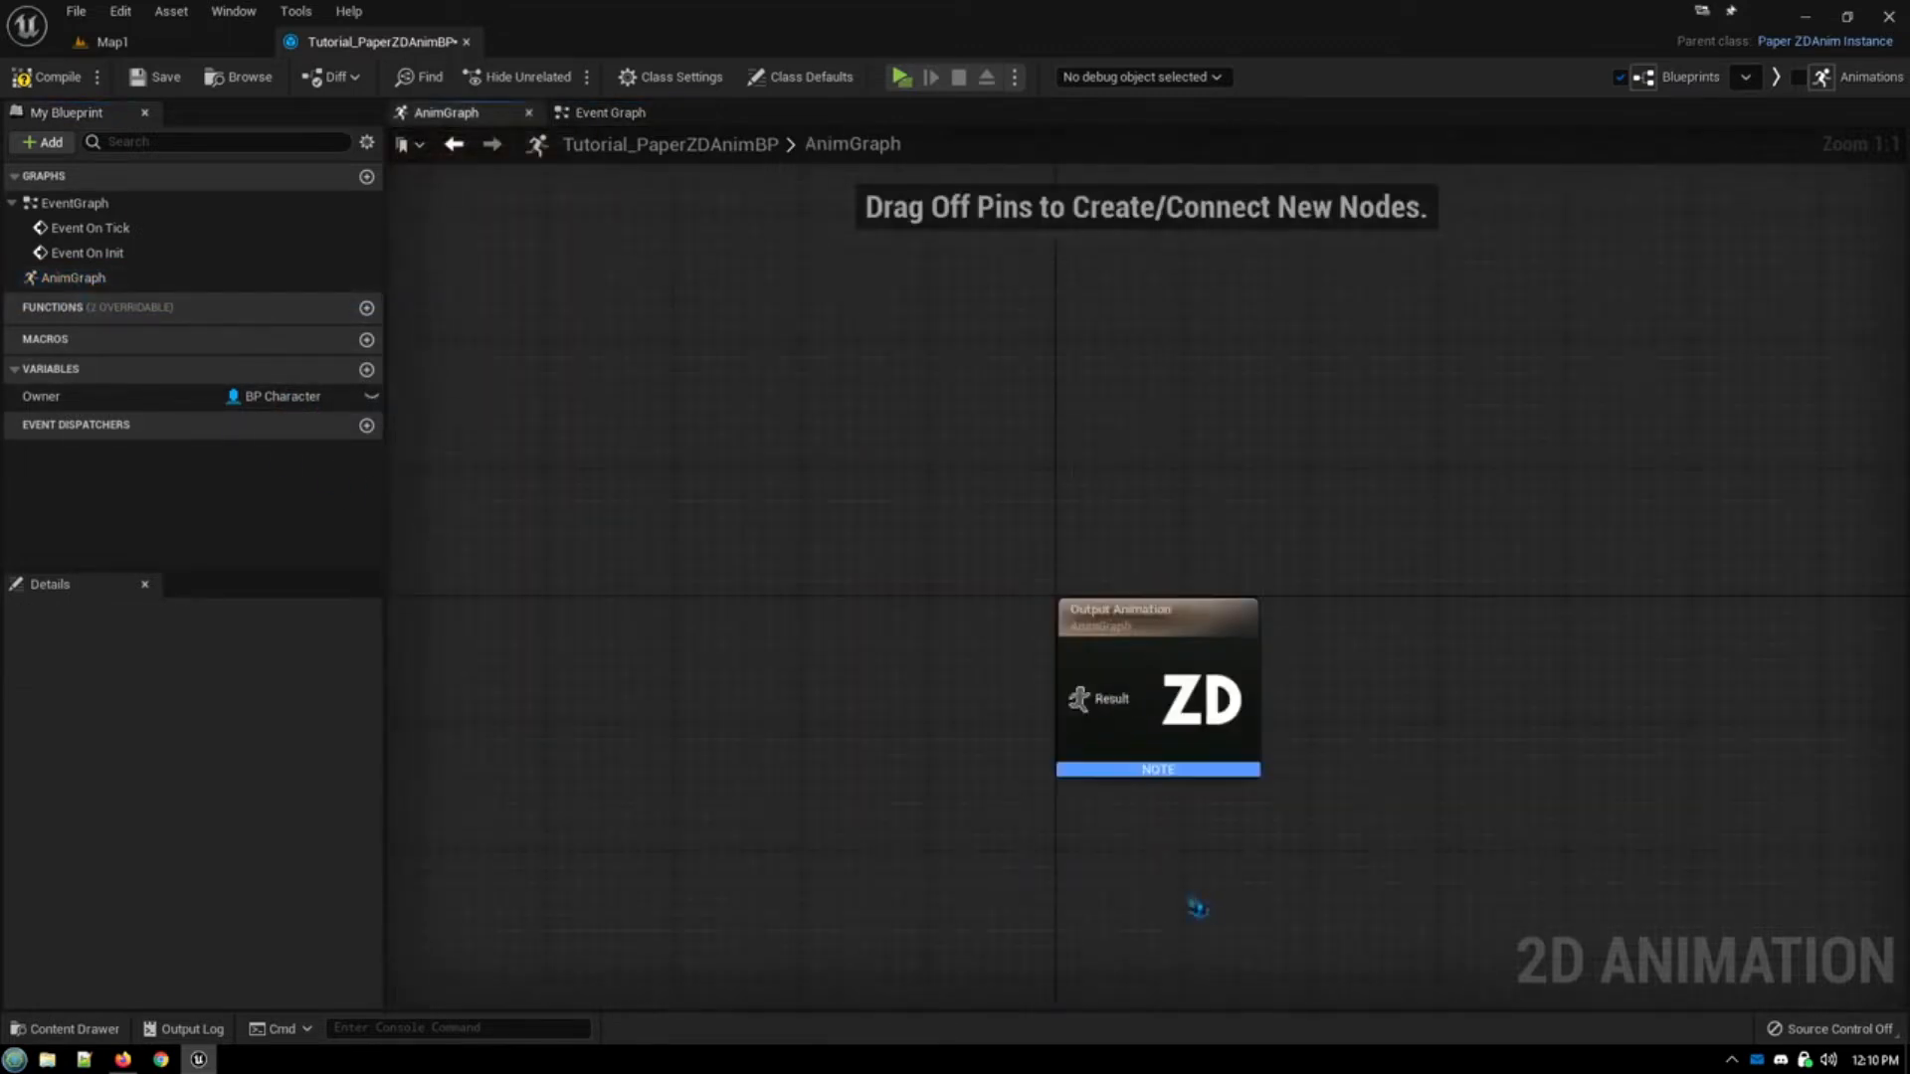
drag(1078, 699, 875, 698)
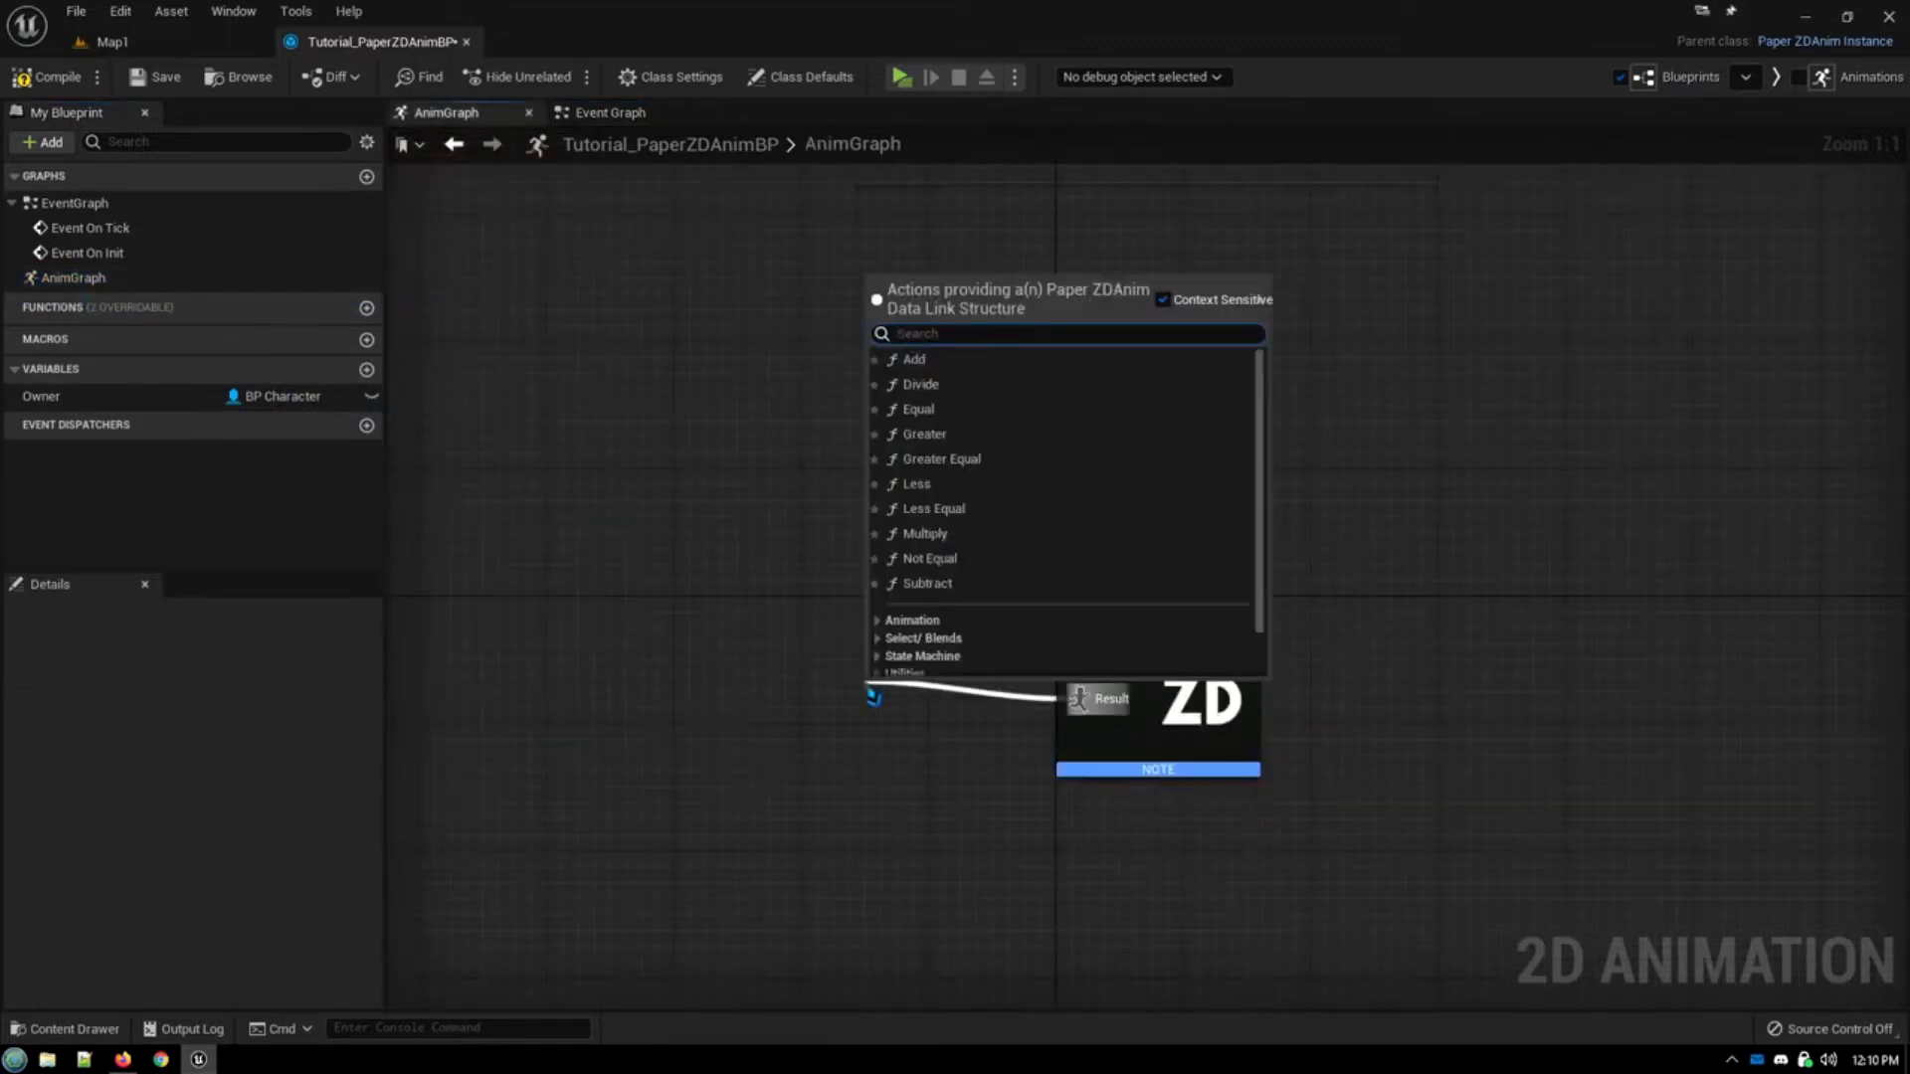
text(stat)
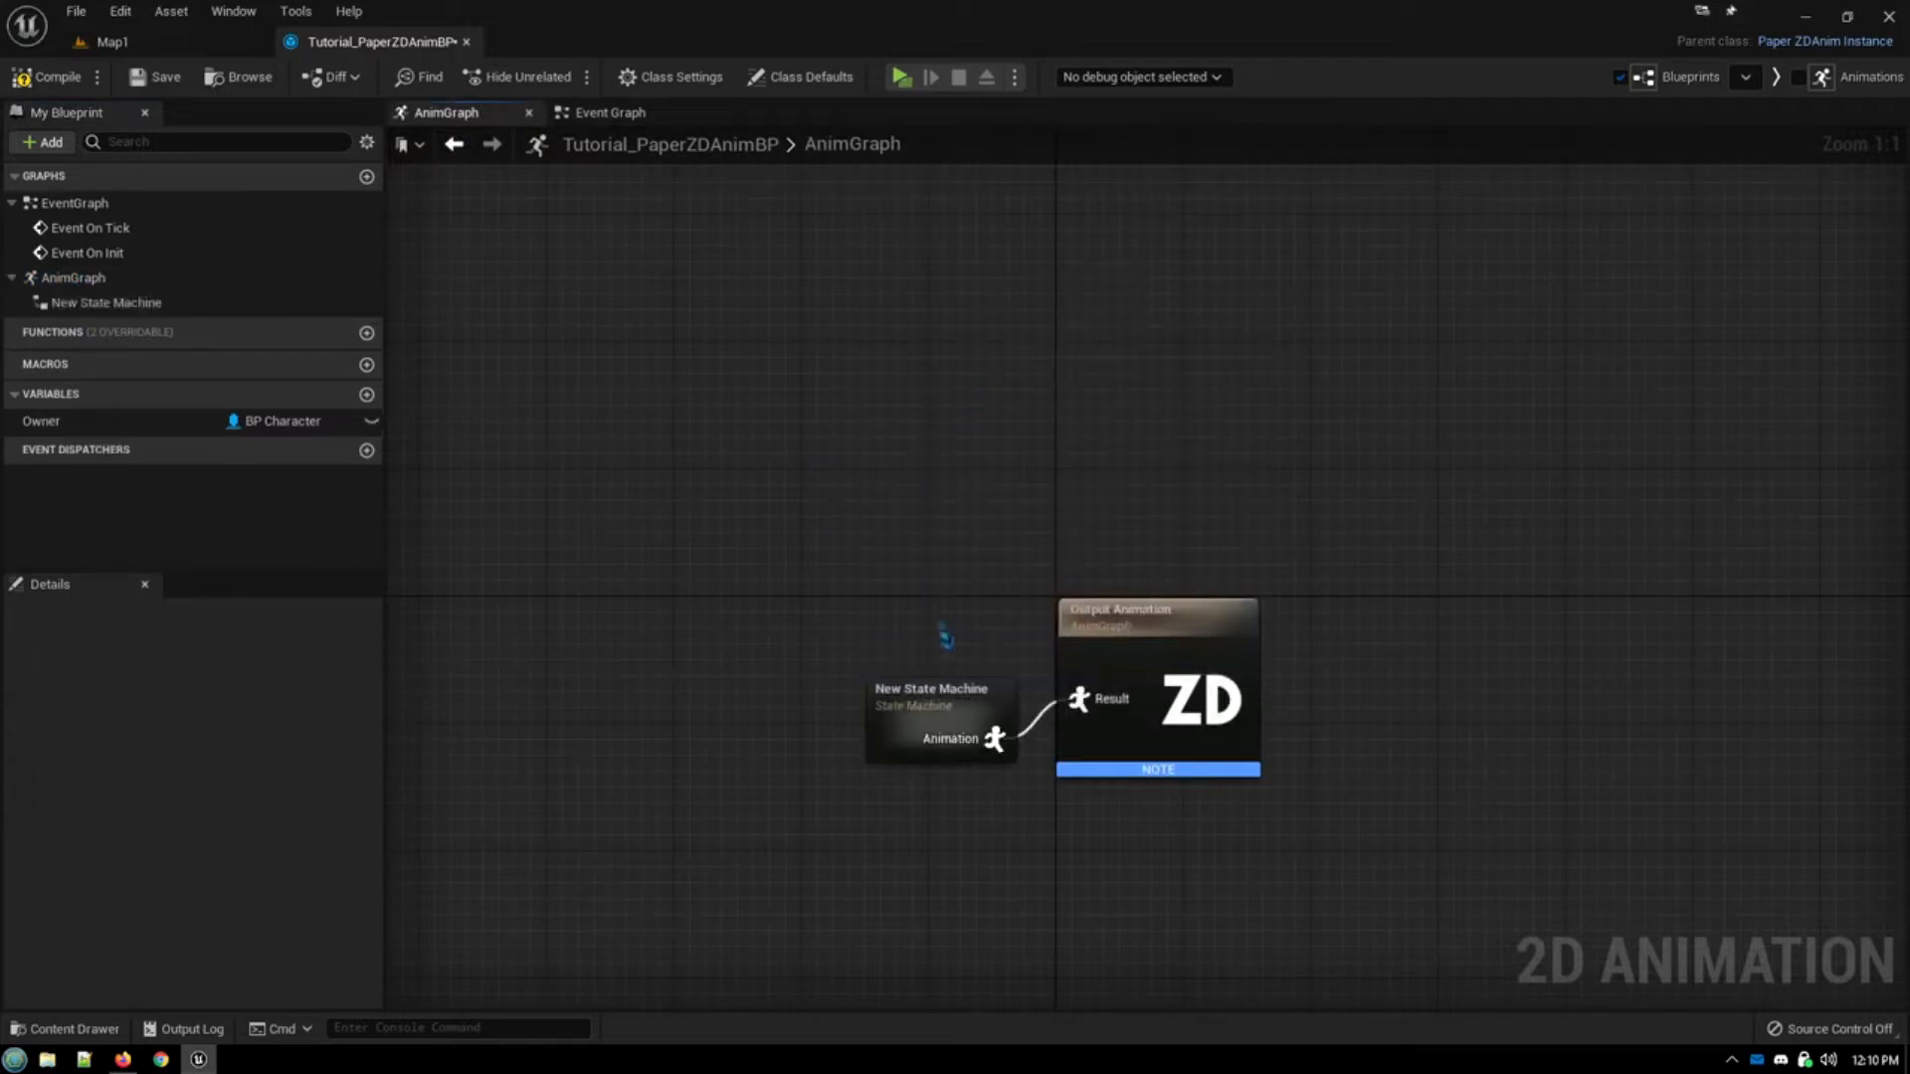
click(931, 688)
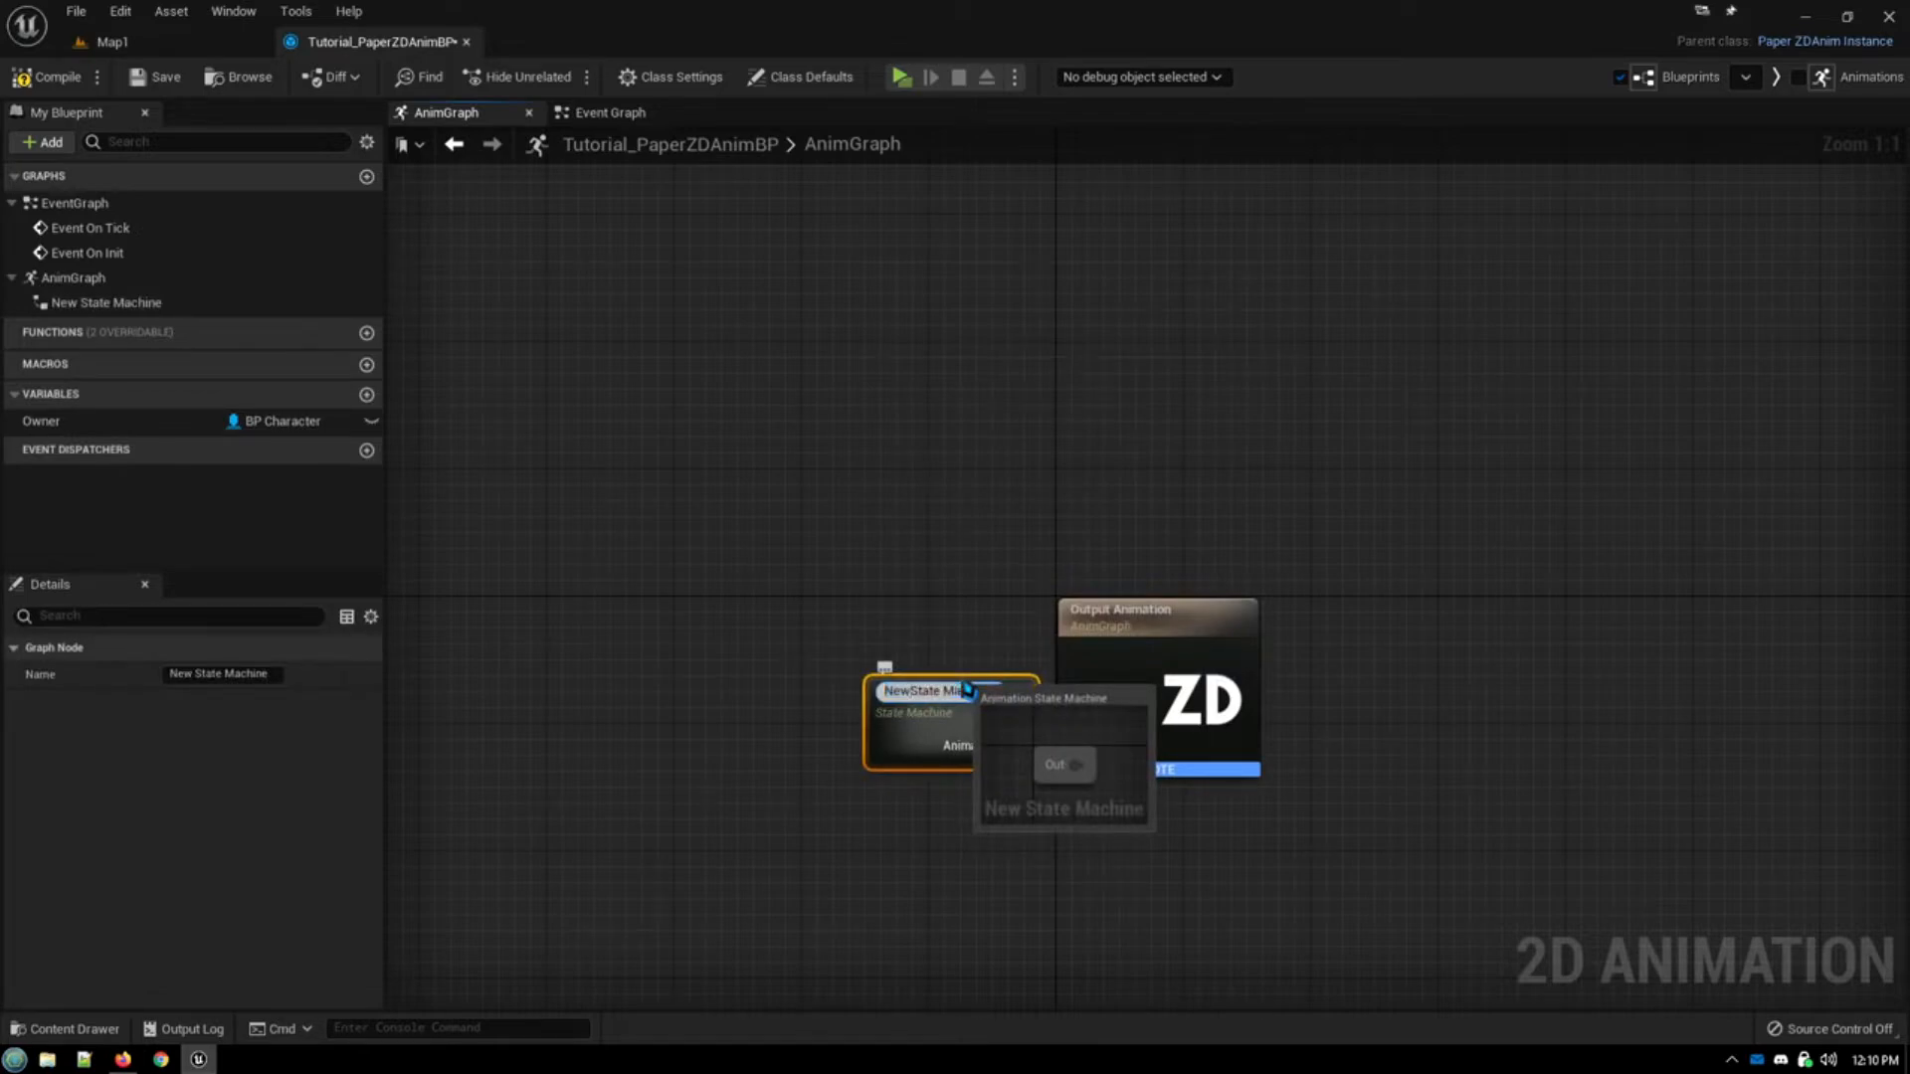
text(State Machine)
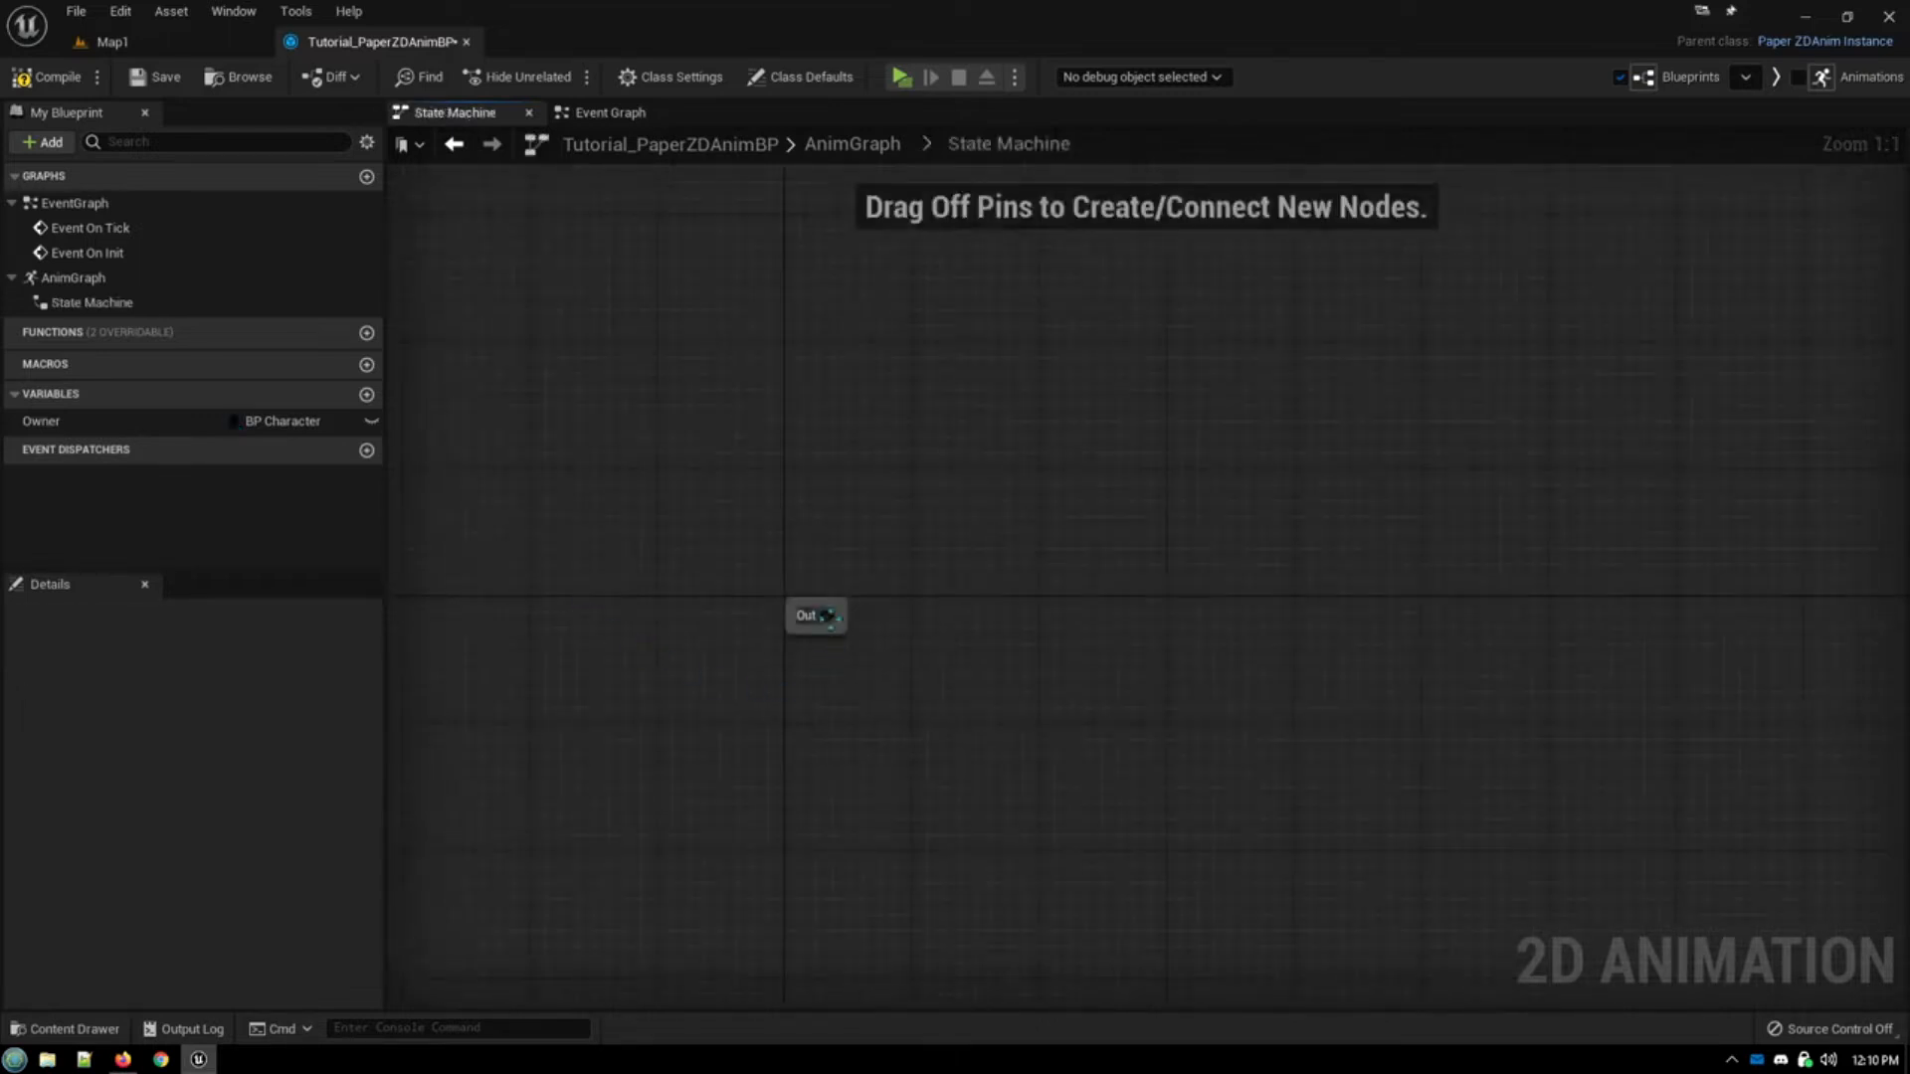
Step: Add an animation state from the entry point, name it Idle/Run/Walk, and enter its graph
drag(828, 615, 963, 573)
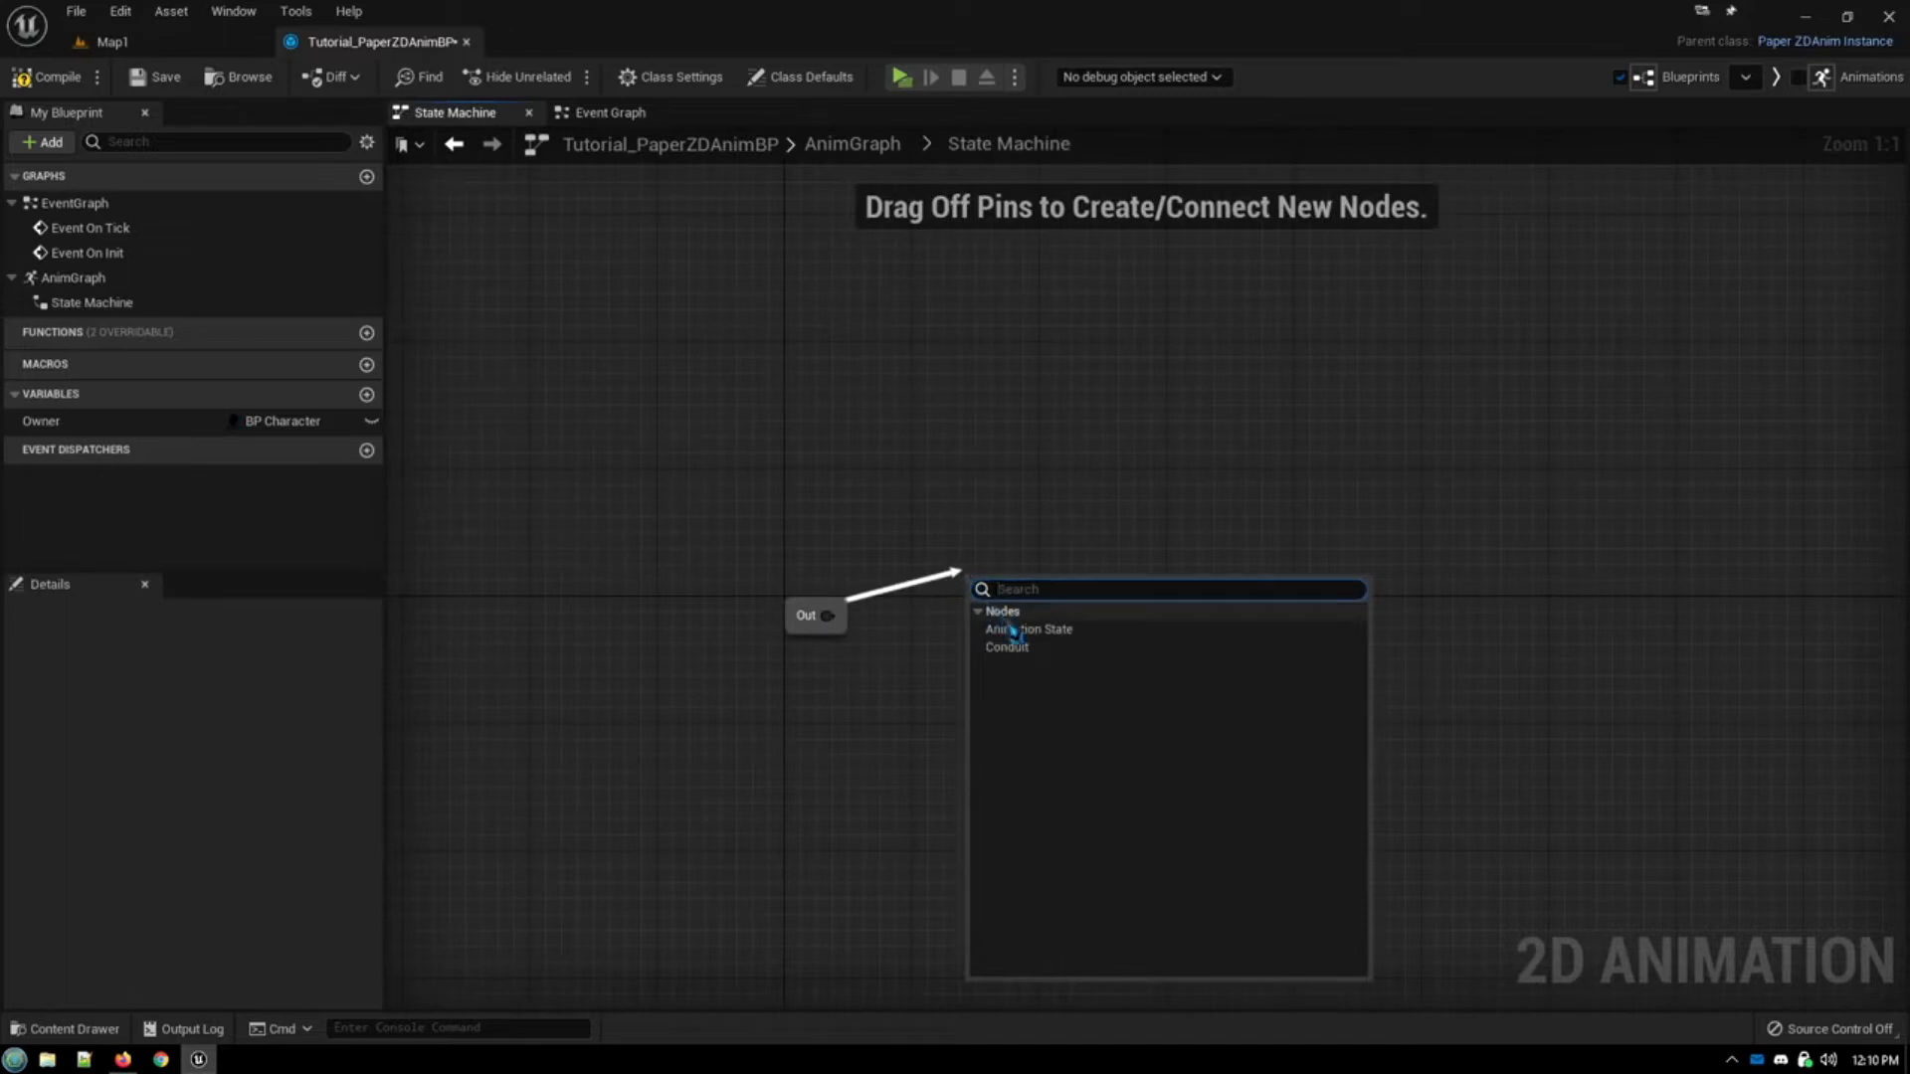
click(1028, 630)
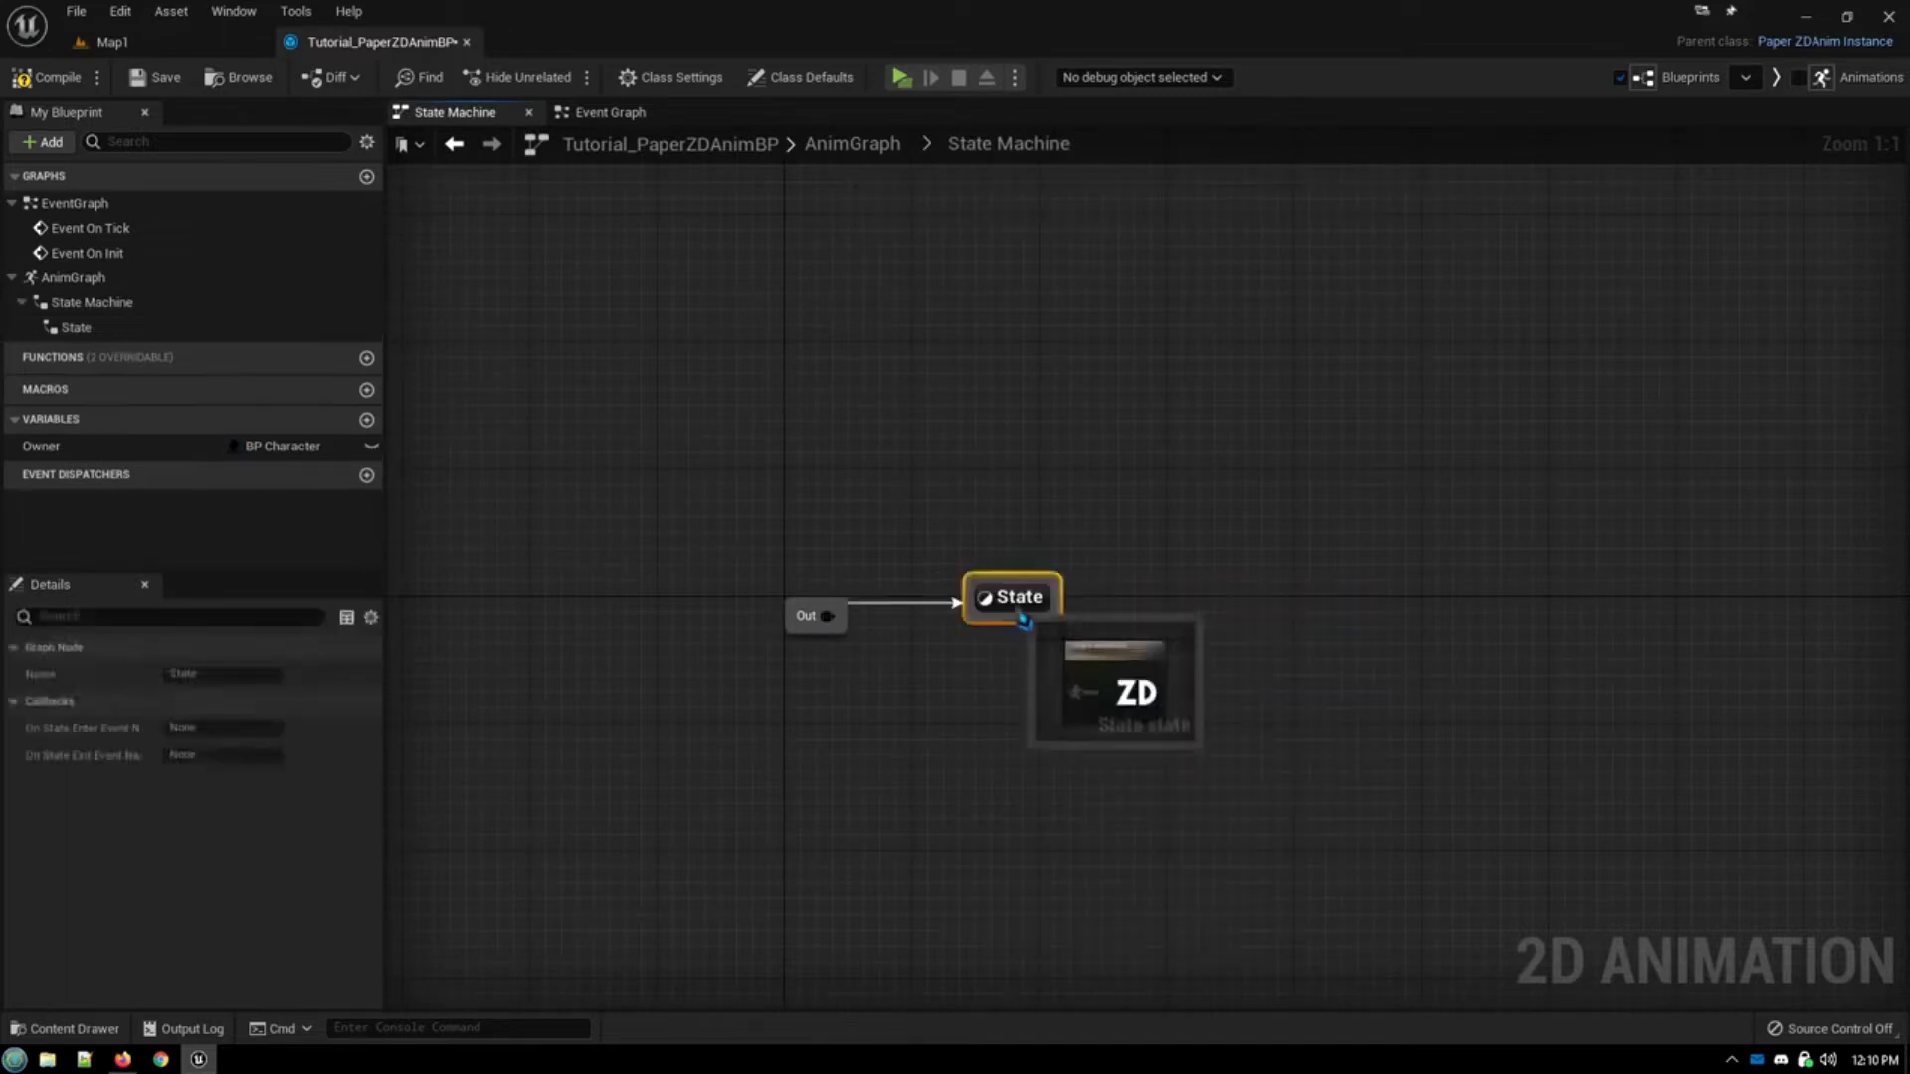
double_click(1017, 597)
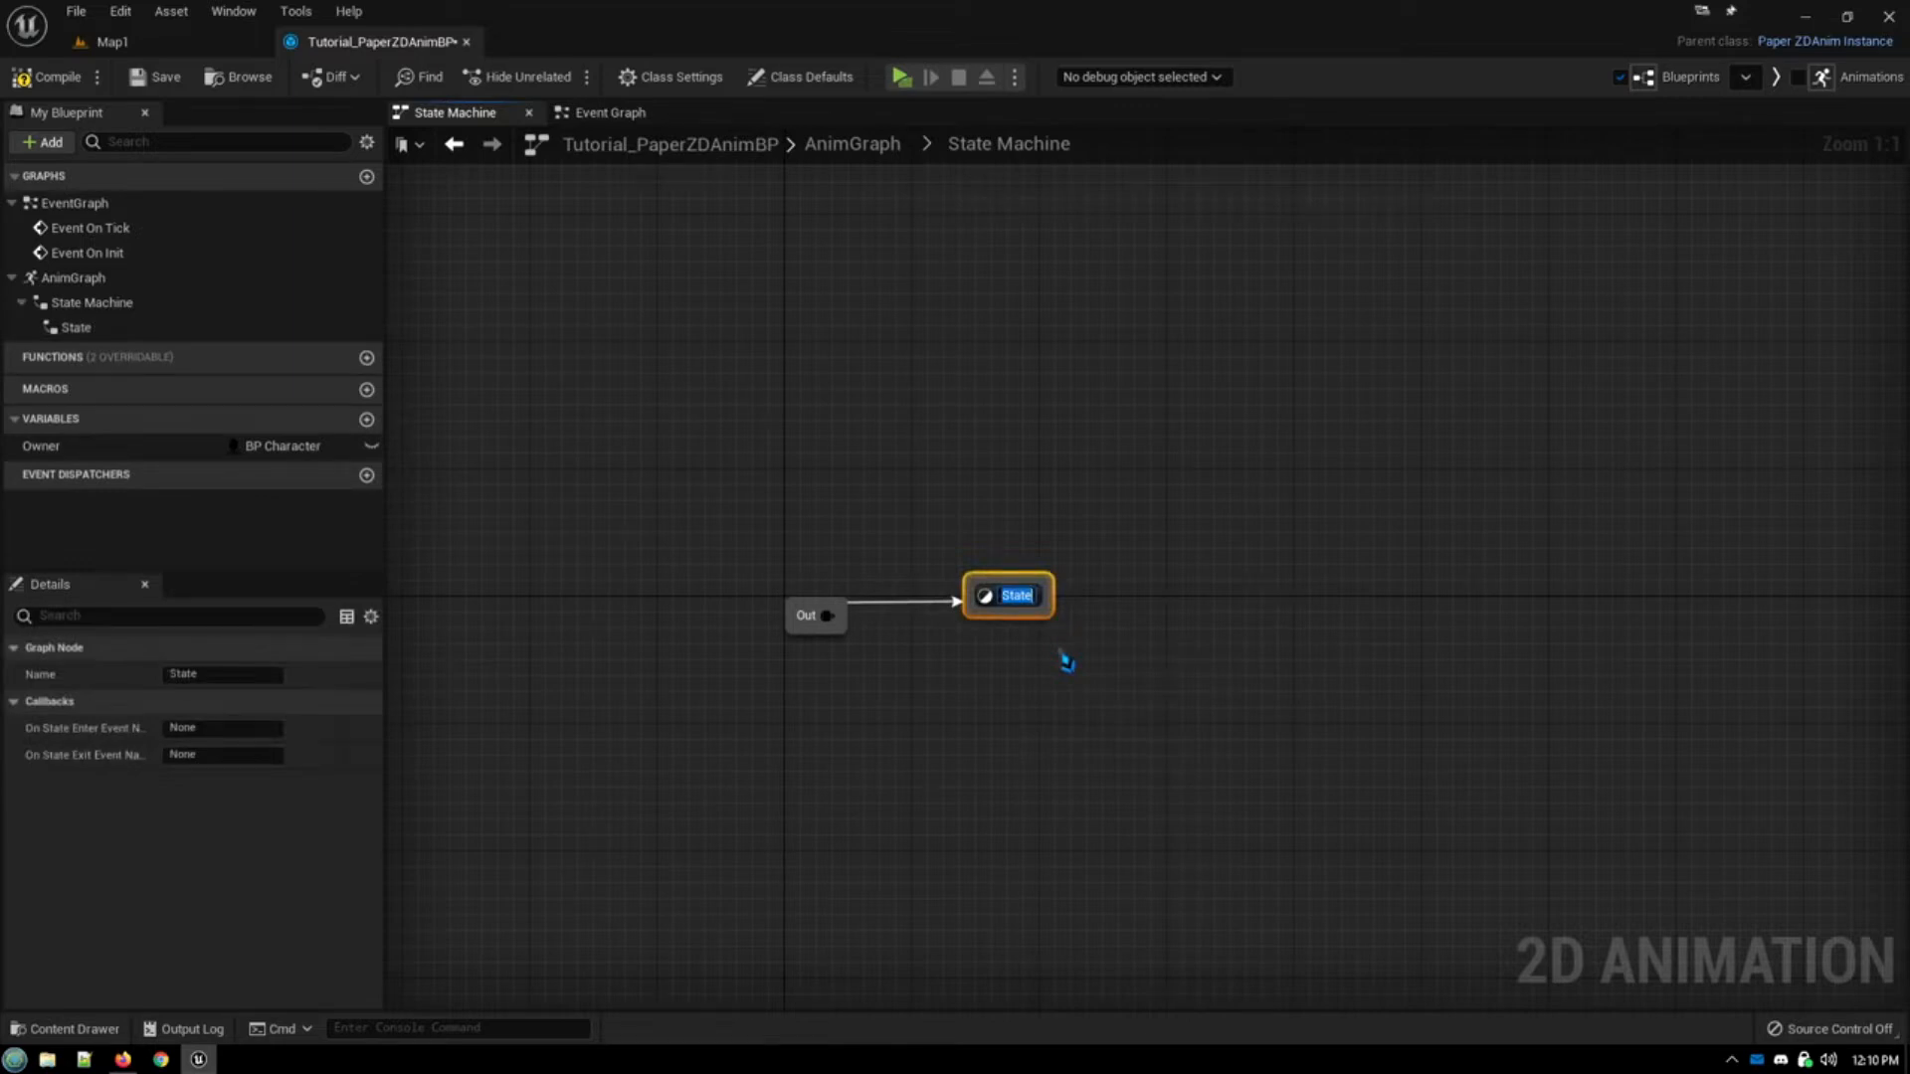
text(Idle)
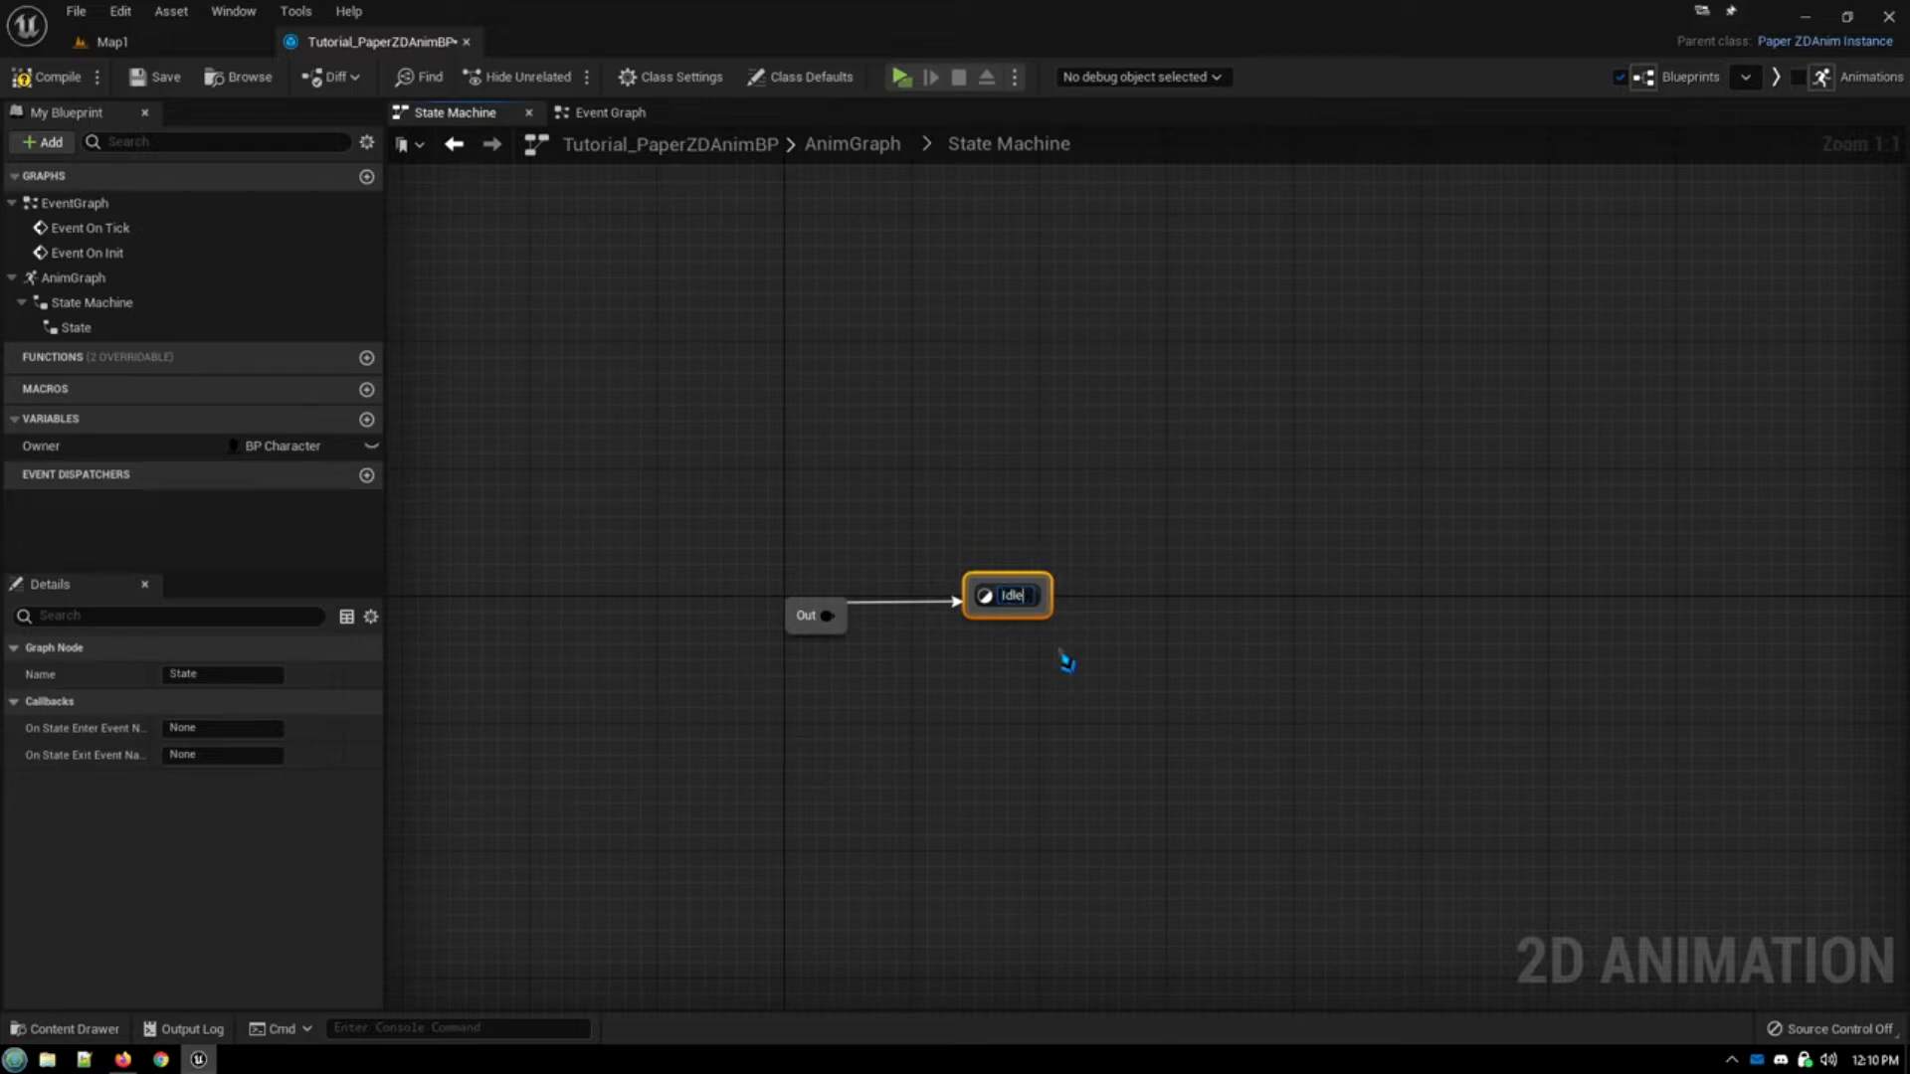
text(/Sta)
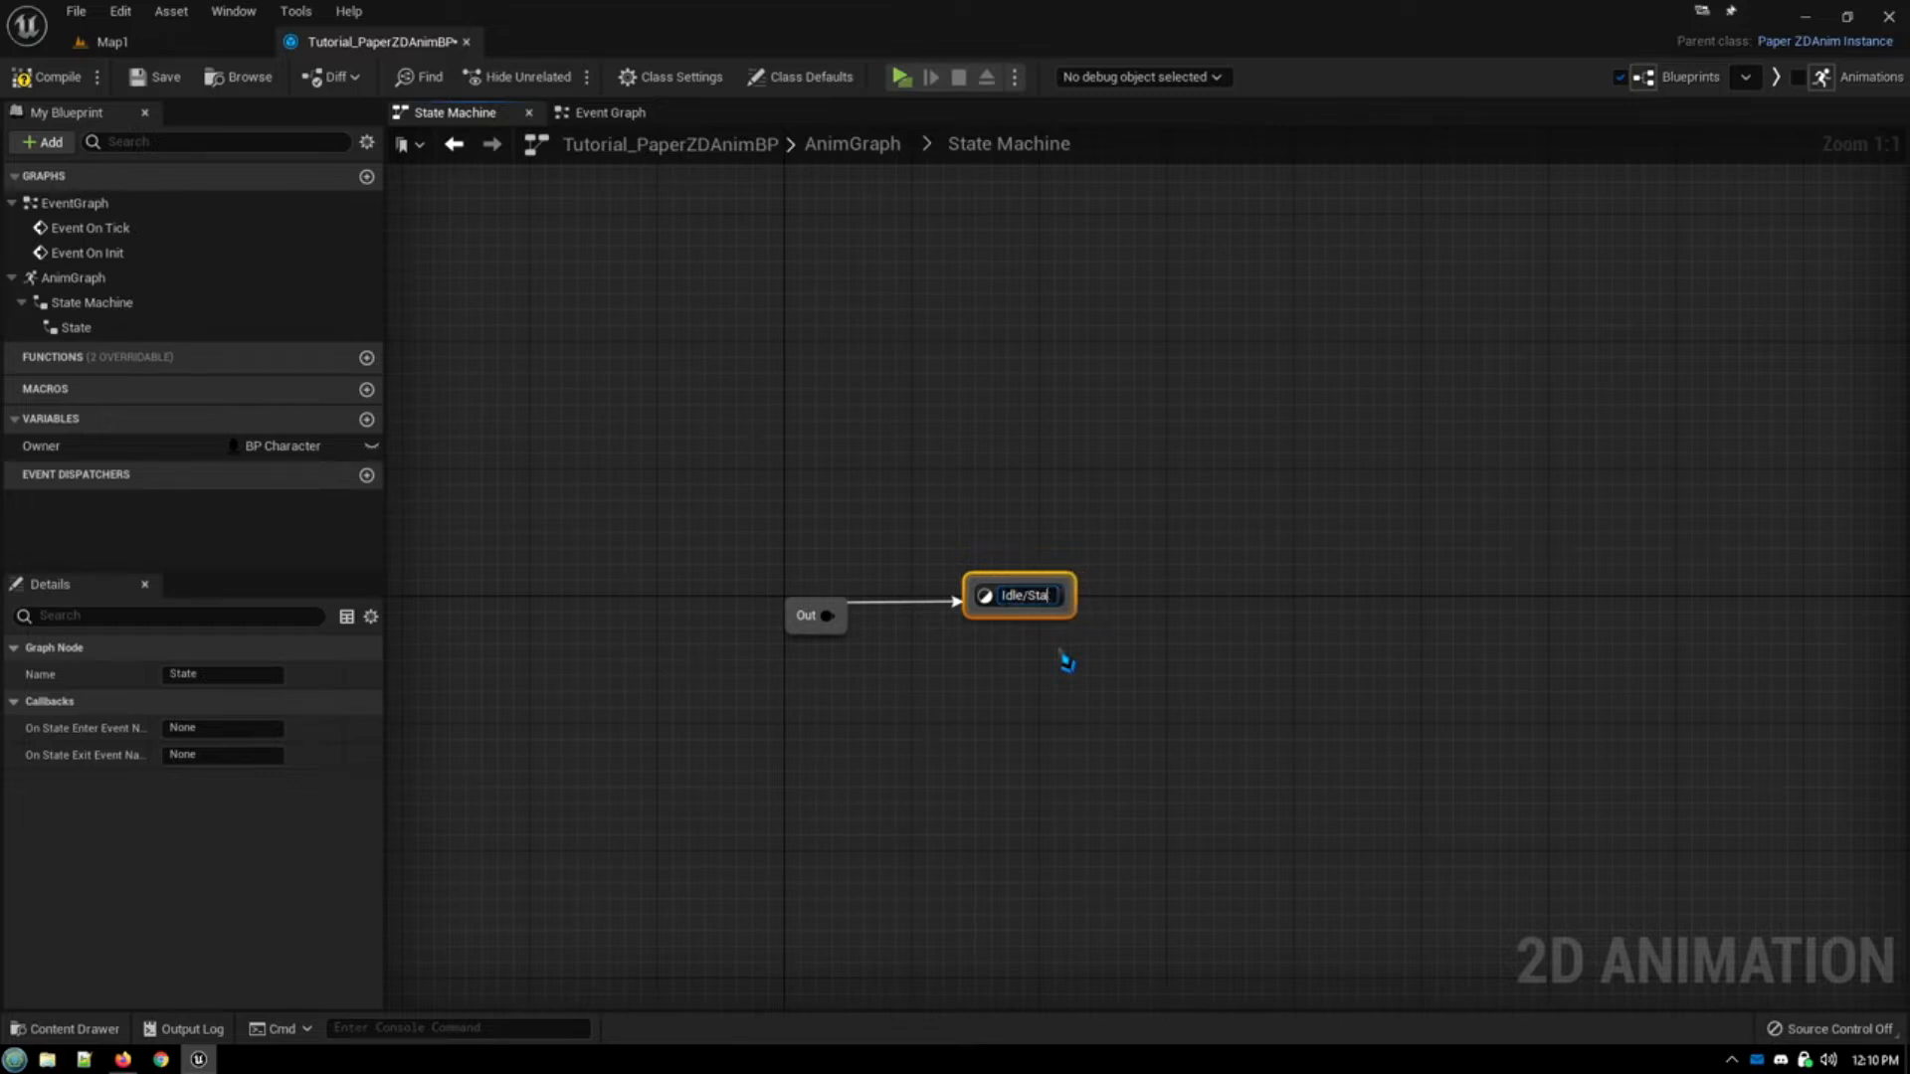
text(Idle/Run/)
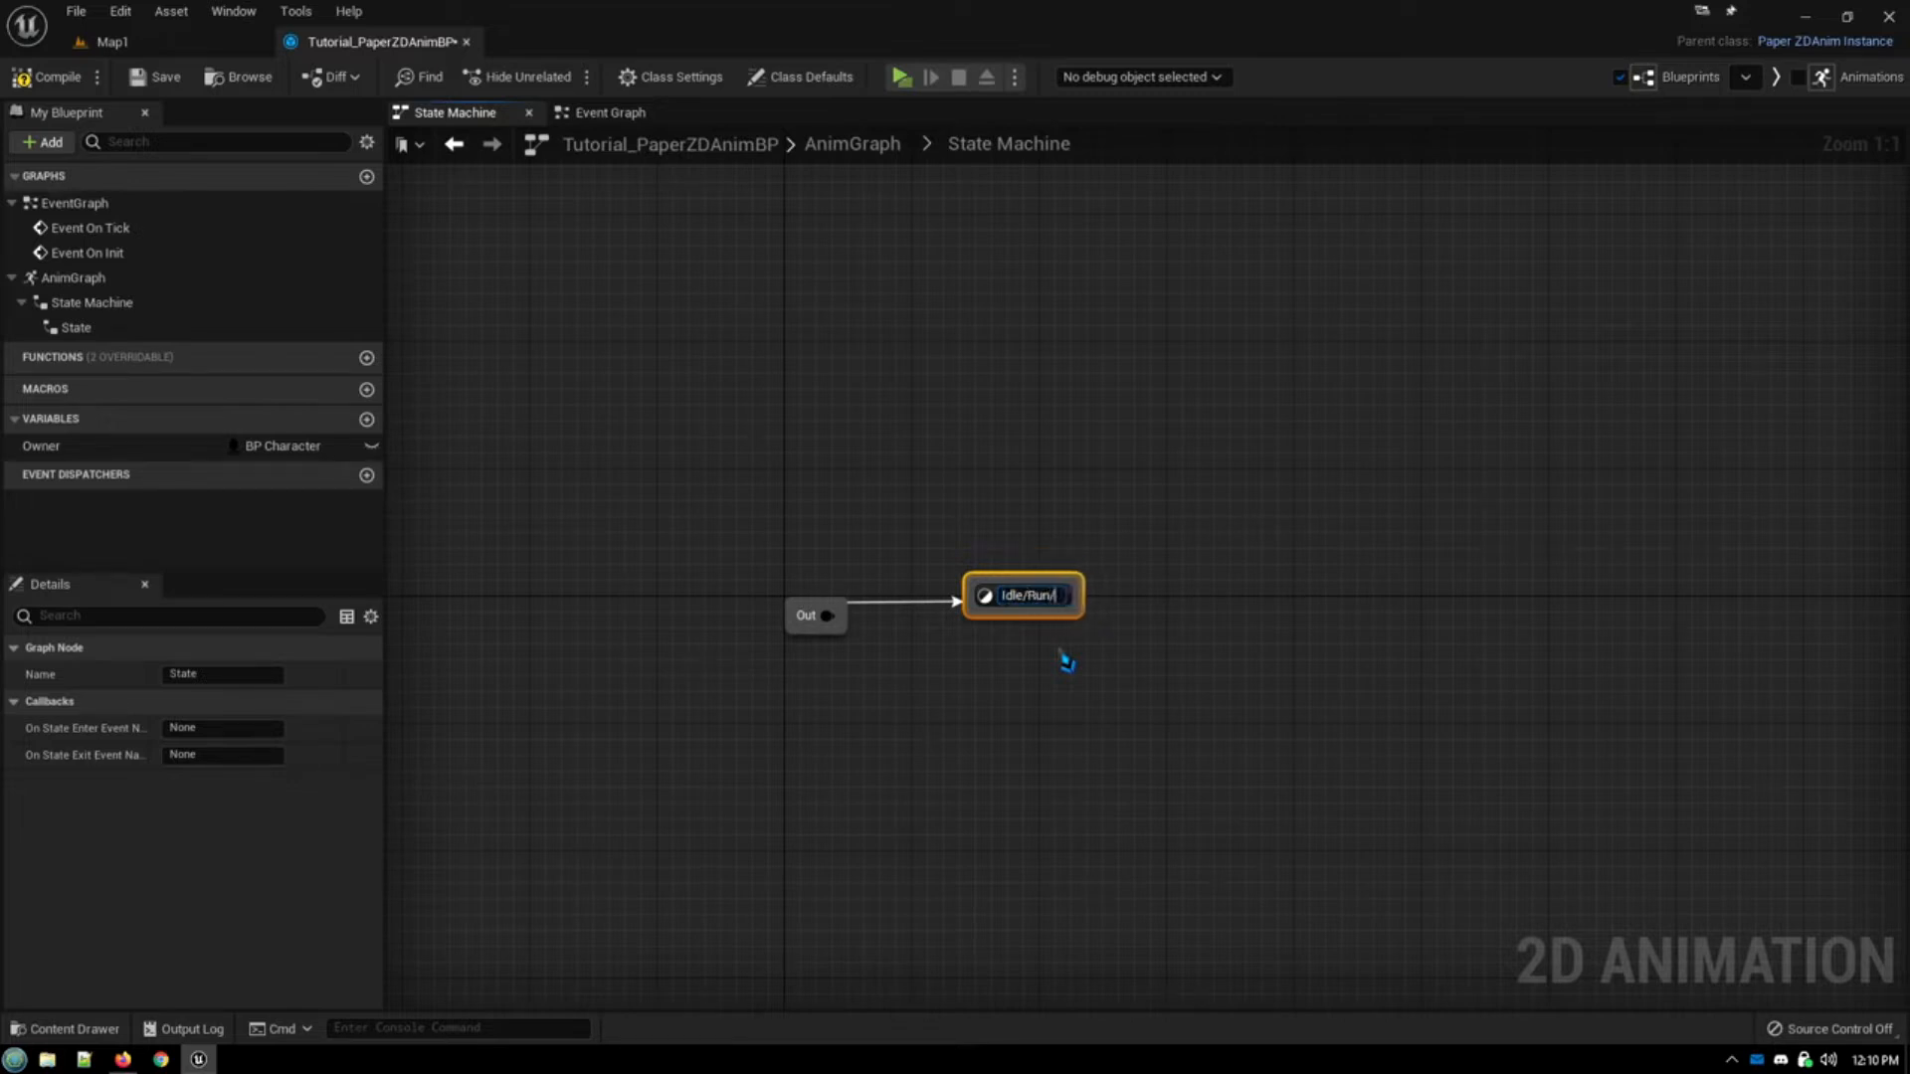
text(/Walk)
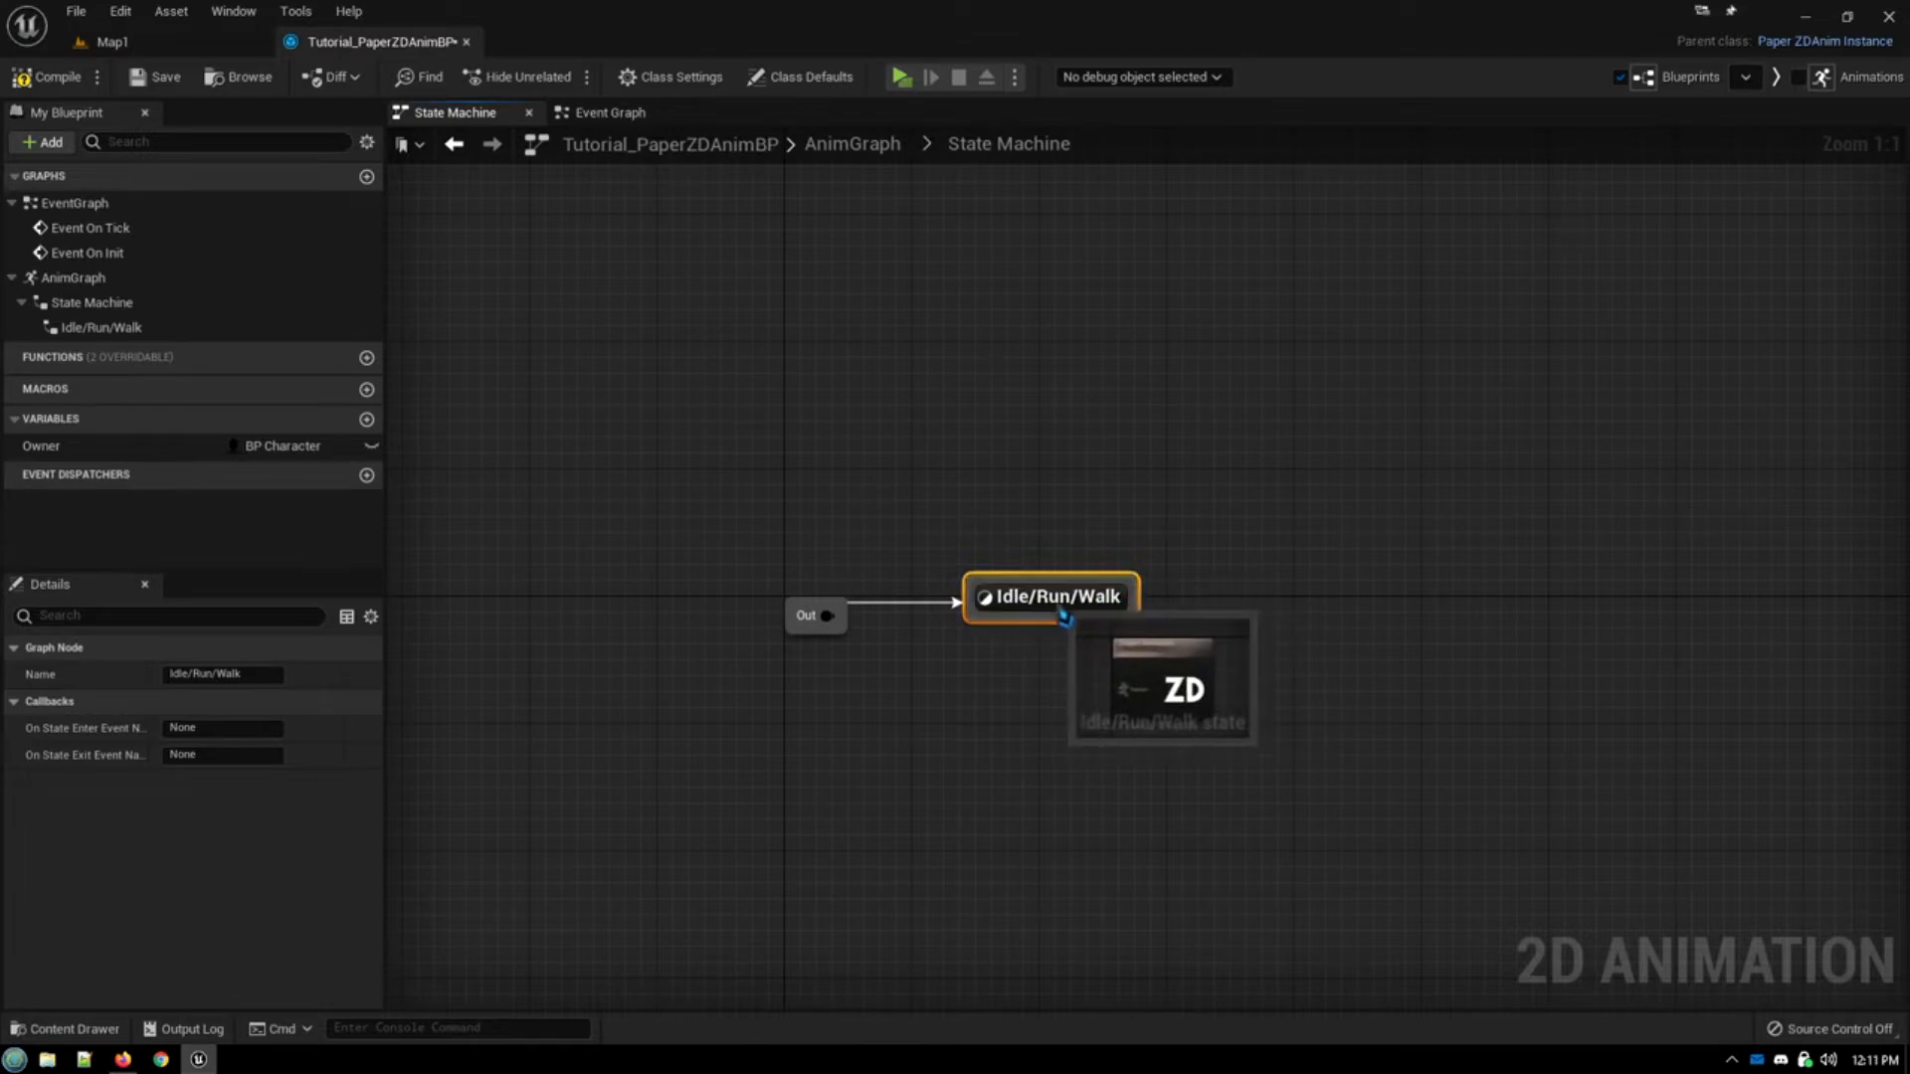
double_click(1051, 597)
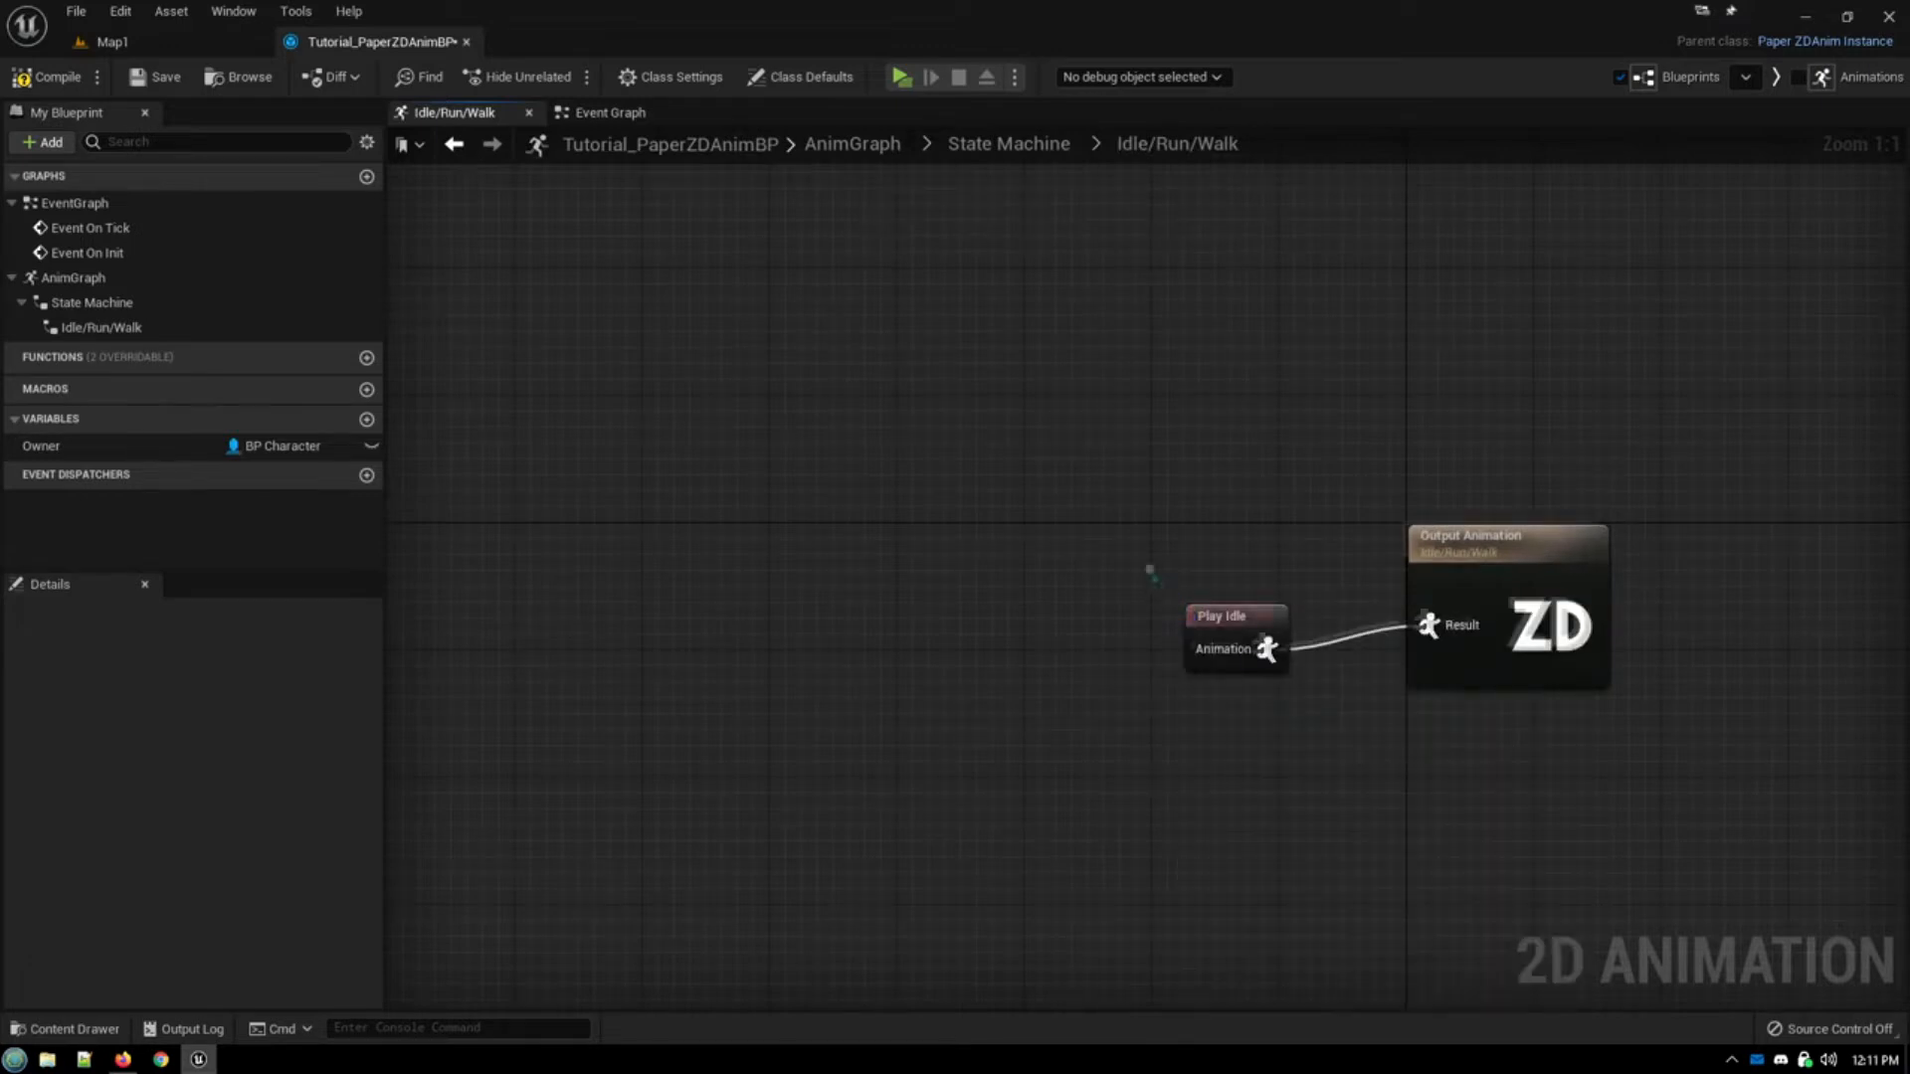
Step: Feed the state's Output Animation from a Select Animation by Bool node
drag(1152, 573, 1096, 639)
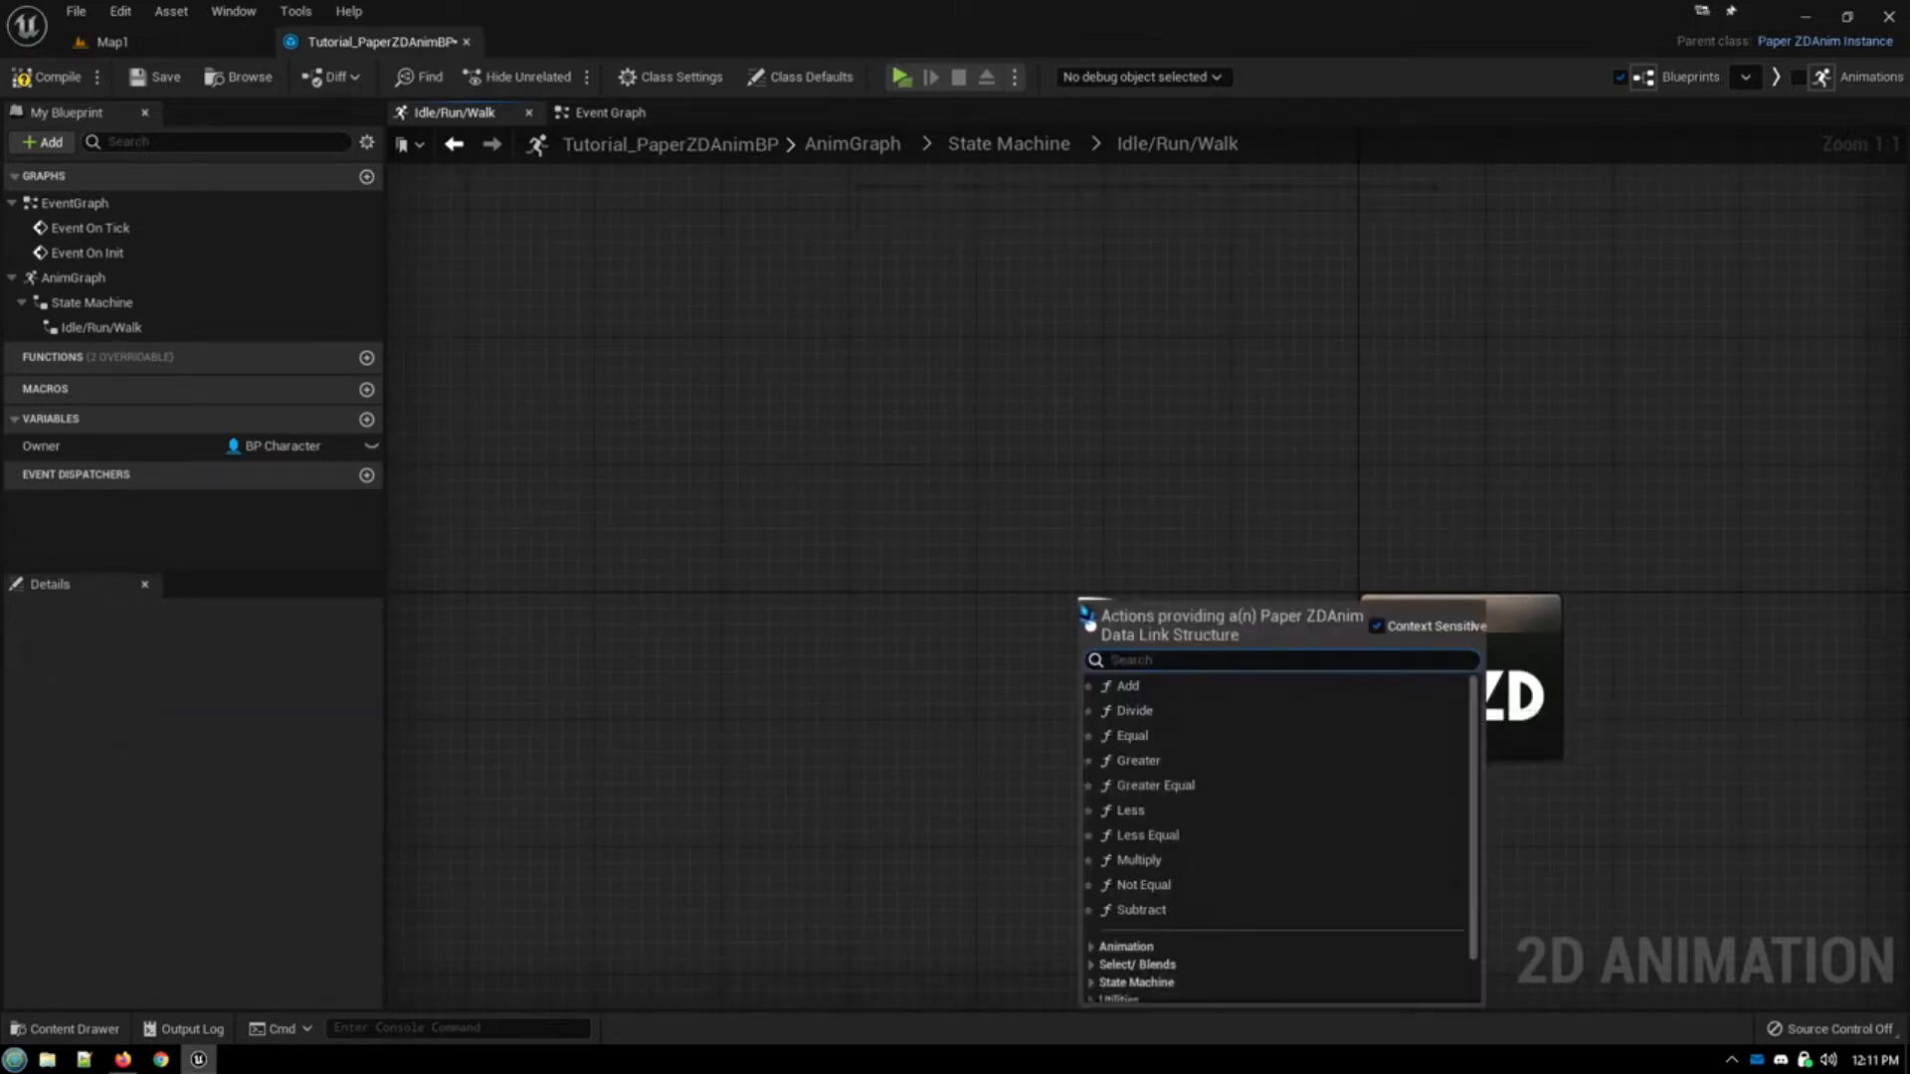
text(b)
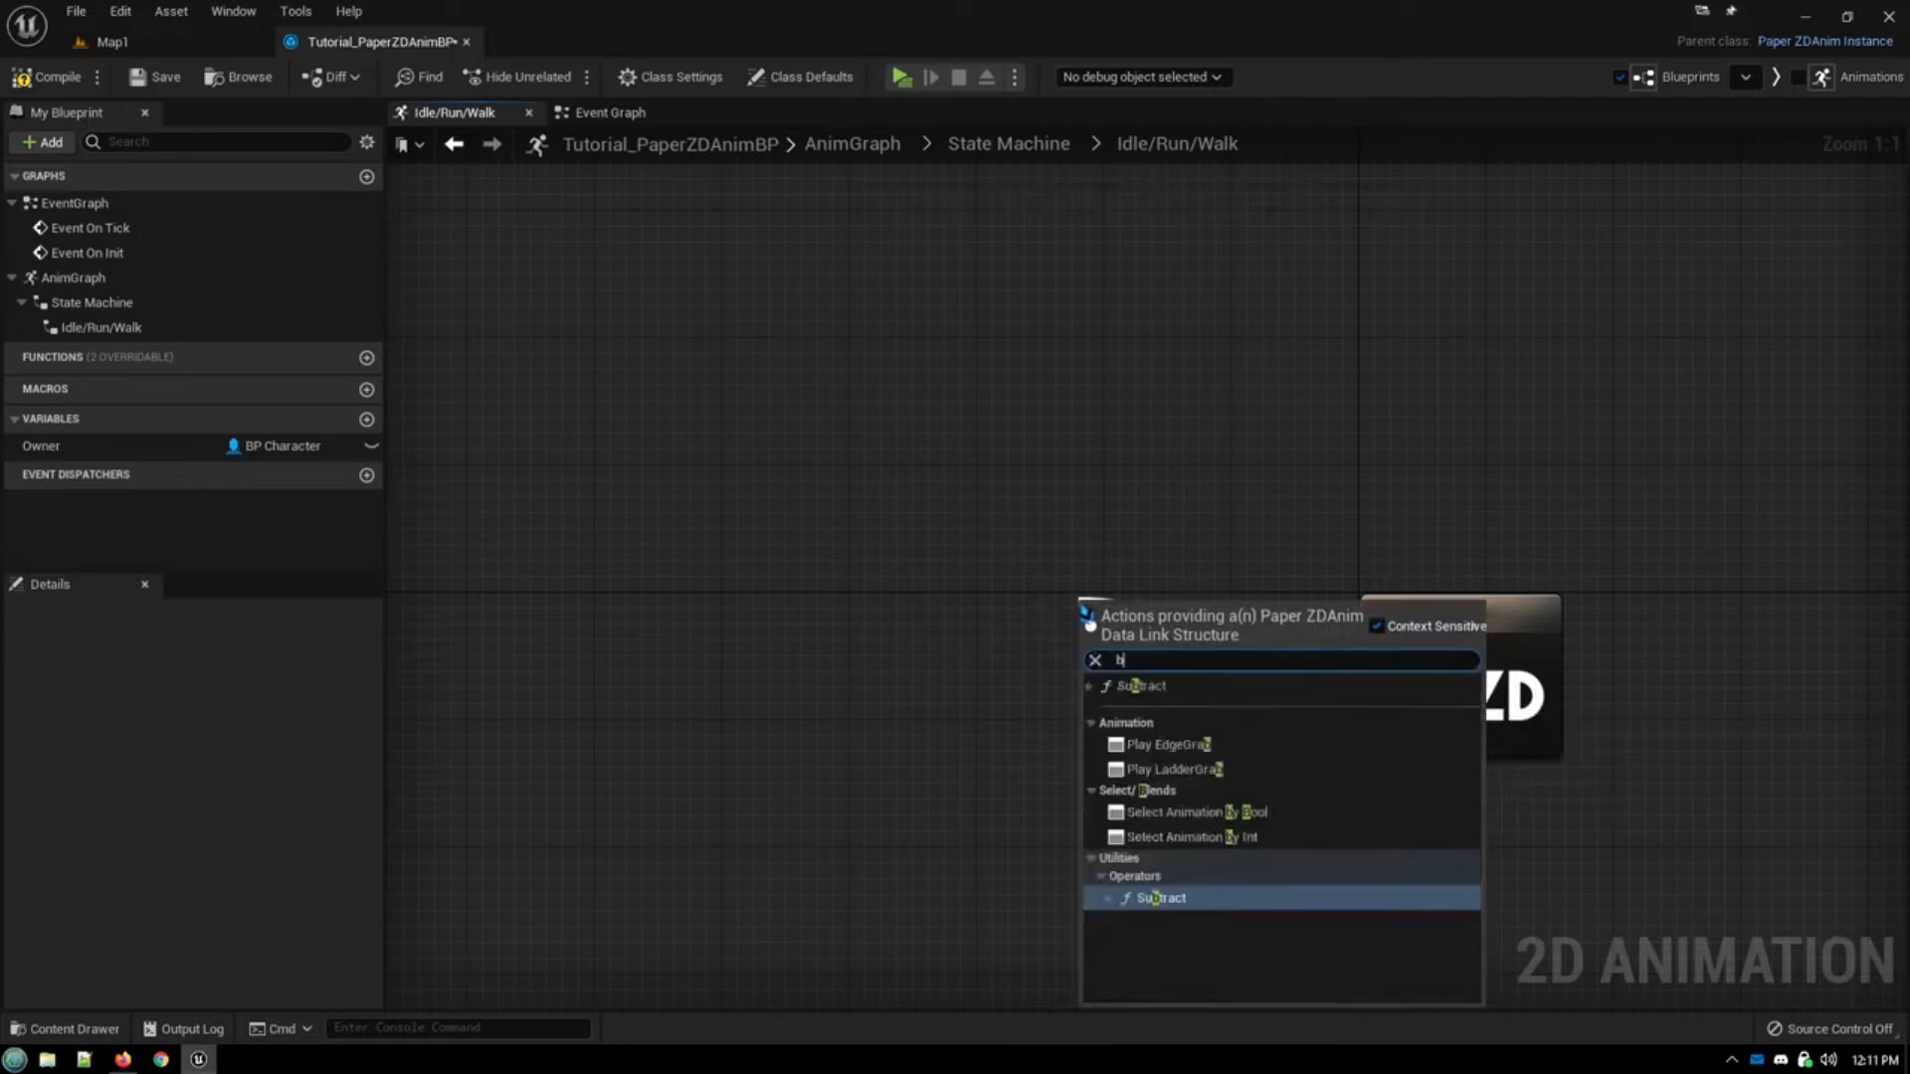
text(y)
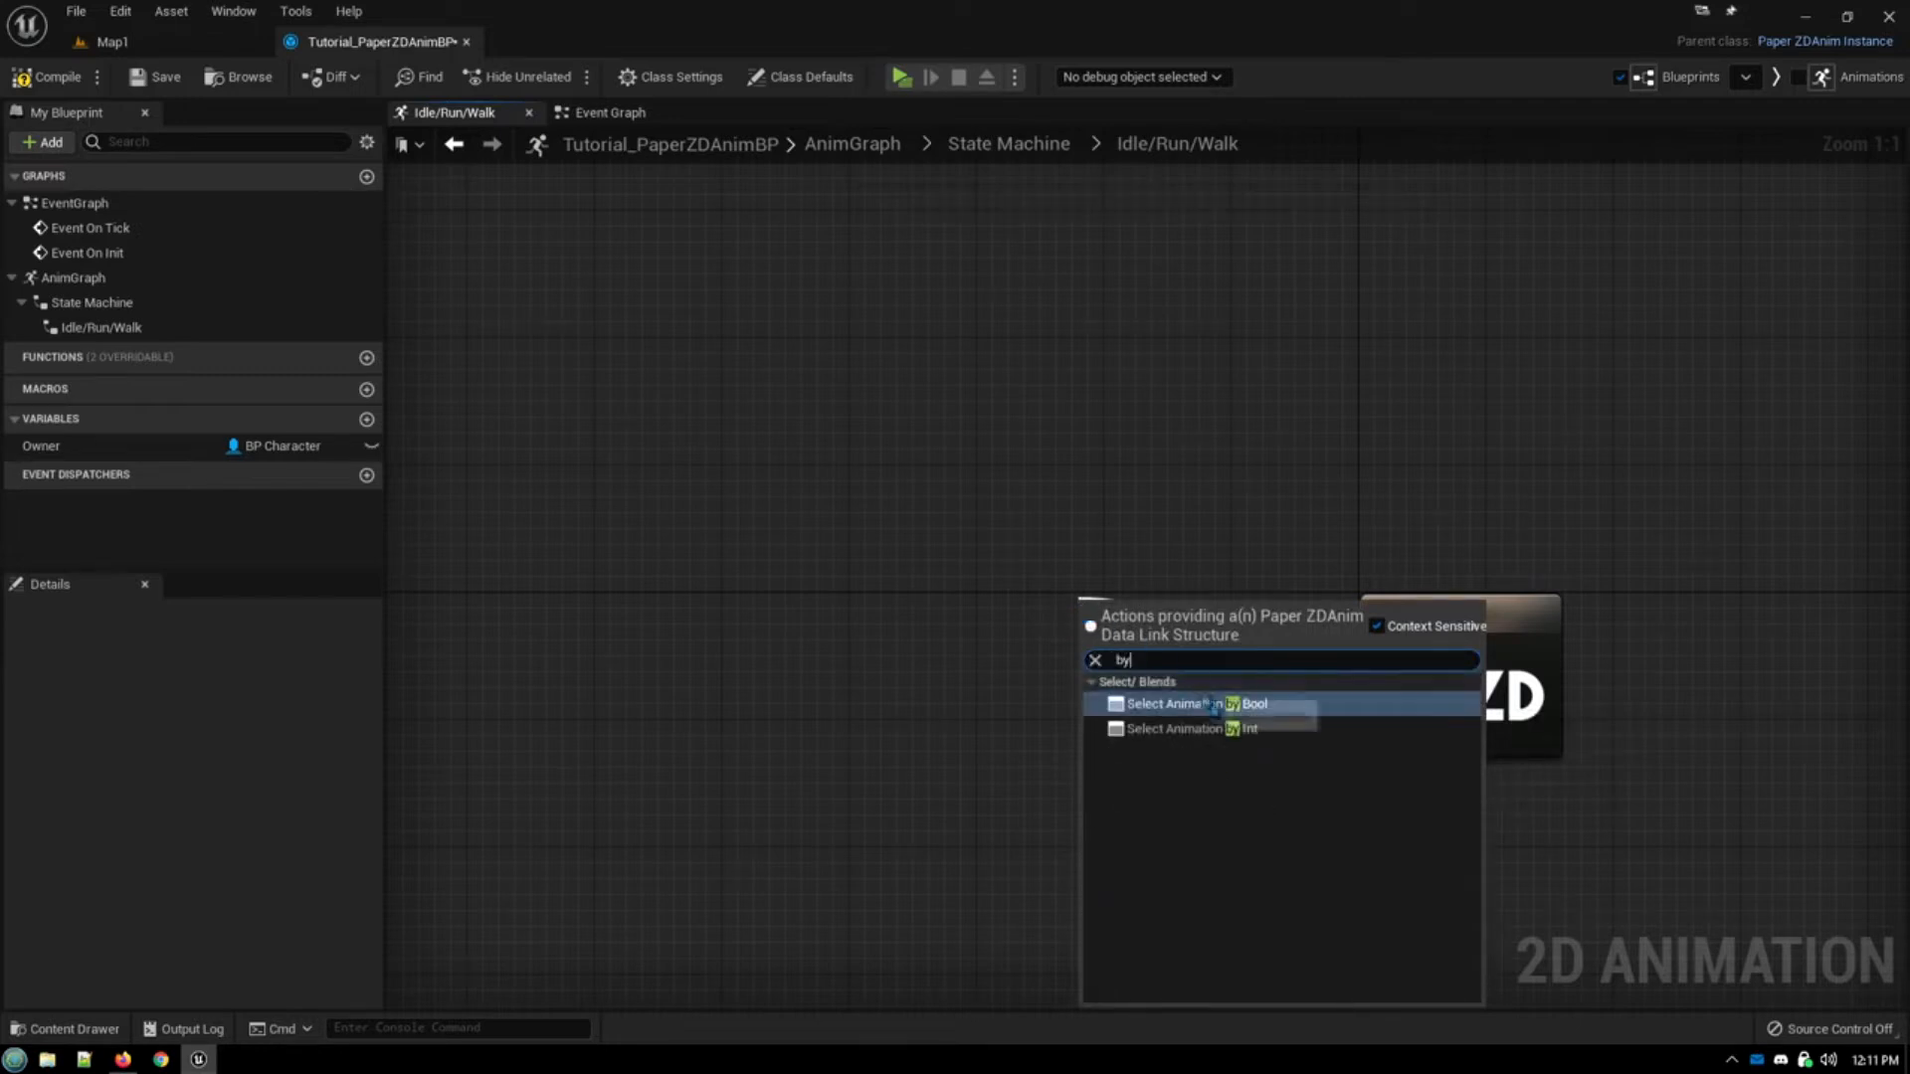
click(1190, 704)
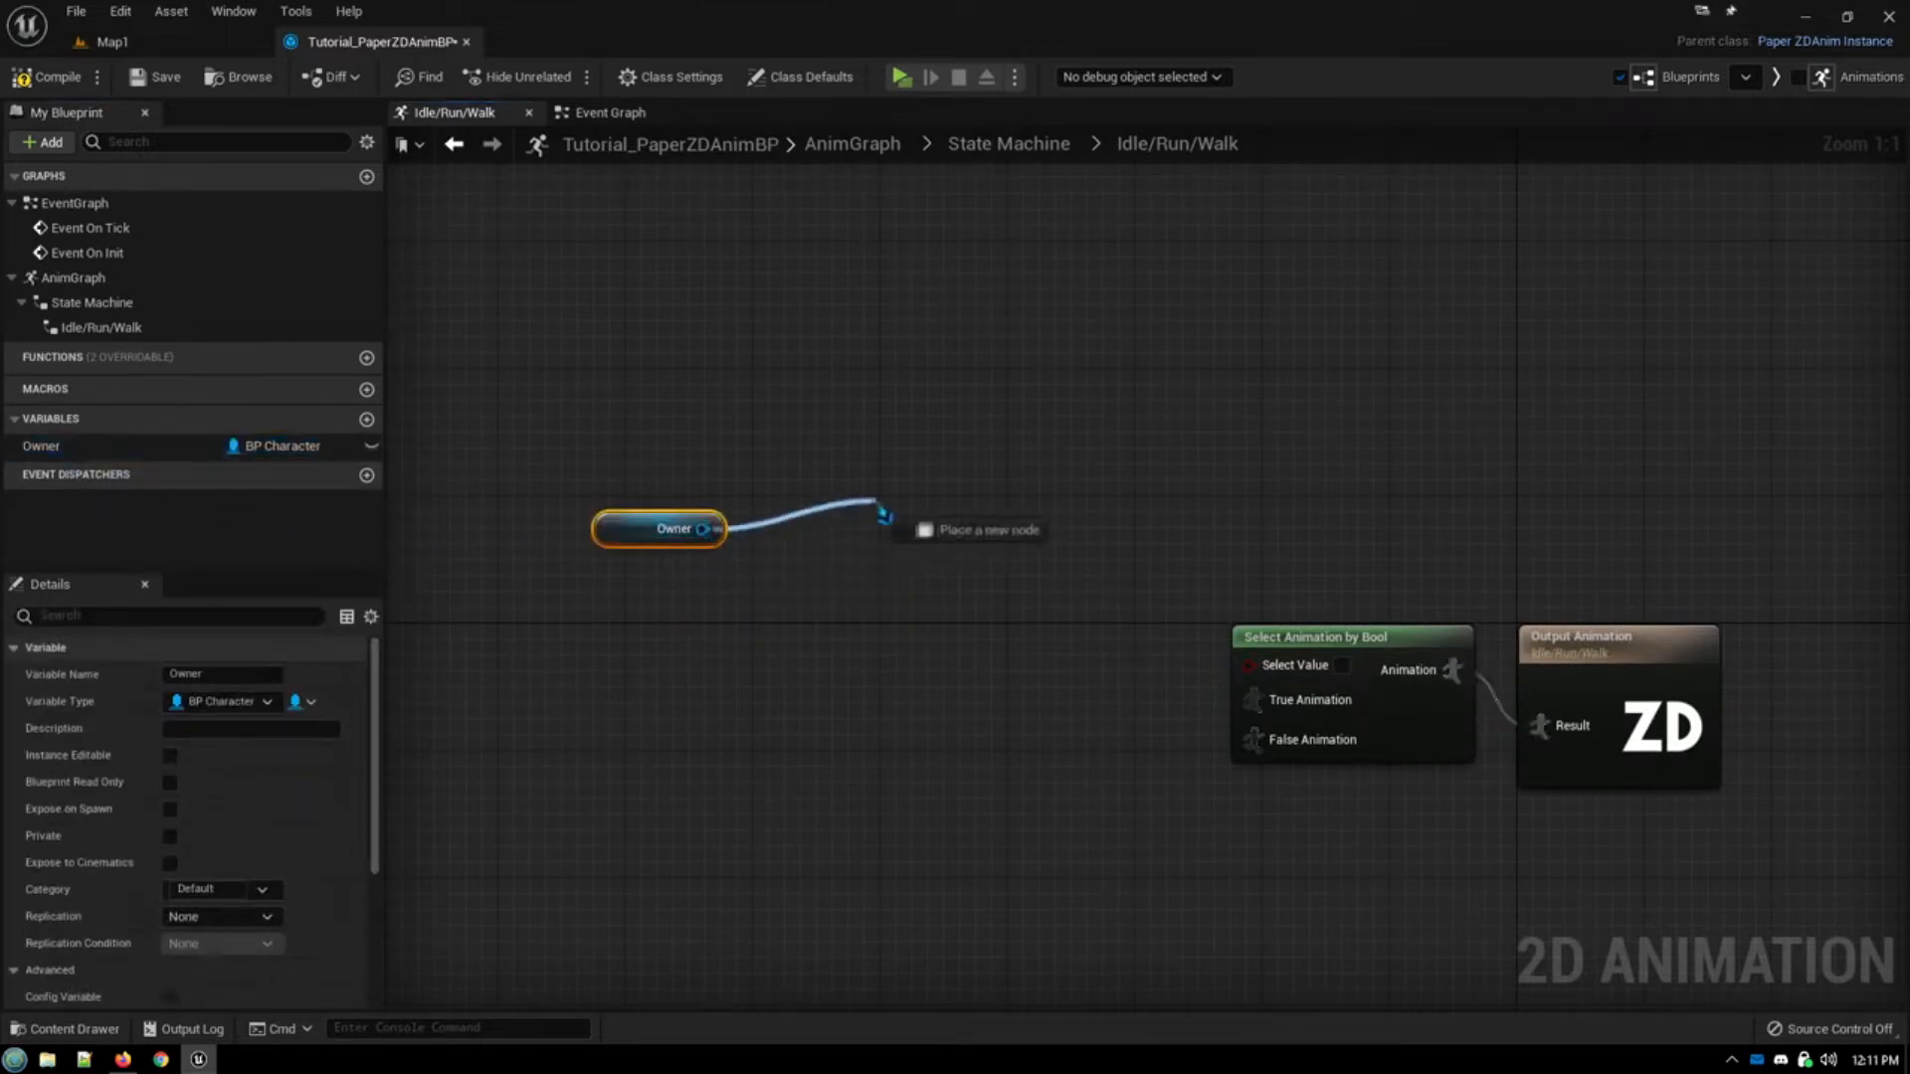
Step: Read the Owner's velocity, split it into X/Y/Z, and add an equality check on X
text(get velo)
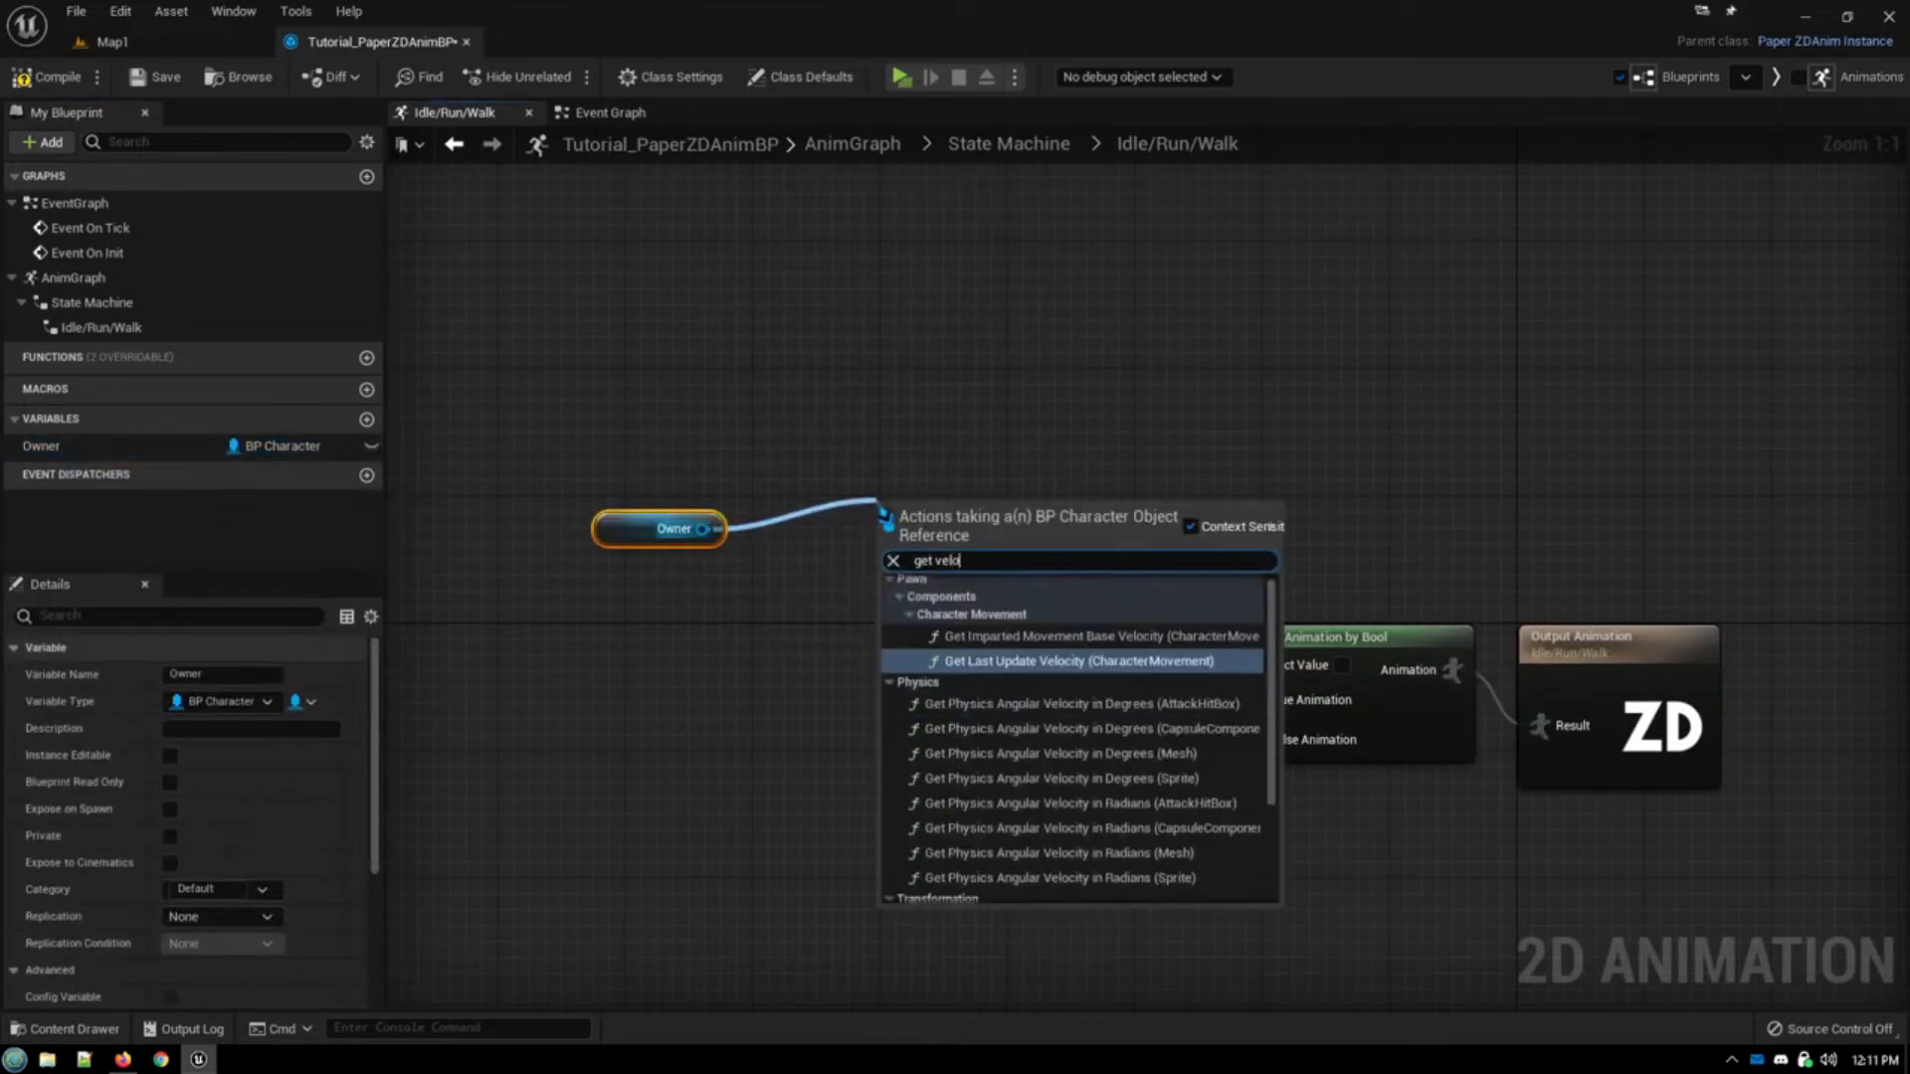
scroll(down, 3)
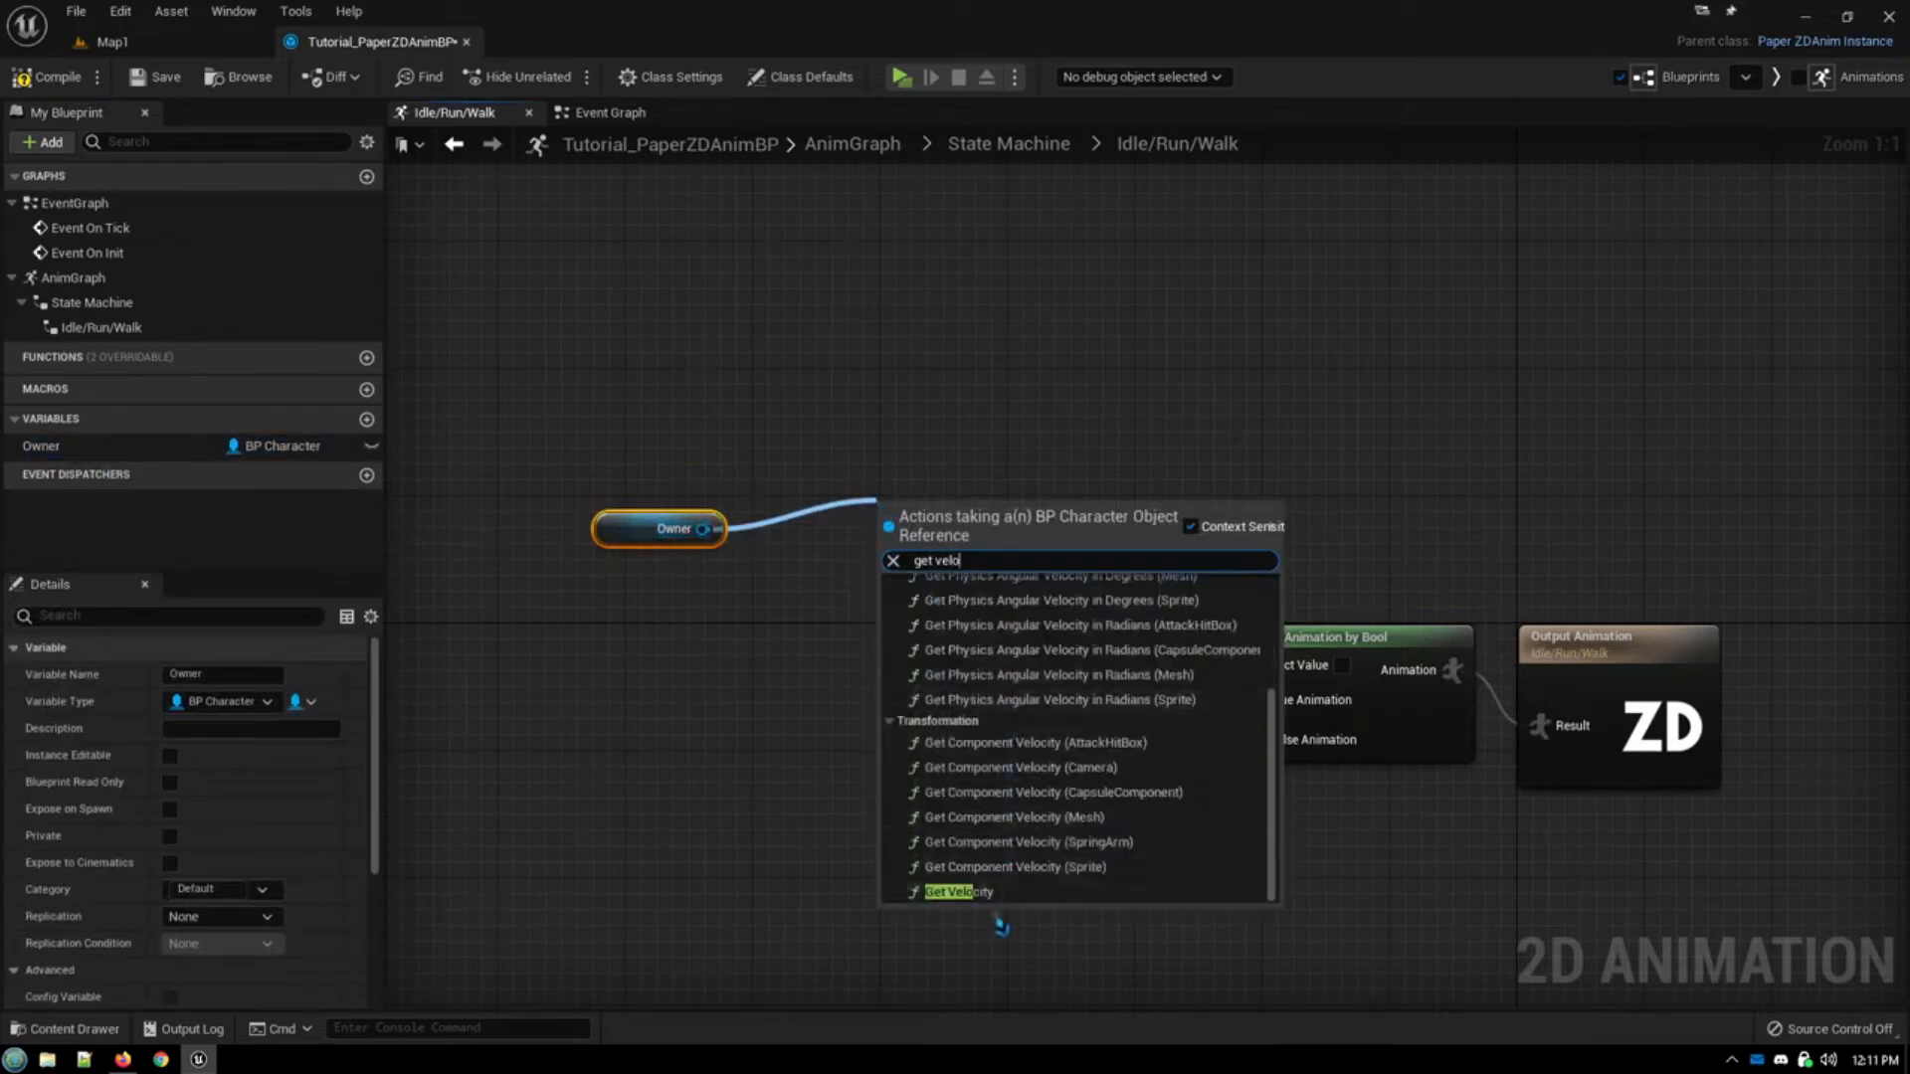
click(953, 891)
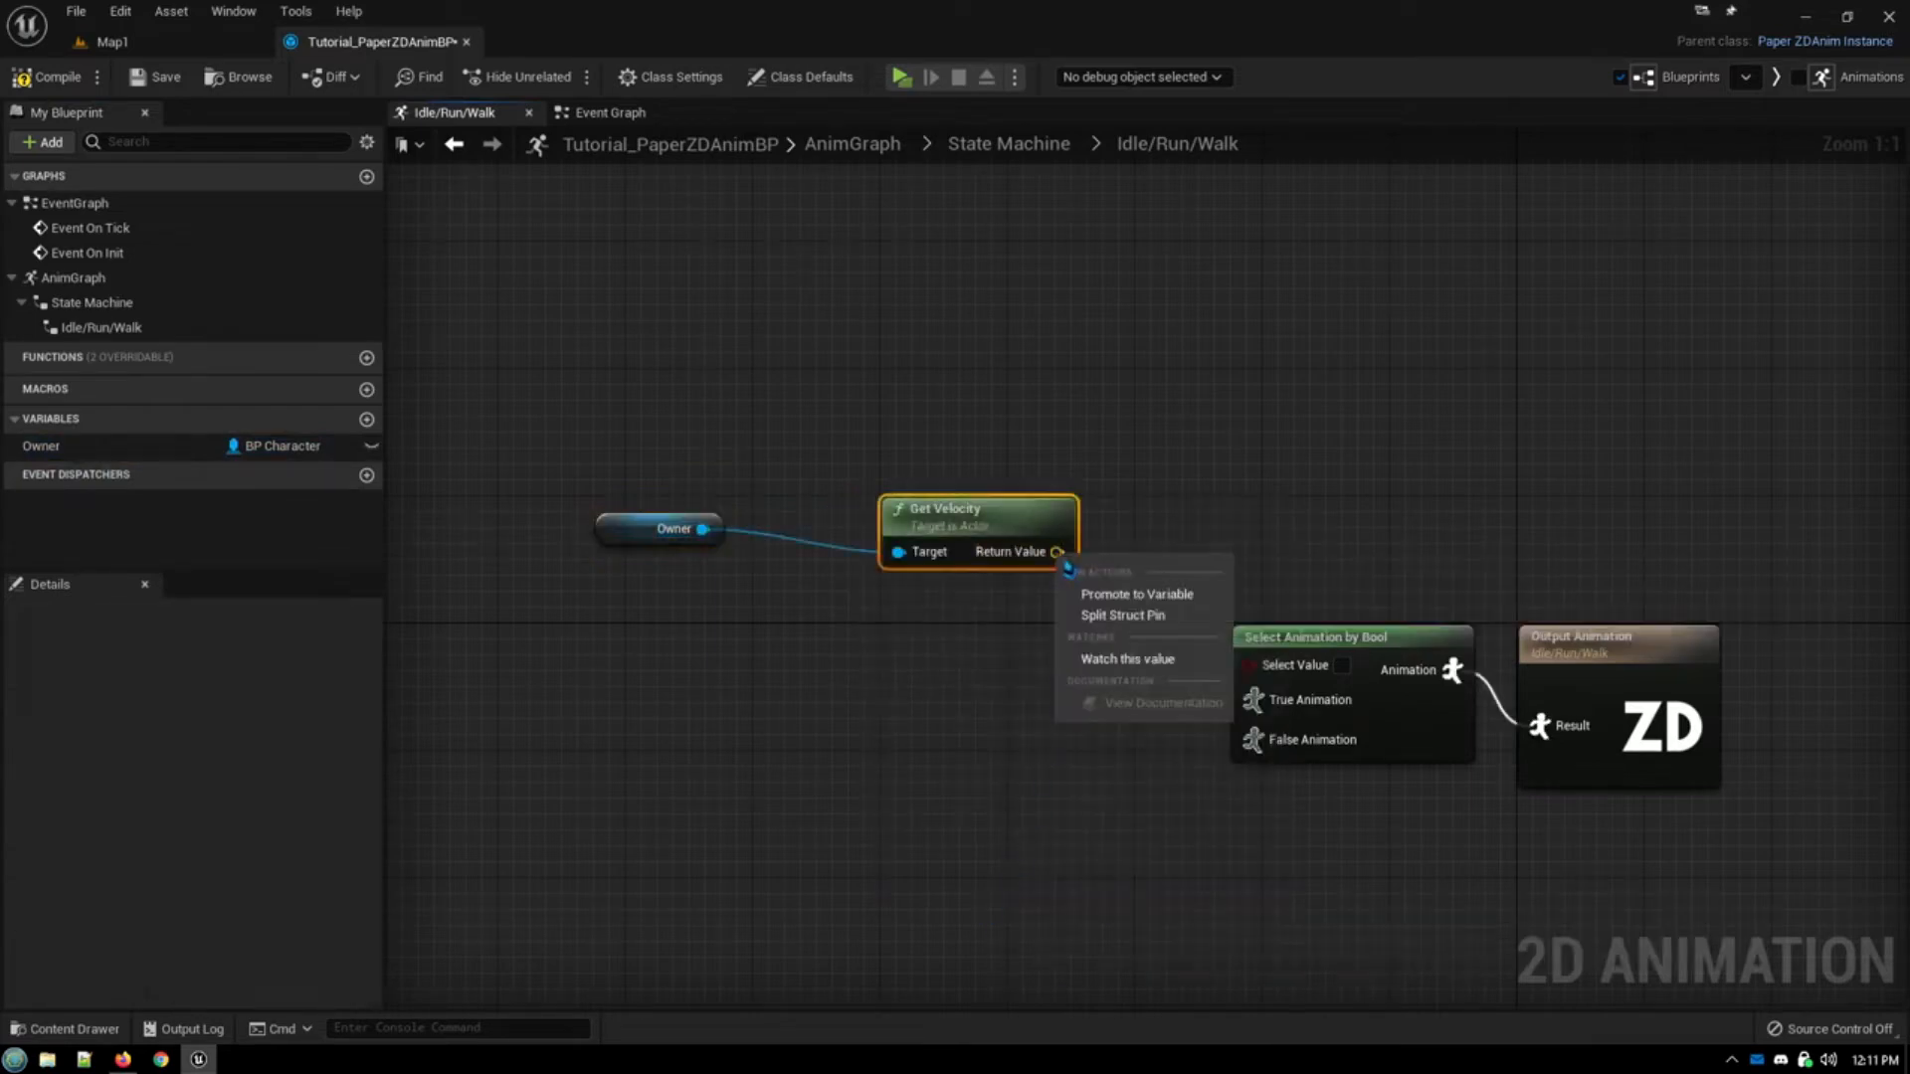
click(1121, 615)
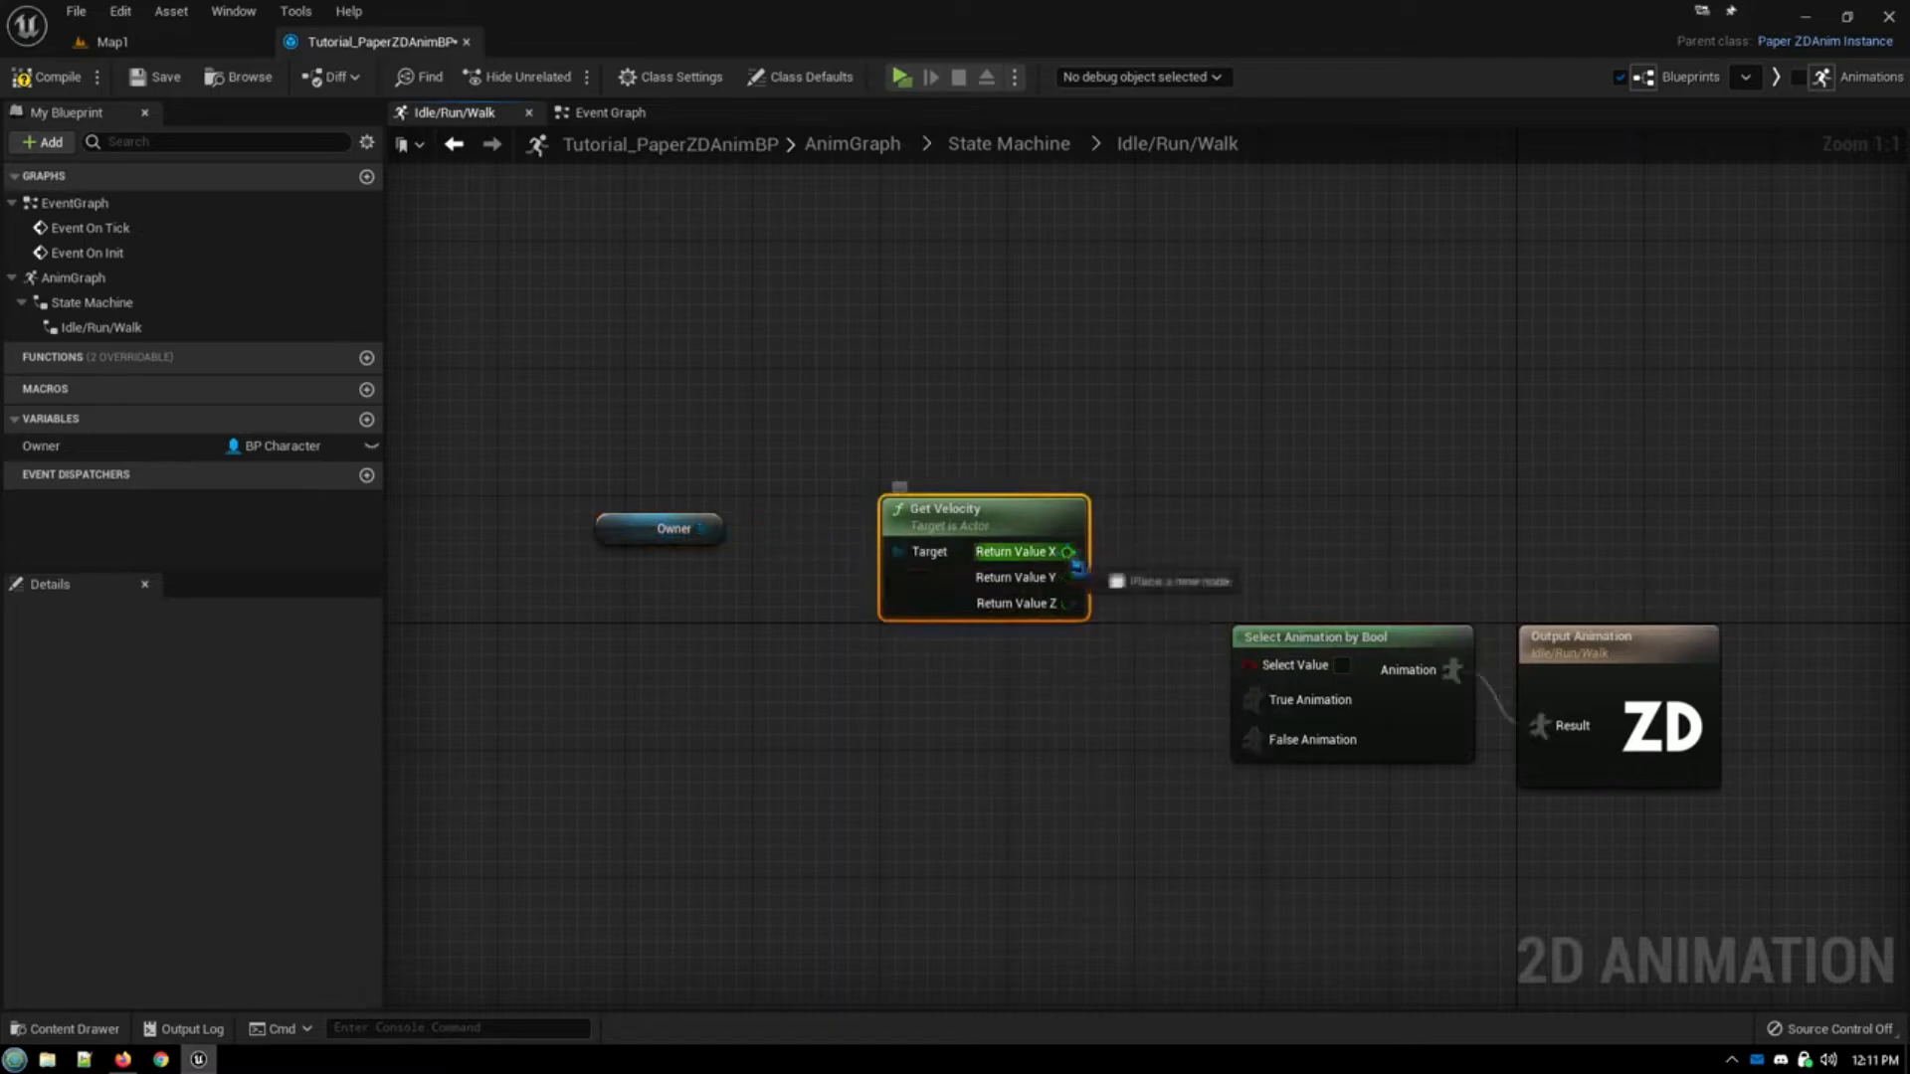
drag(1068, 552, 1168, 549)
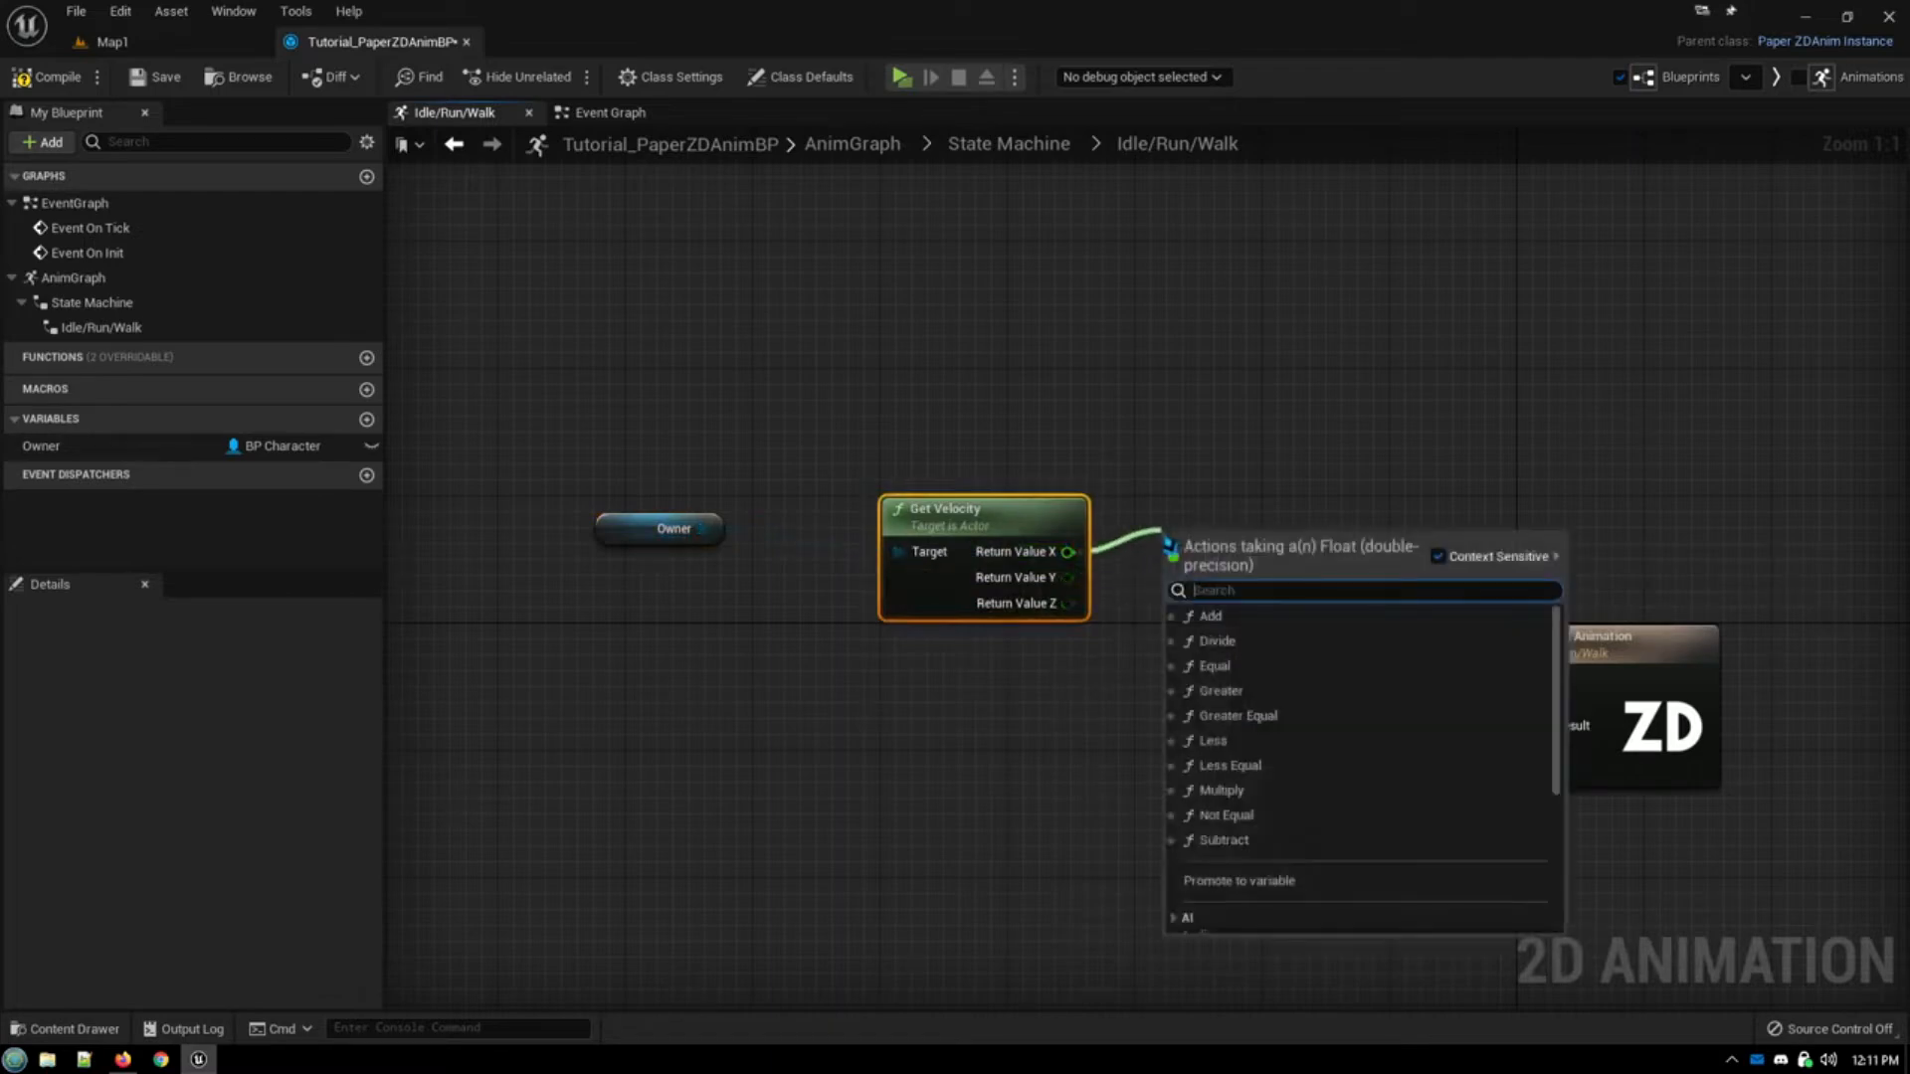
text(=)
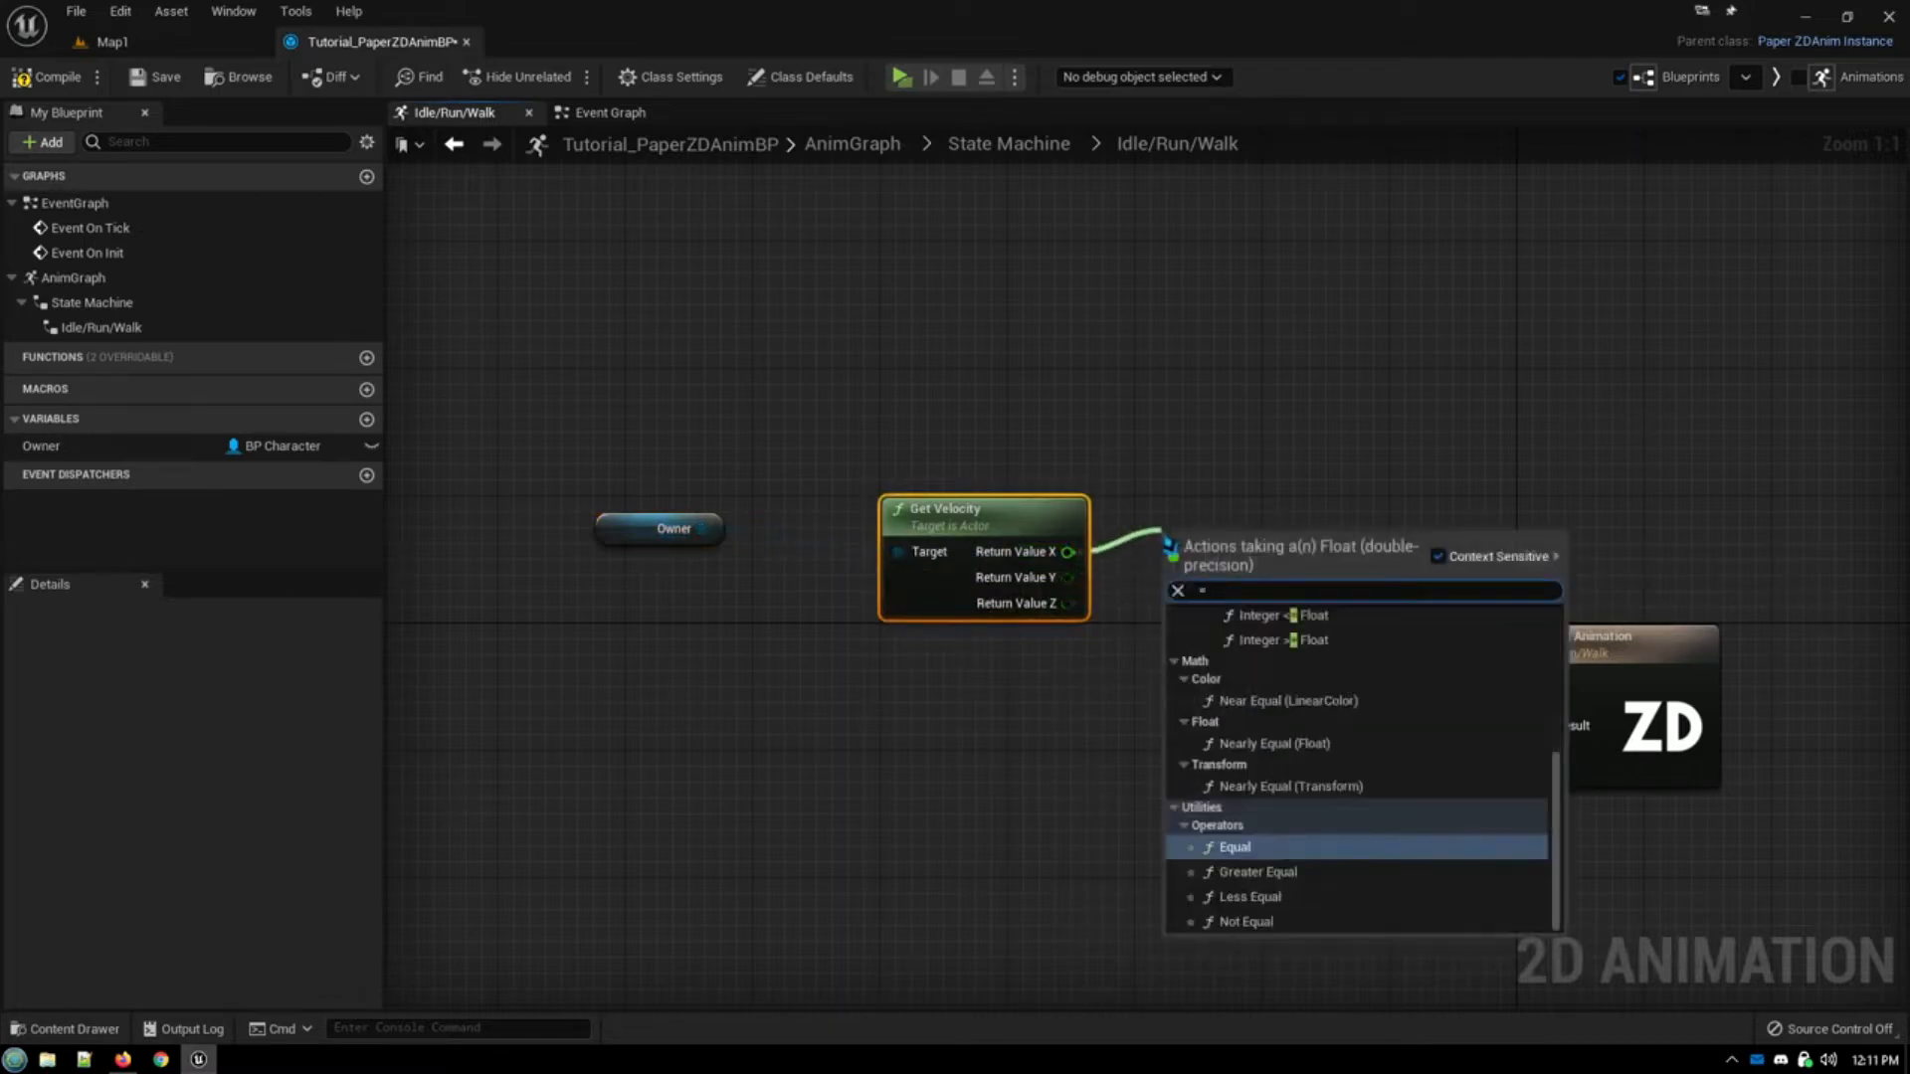
click(1231, 848)
text(p)
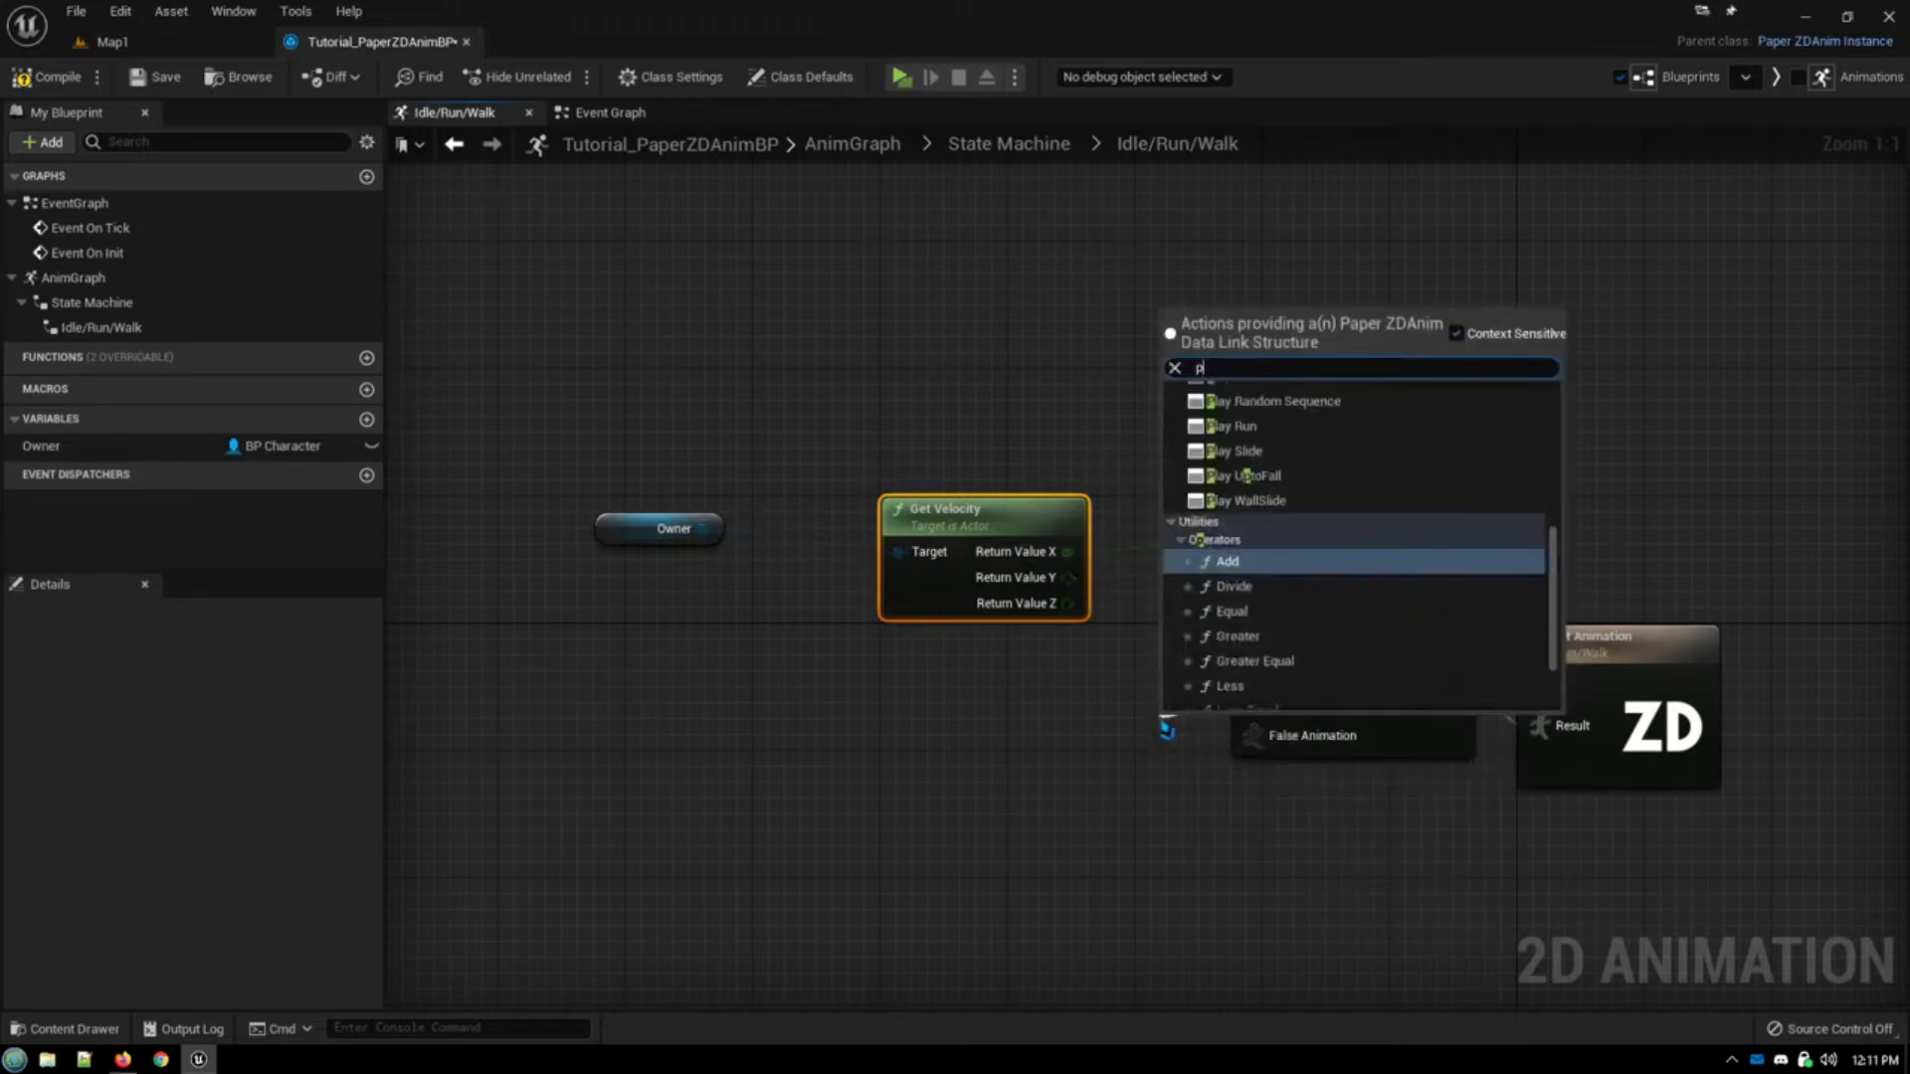
Step: Add Play Idle and Play Run to the selector and chain its output into a second Select Animation by Bool
text(lay idle)
text(by bo)
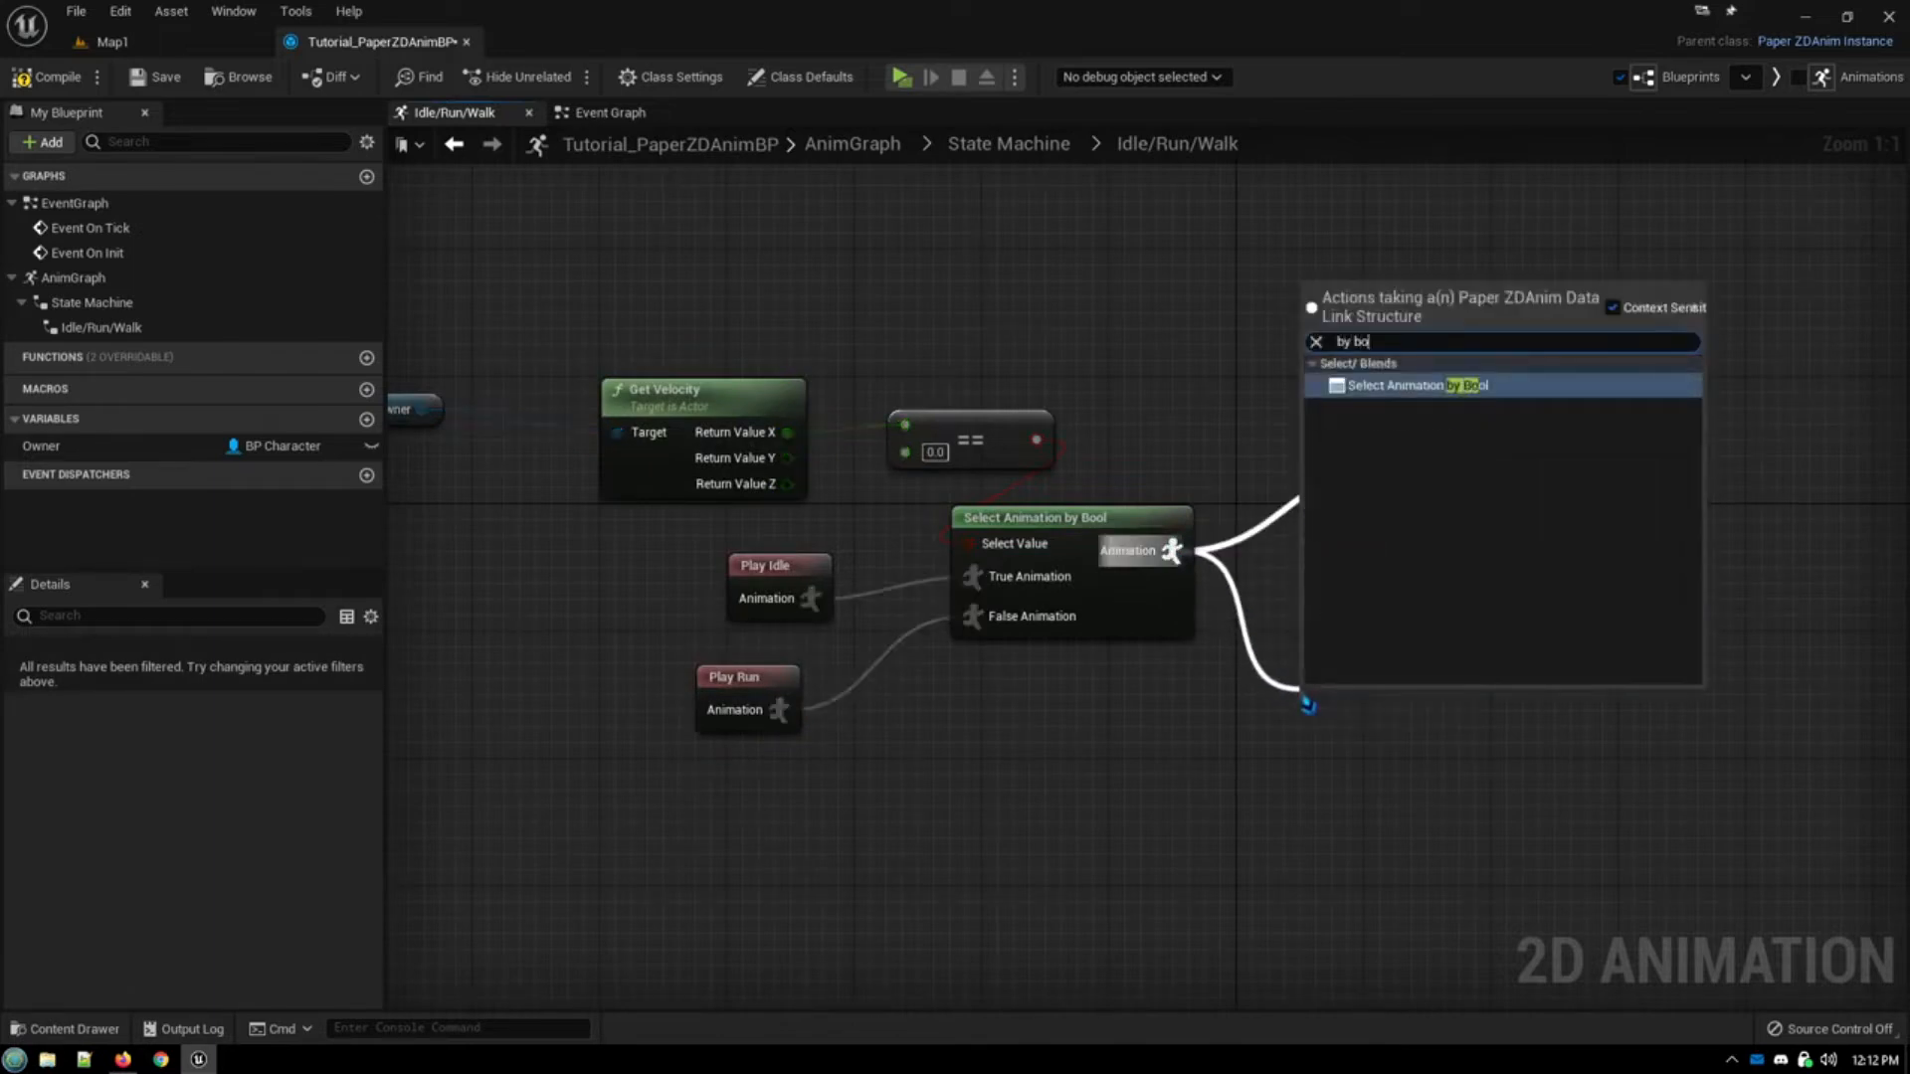
click(1416, 384)
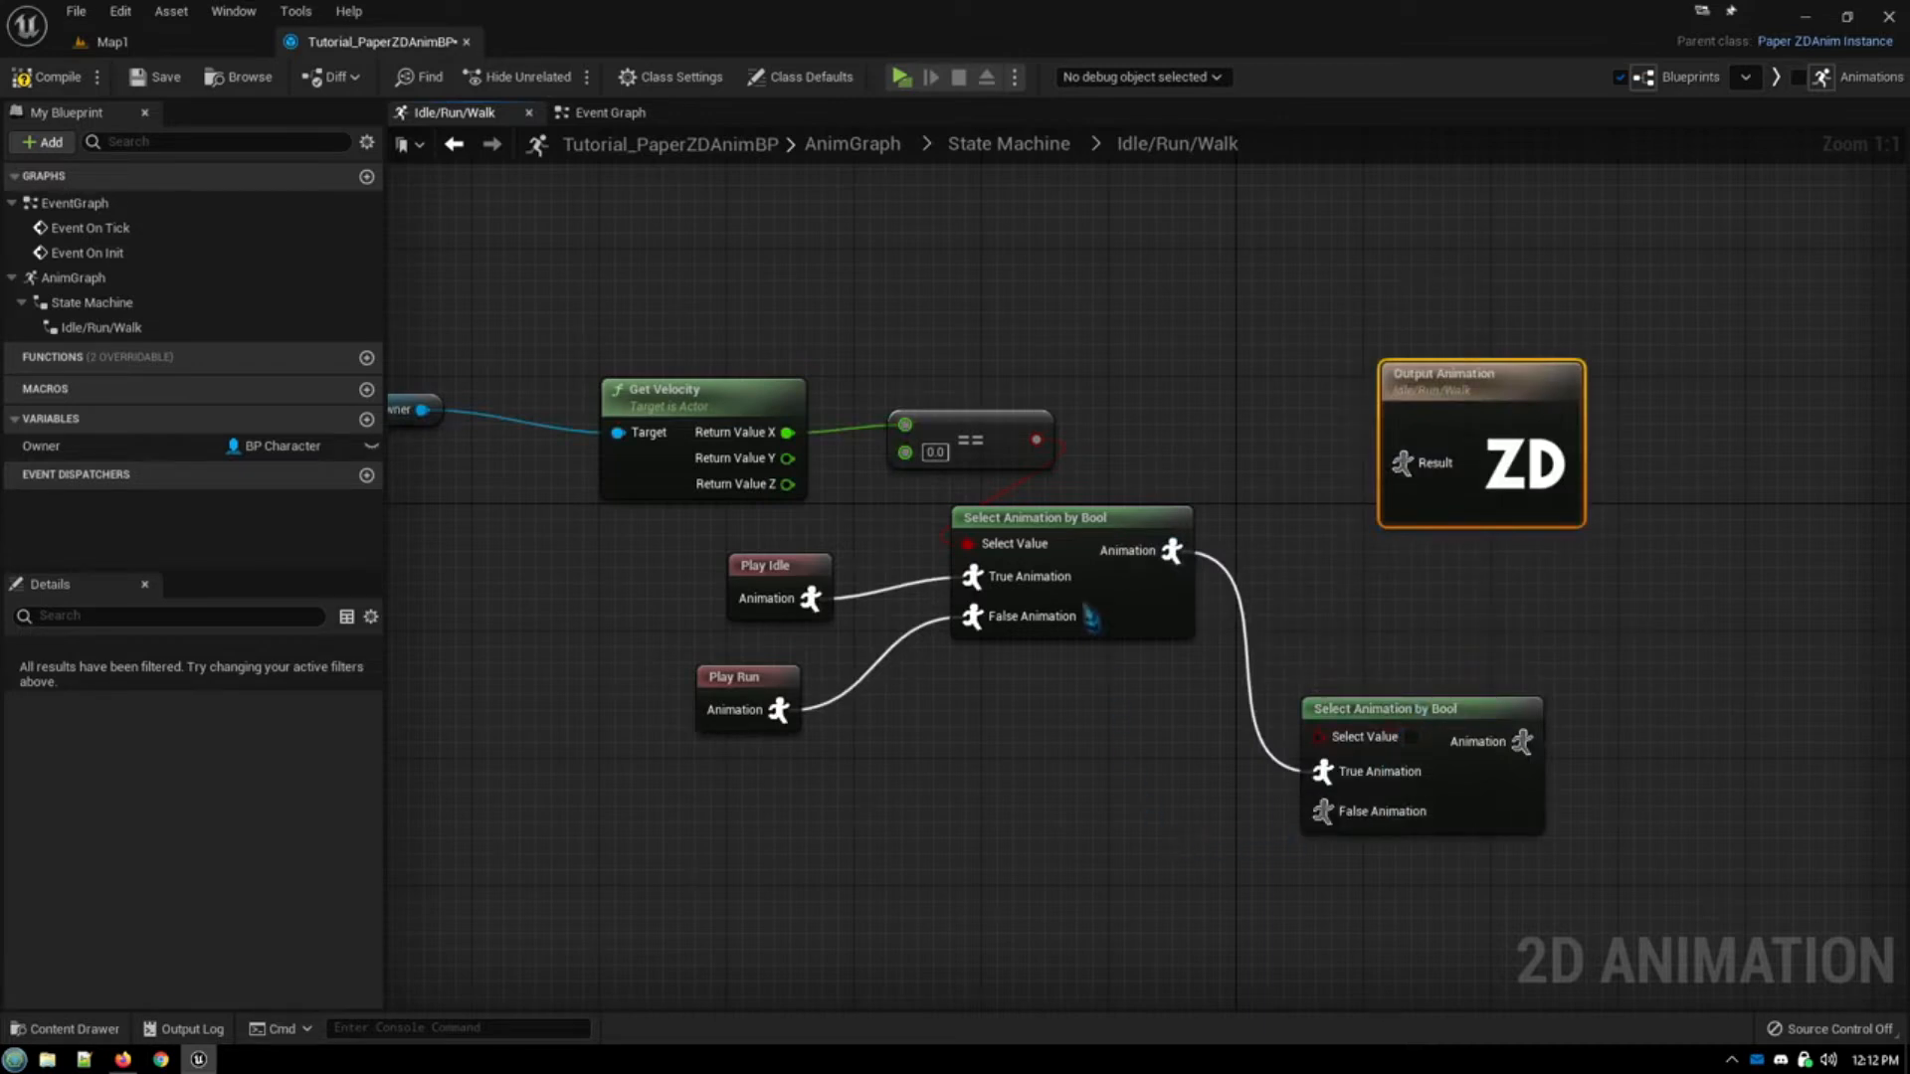
mouse_move(790, 432)
text(>)
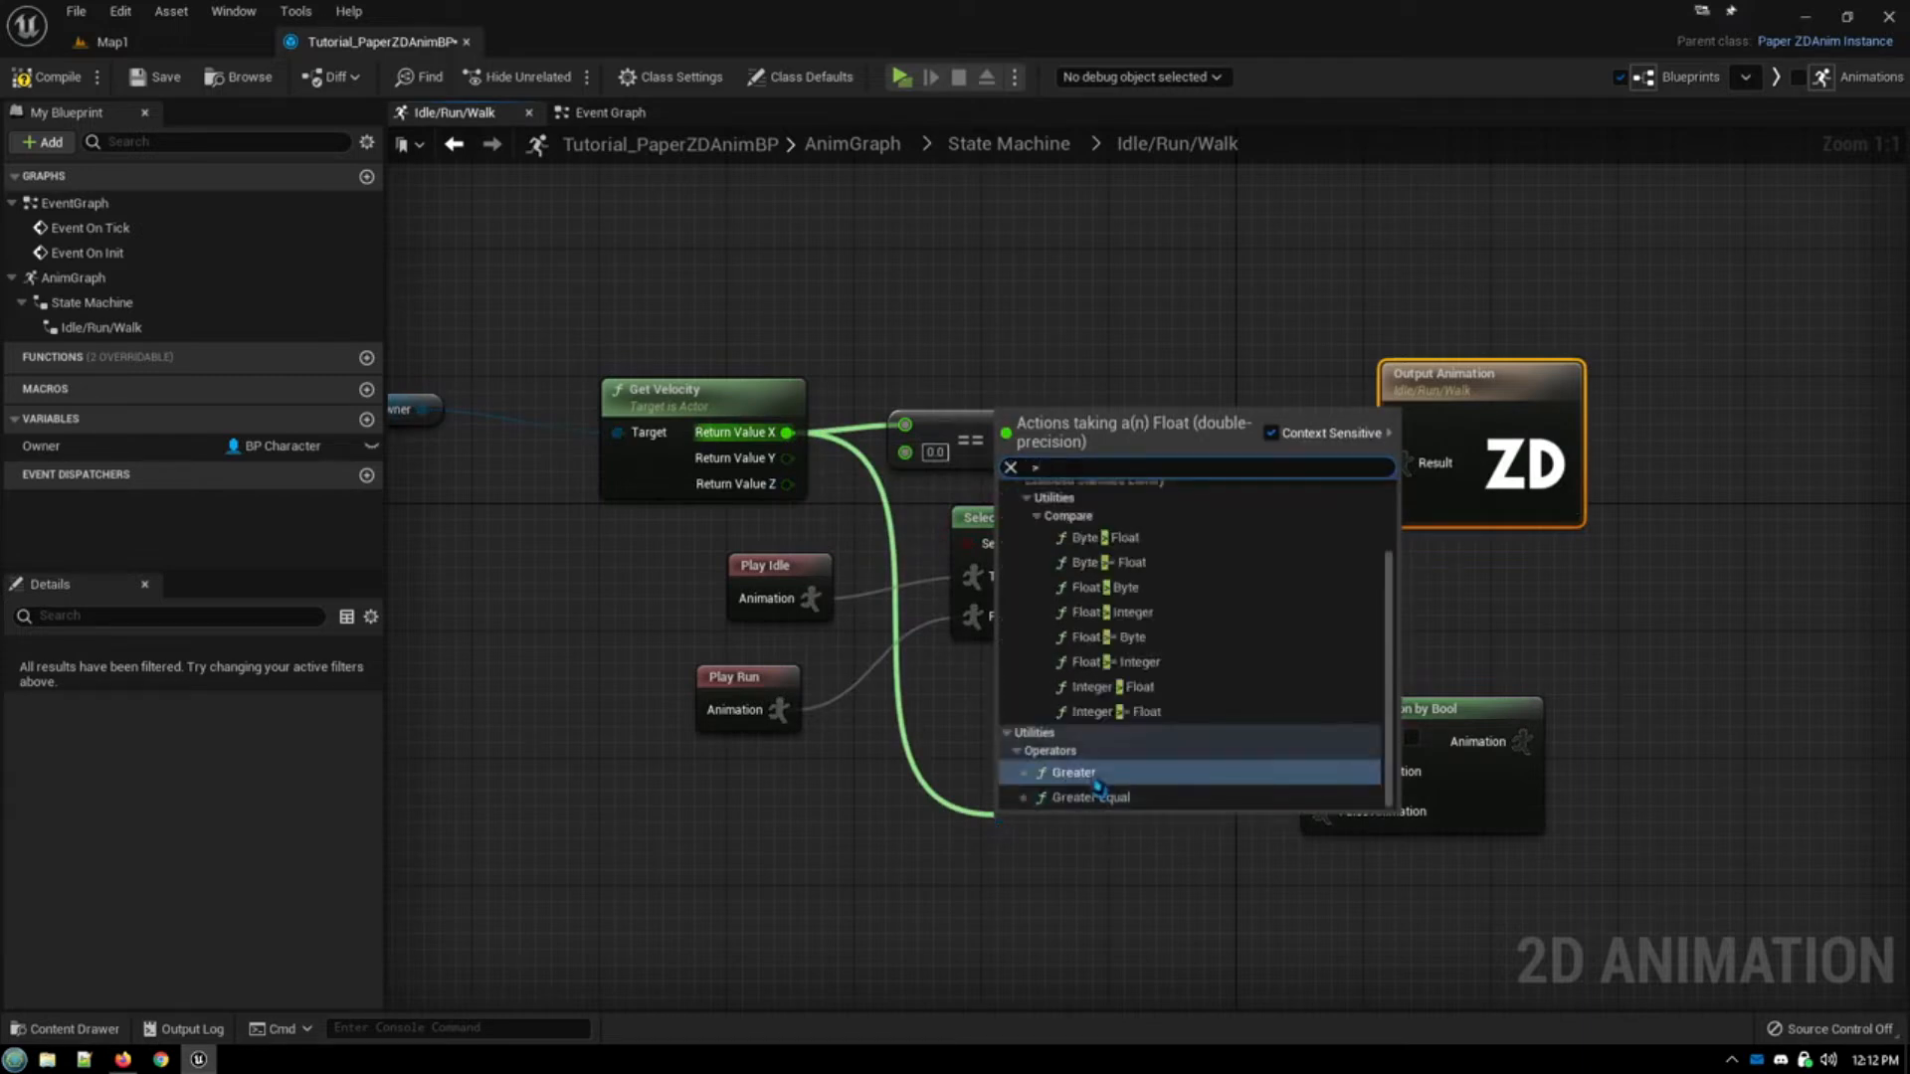
Step: Compare X velocity against 200.0 and expose the Play Rate pin on Play Run
click(1071, 772)
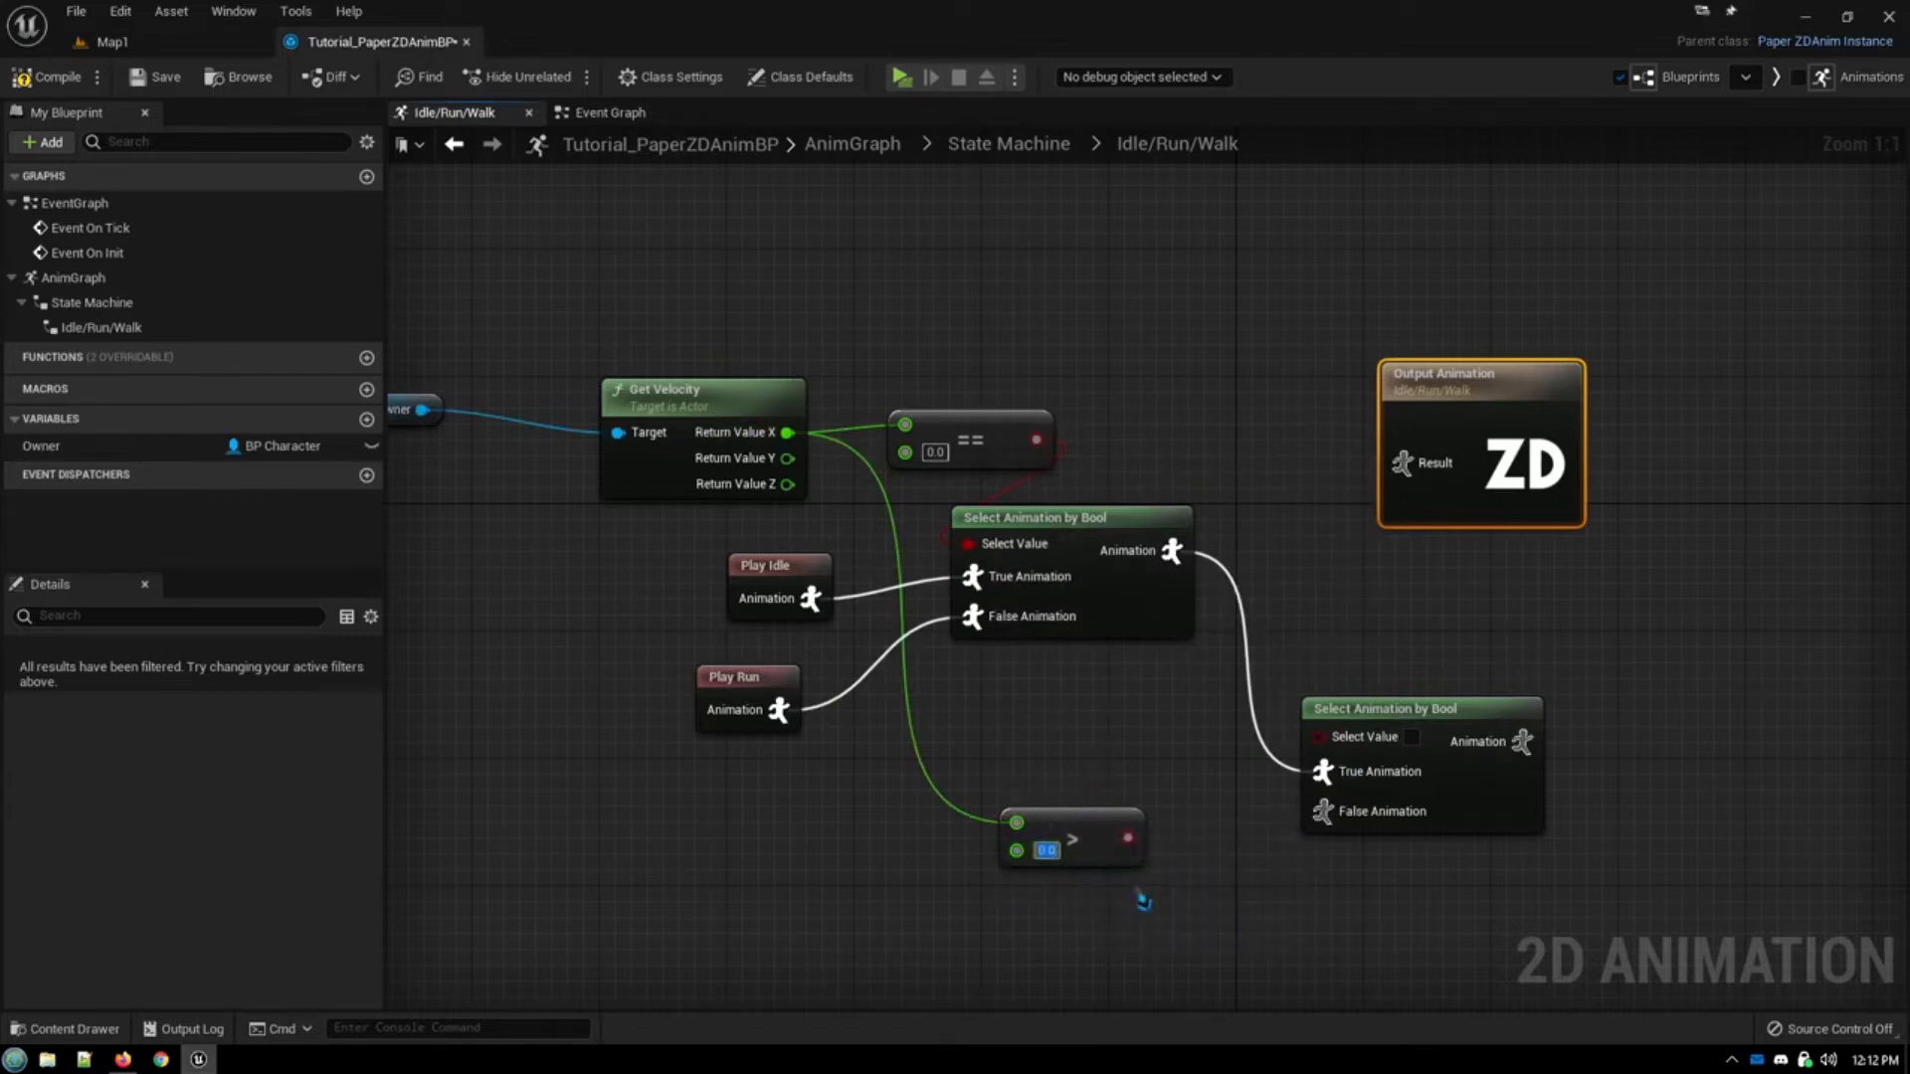
text(200.0)
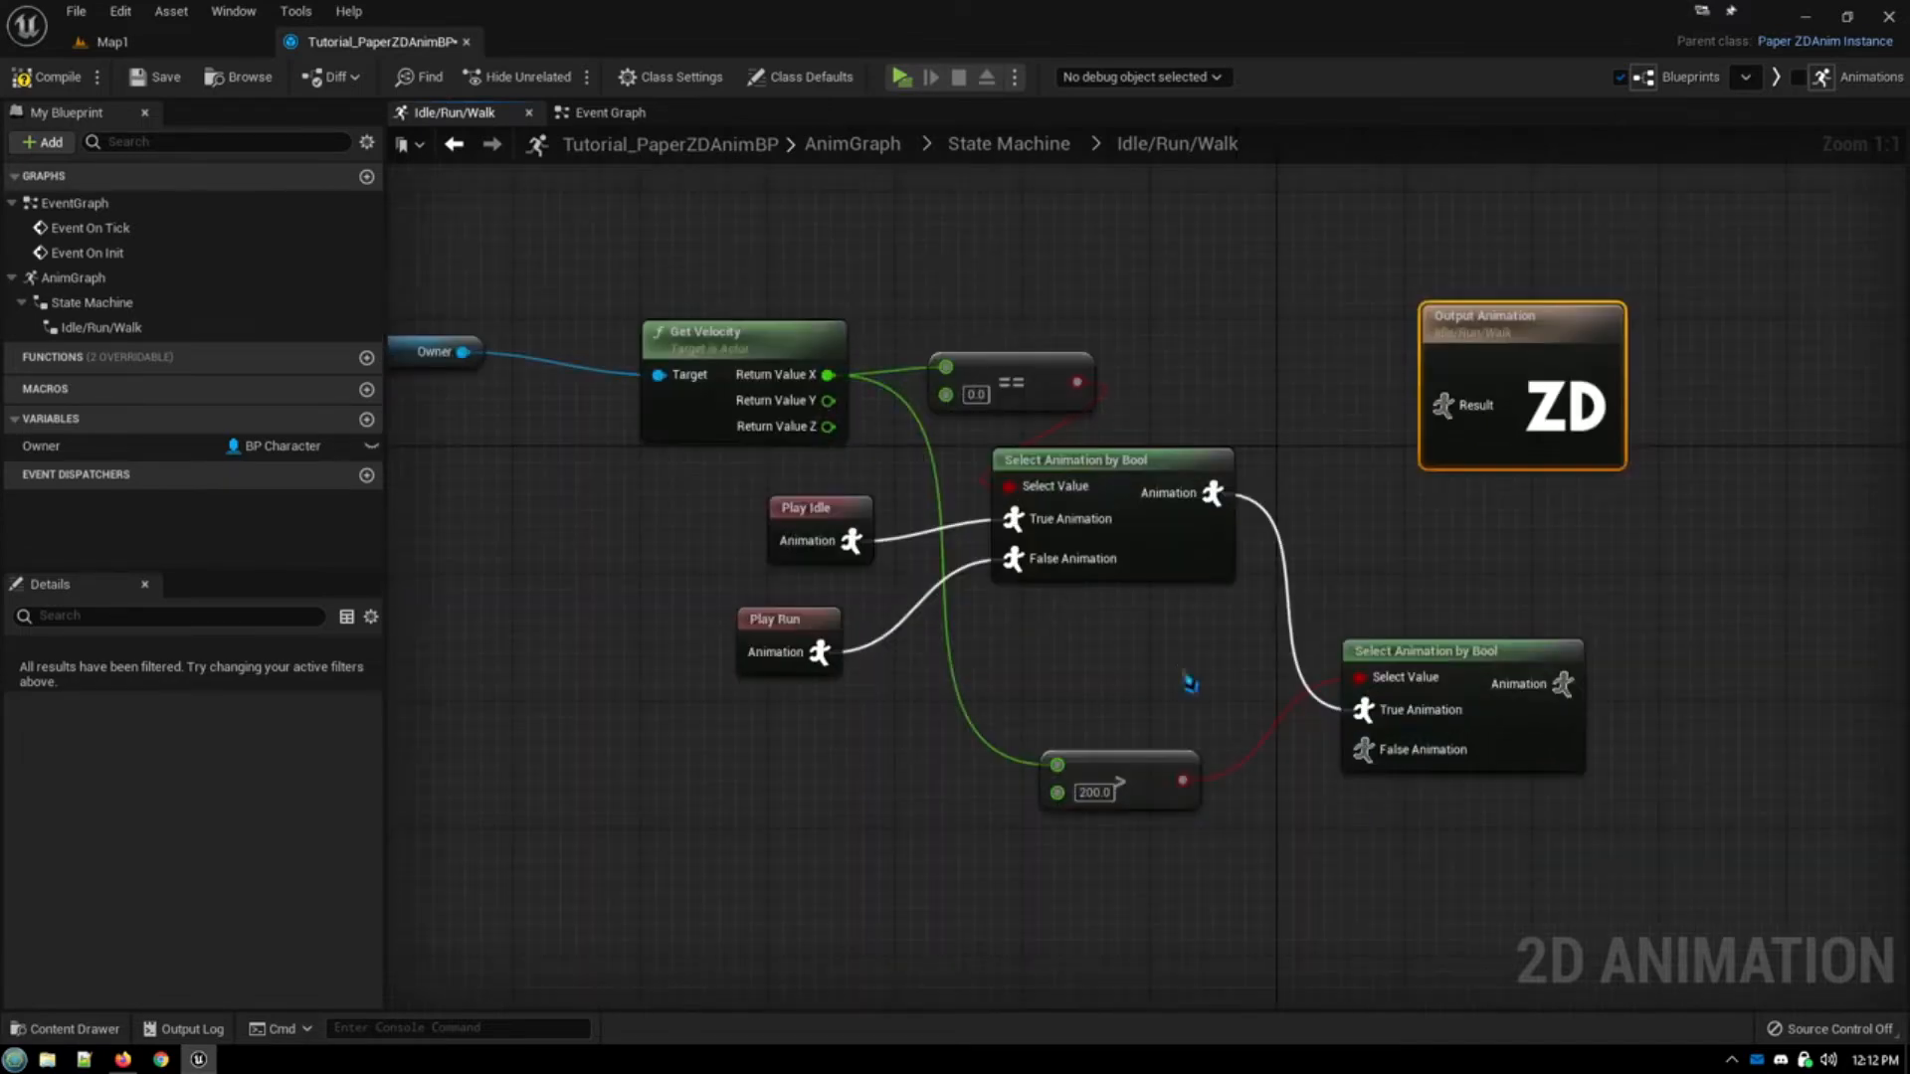
mouse_move(969, 698)
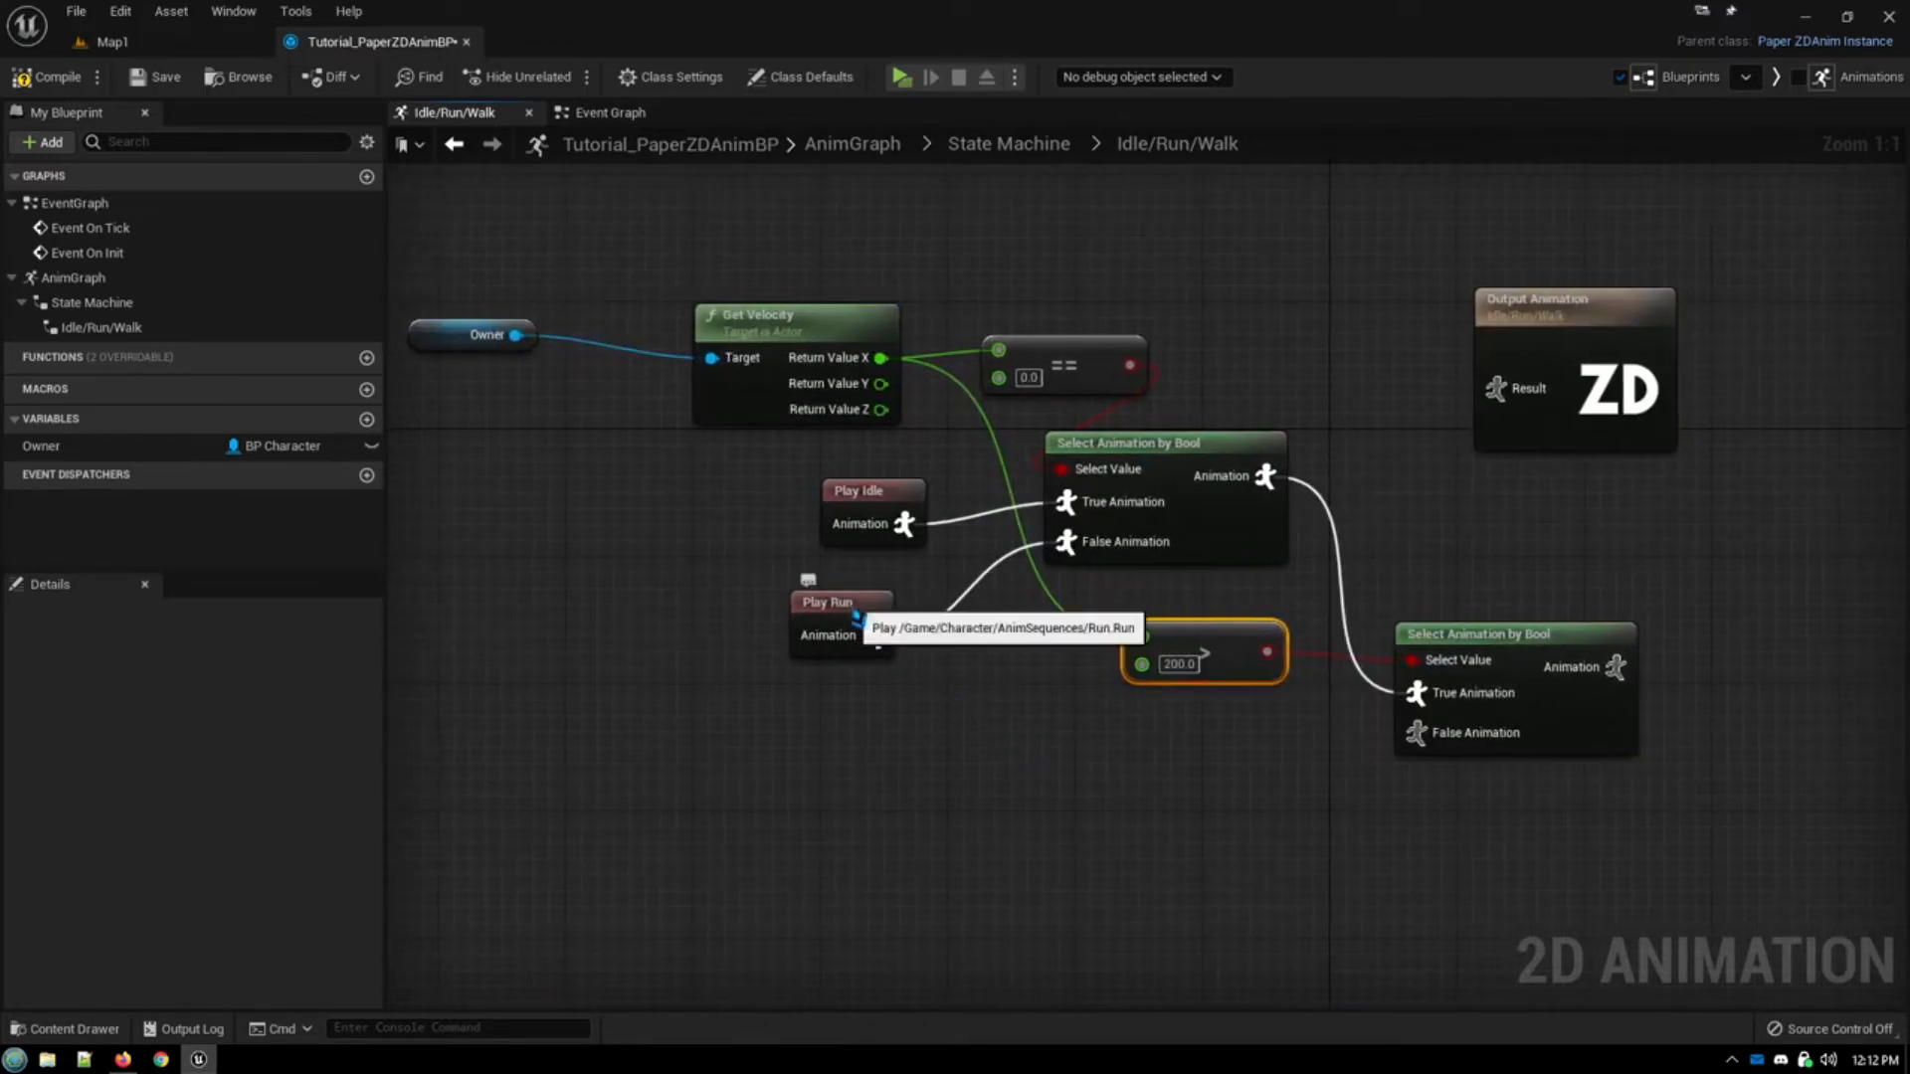
click(840, 601)
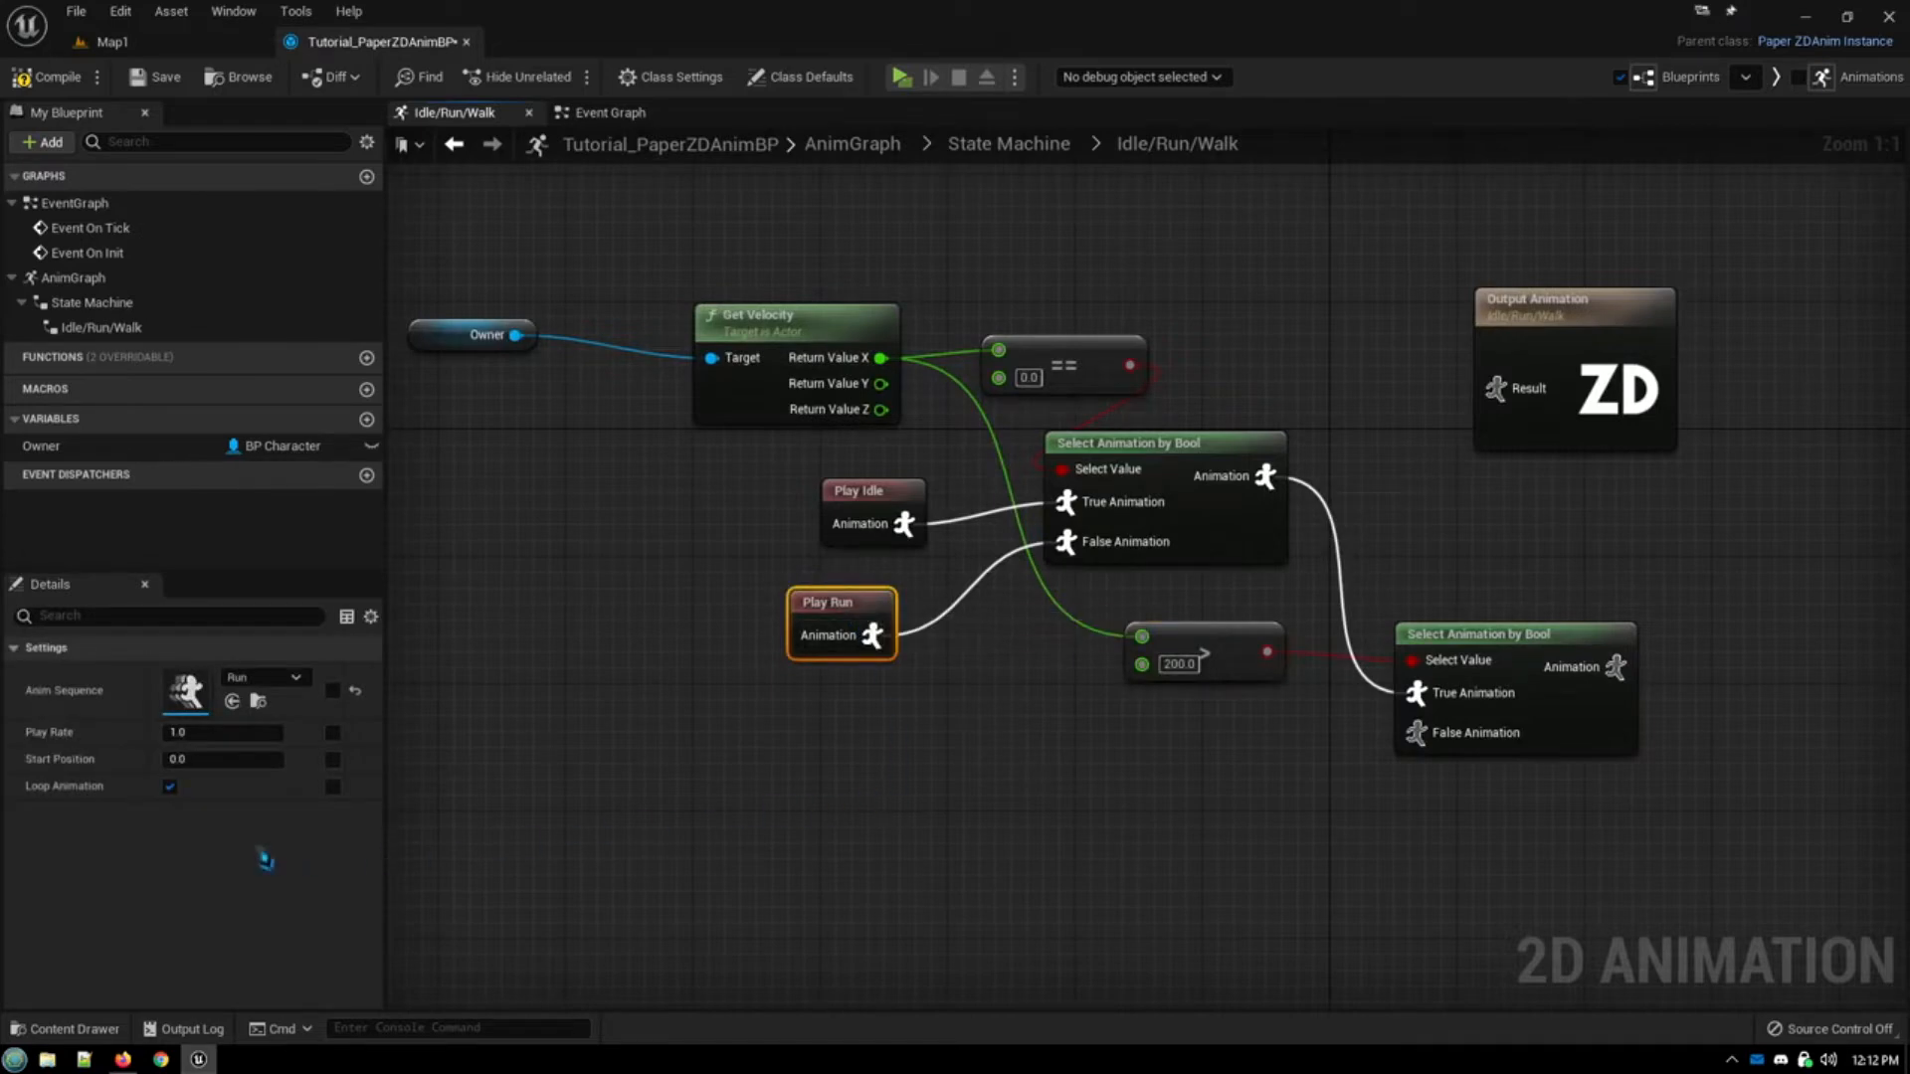
click(332, 732)
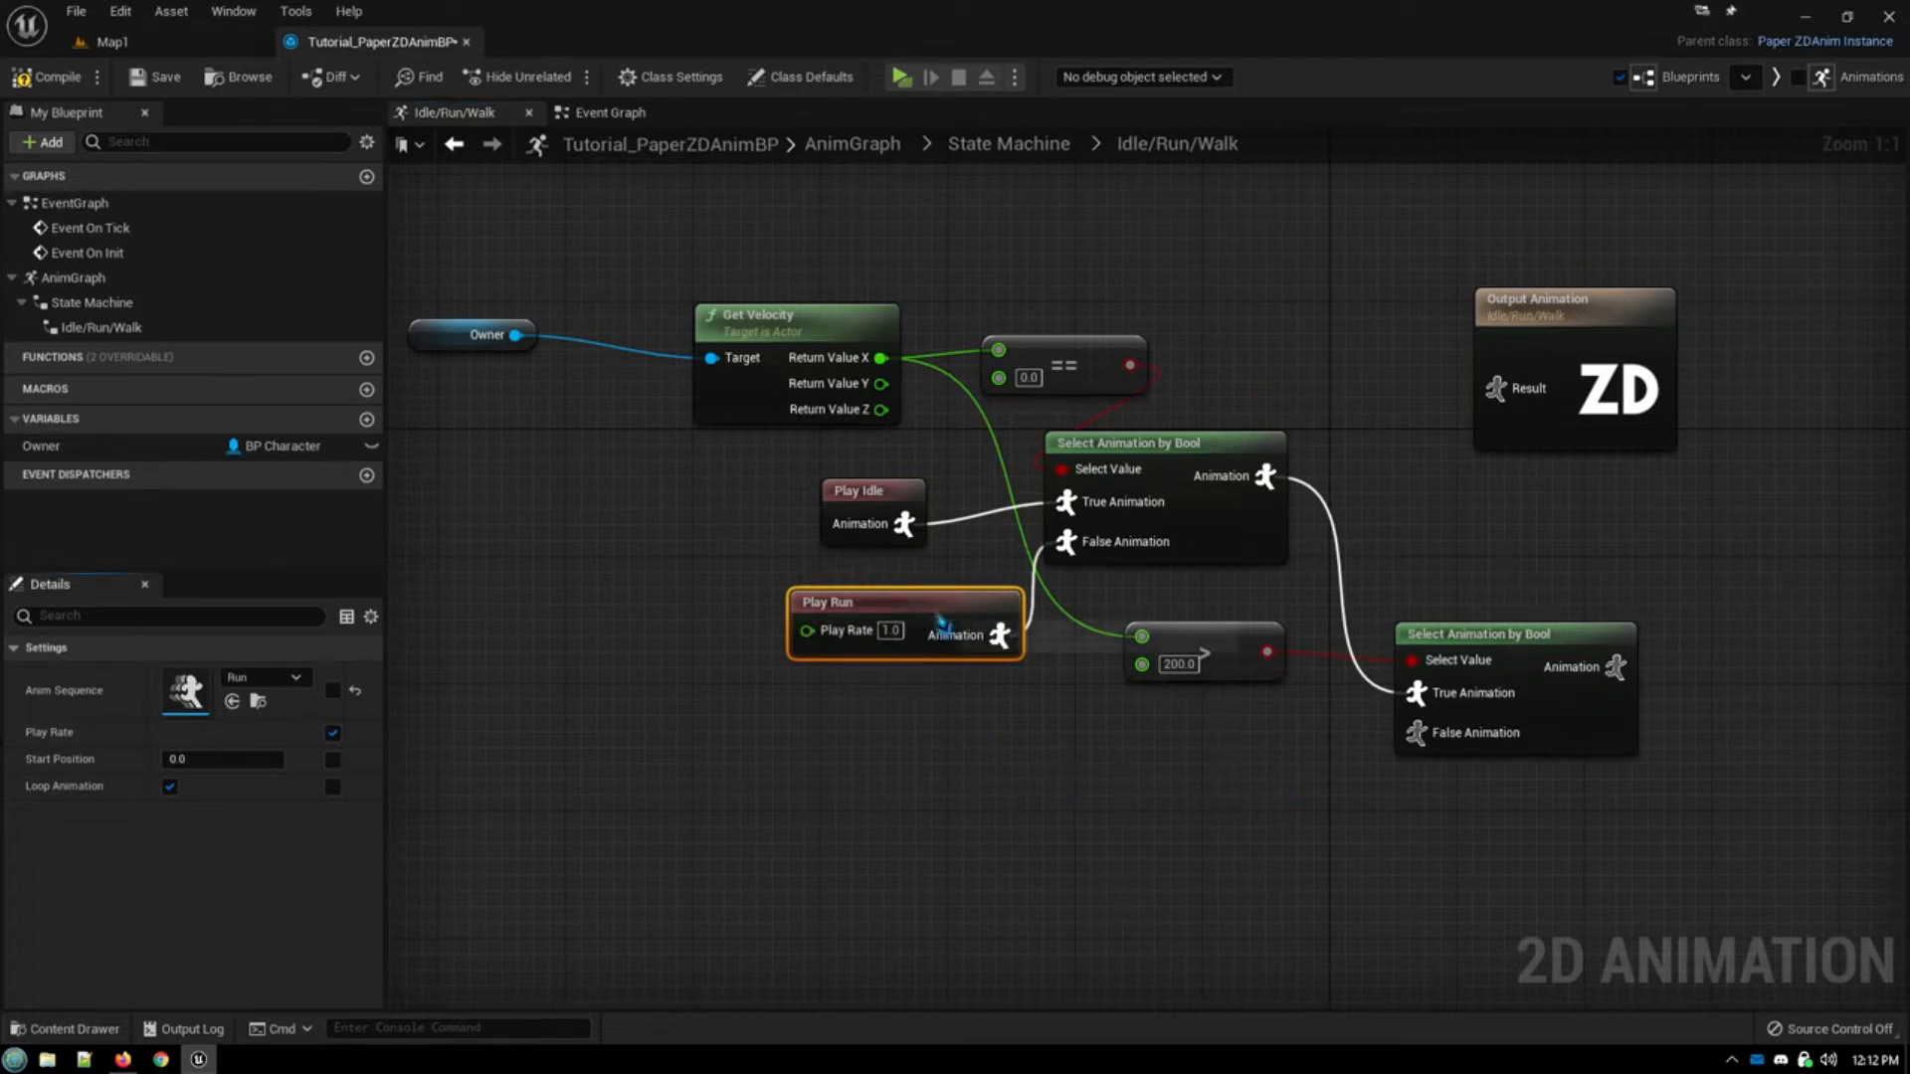
Step: Copy Play Run into the second selector's false input and wire that selector to Output Animation
drag(901, 601, 1062, 728)
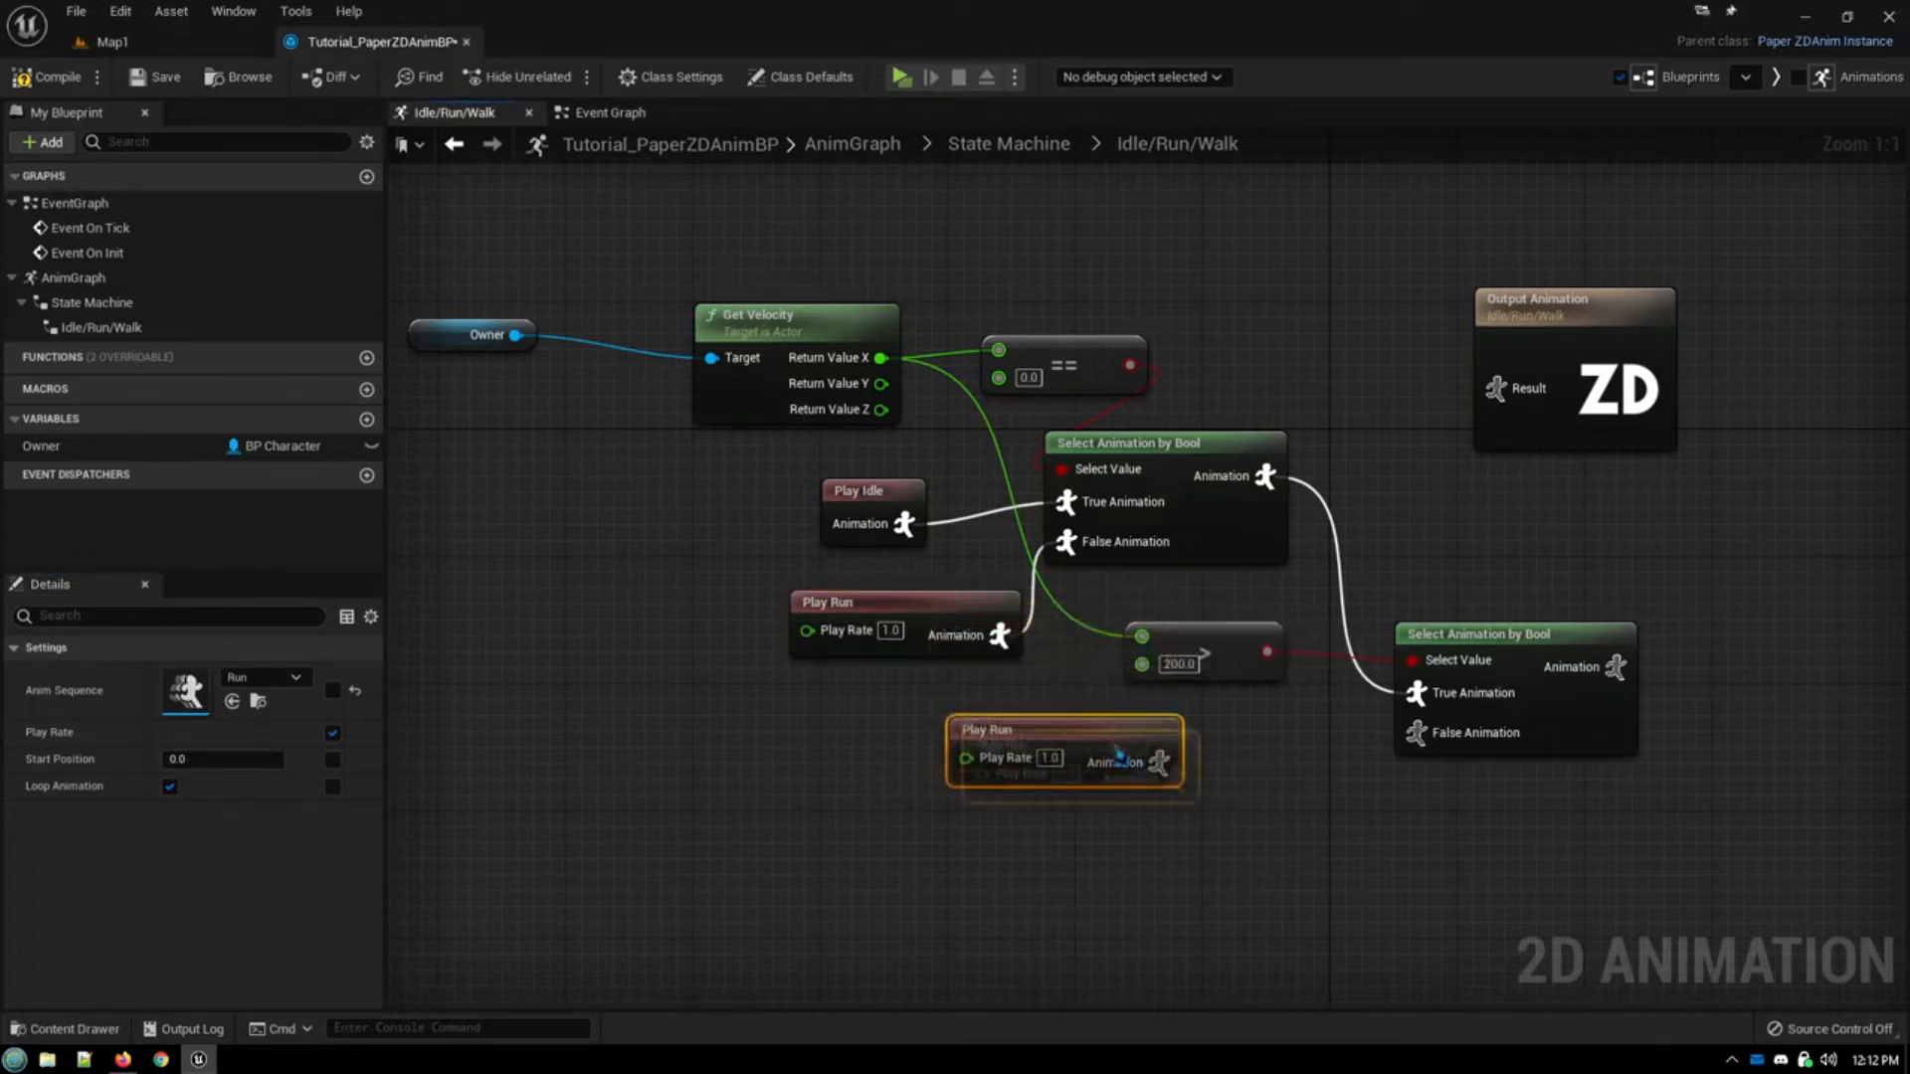
drag(1066, 728, 1206, 745)
text(2)
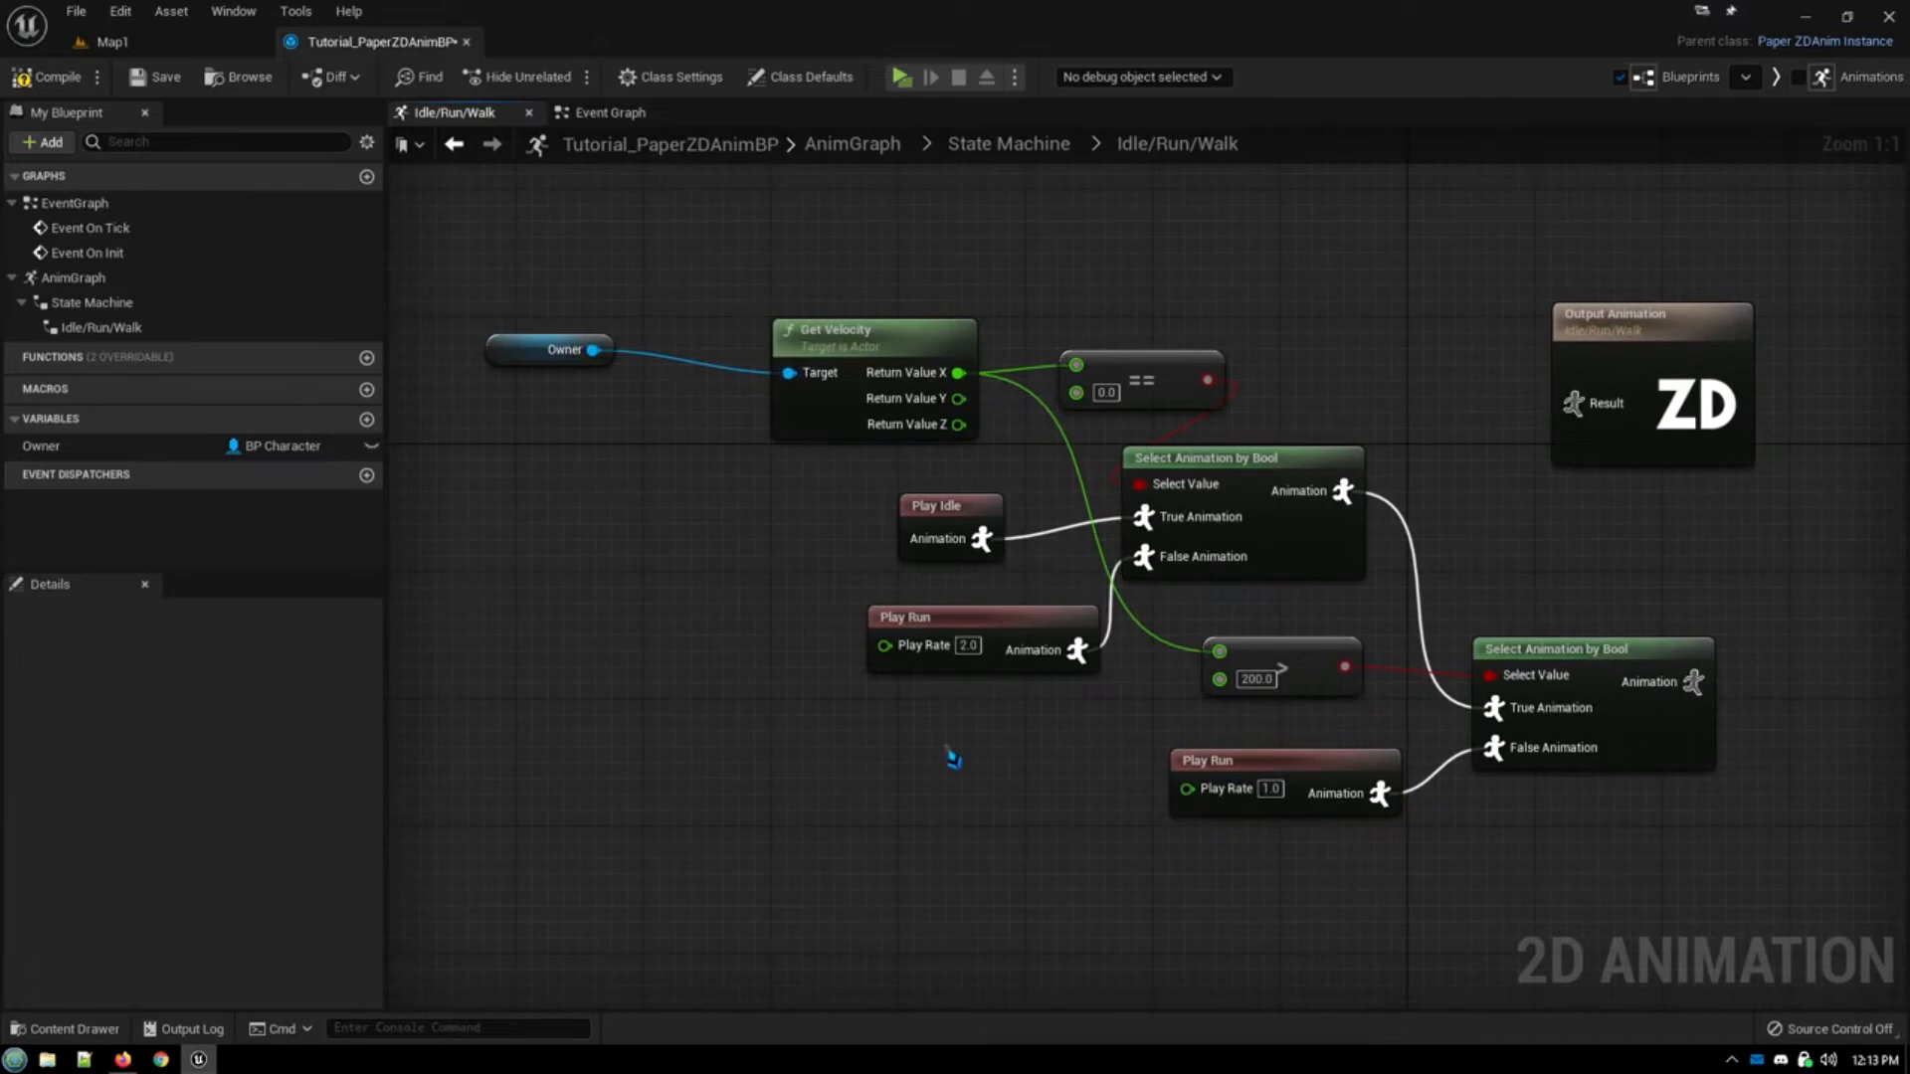
drag(951, 756, 974, 772)
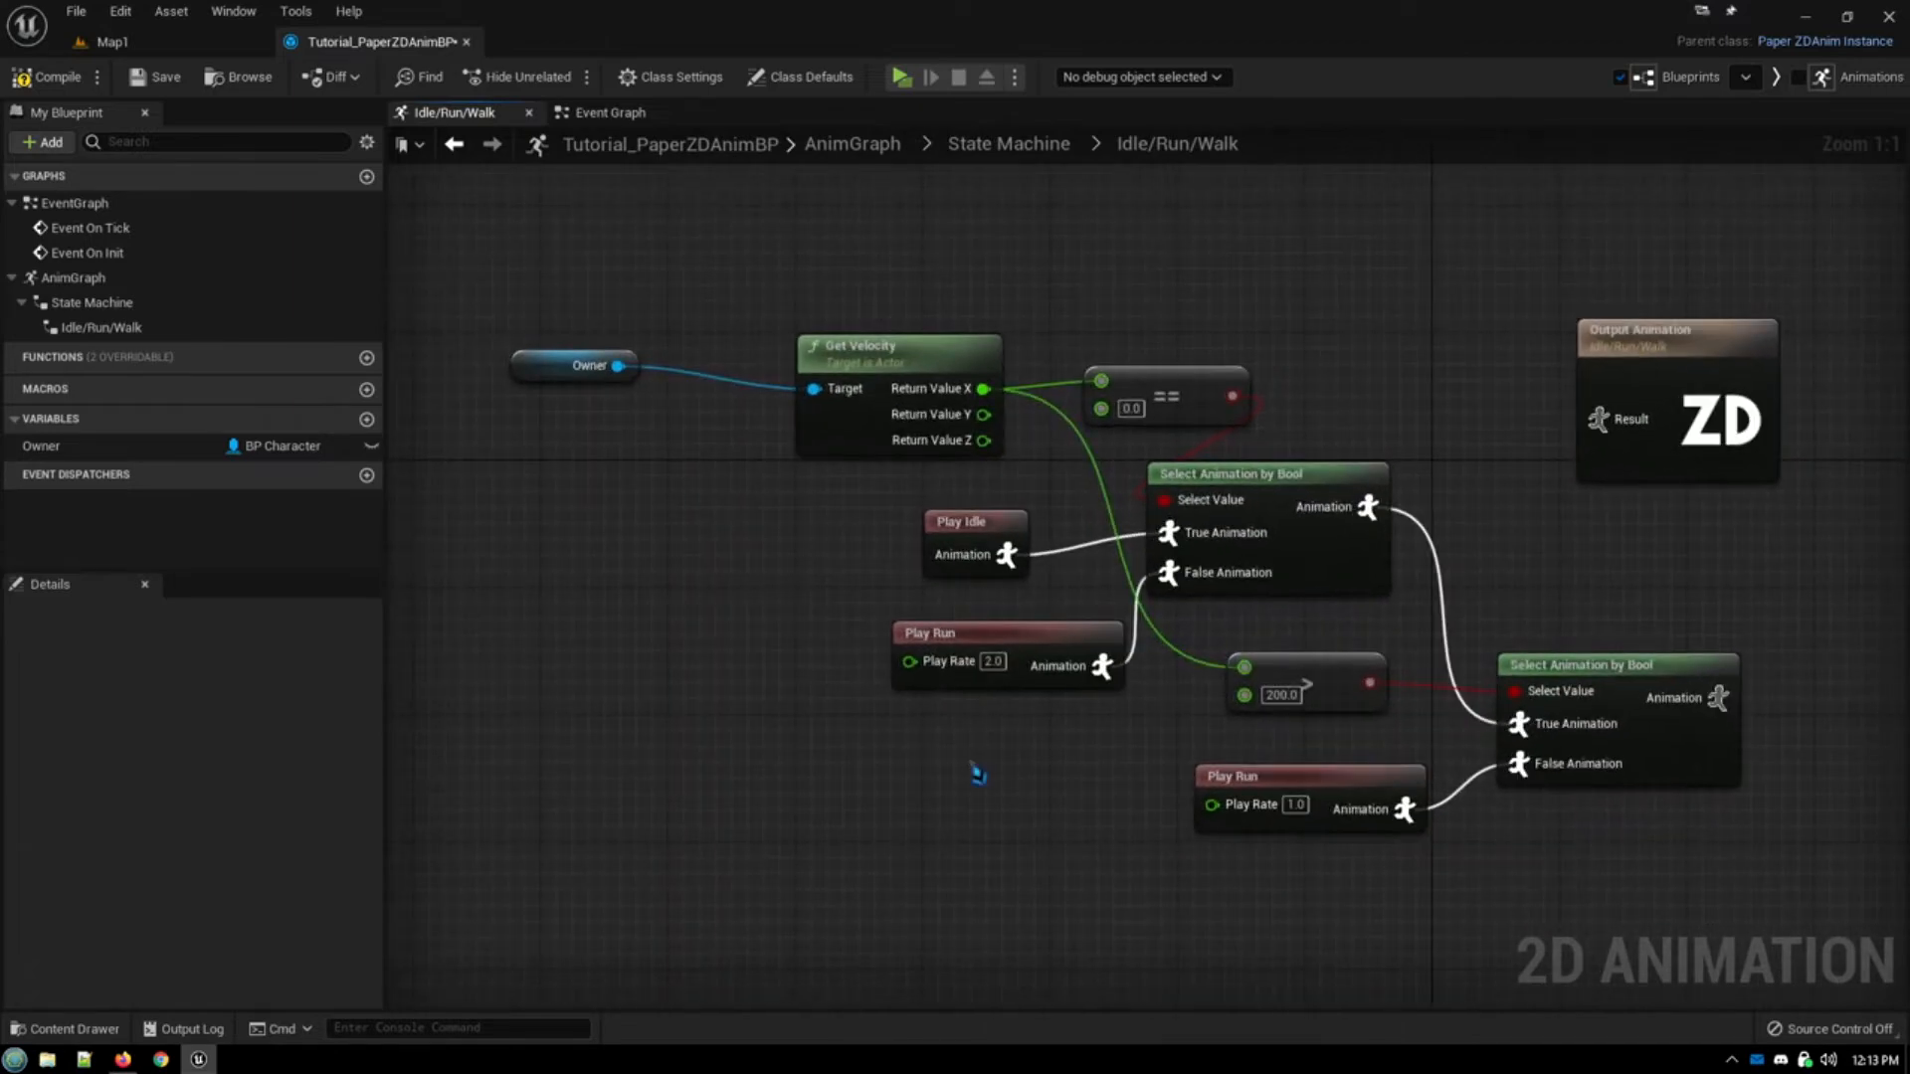
mouse_move(1009, 780)
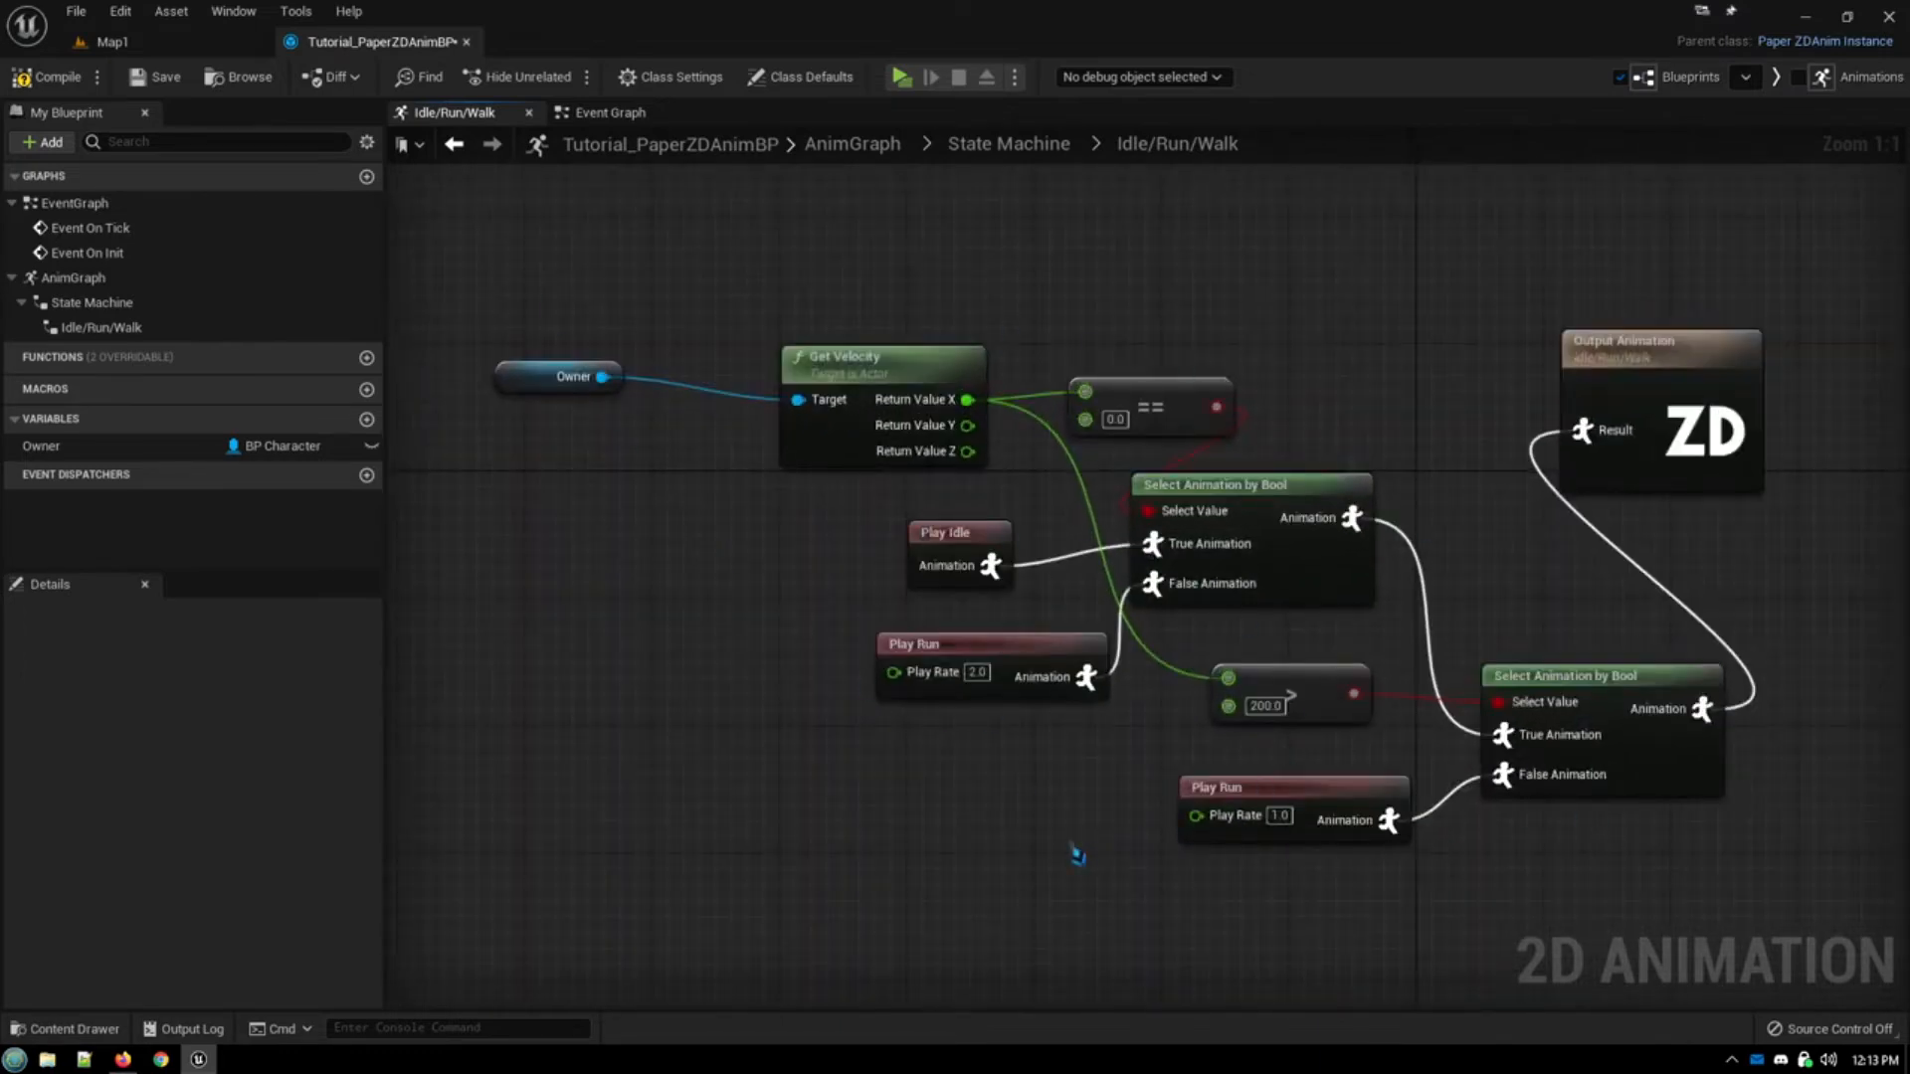
mouse_move(1066, 834)
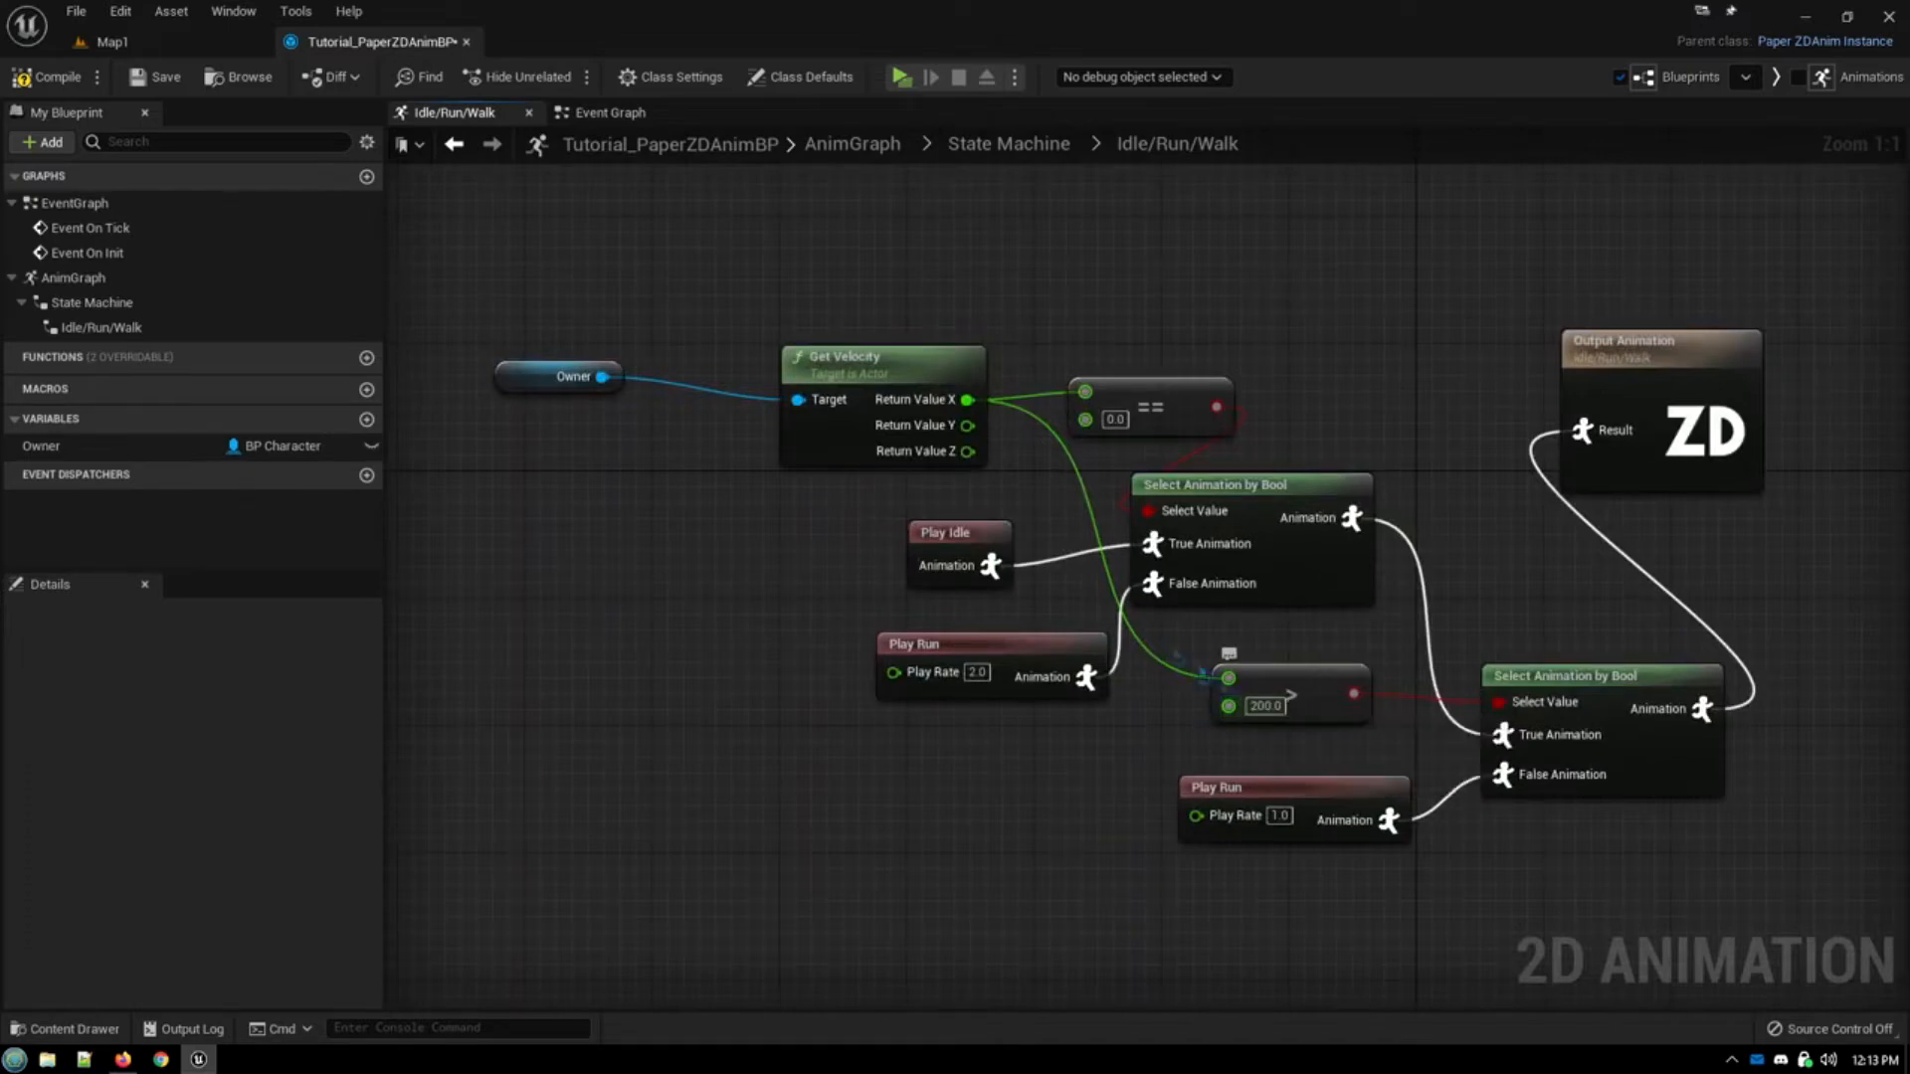
mouse_move(1287, 697)
text(abs)
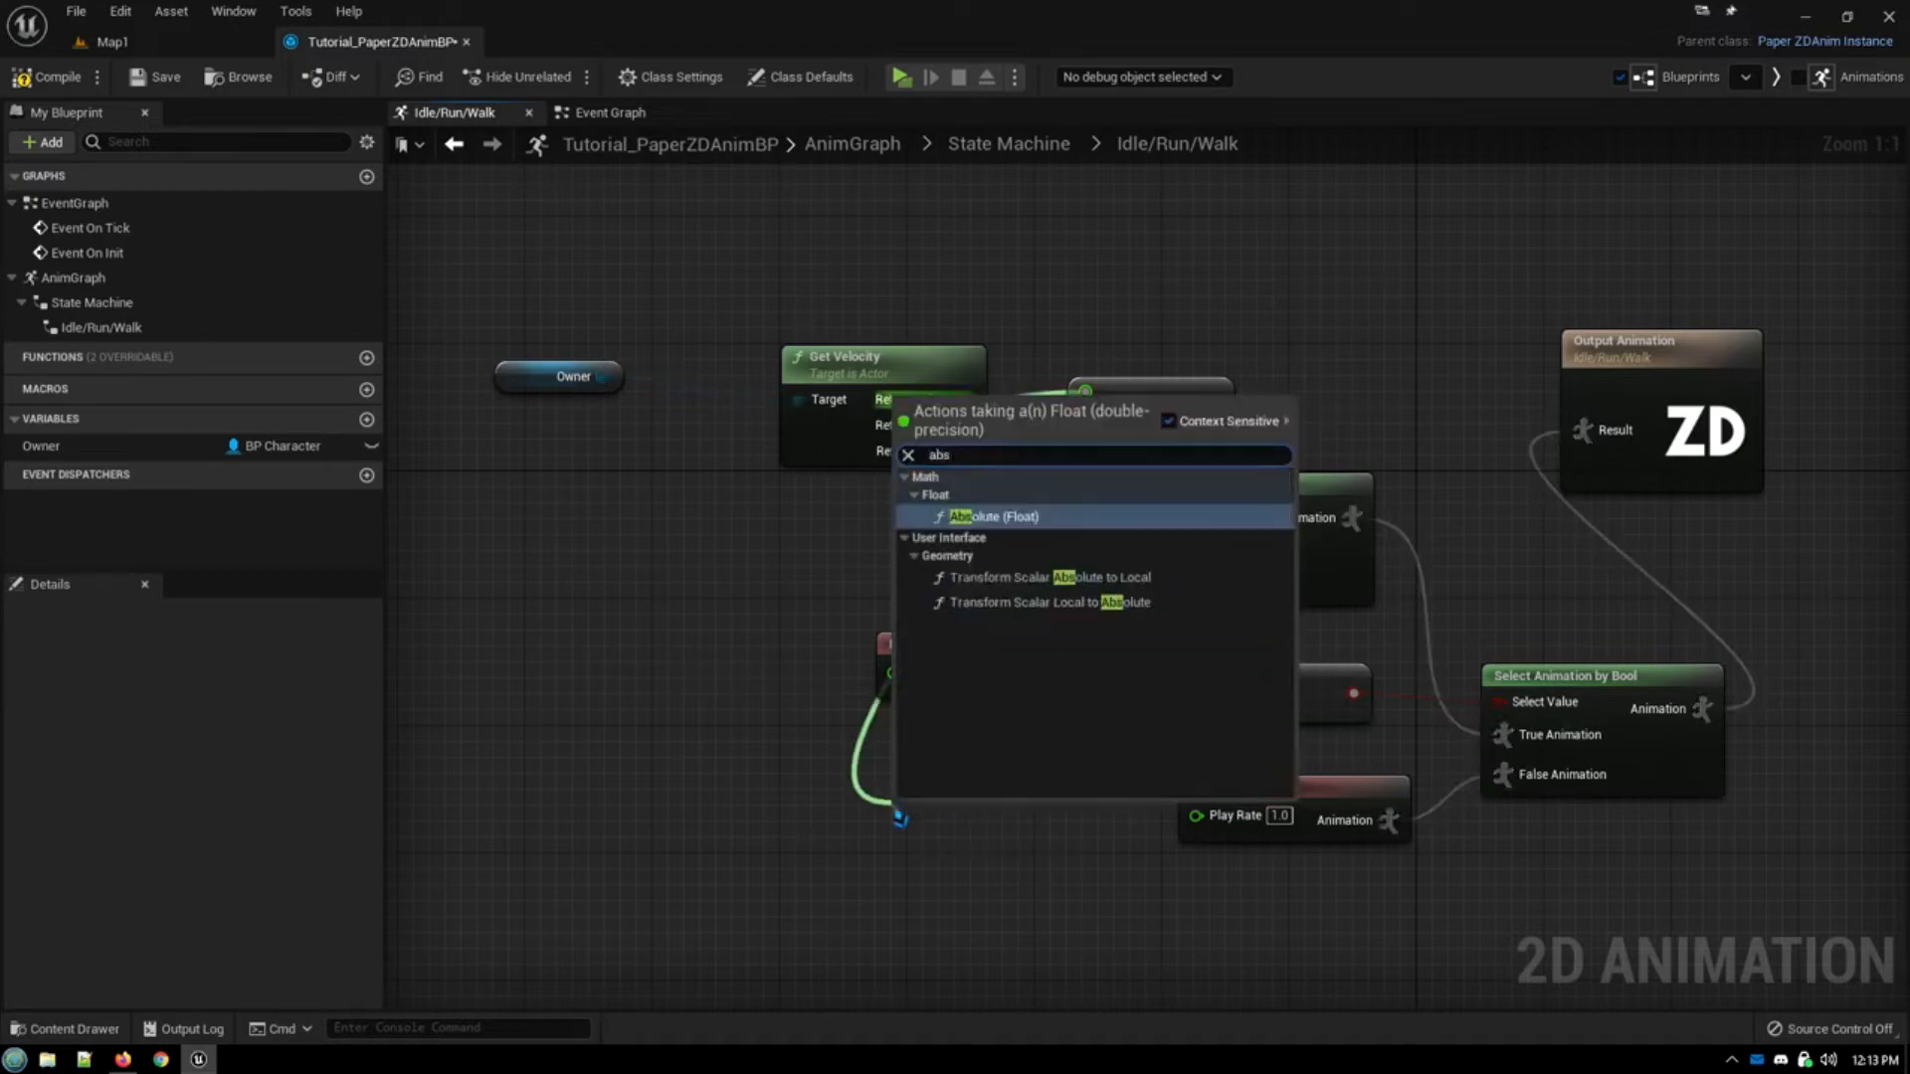
Step: Route the X velocity through an Absolute (Float) node before the greater-than-200 check
click(993, 515)
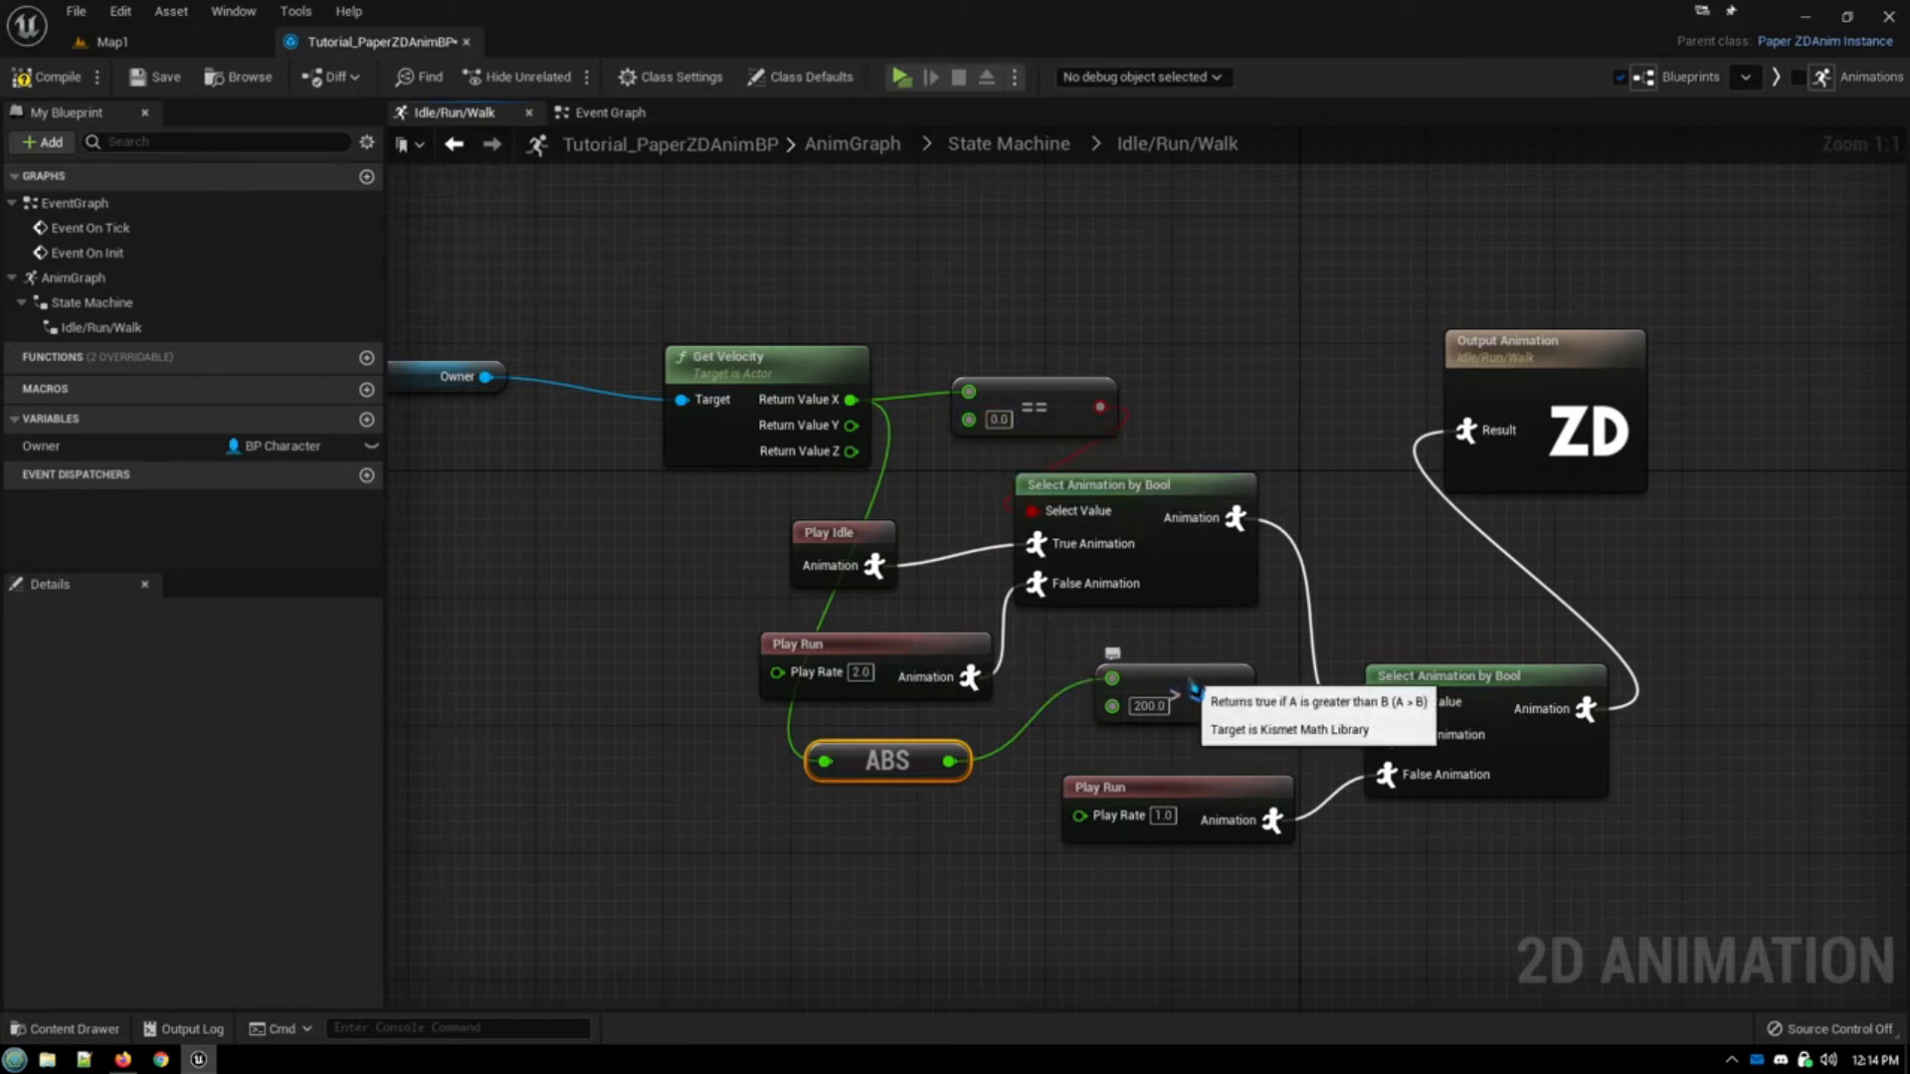
click(796, 42)
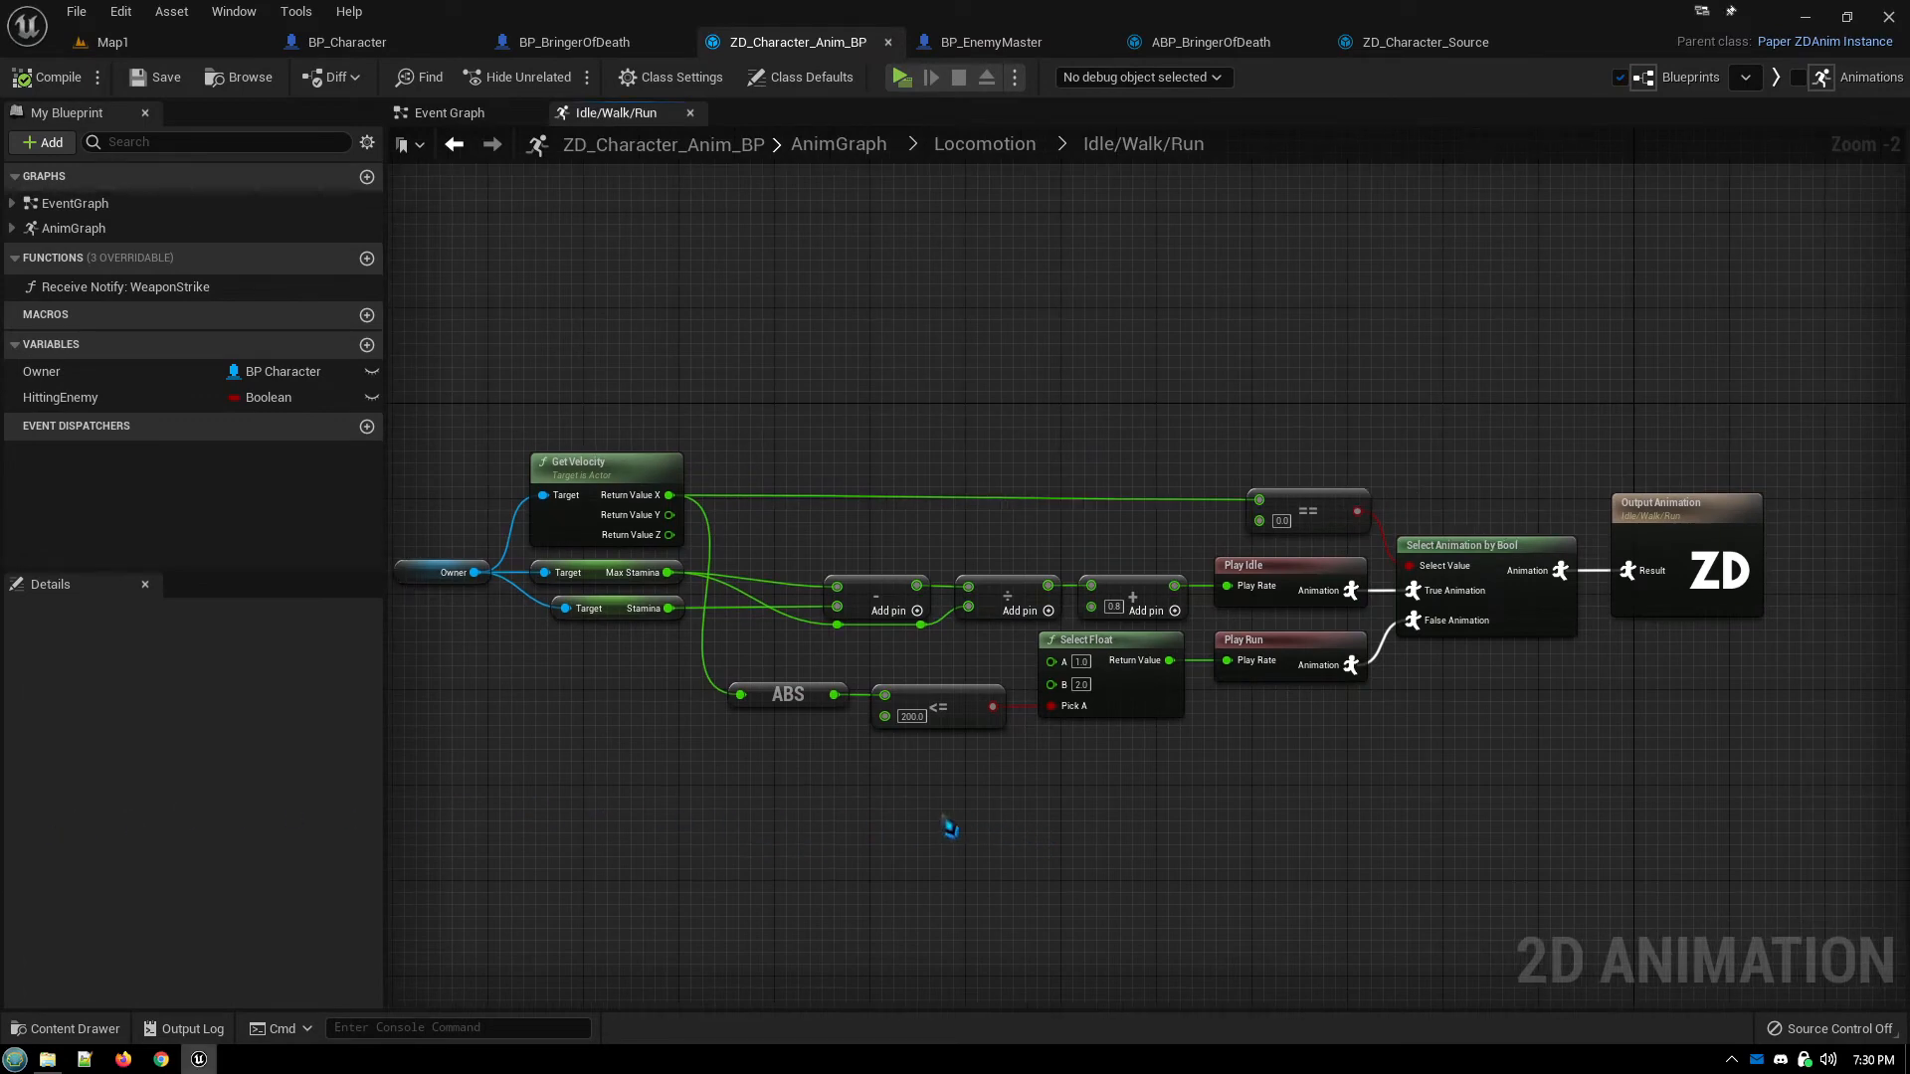
mouse_move(878, 826)
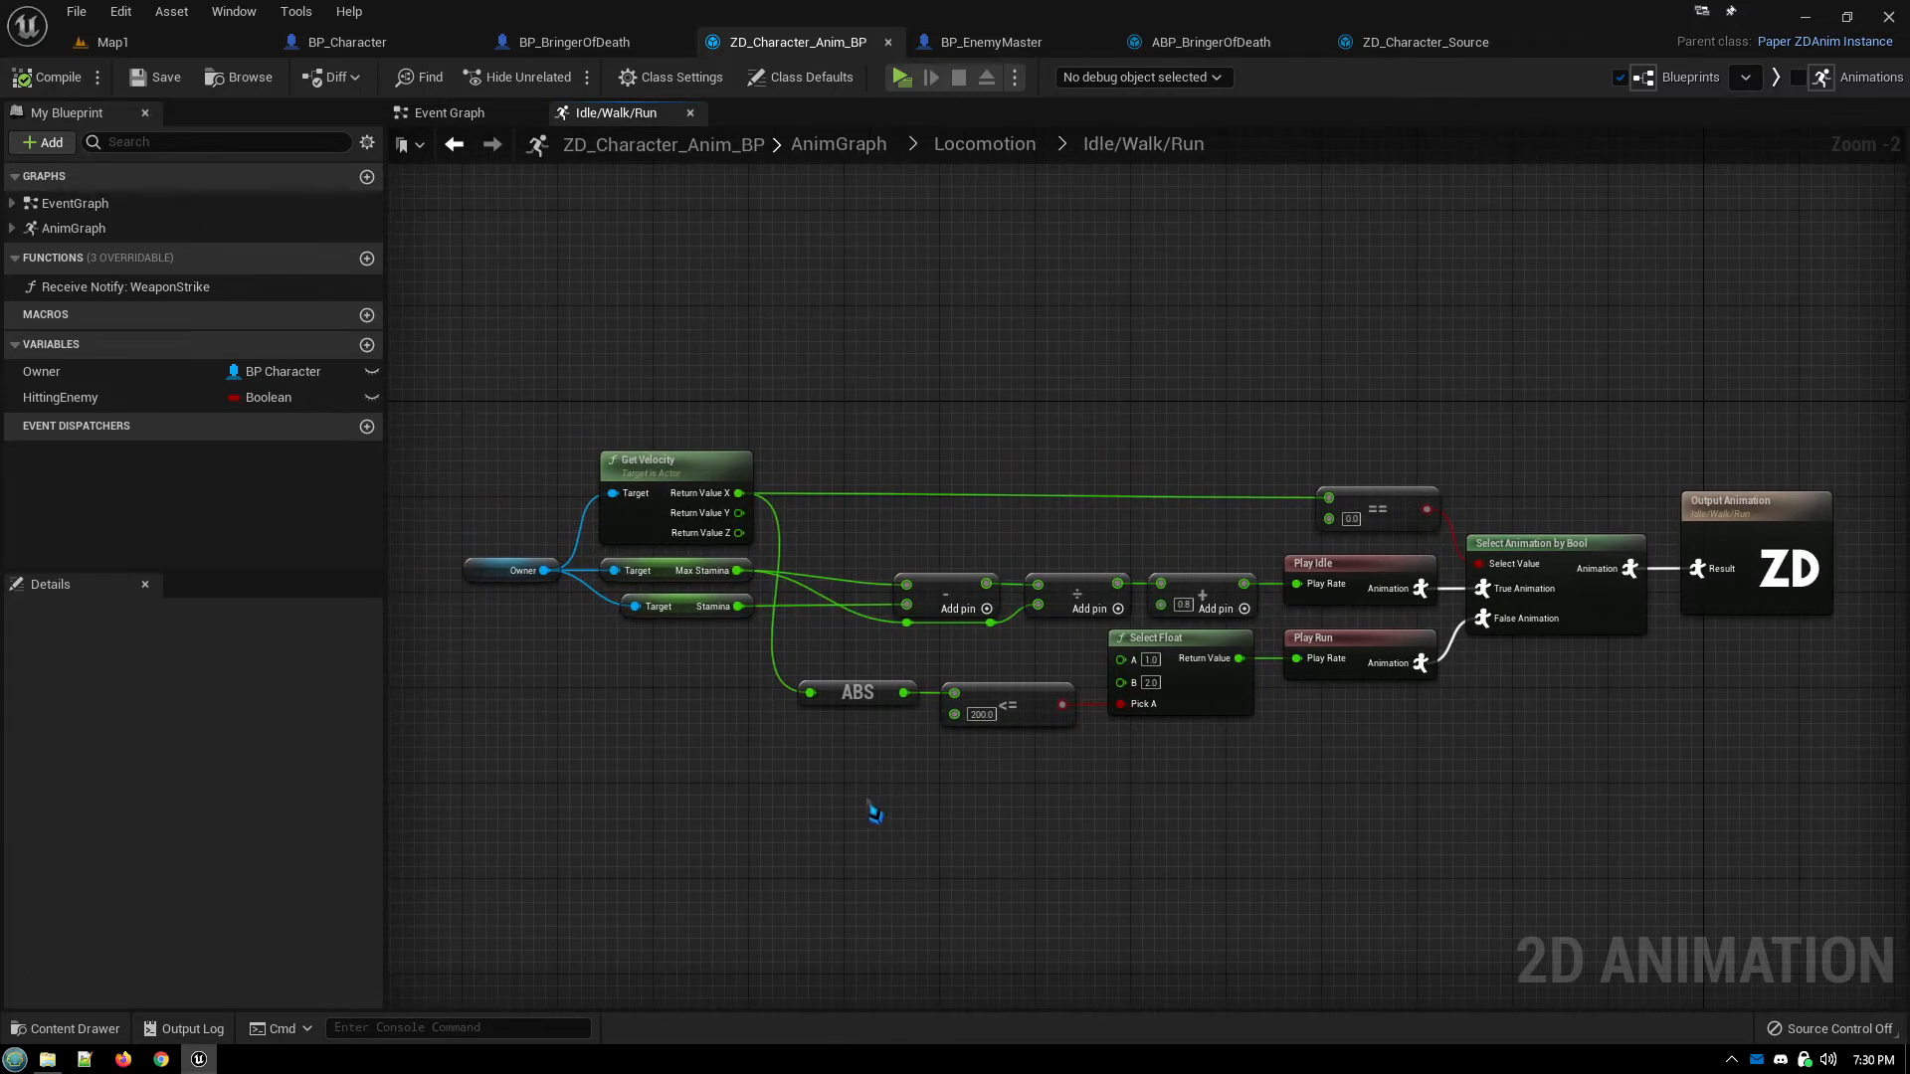
mouse_move(872, 814)
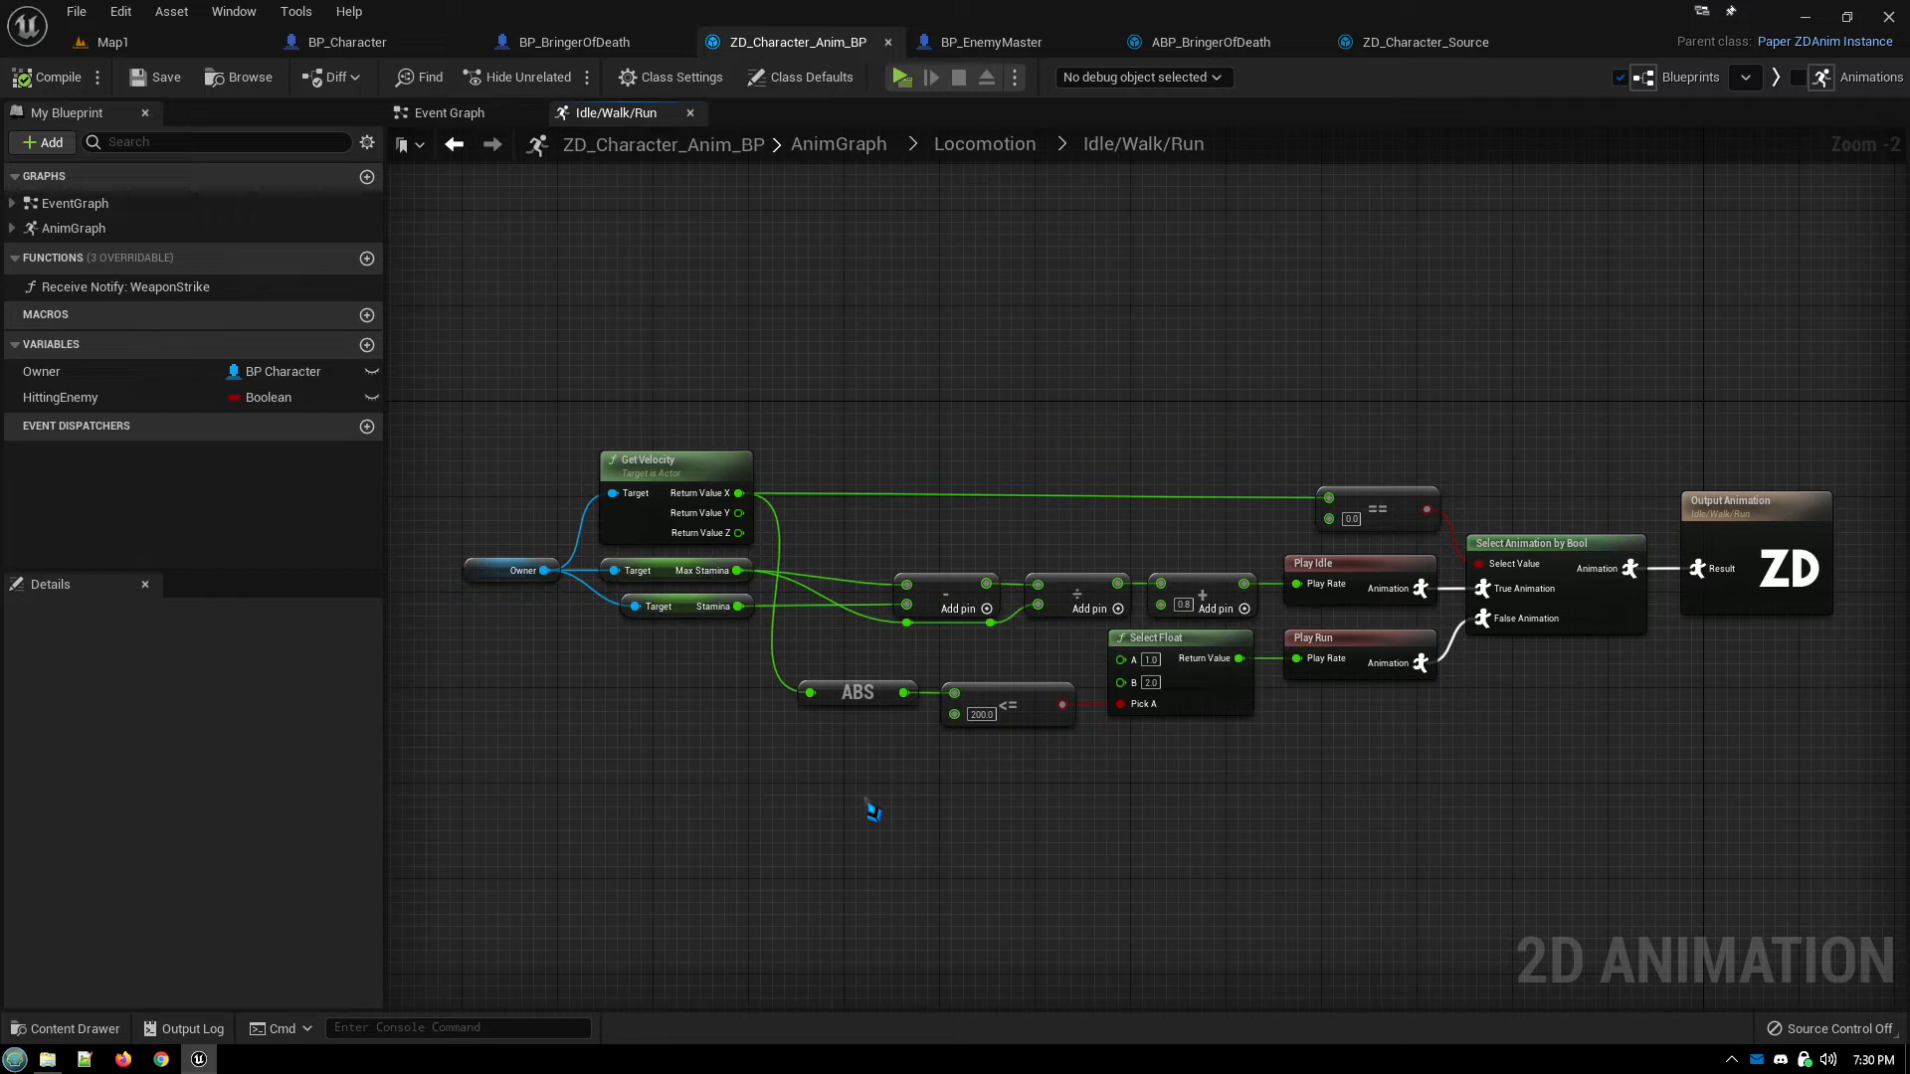
mouse_move(1532, 500)
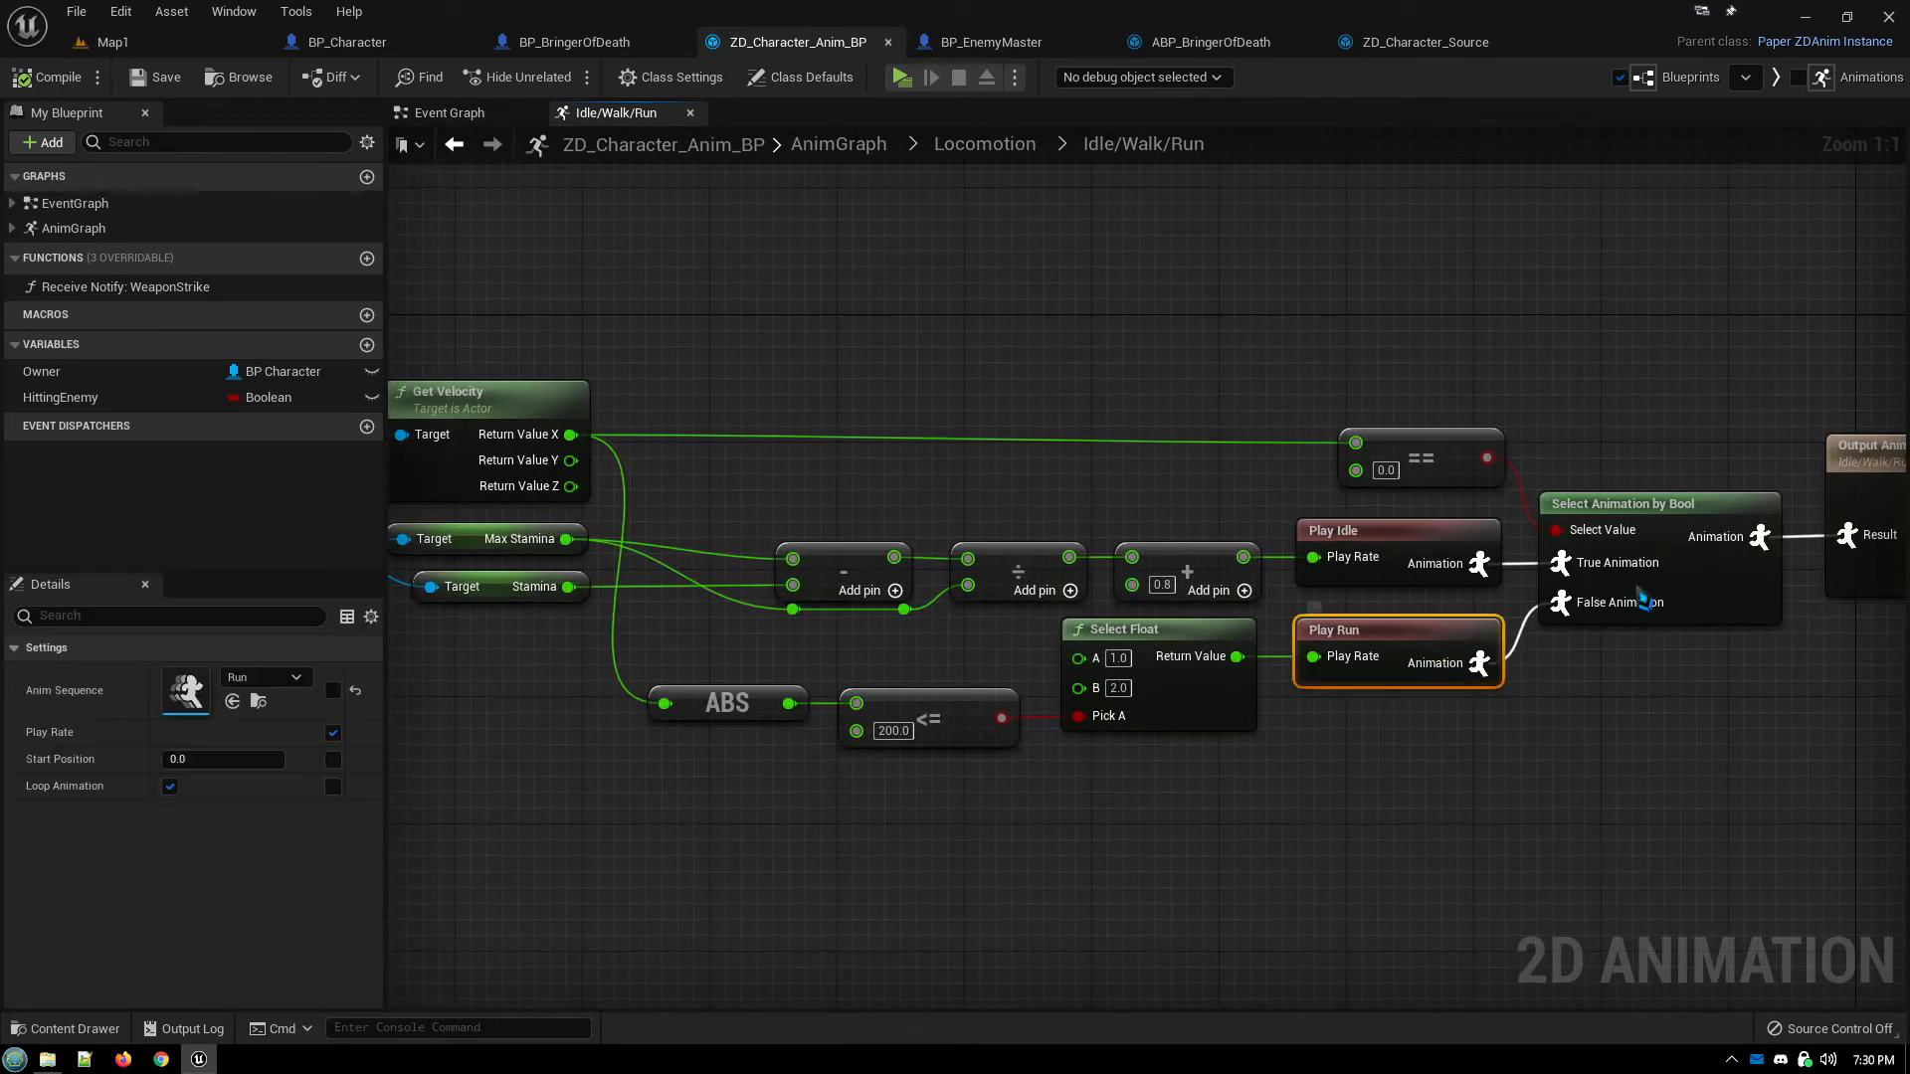
mouse_move(1536, 786)
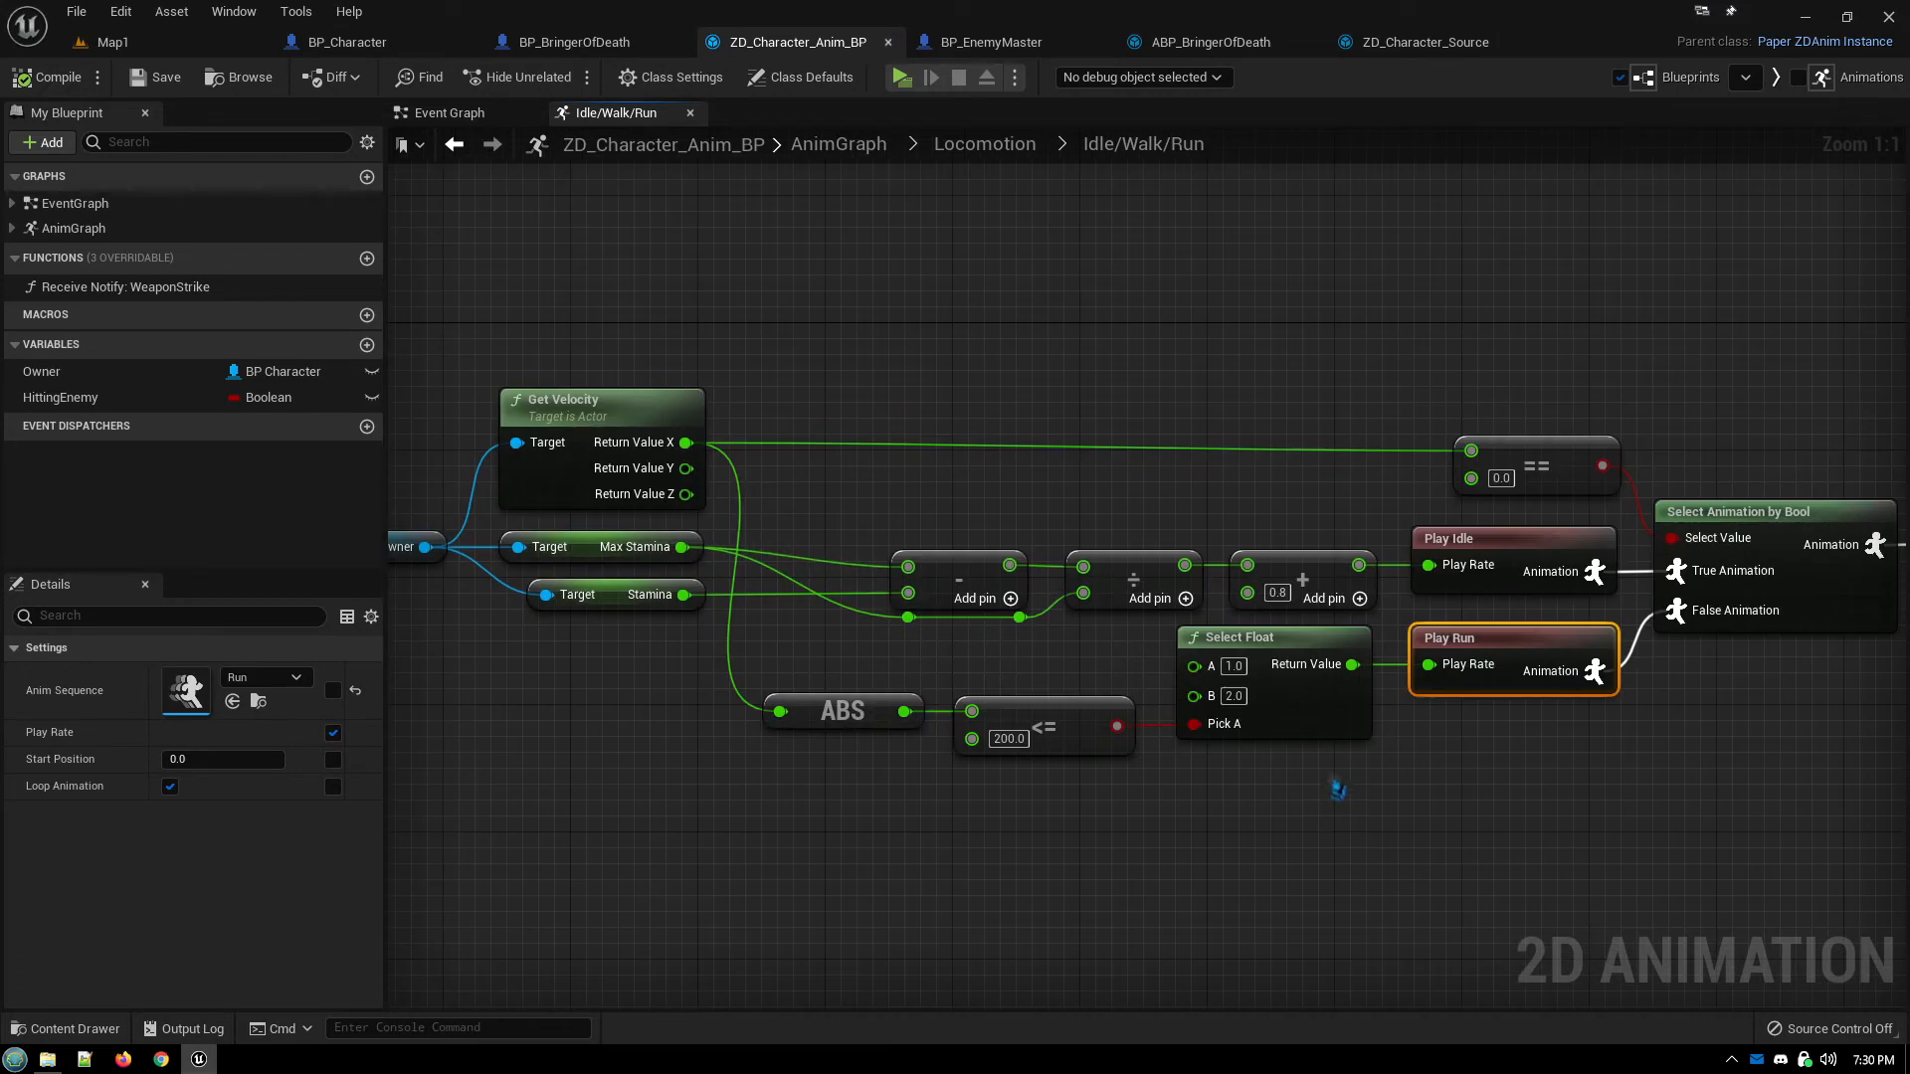
mouse_move(1250, 637)
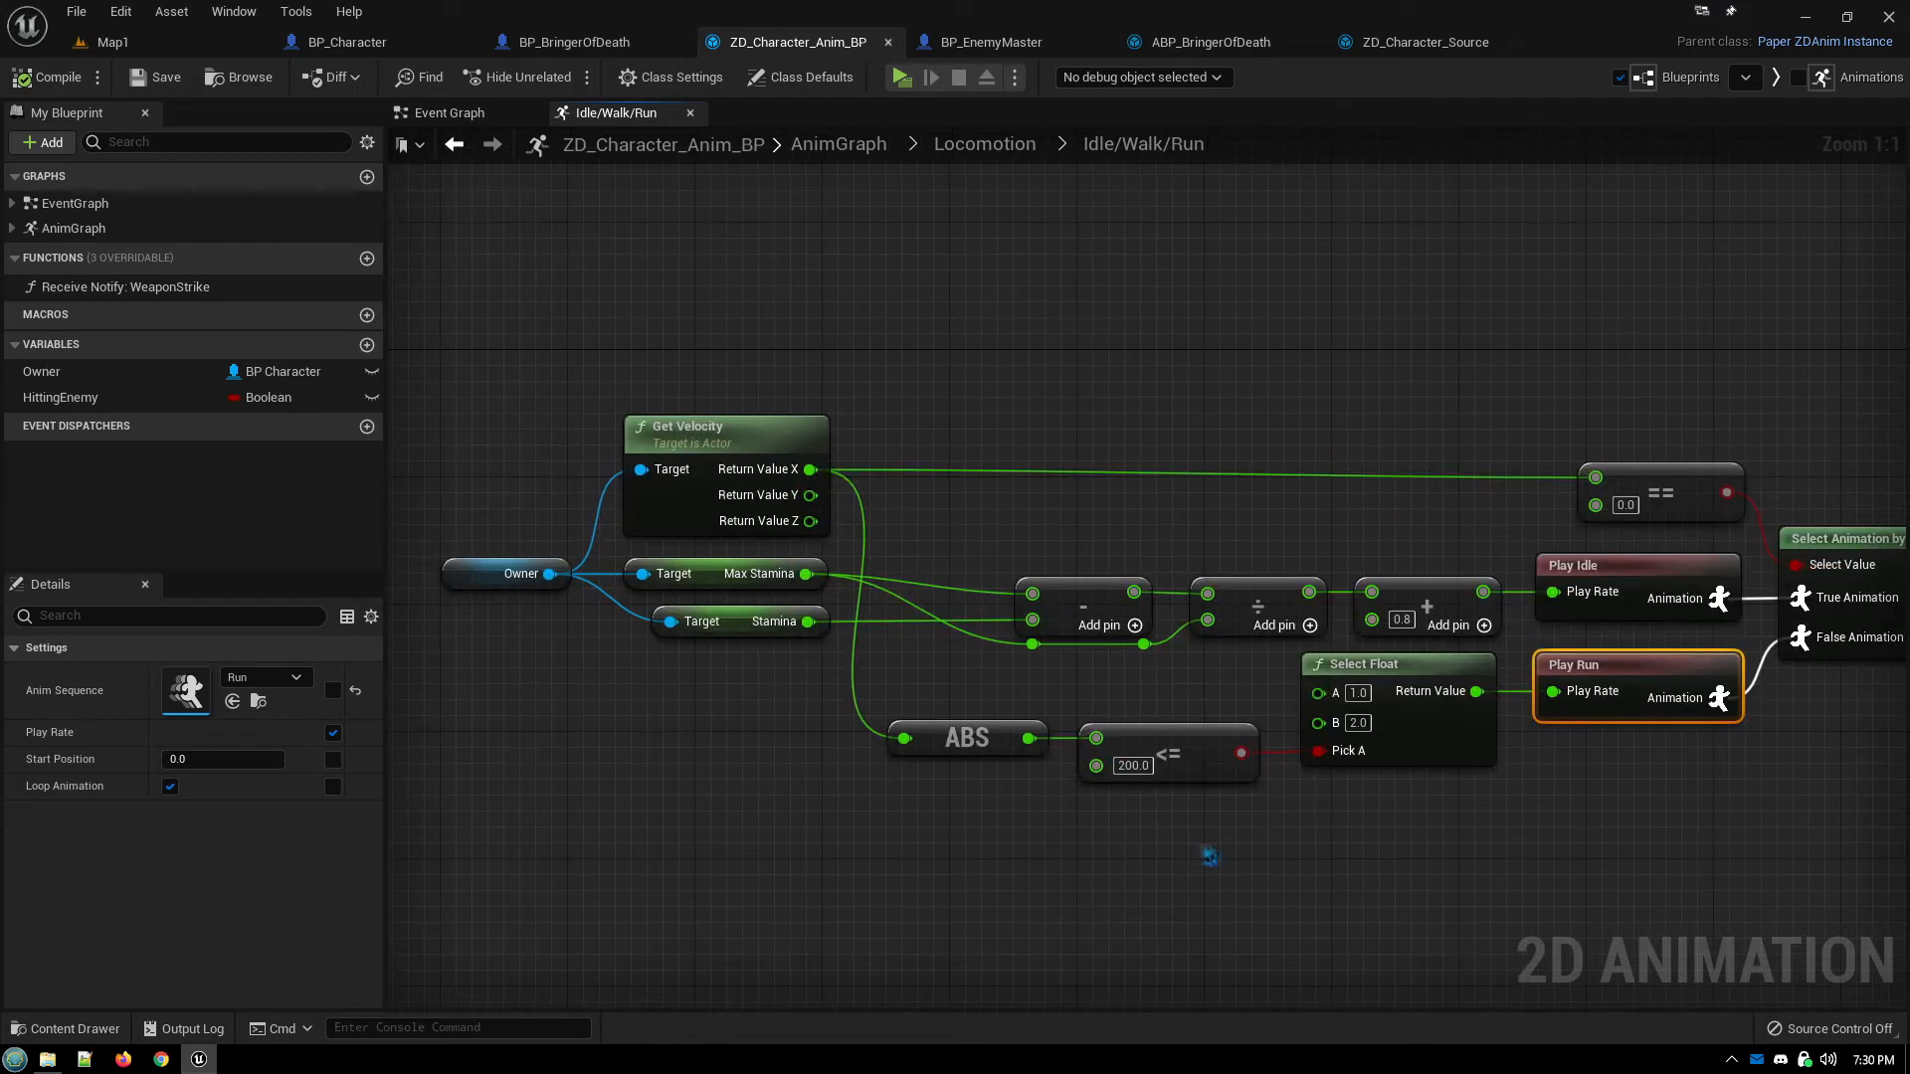
mouse_move(1195, 859)
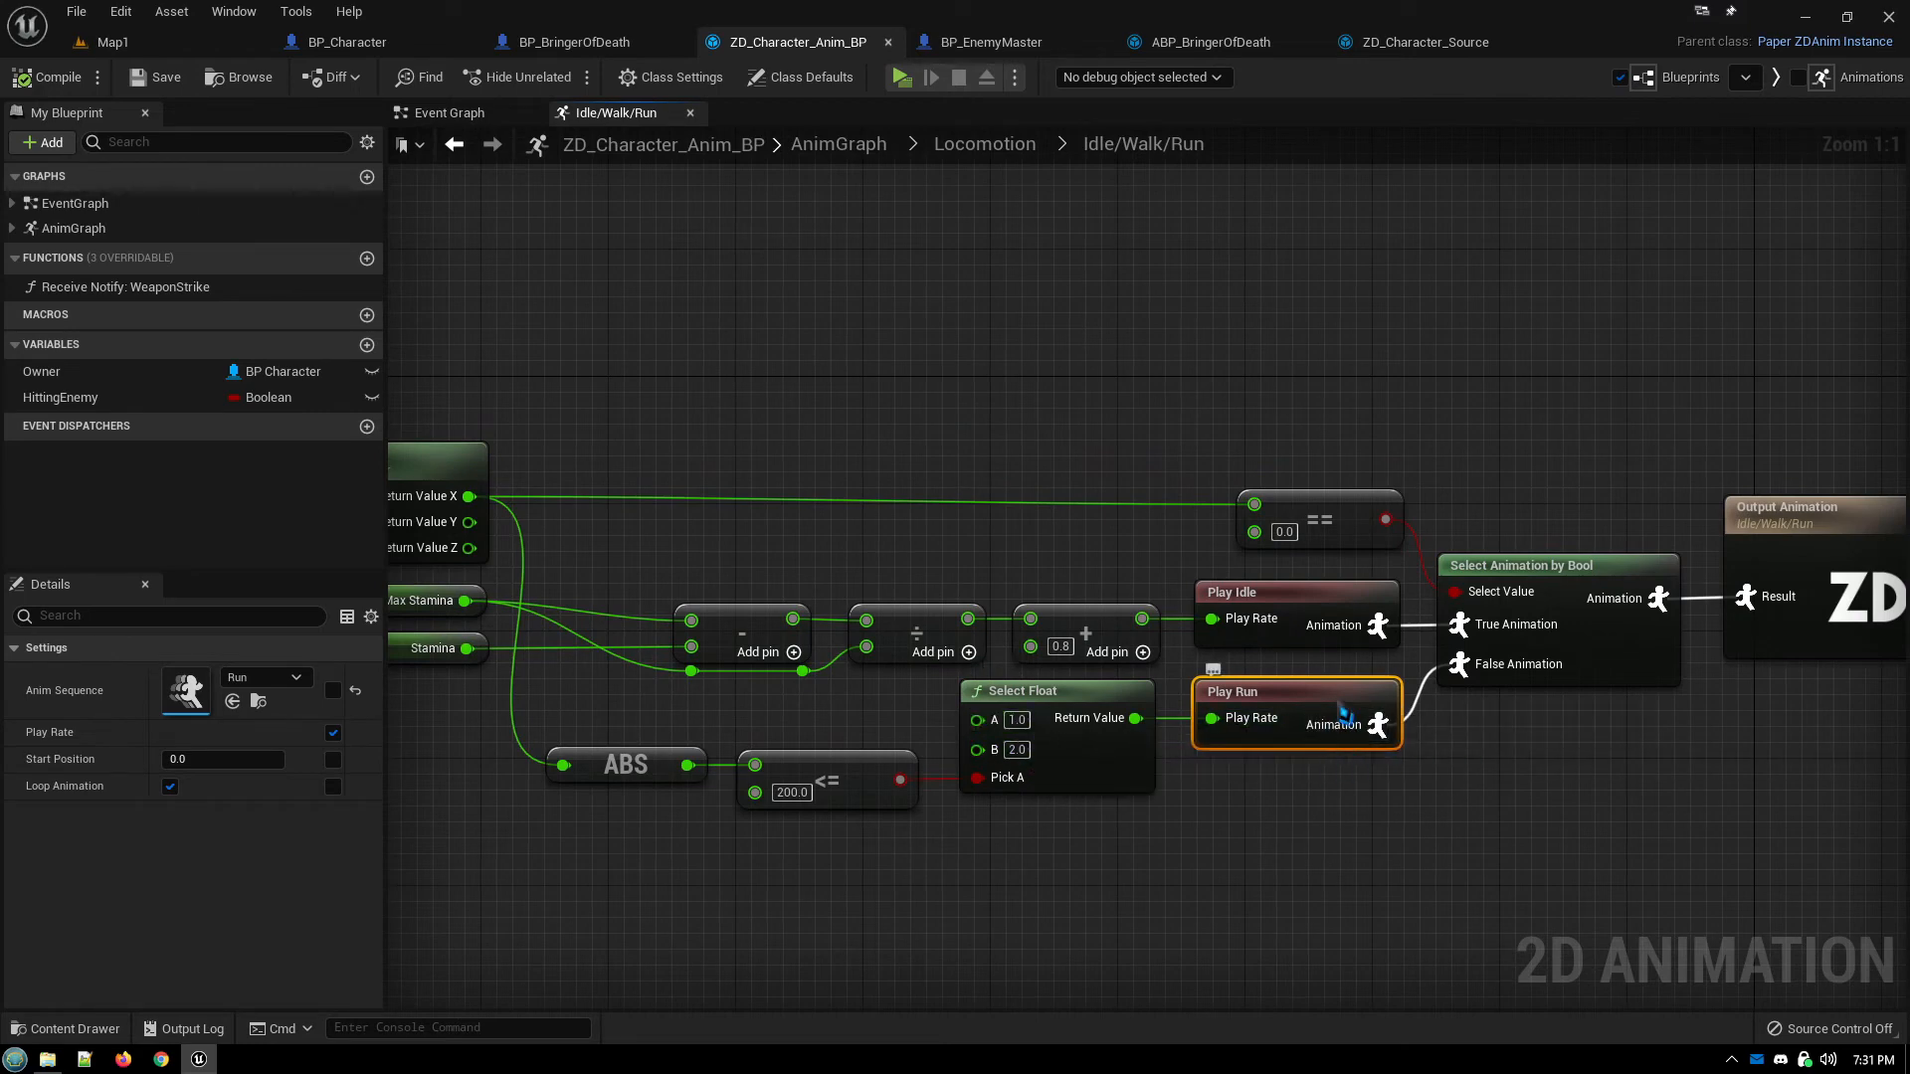
mouse_move(1339, 713)
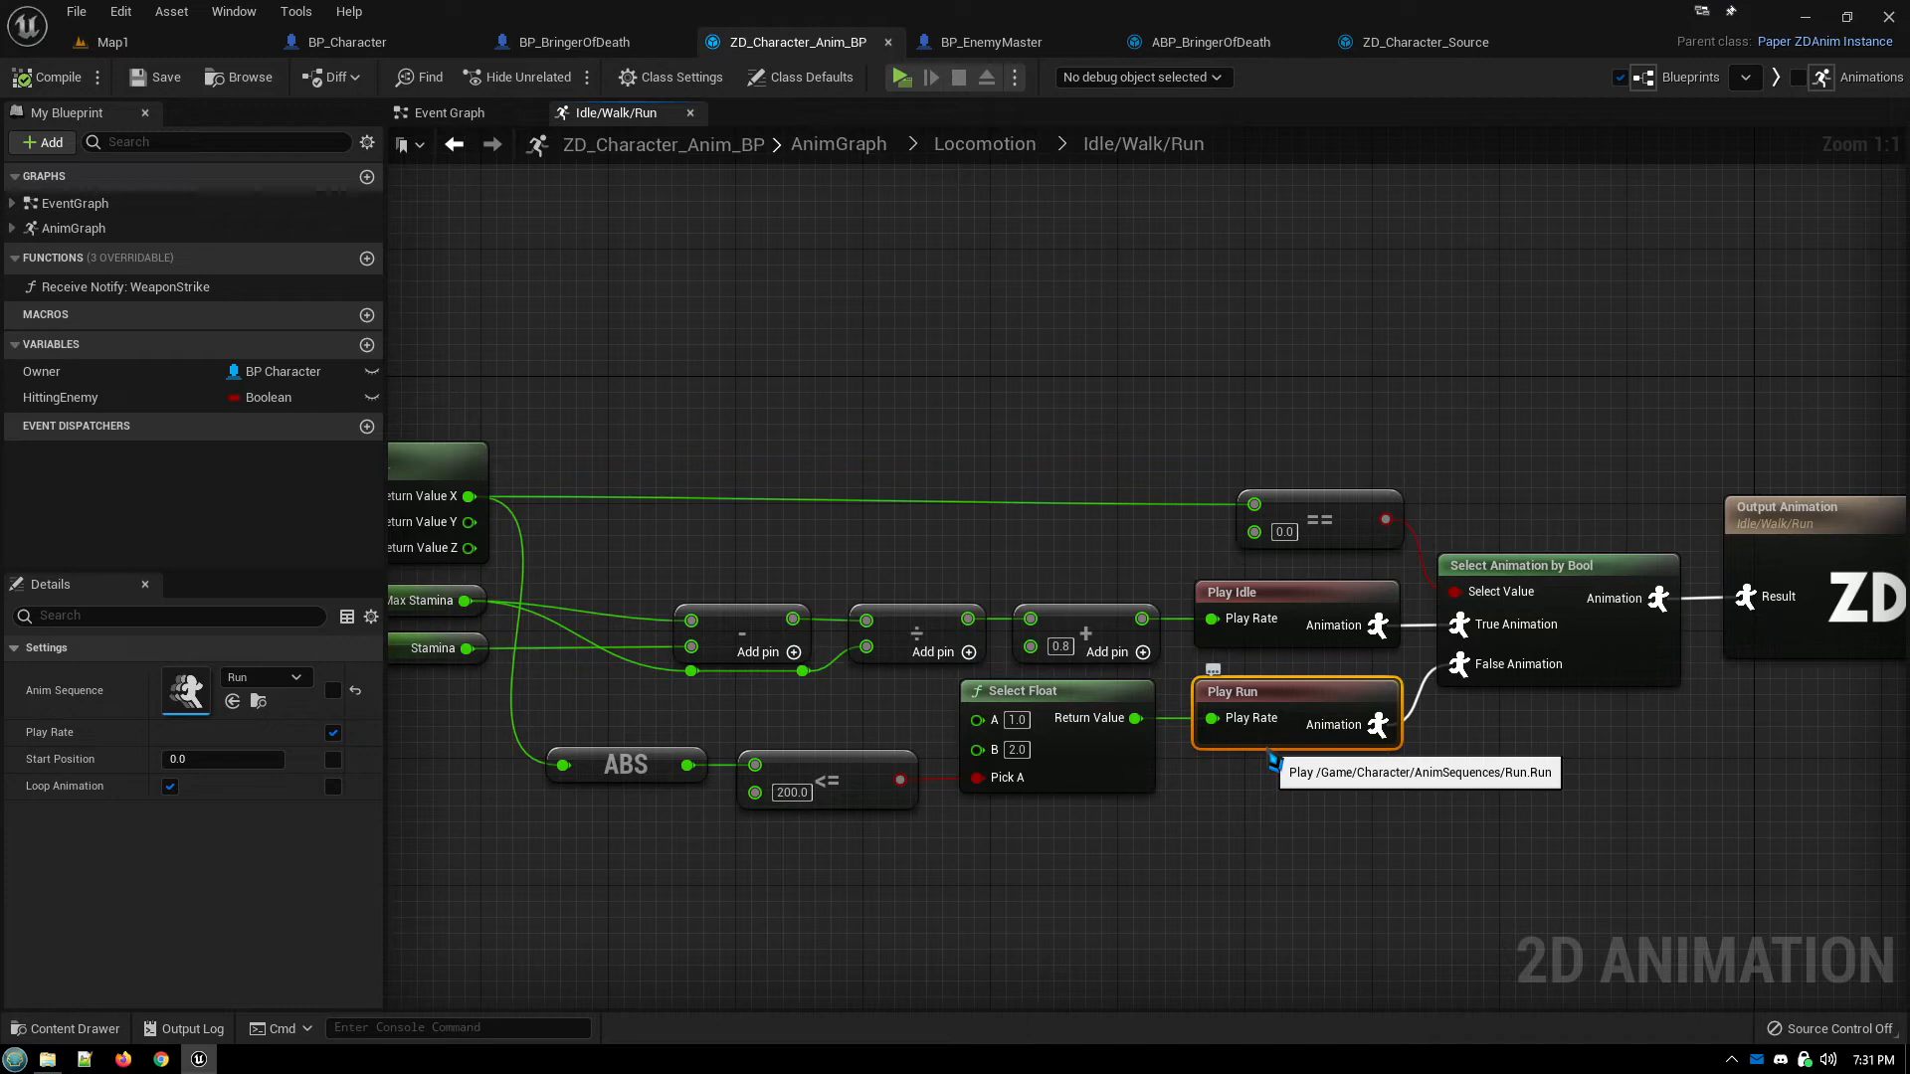
mouse_move(1257, 770)
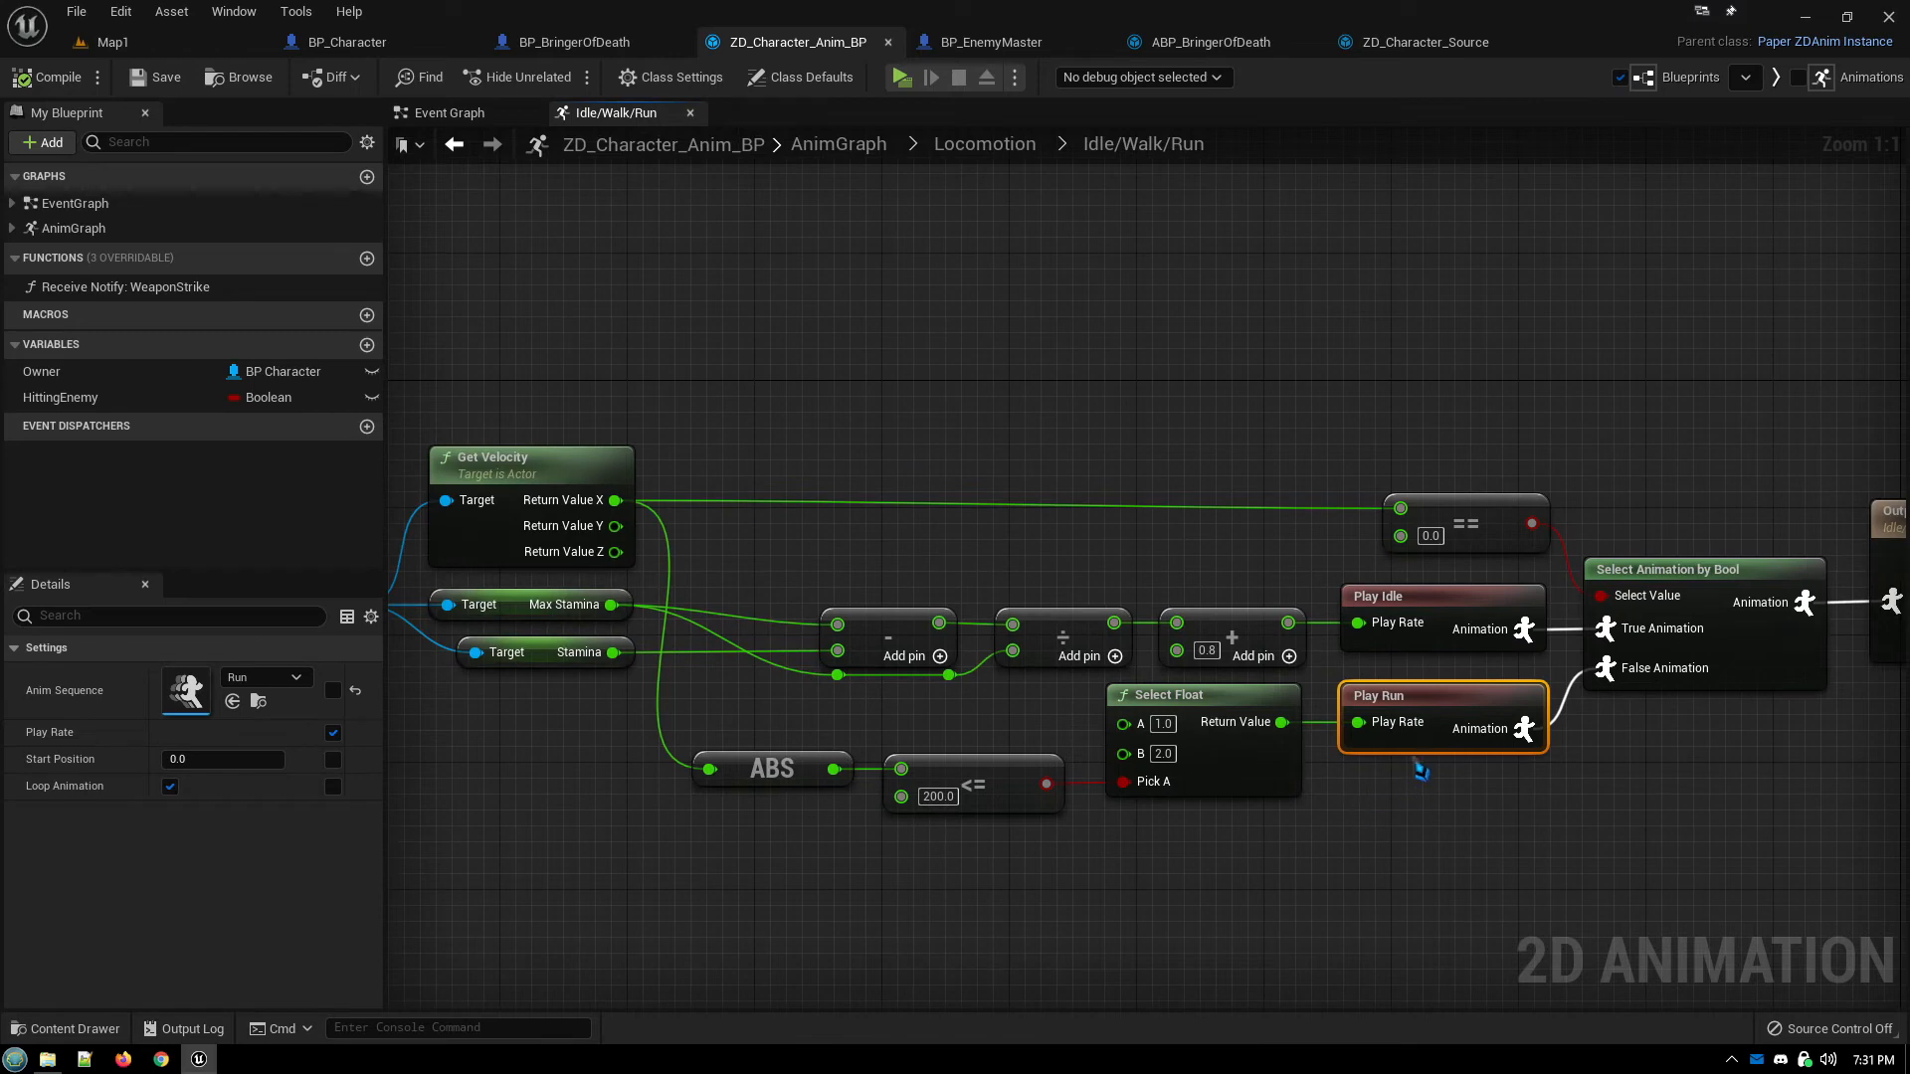
mouse_move(1416, 768)
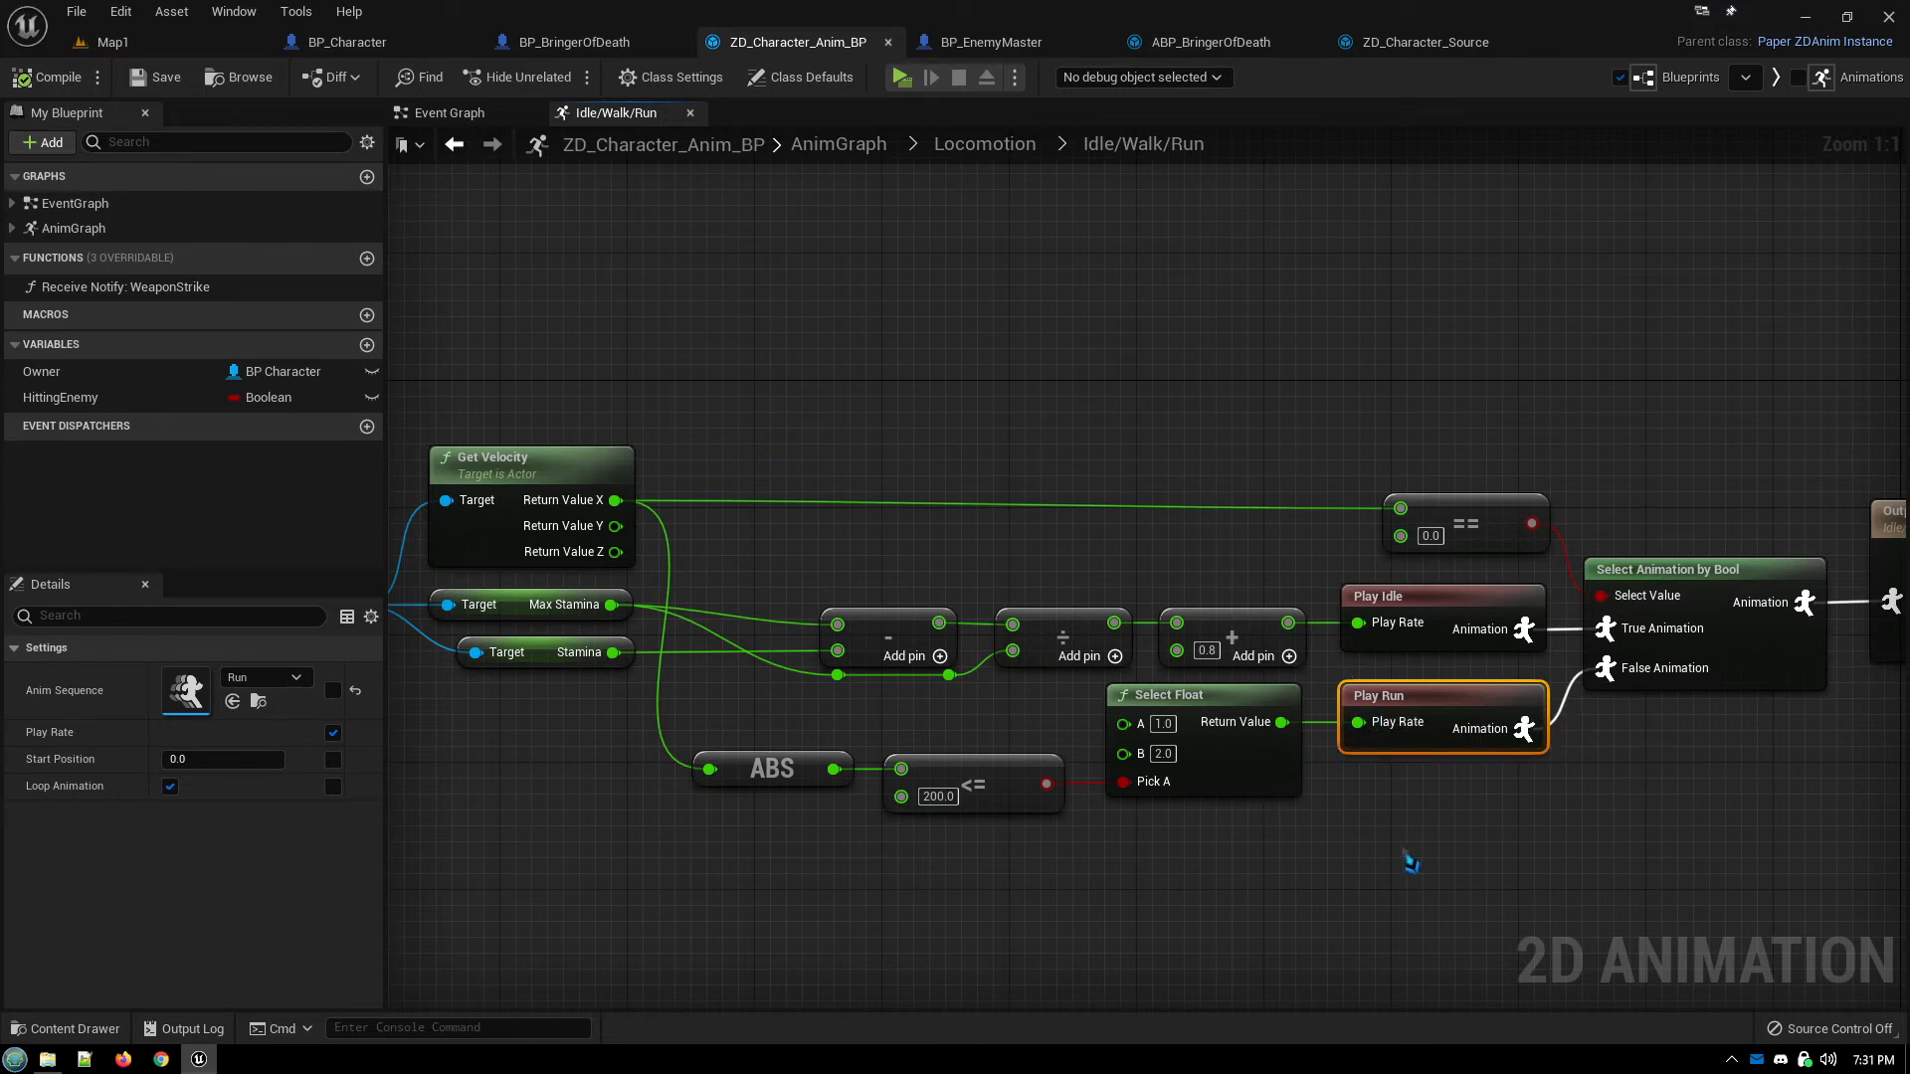
drag(1407, 866, 1061, 919)
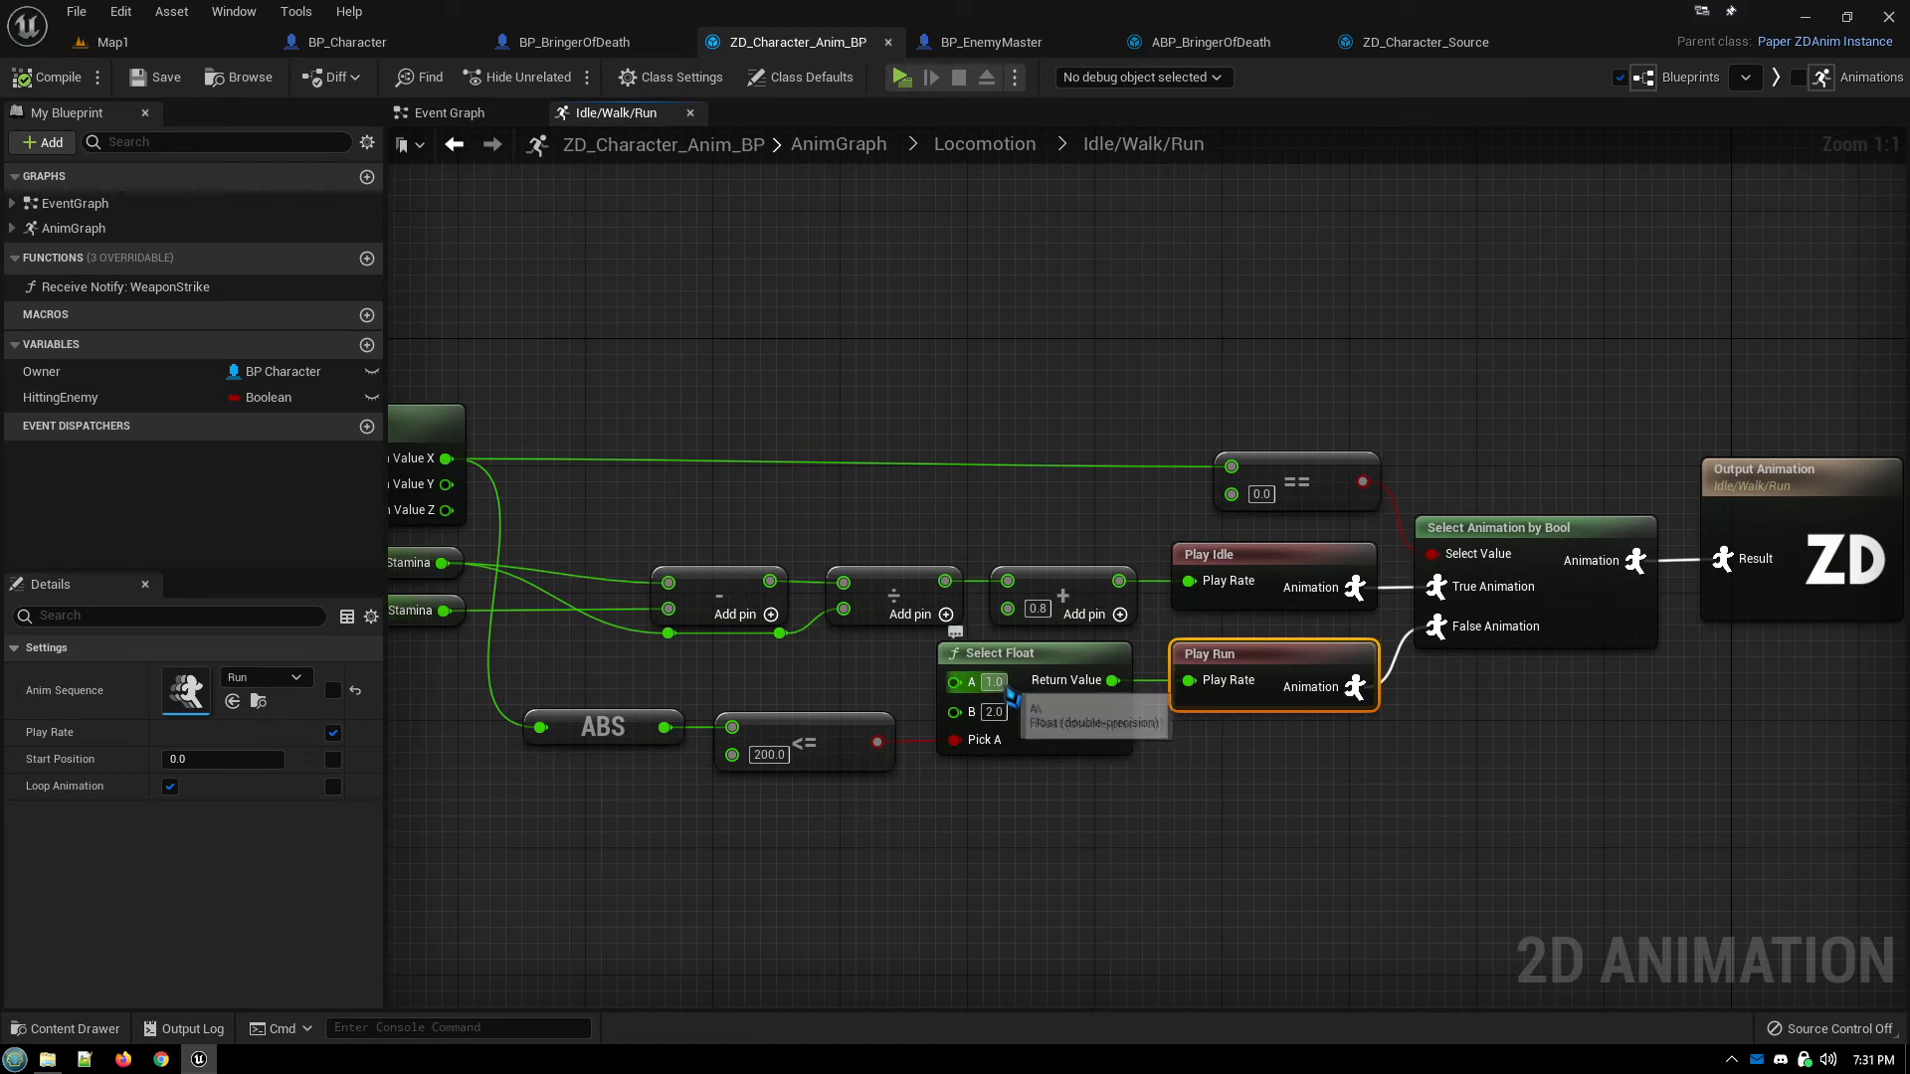
mouse_move(1017, 866)
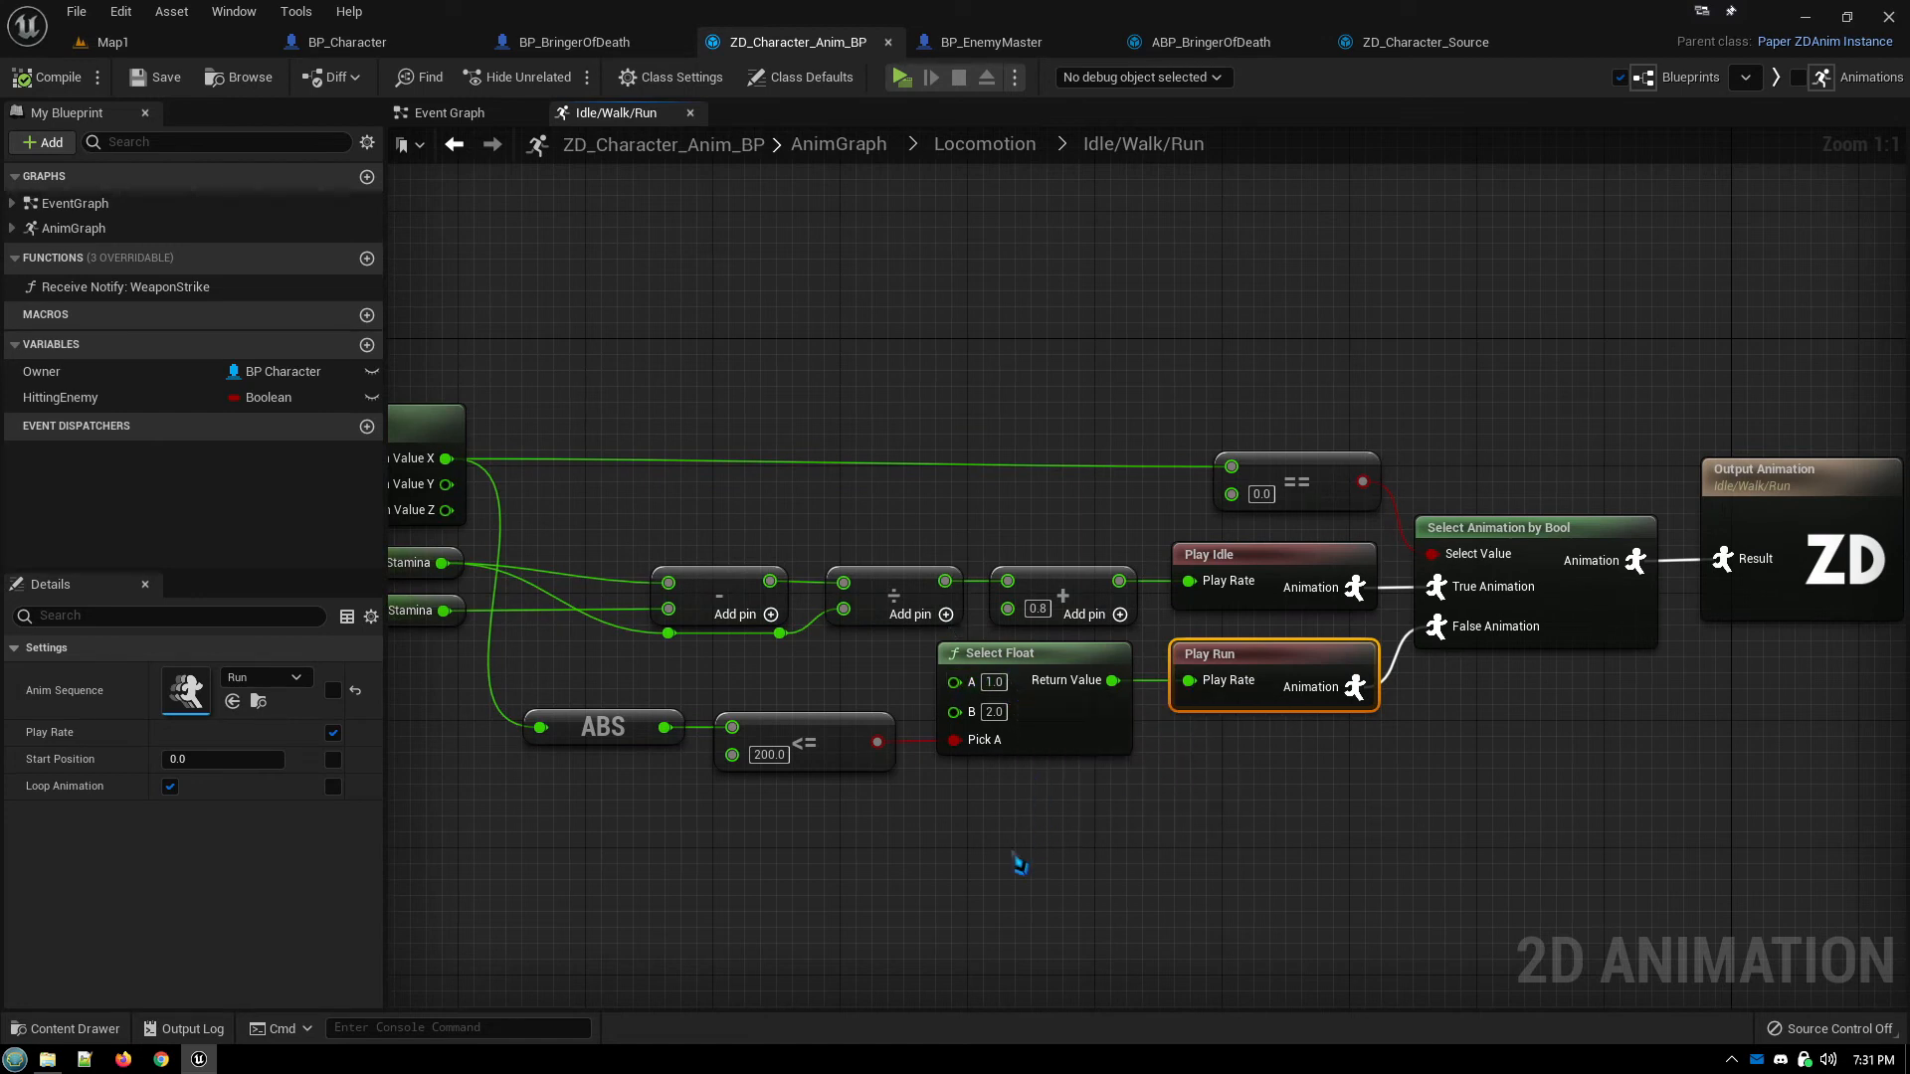
mouse_move(1168, 721)
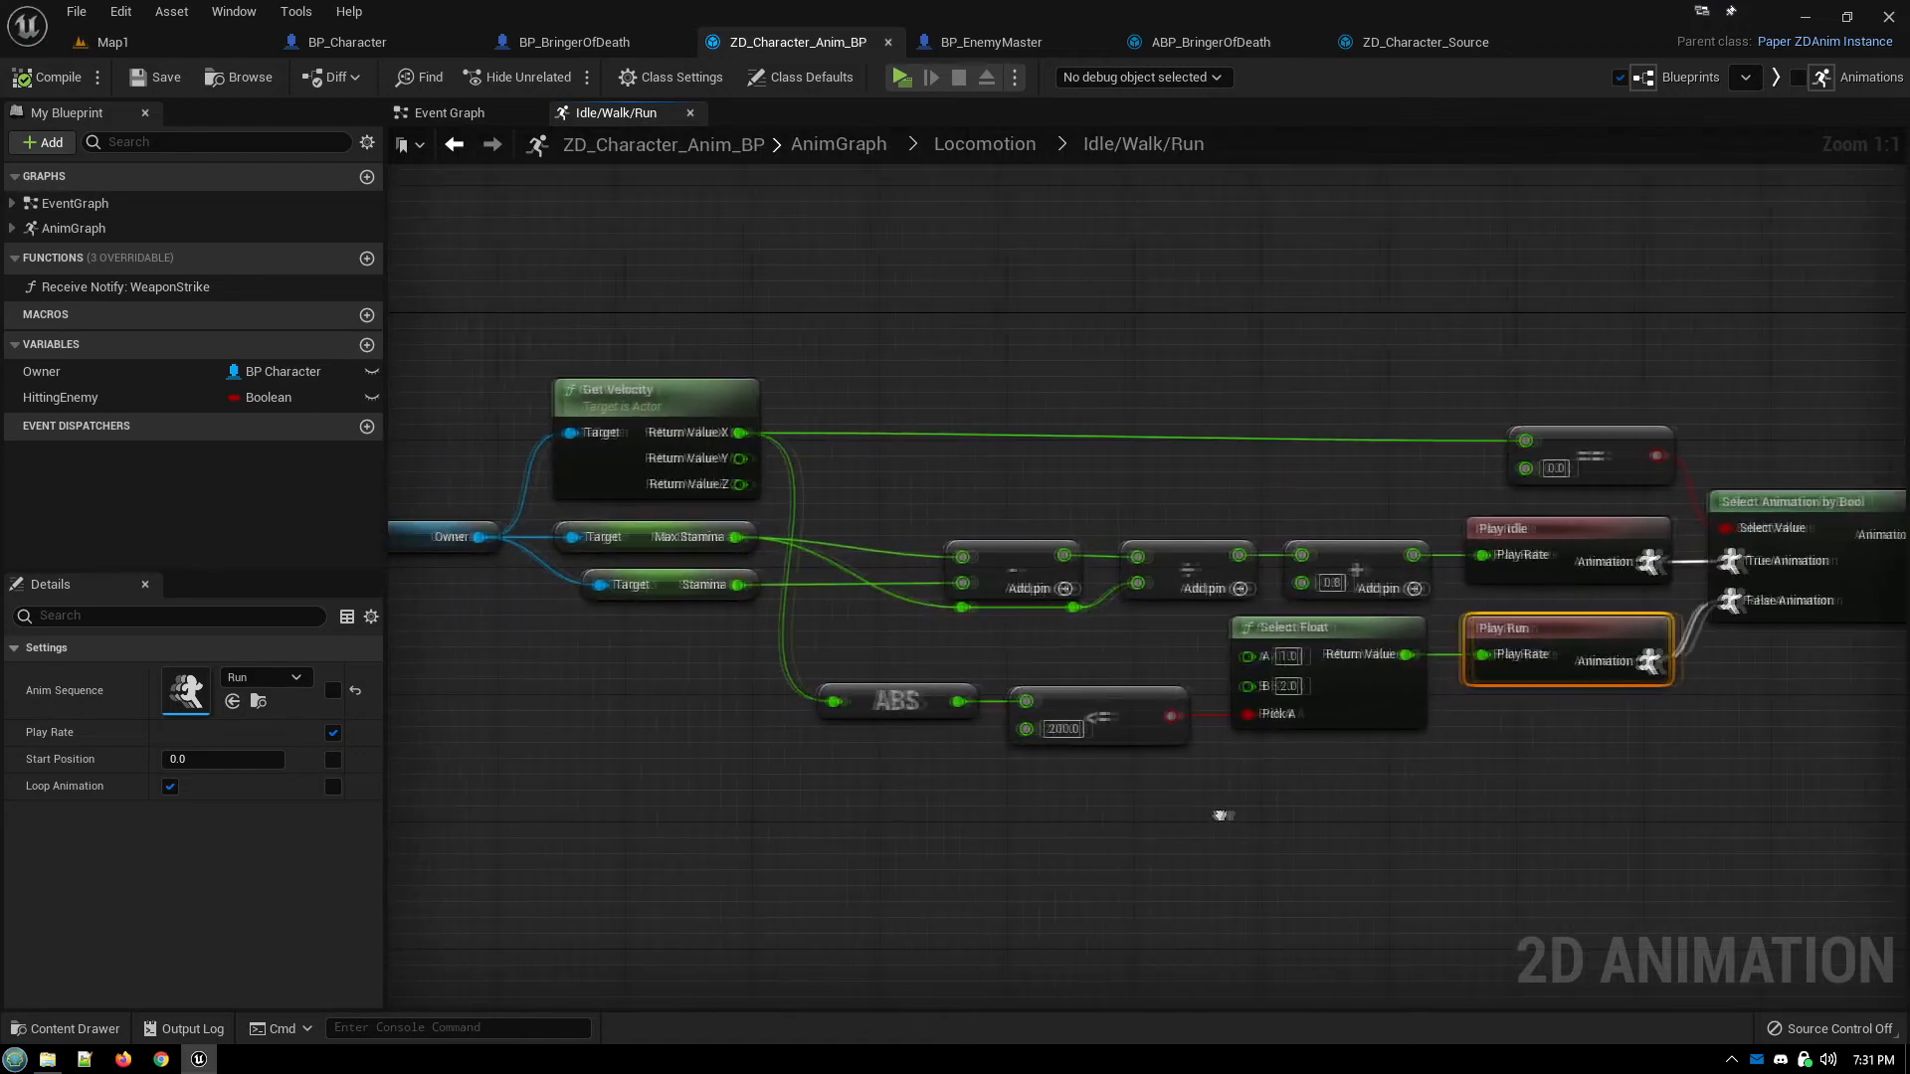
drag(1223, 814, 1230, 828)
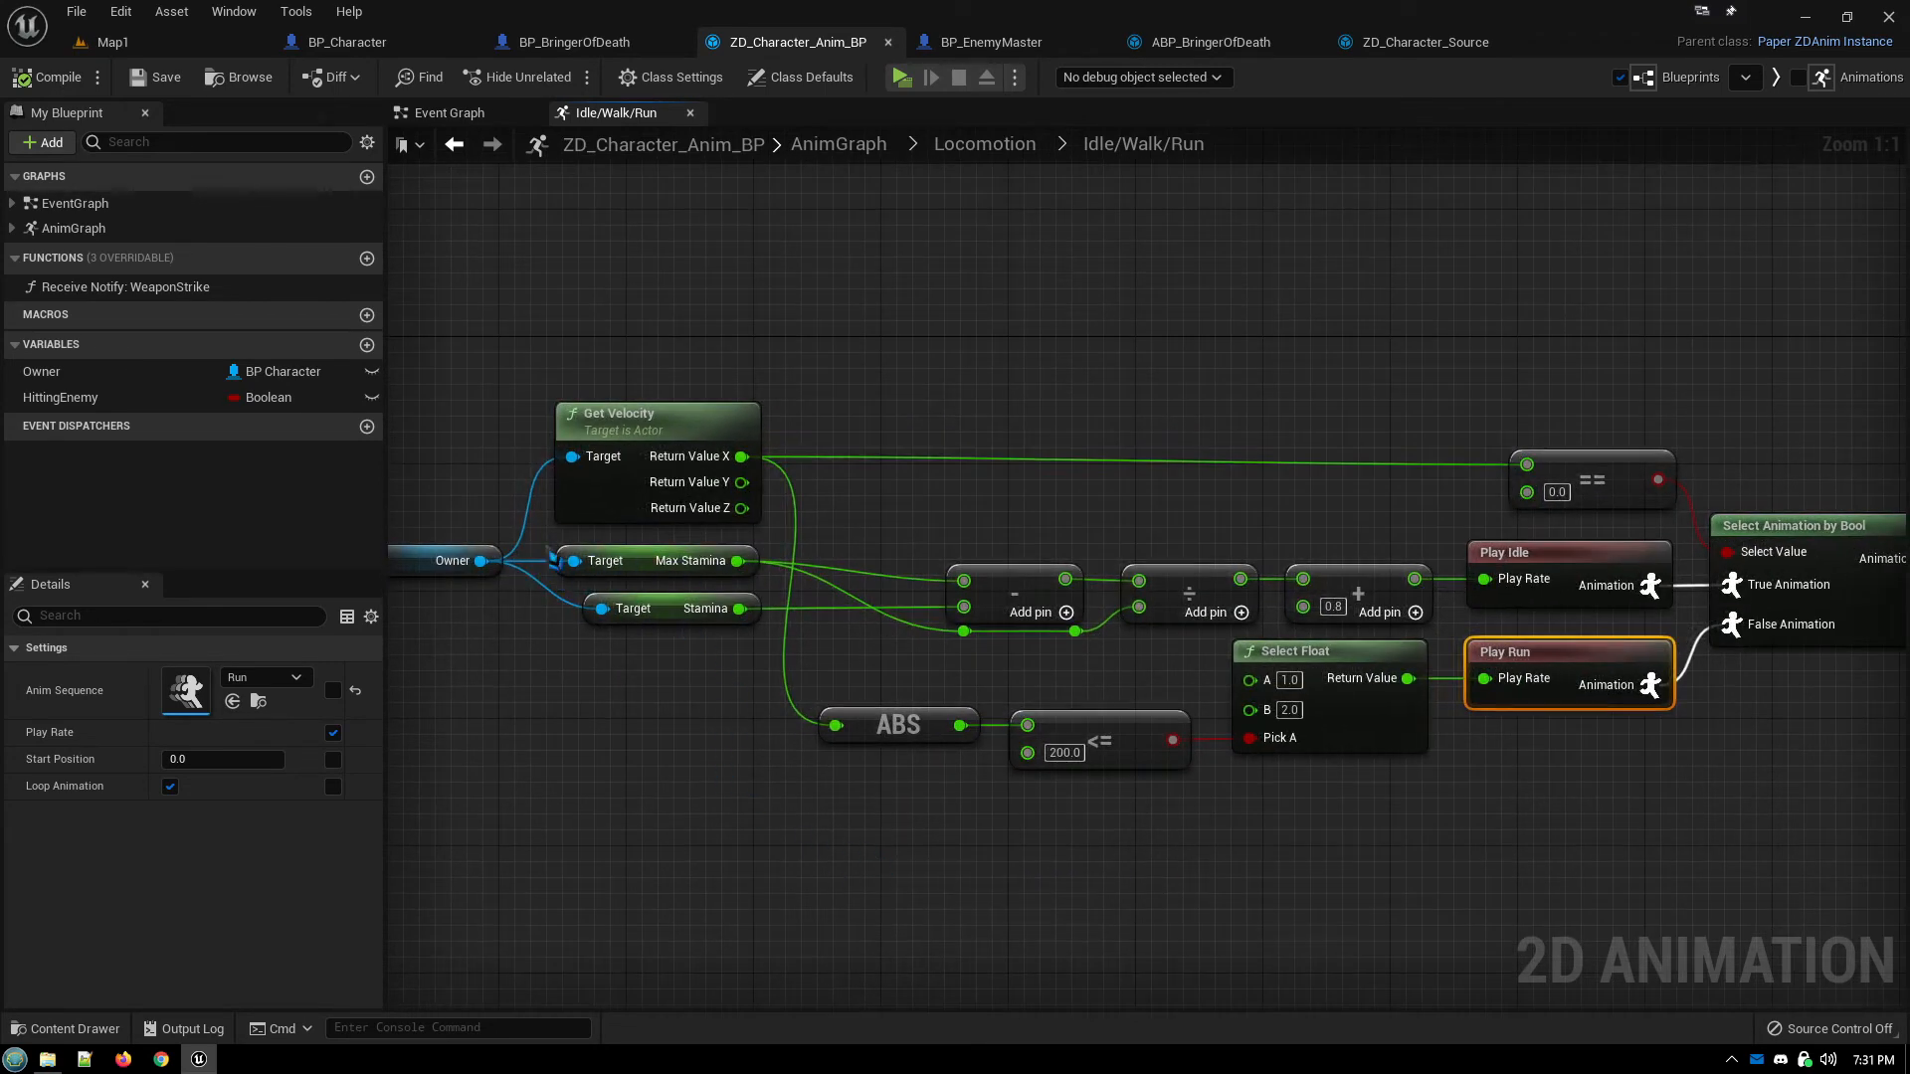
click(378, 41)
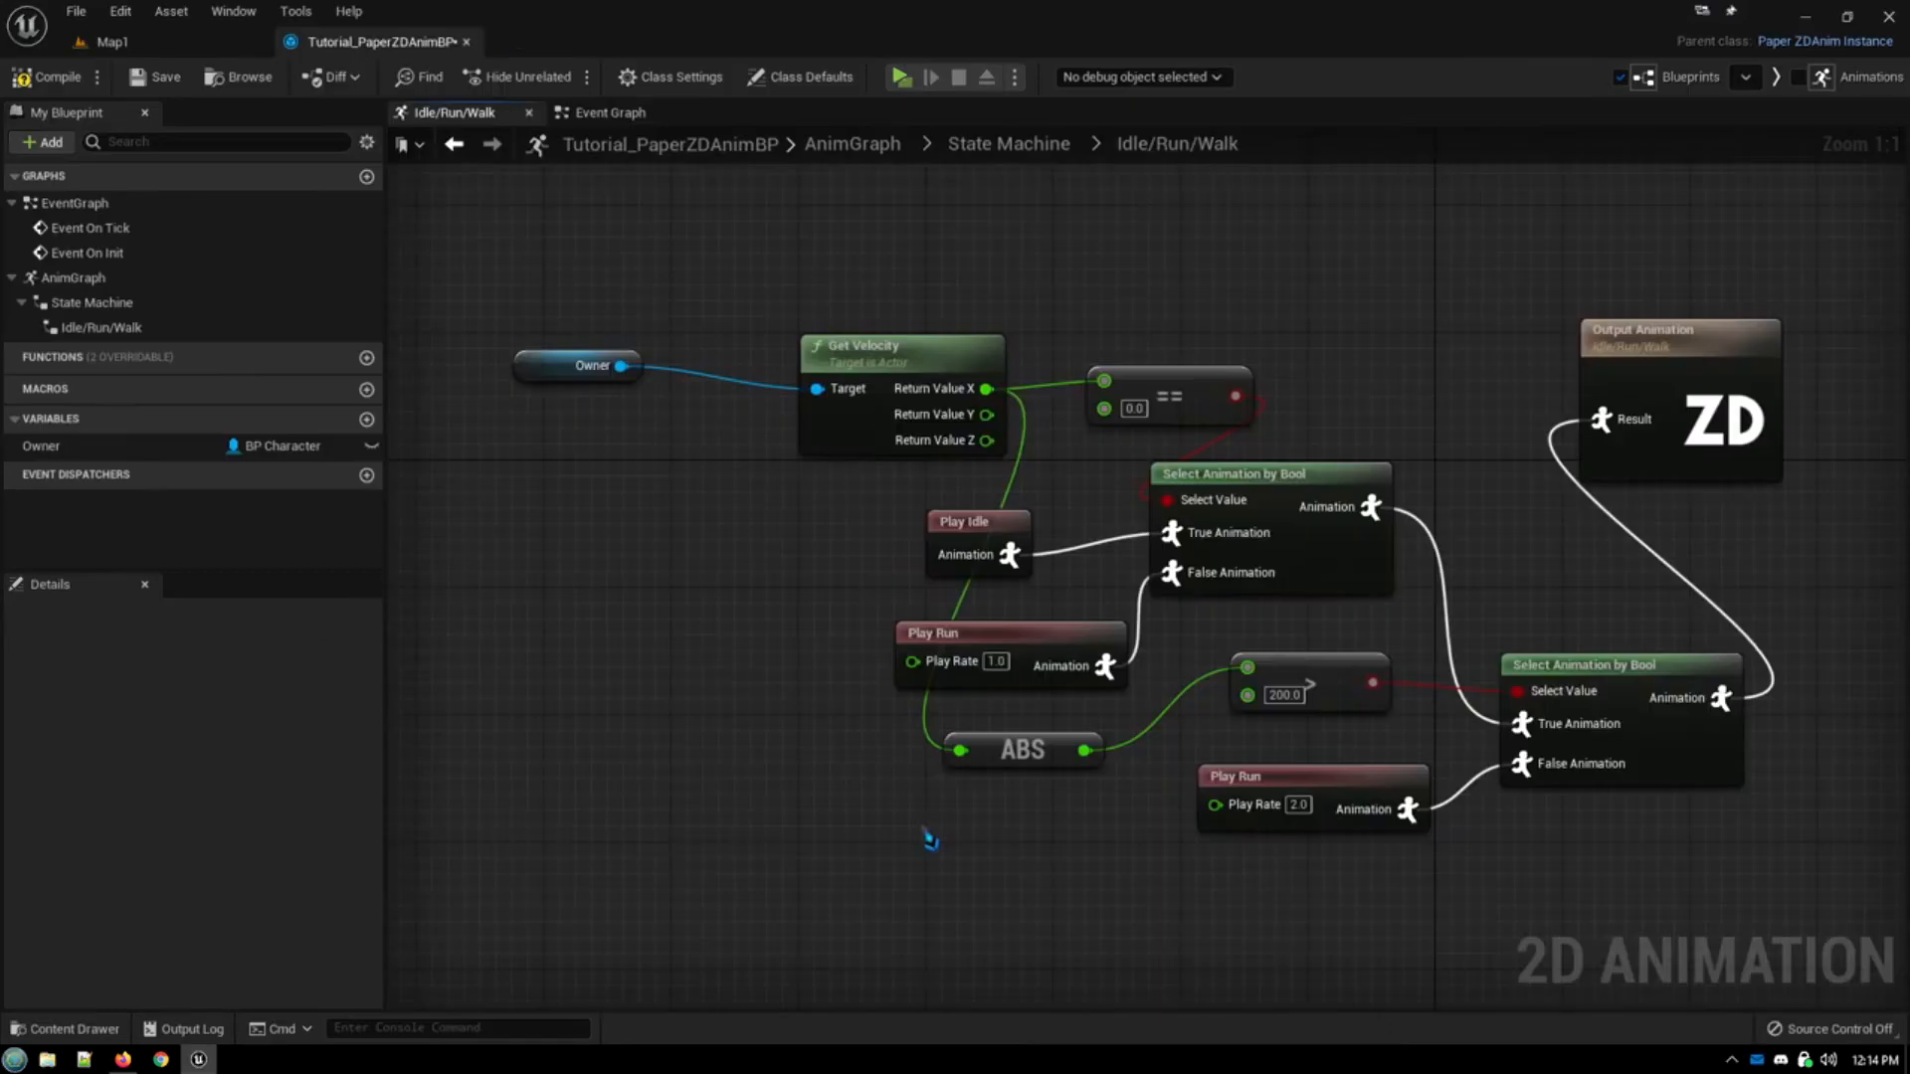
Step: Add a second Owner reference and read its Stamina value
drag(925, 839, 848, 701)
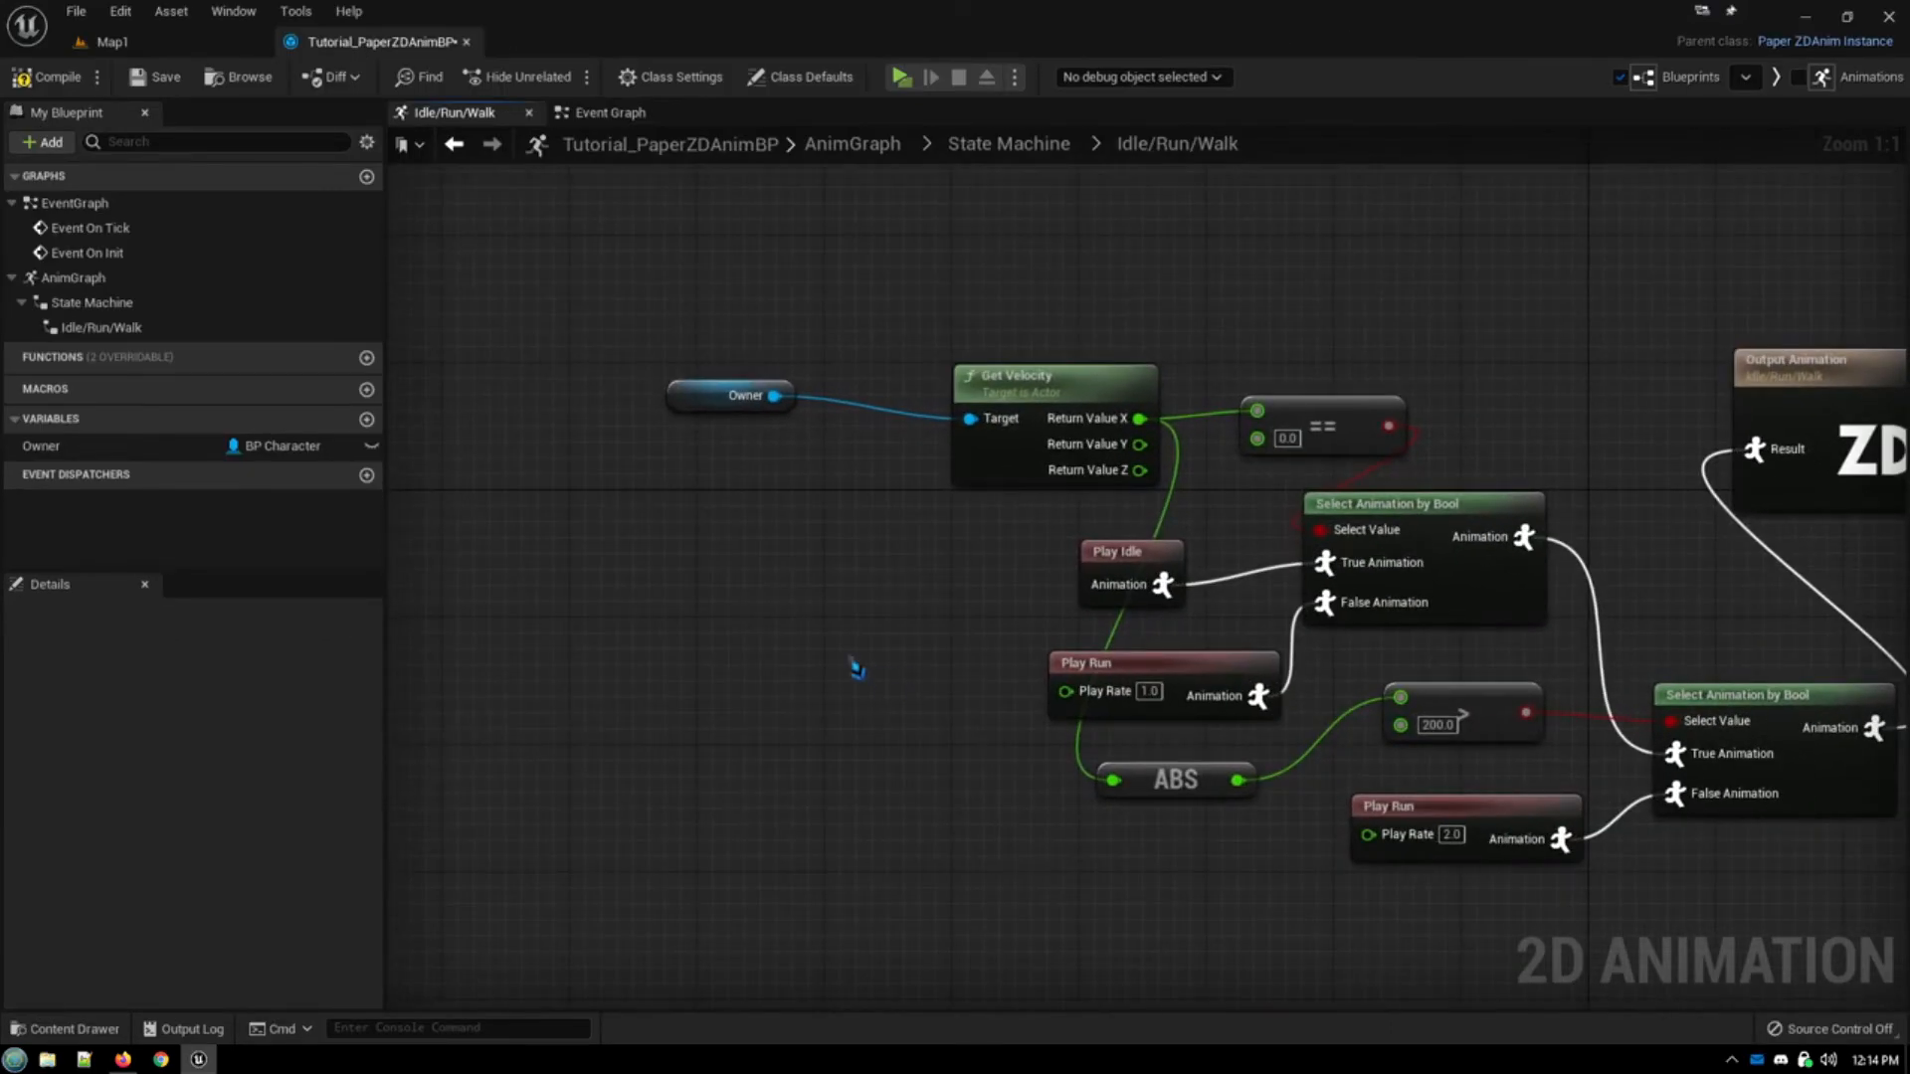
click(1126, 552)
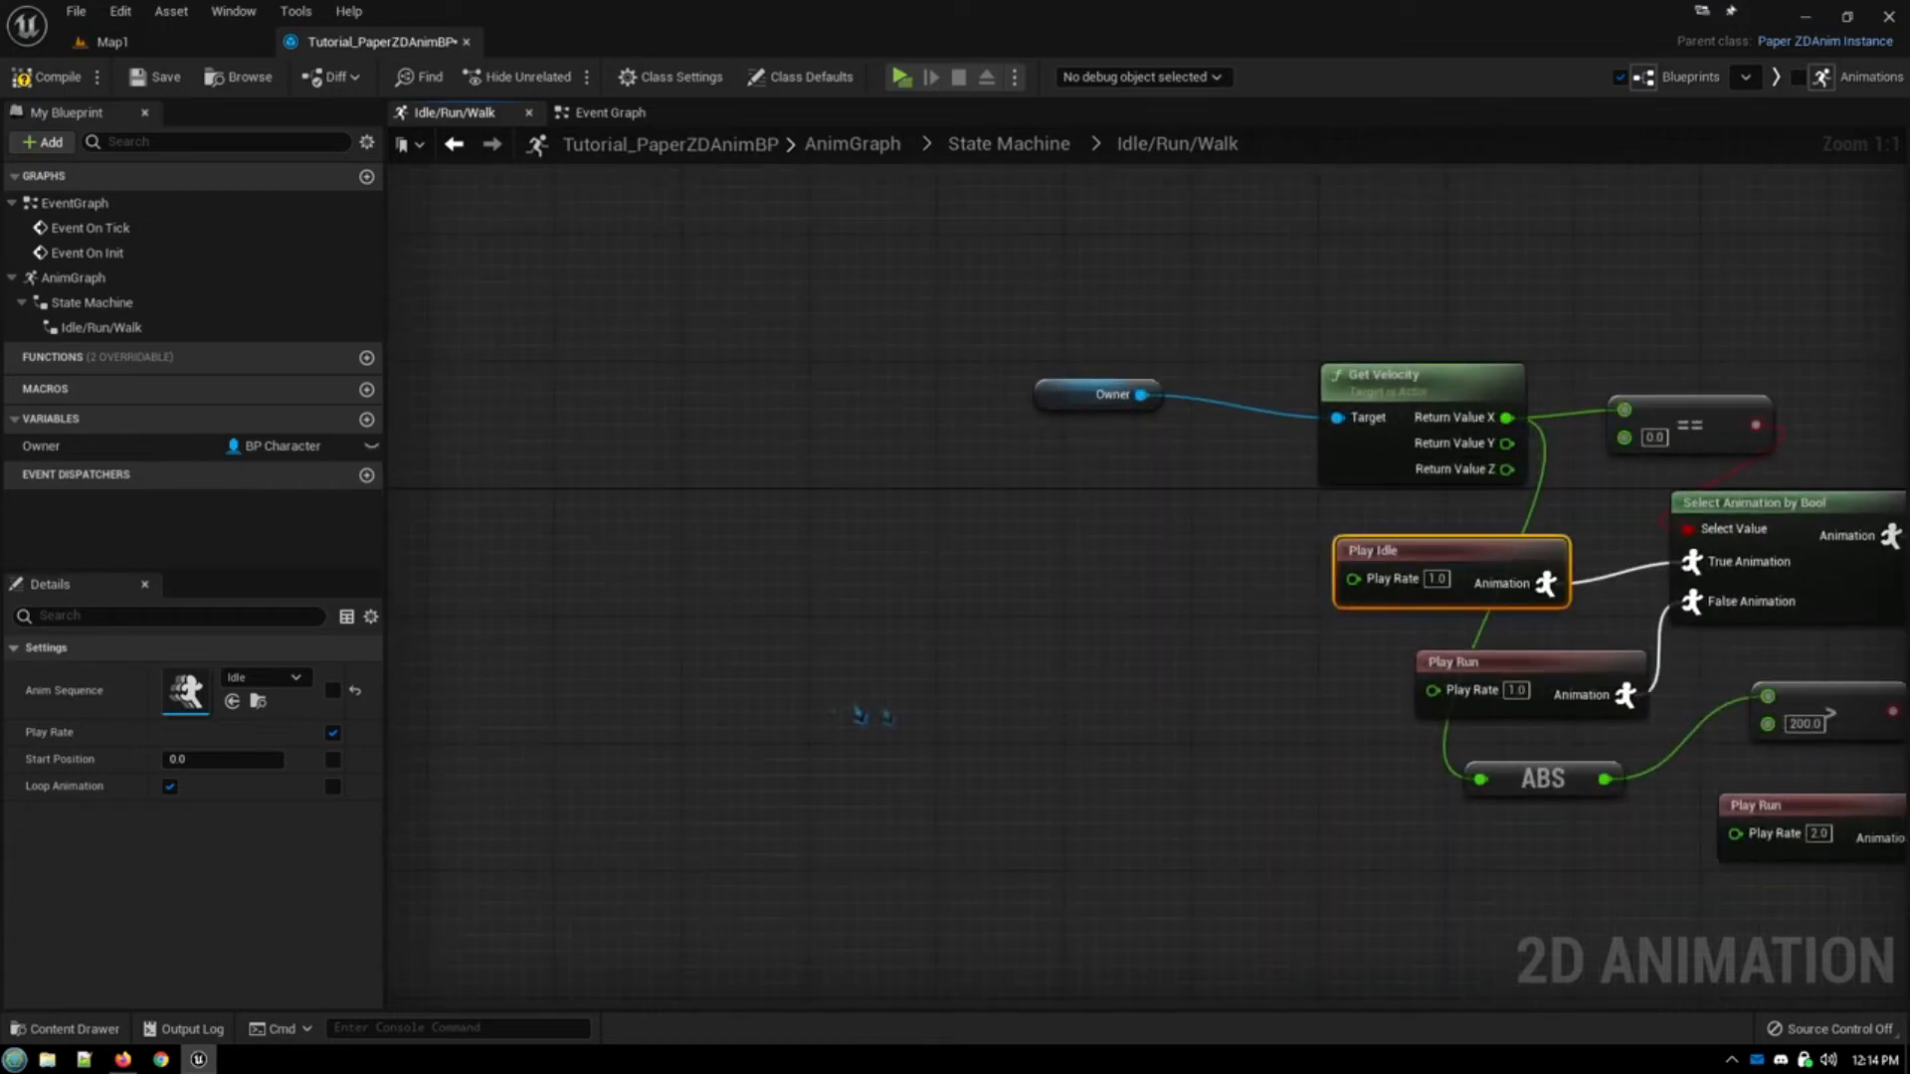
click(42, 448)
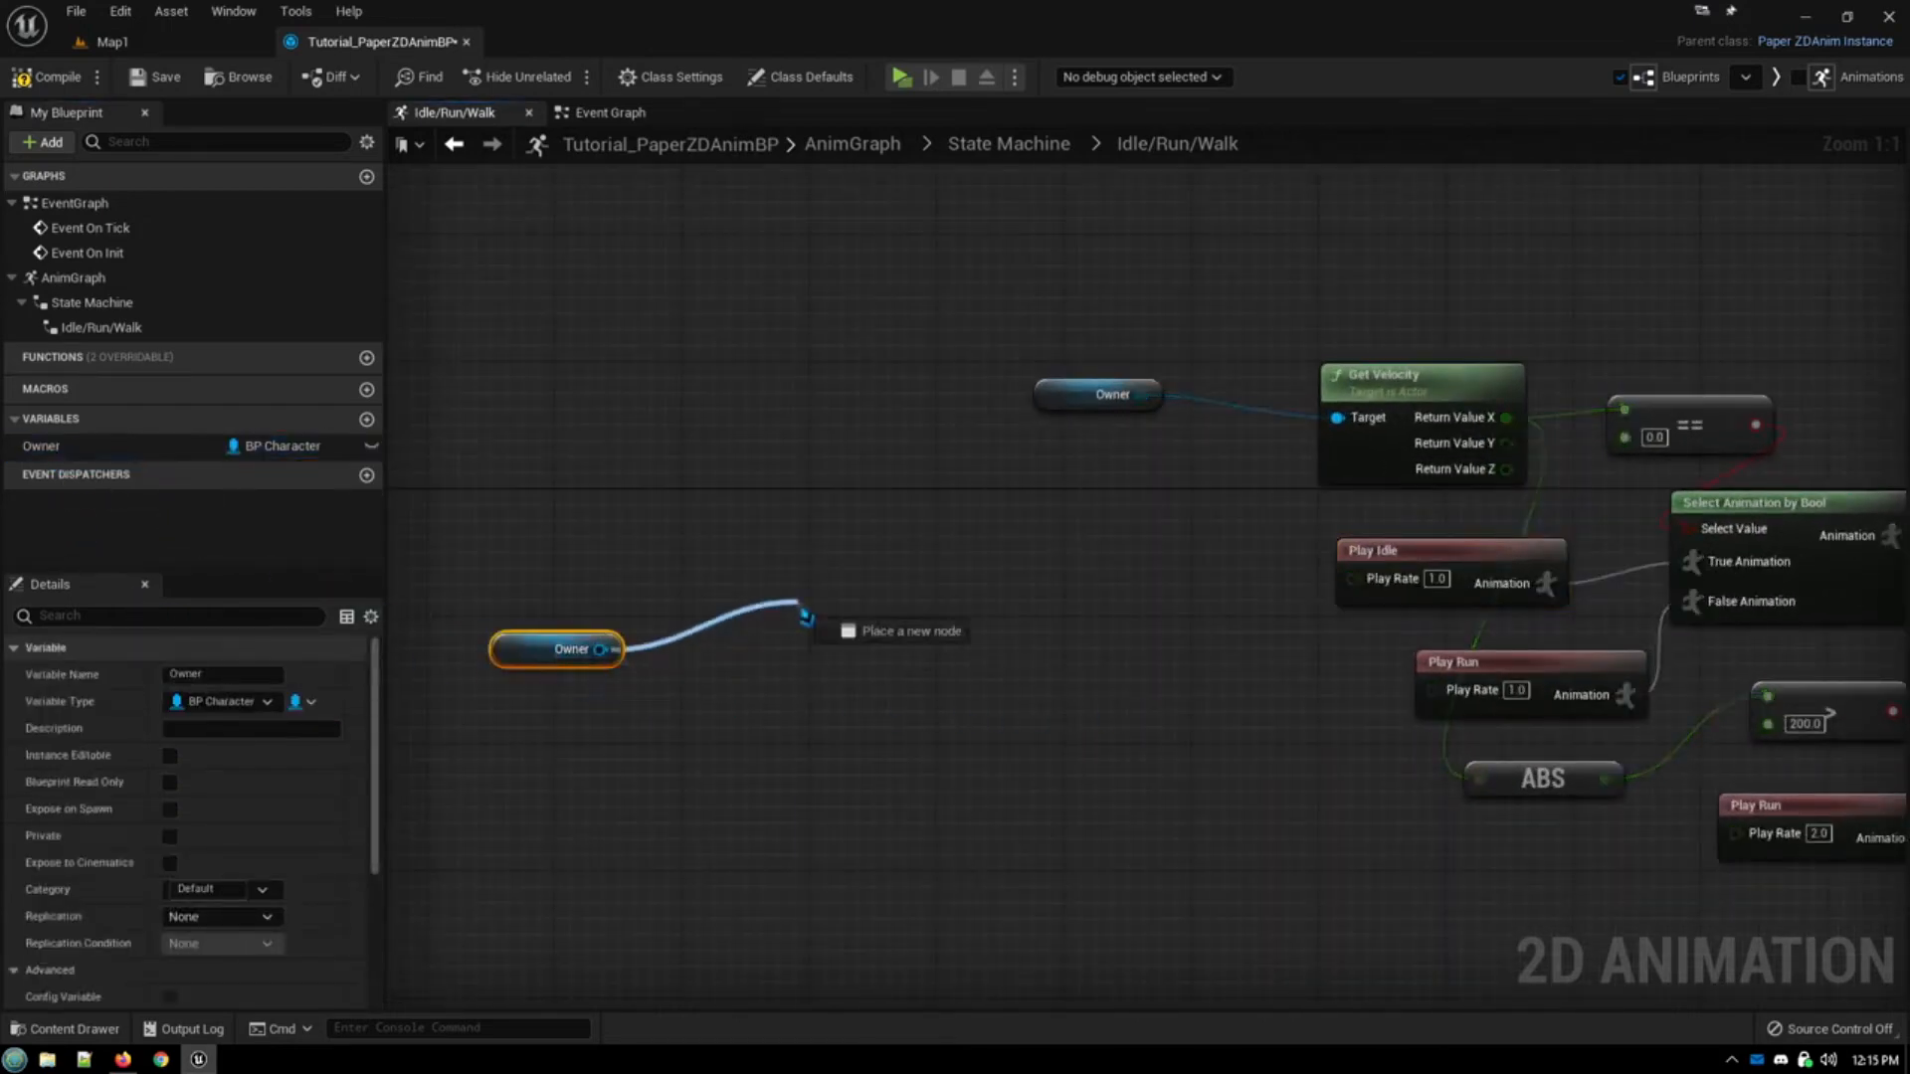
text(stamin)
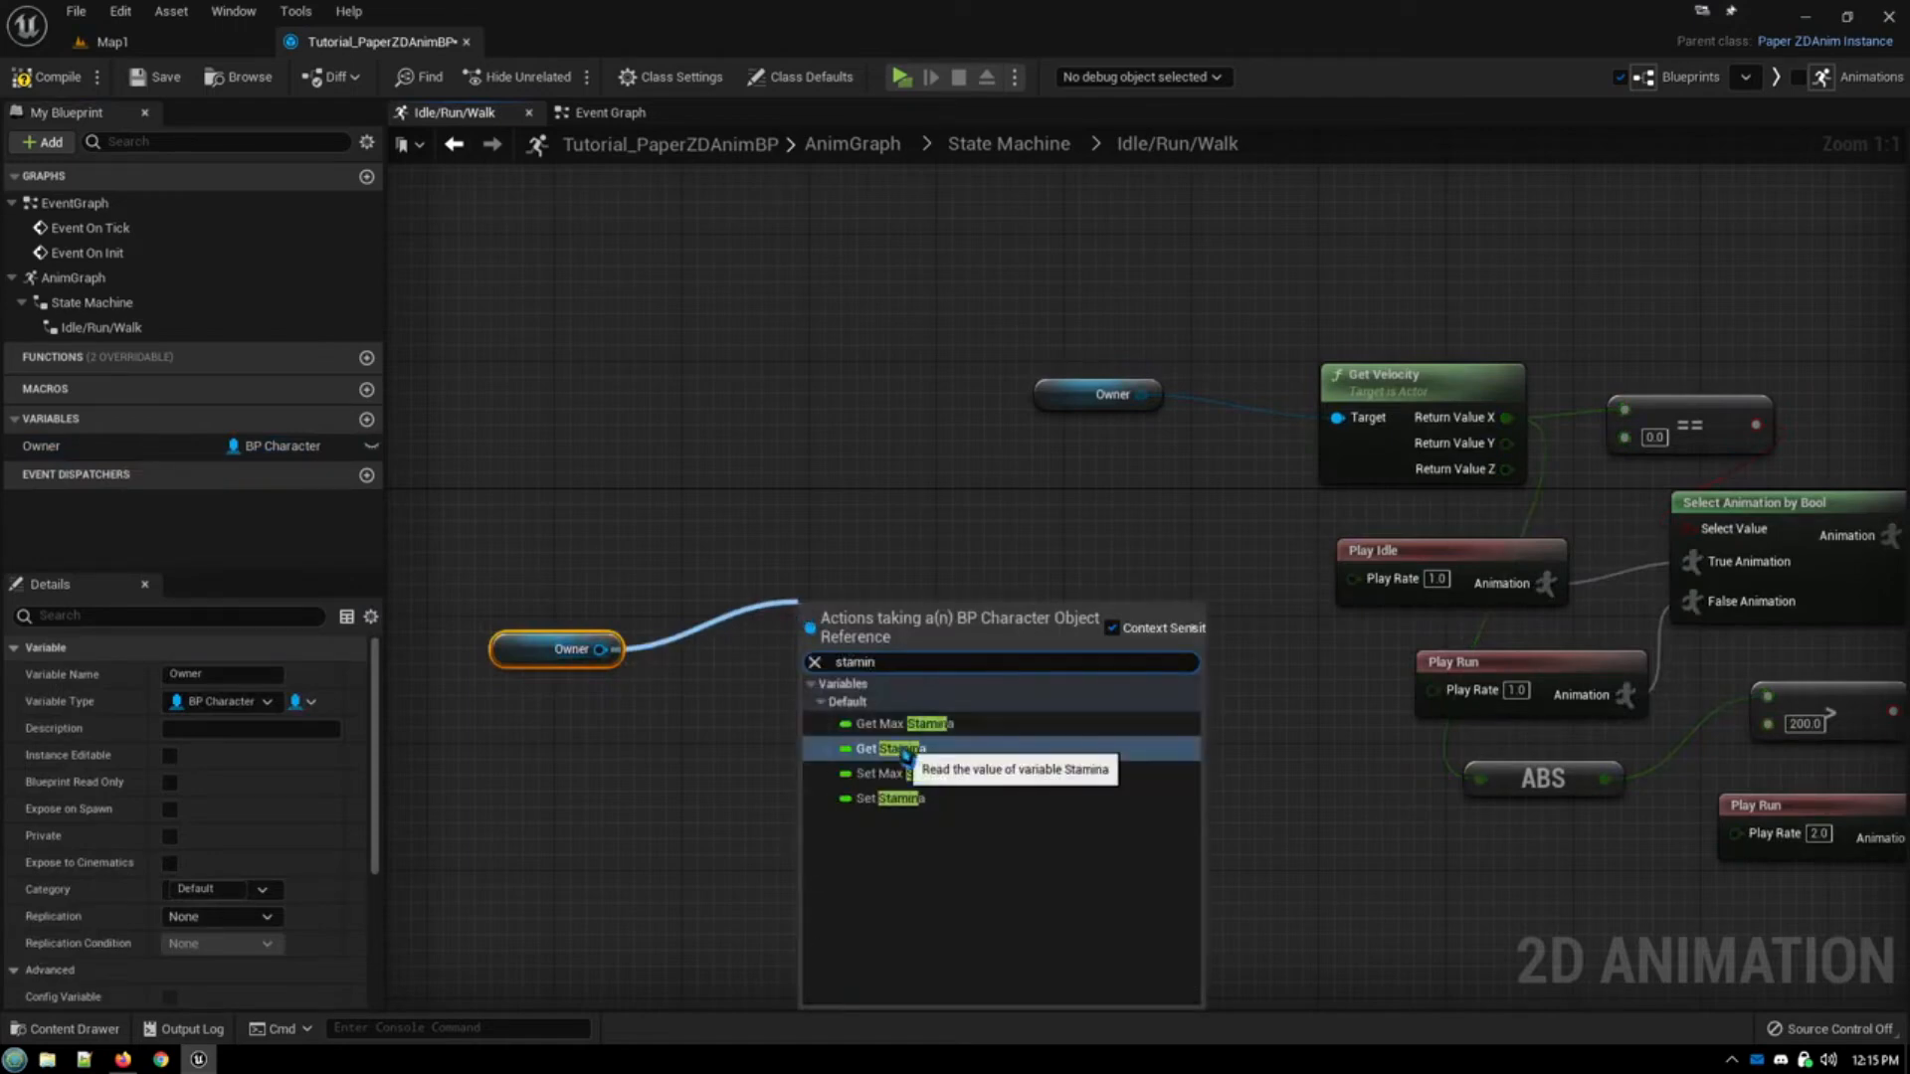
click(893, 748)
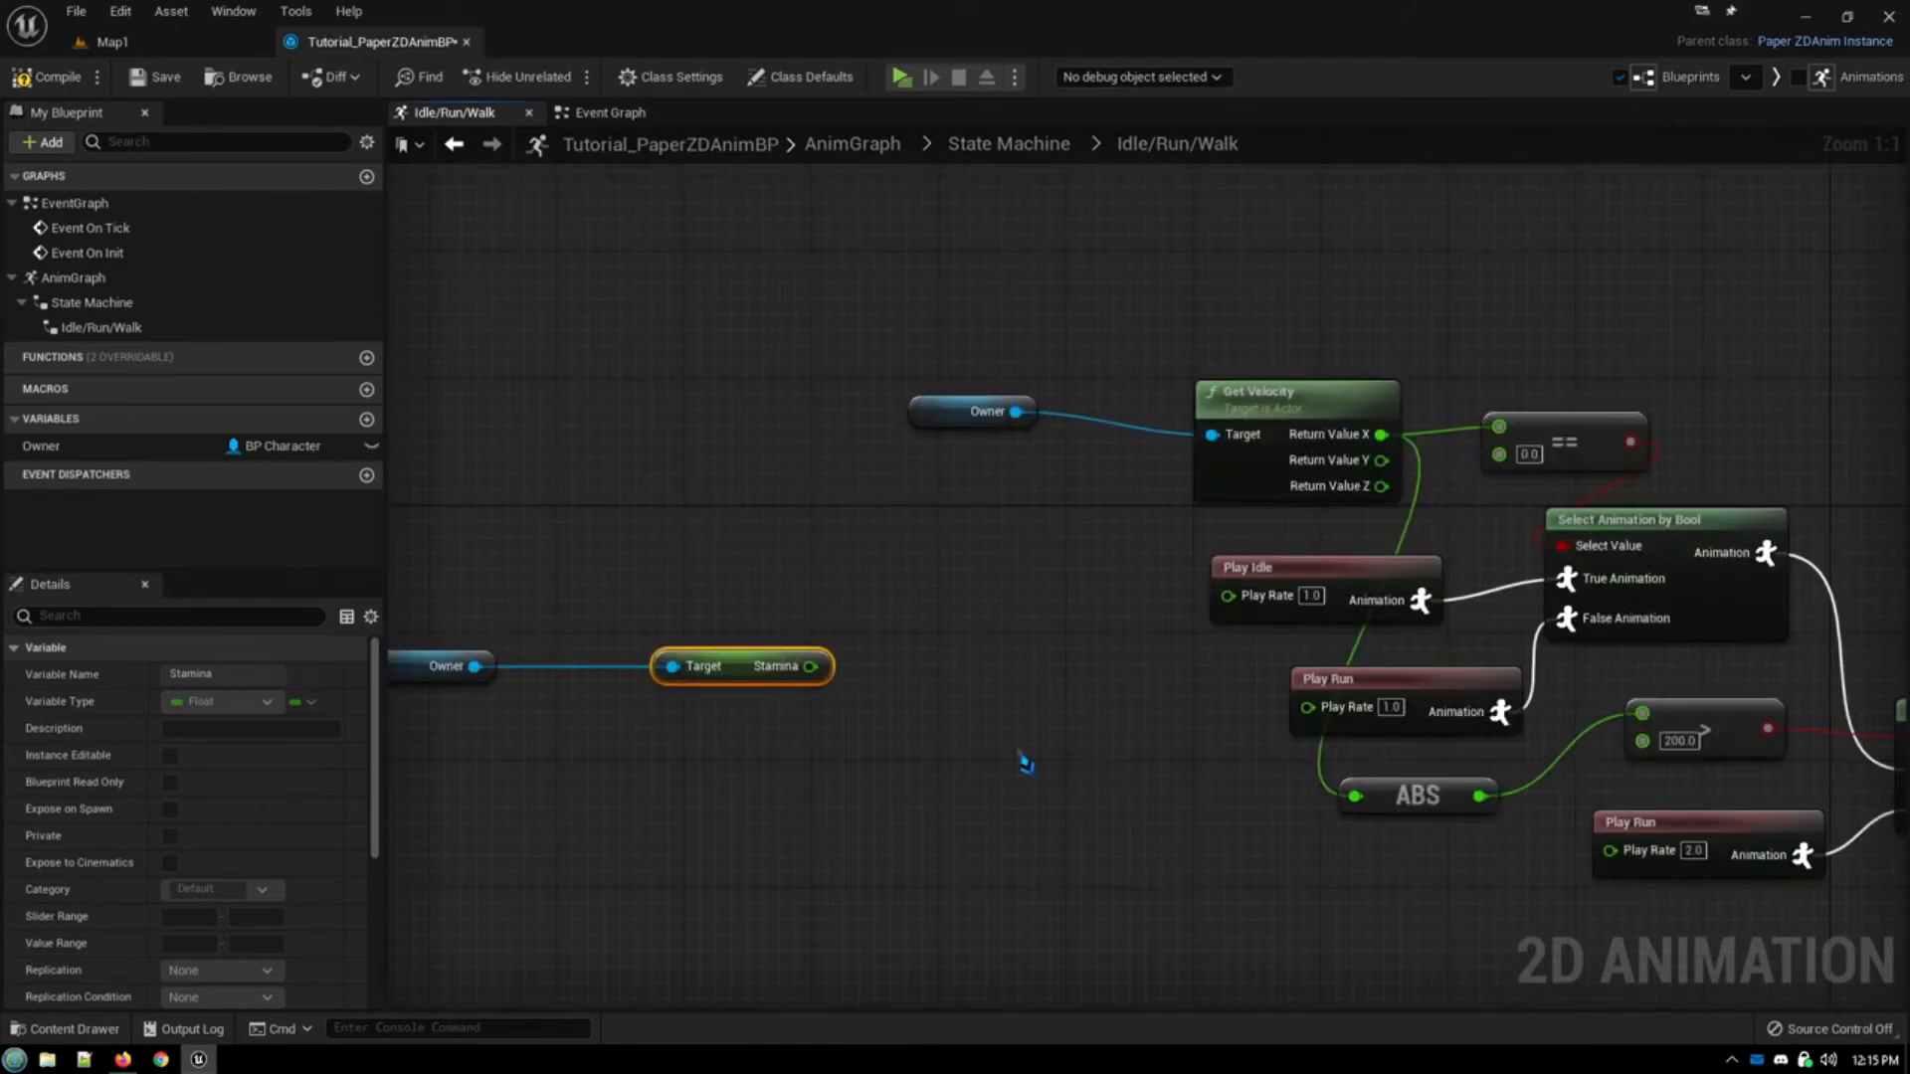
mouse_move(915, 752)
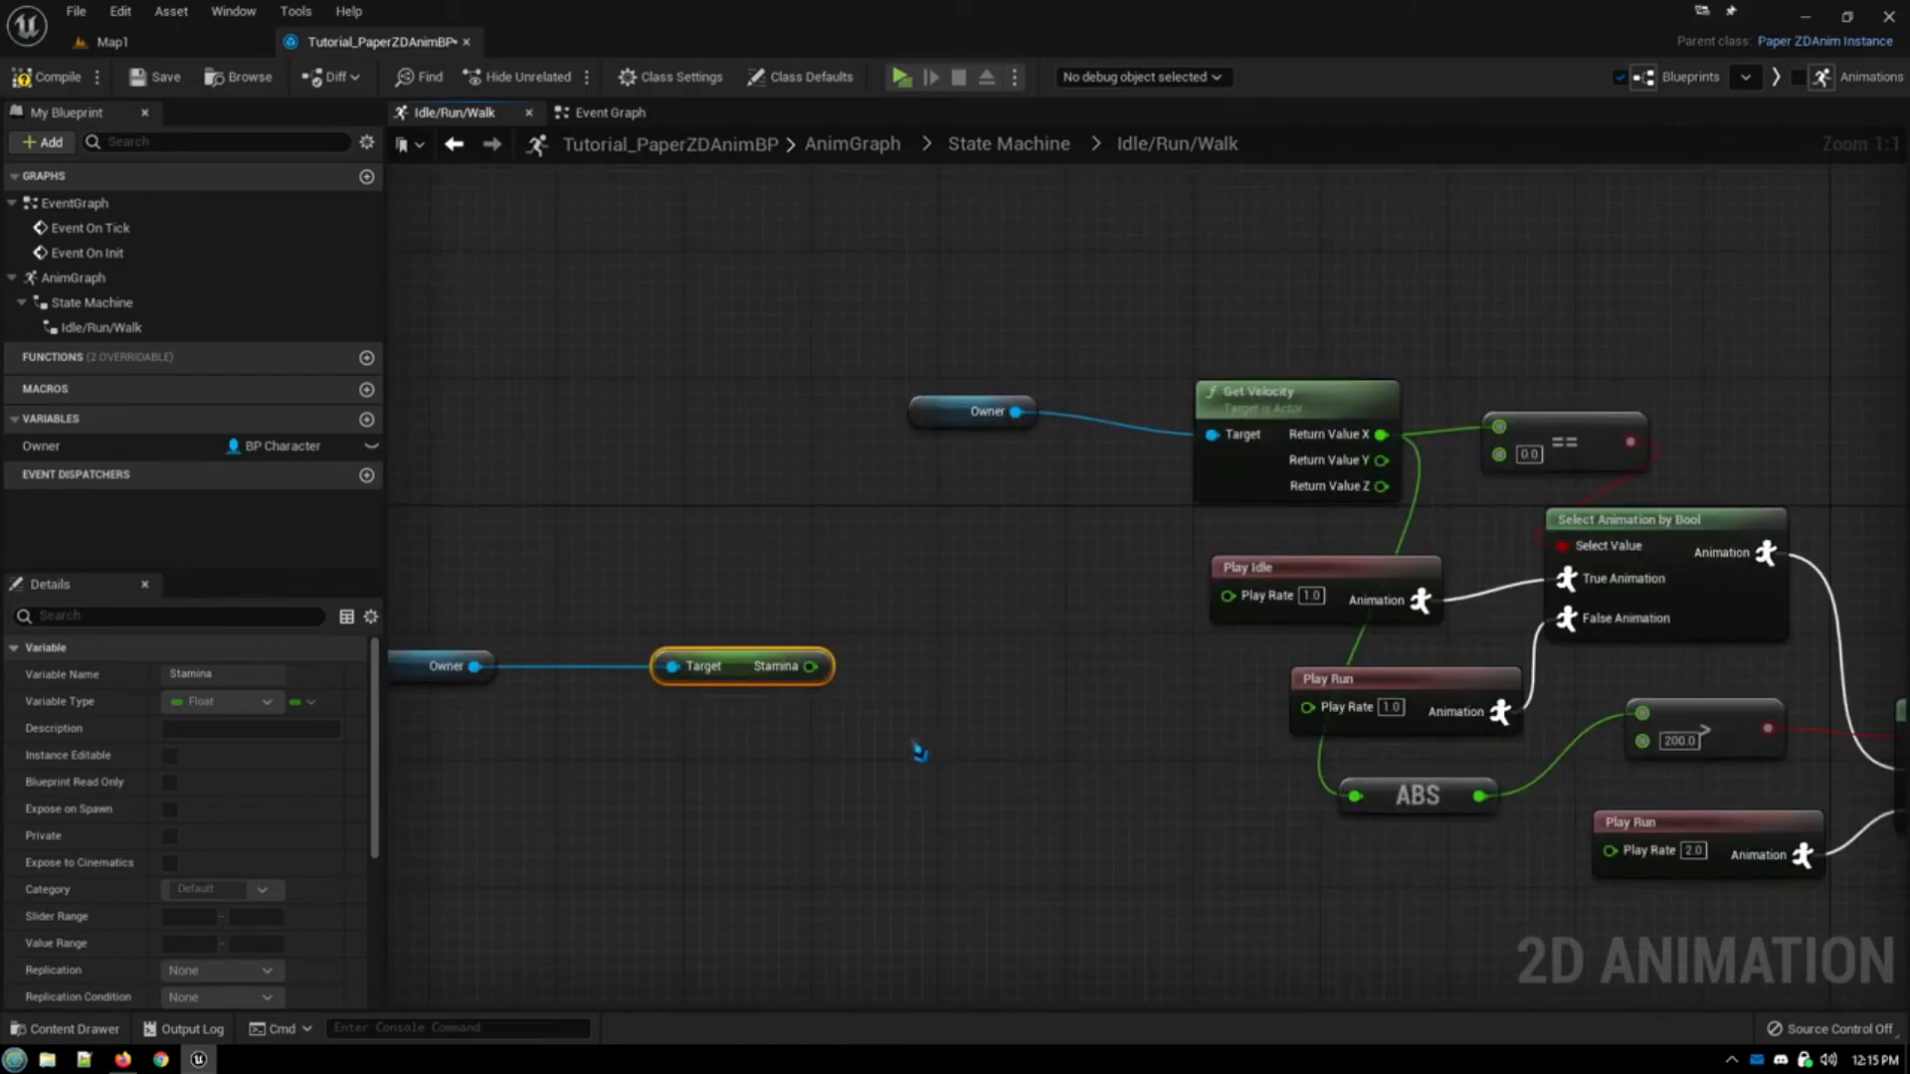
mouse_move(1096, 561)
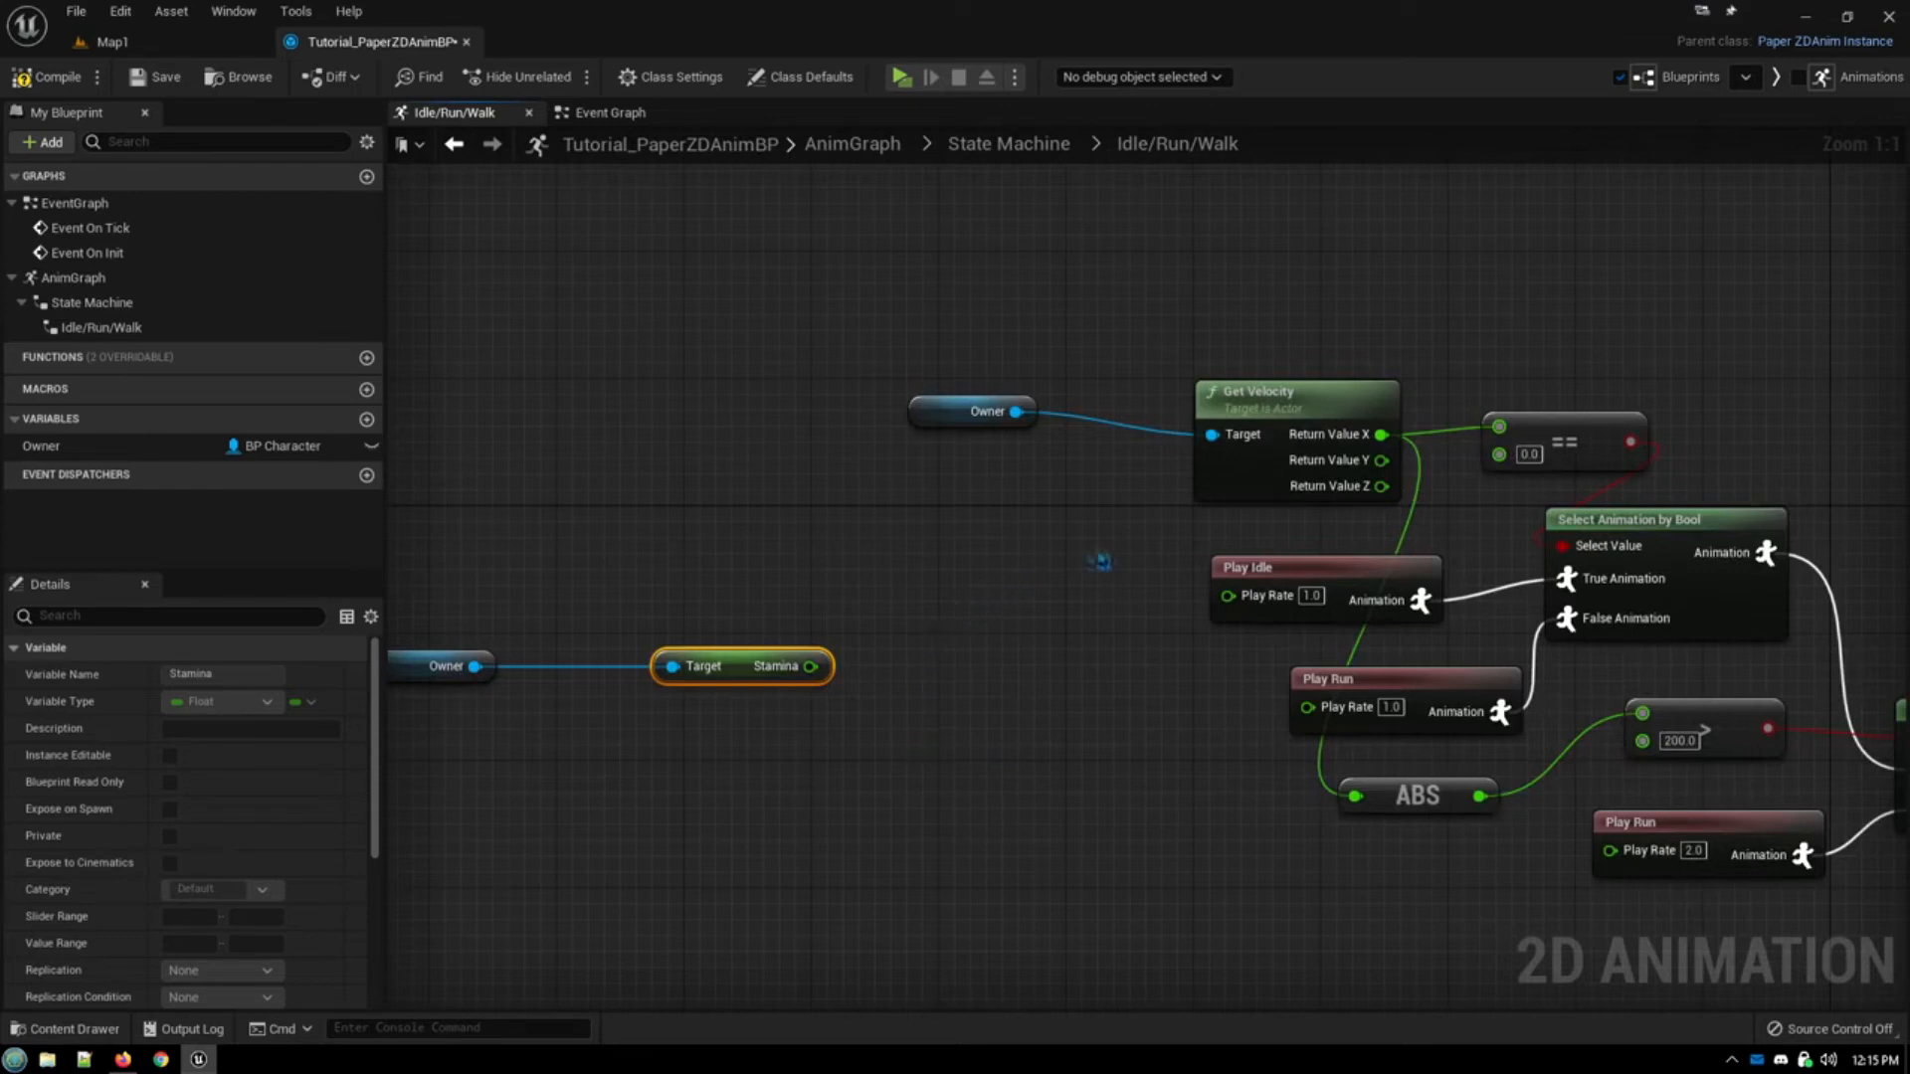
mouse_move(1075, 599)
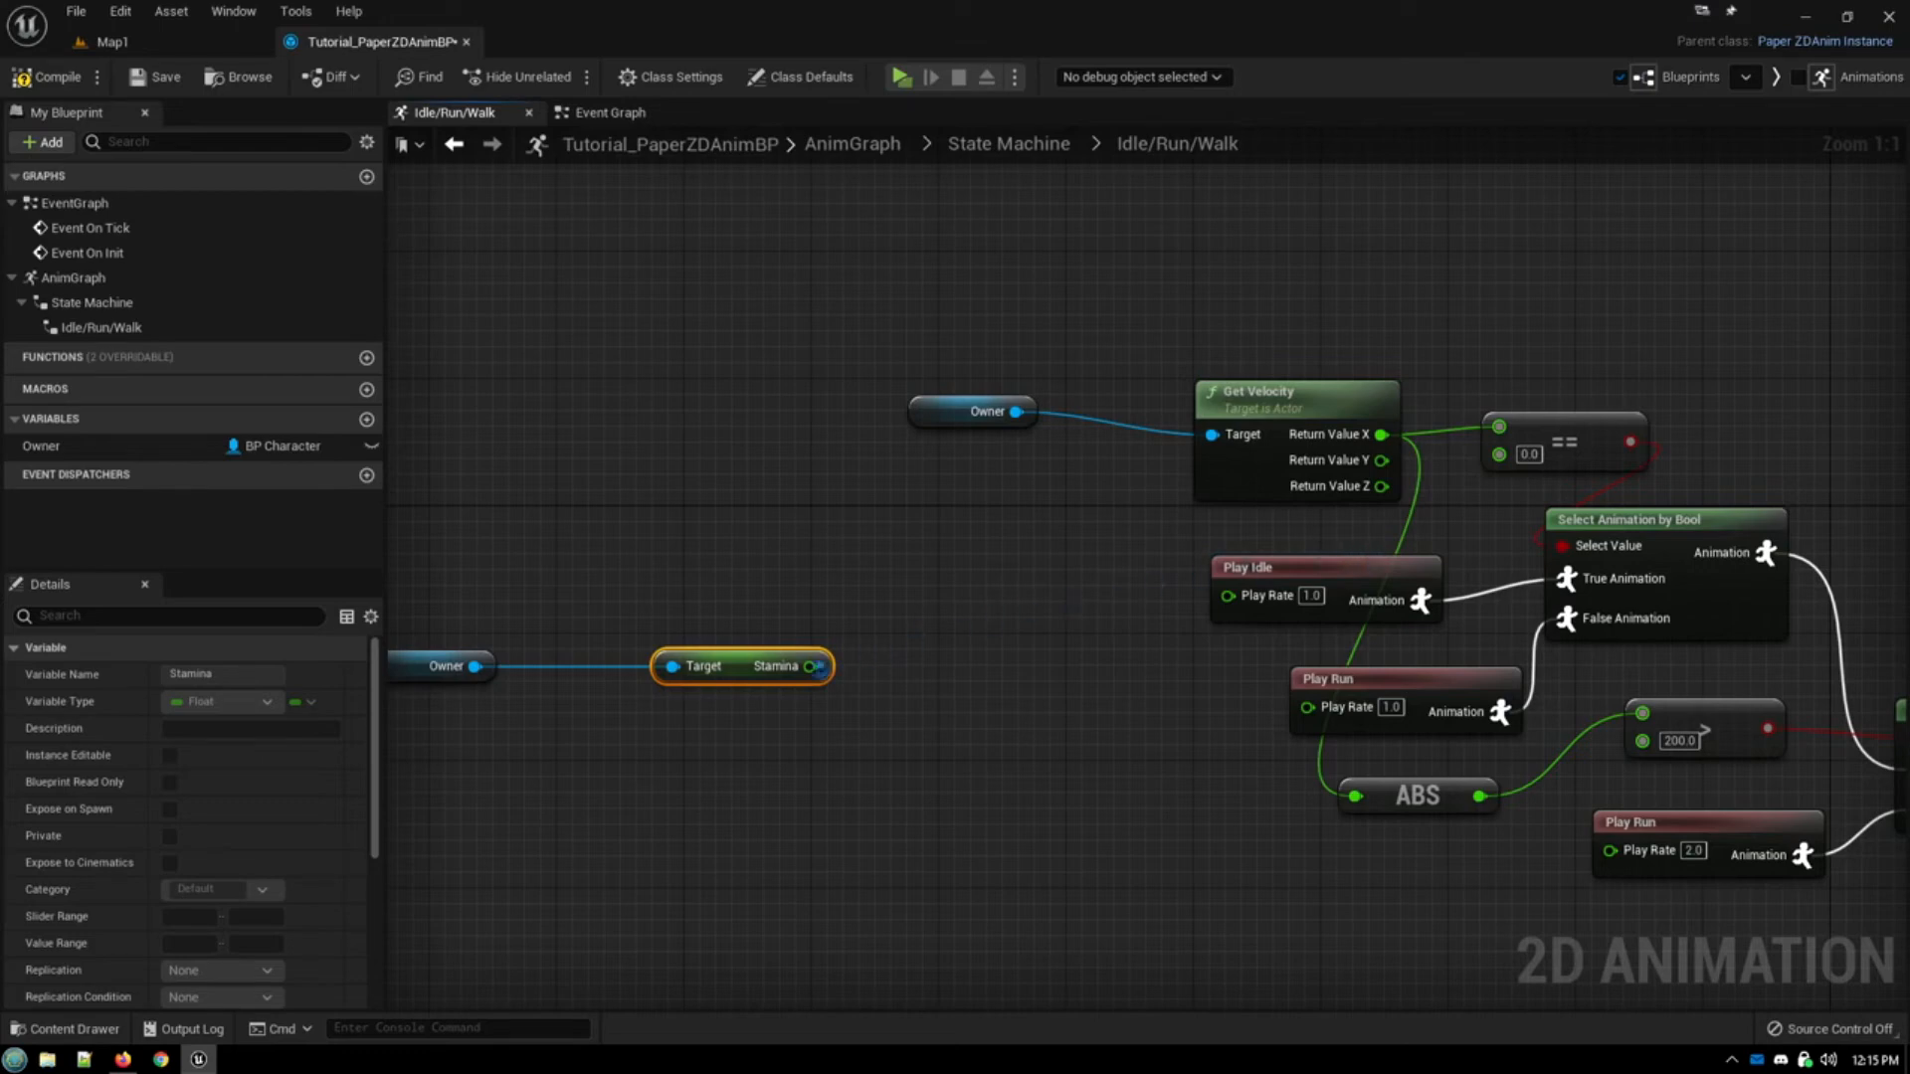
mouse_move(814, 666)
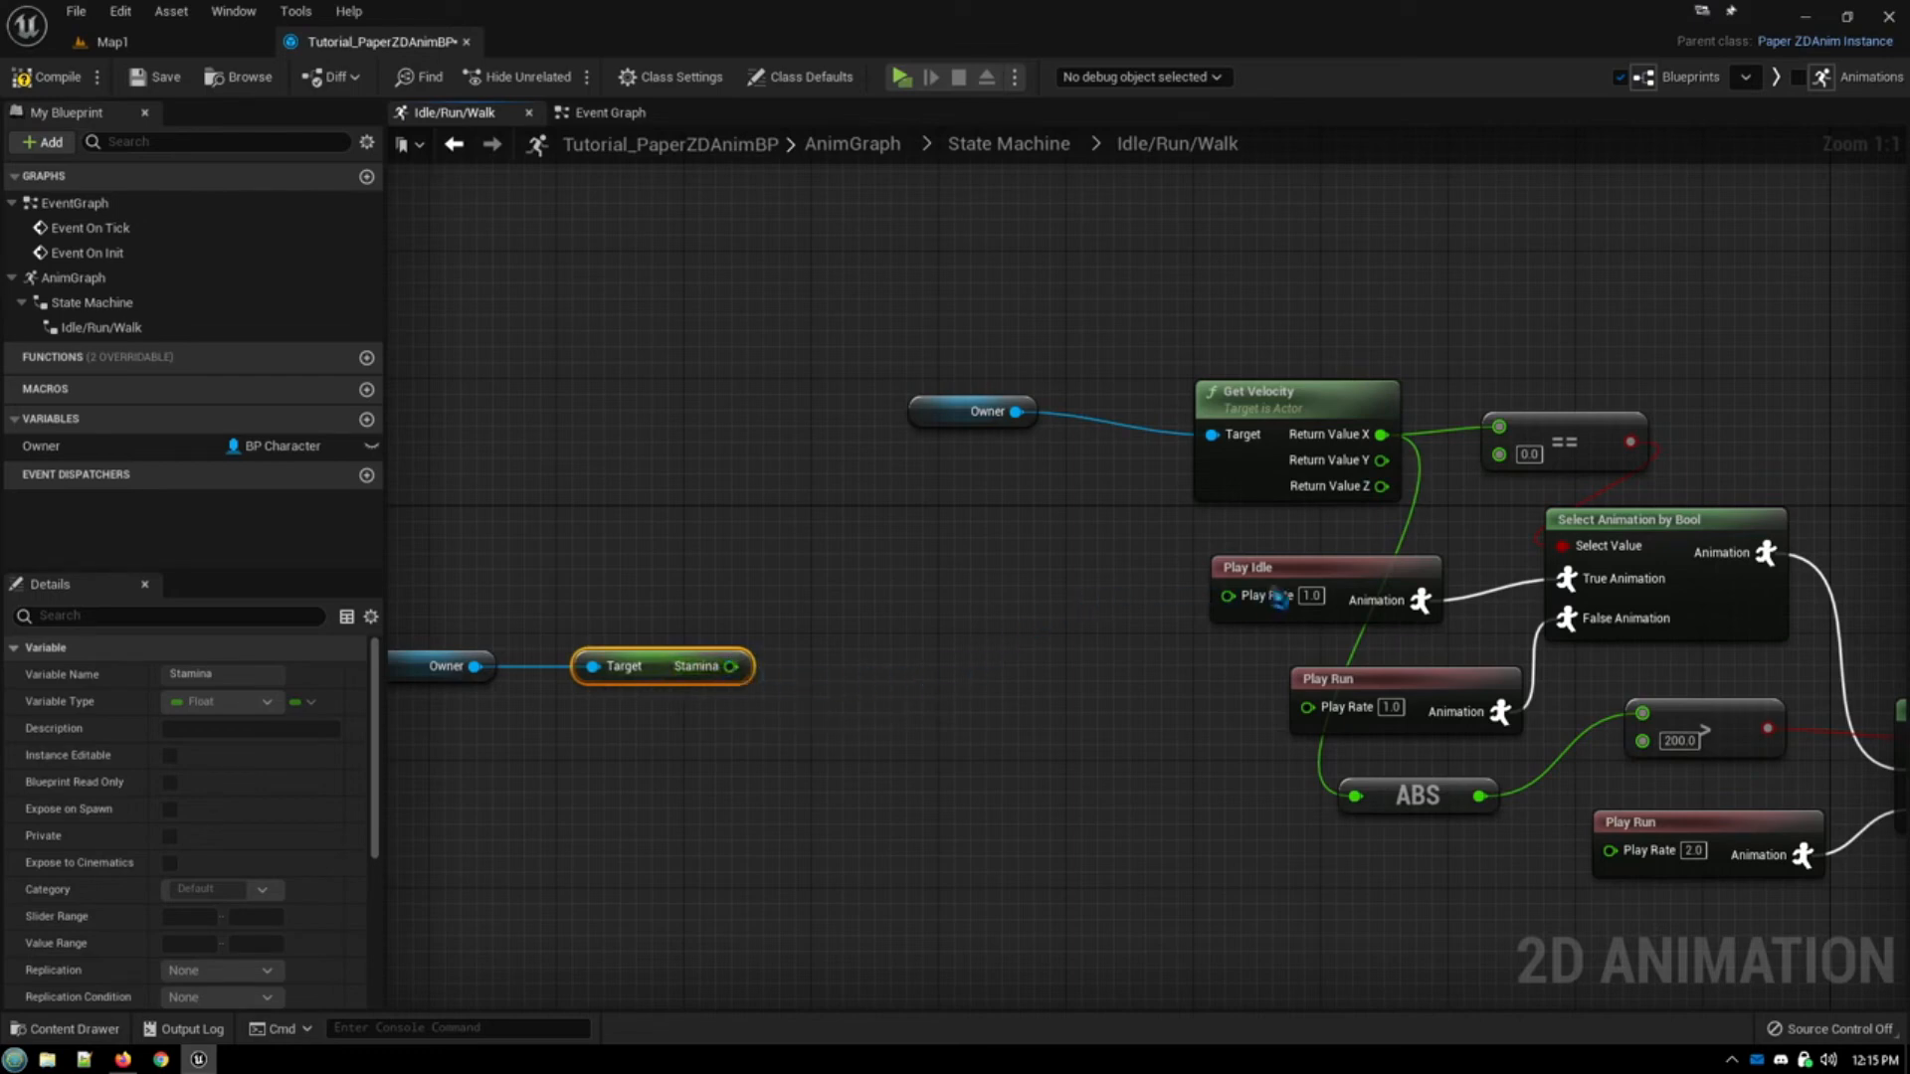
mouse_move(1309, 595)
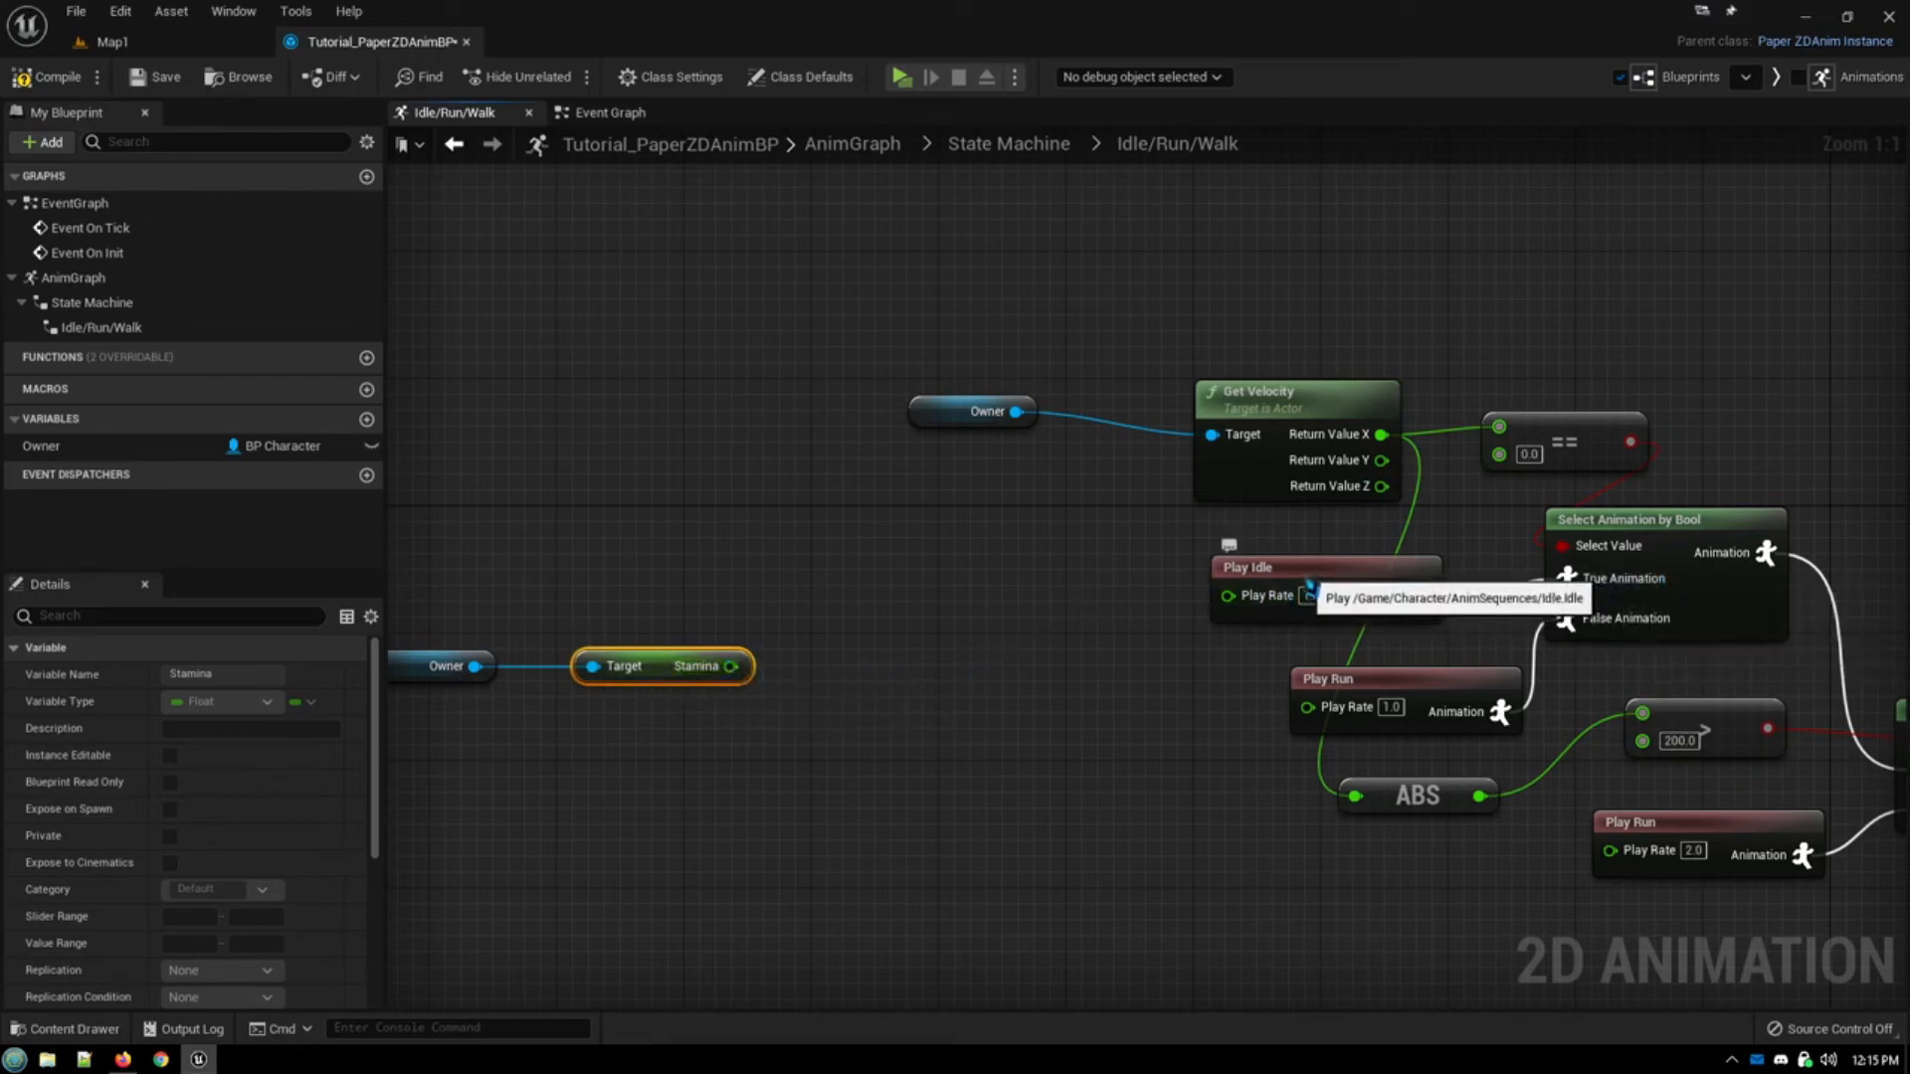
mouse_move(957, 637)
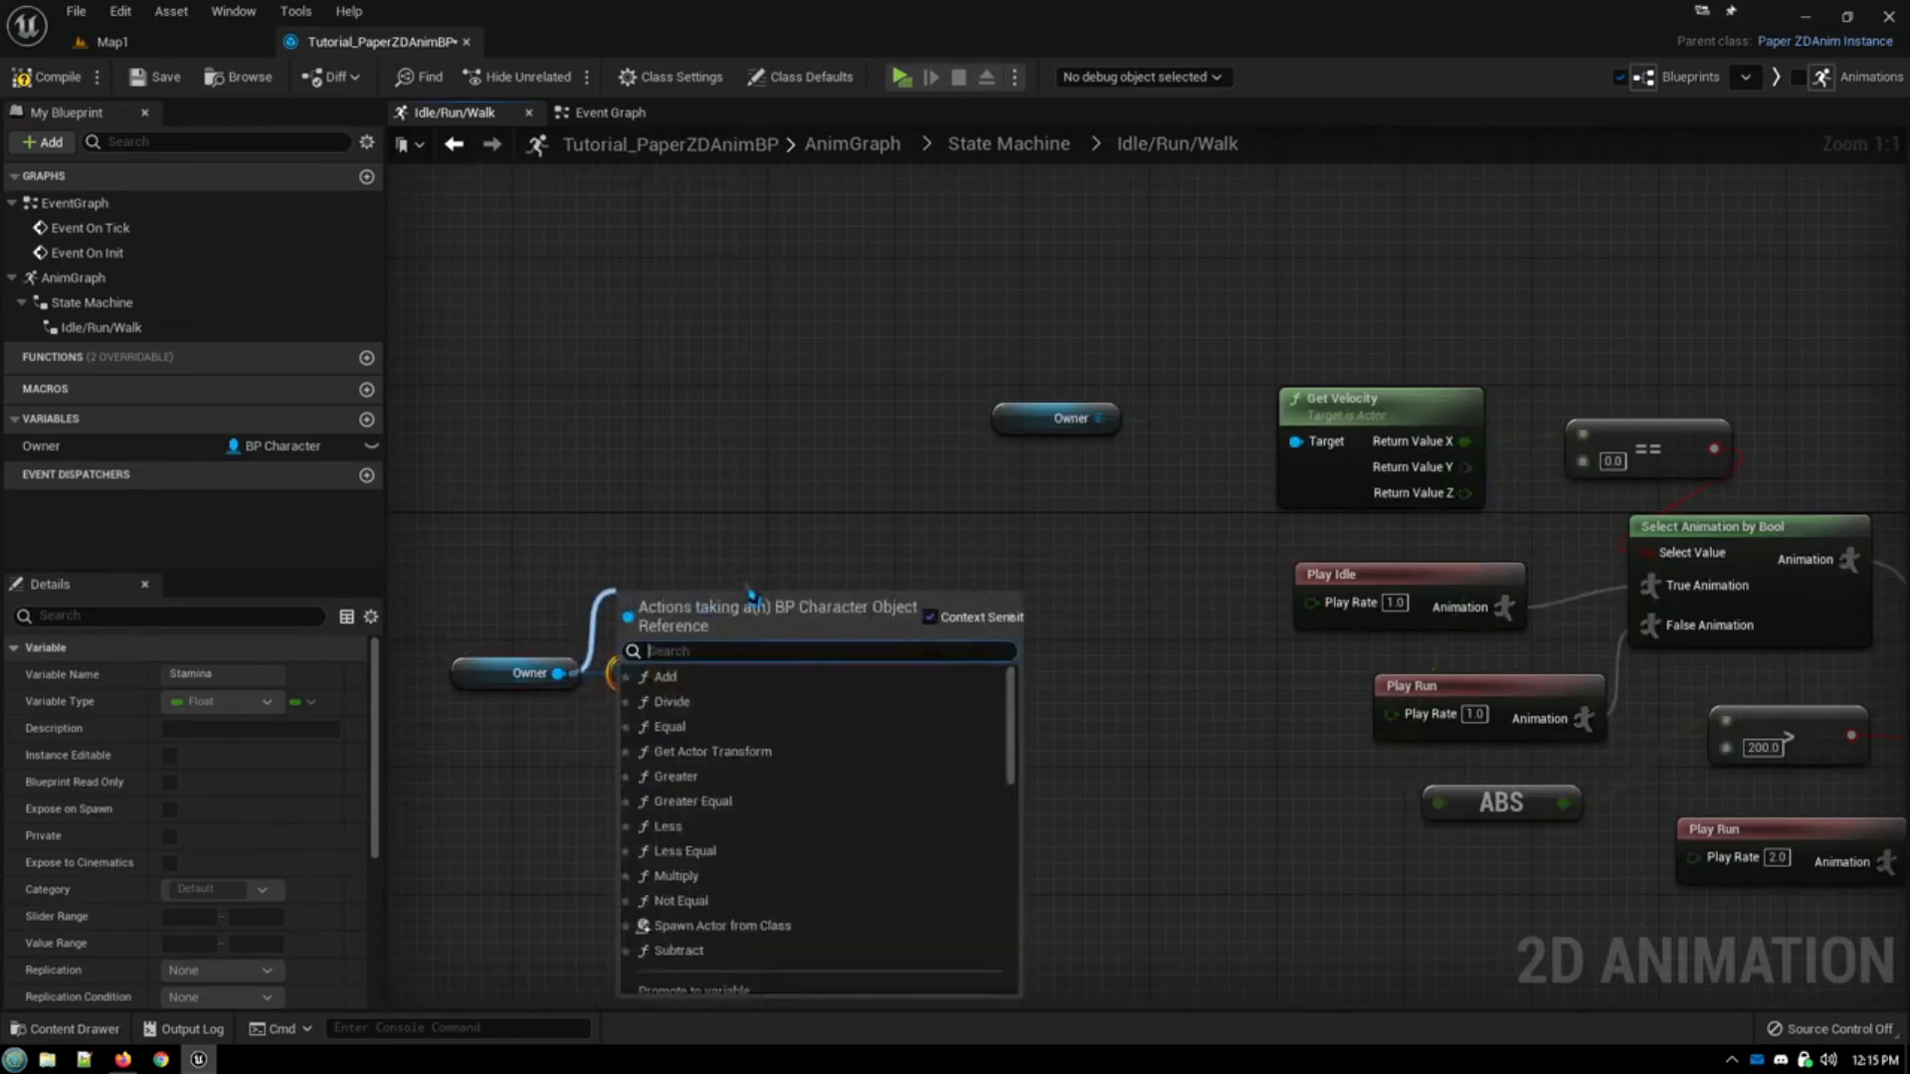
Step: Read Max Stamina from the owner, subtract Stamina, and feed the difference into a Divide node
text(max)
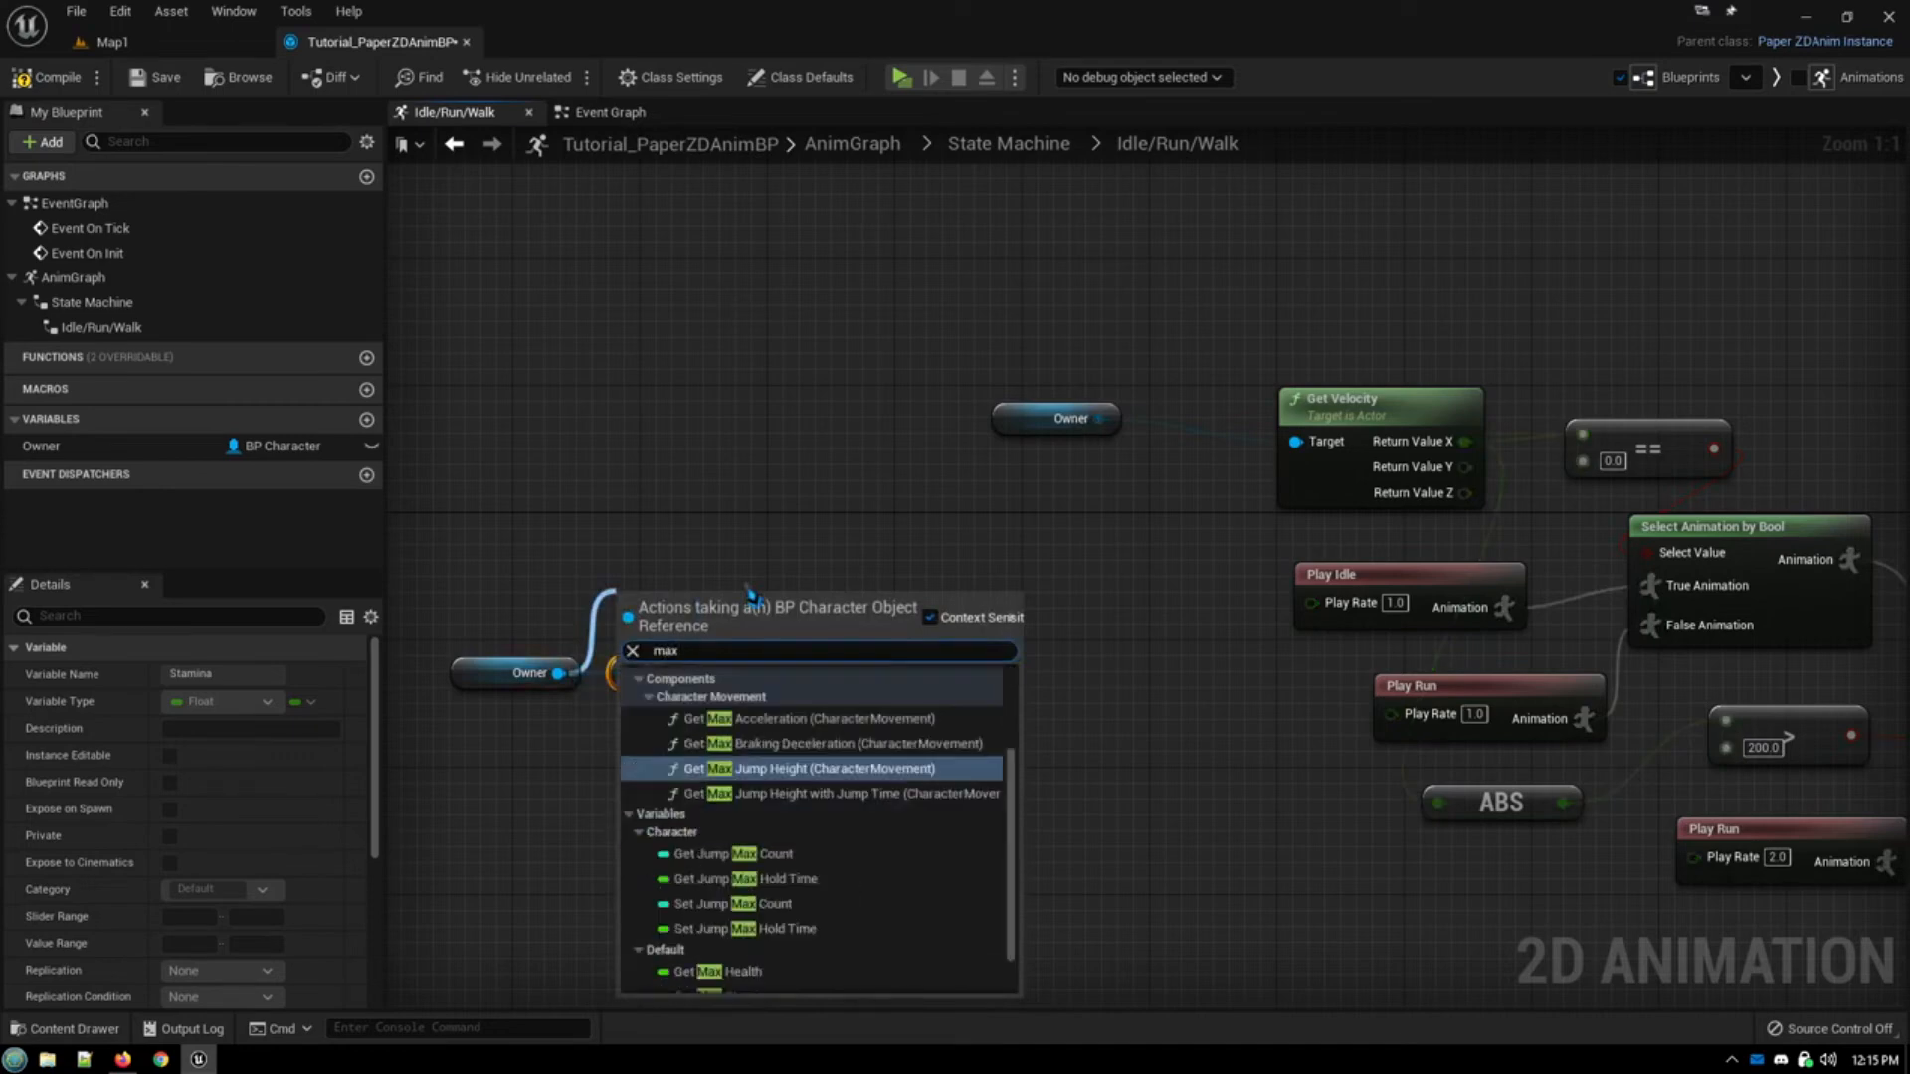
text(get)
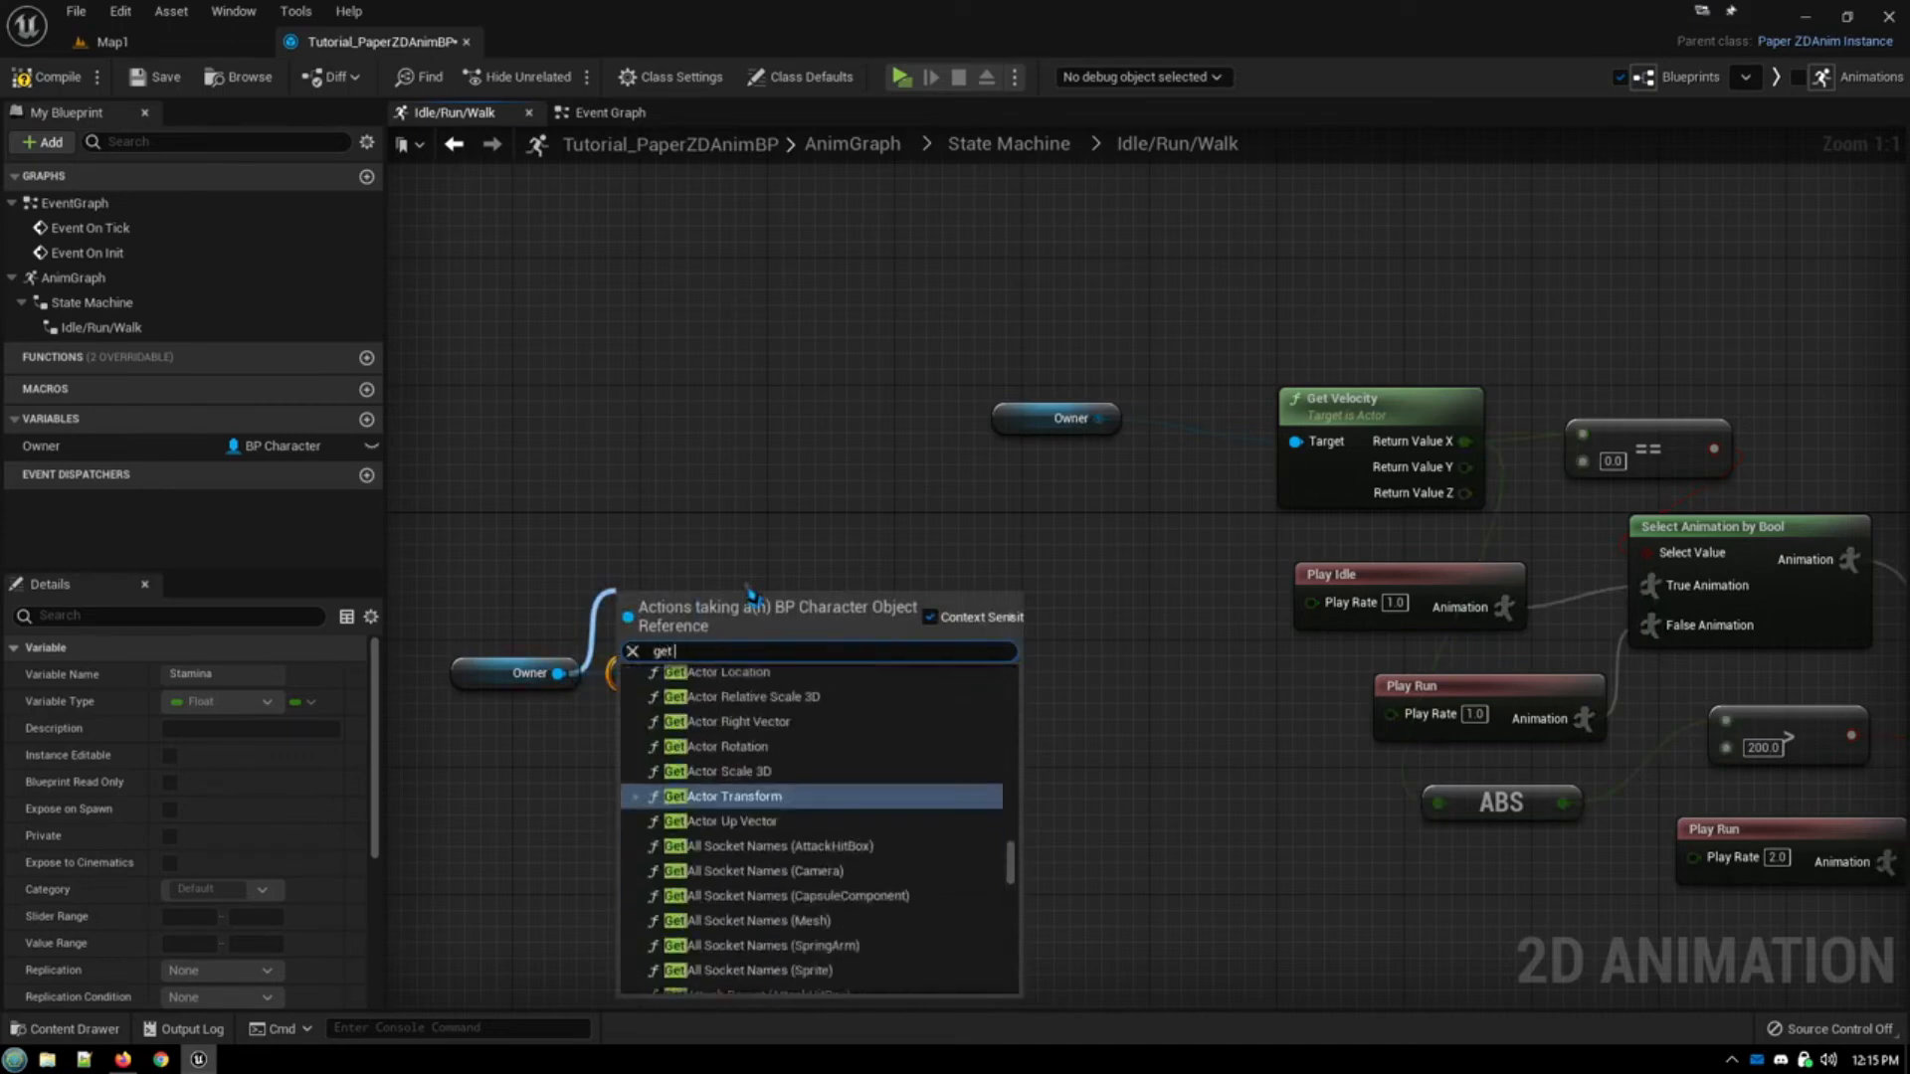
text(max st)
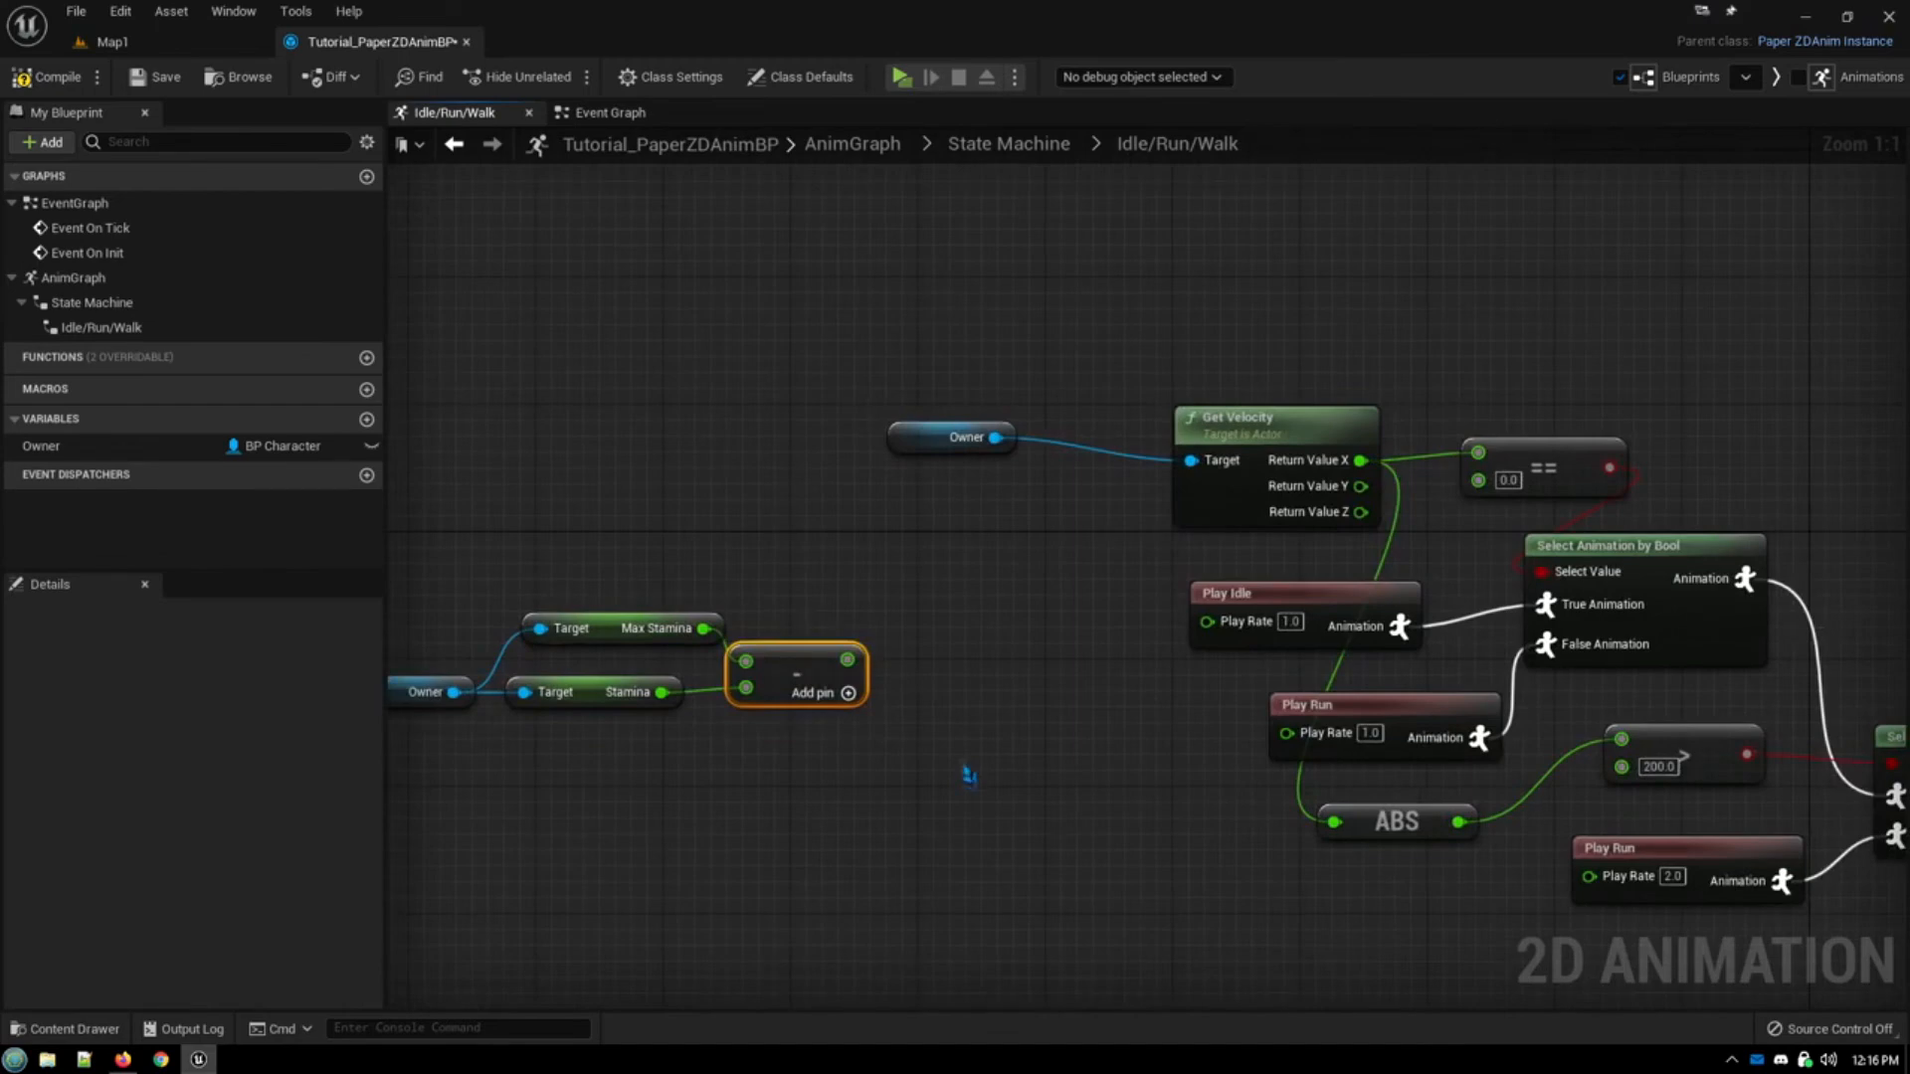
mouse_move(860, 671)
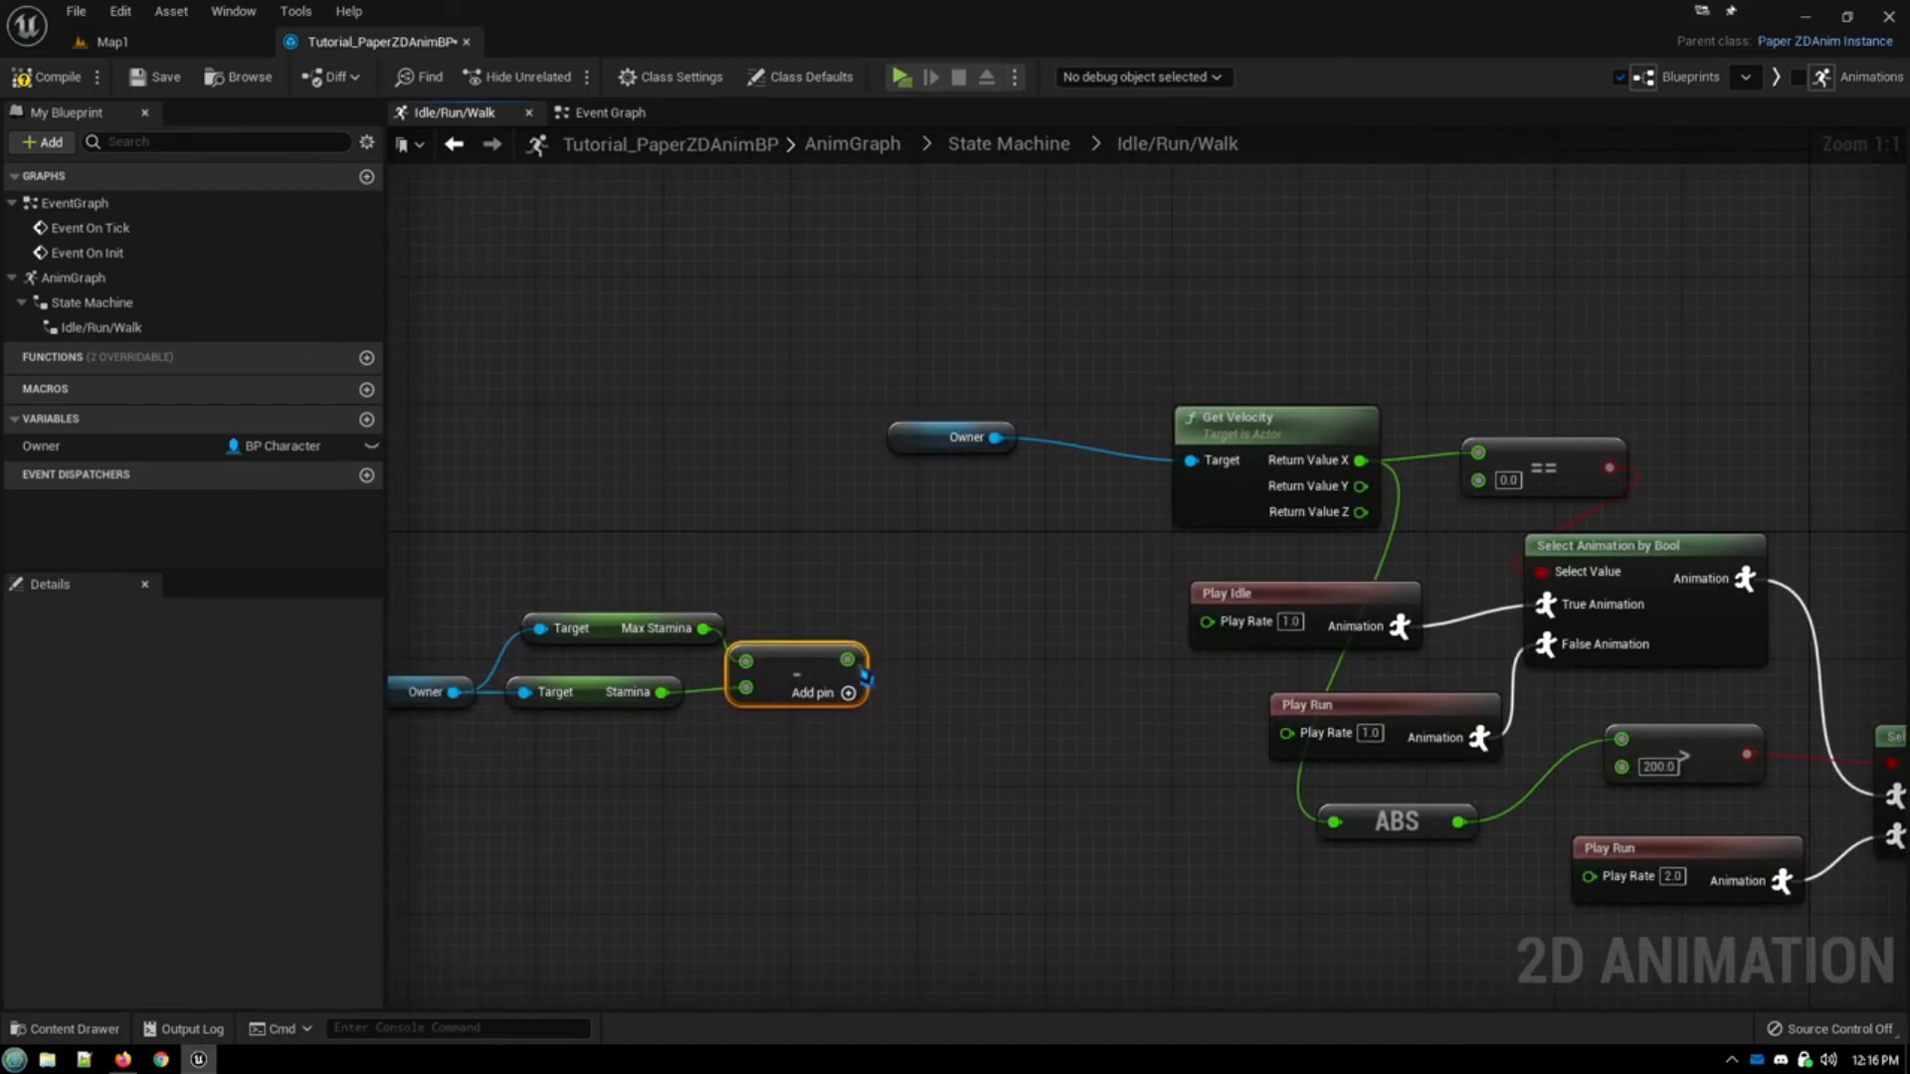
drag(865, 659, 937, 679)
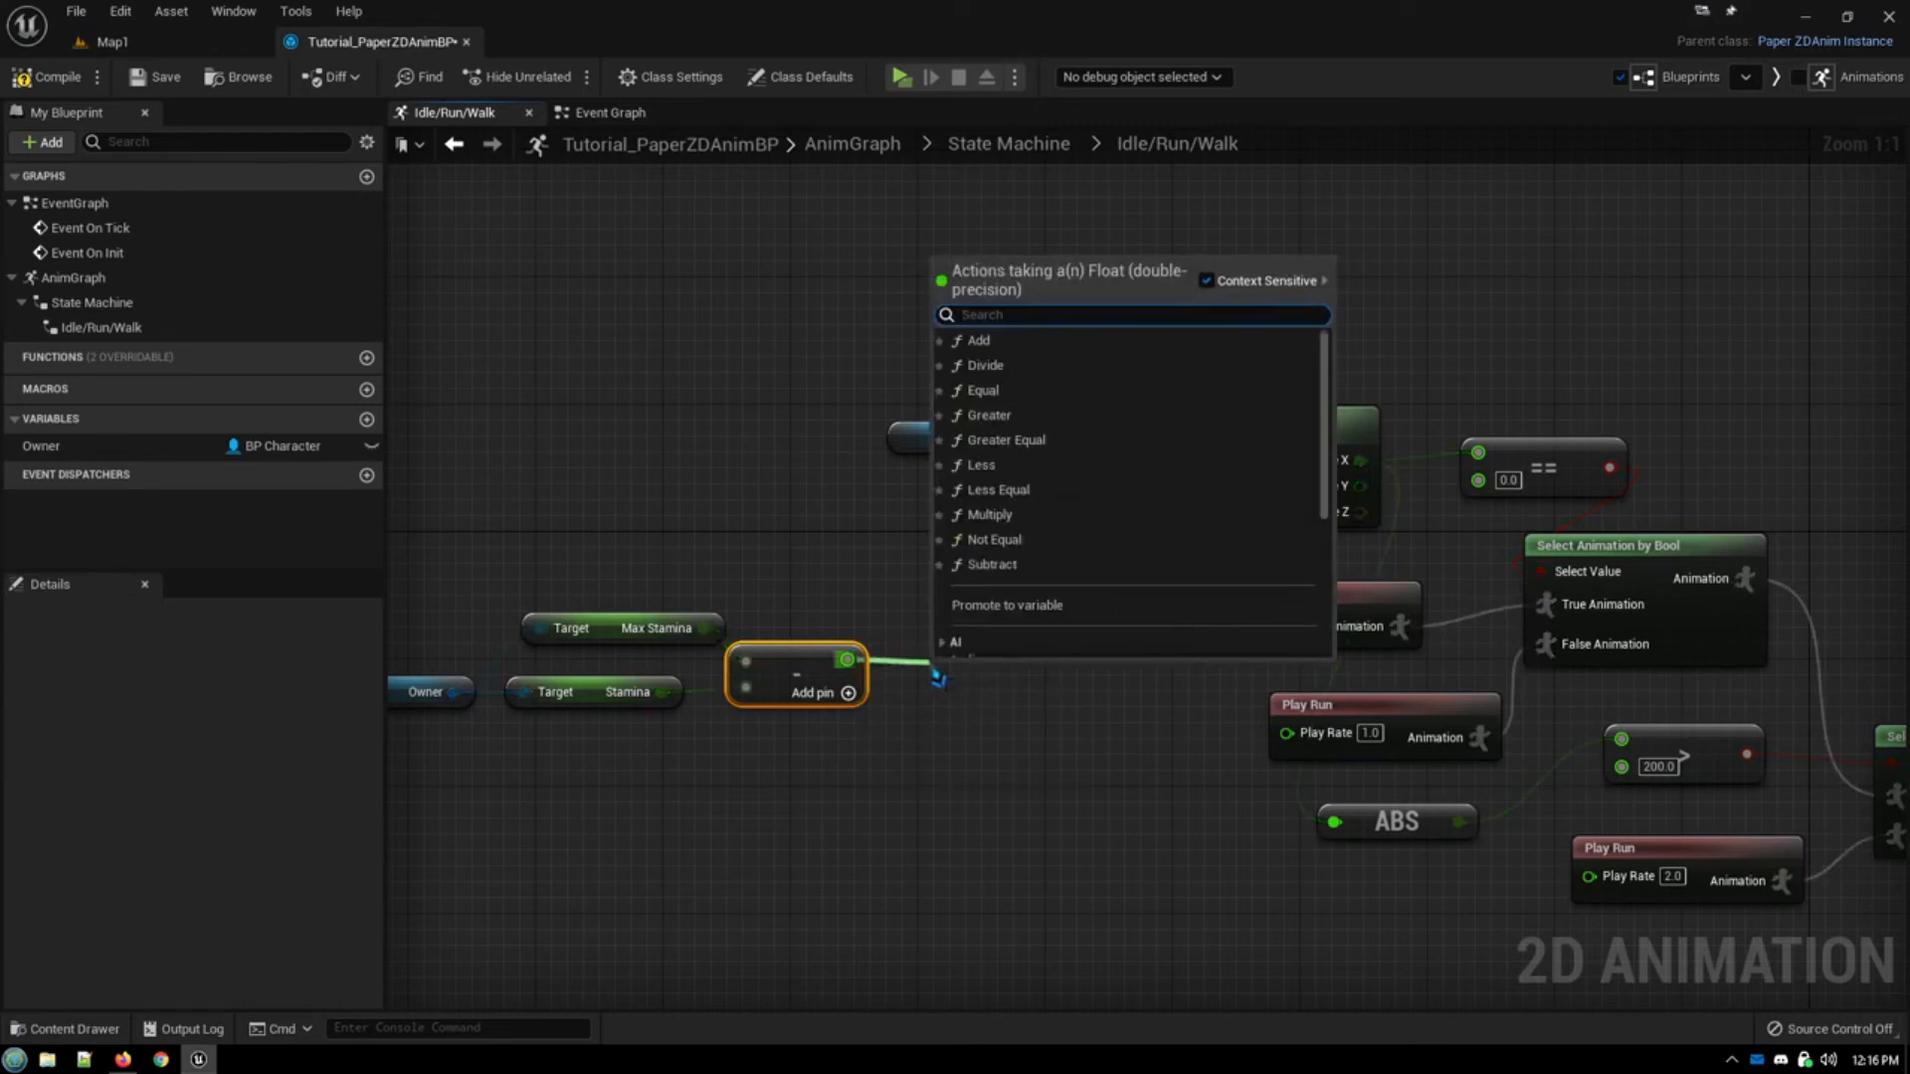
text(/)
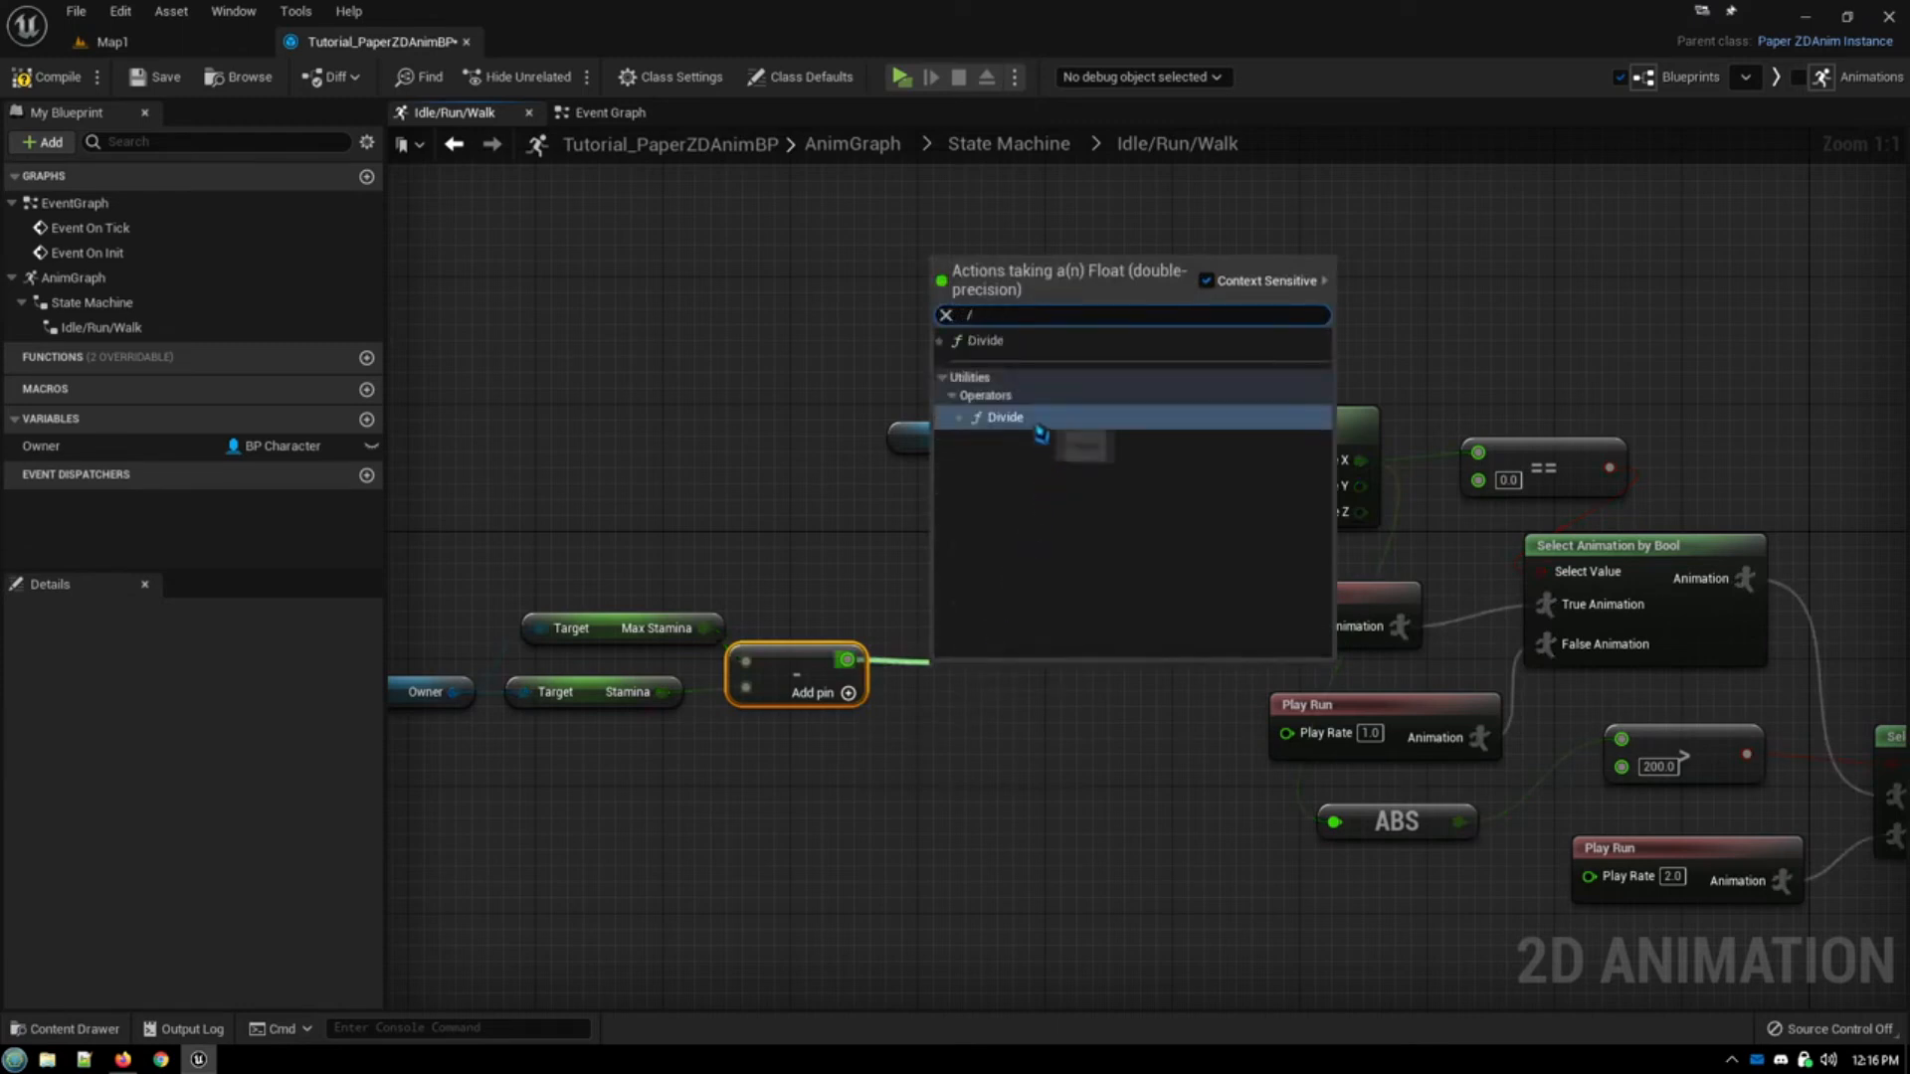
click(1001, 416)
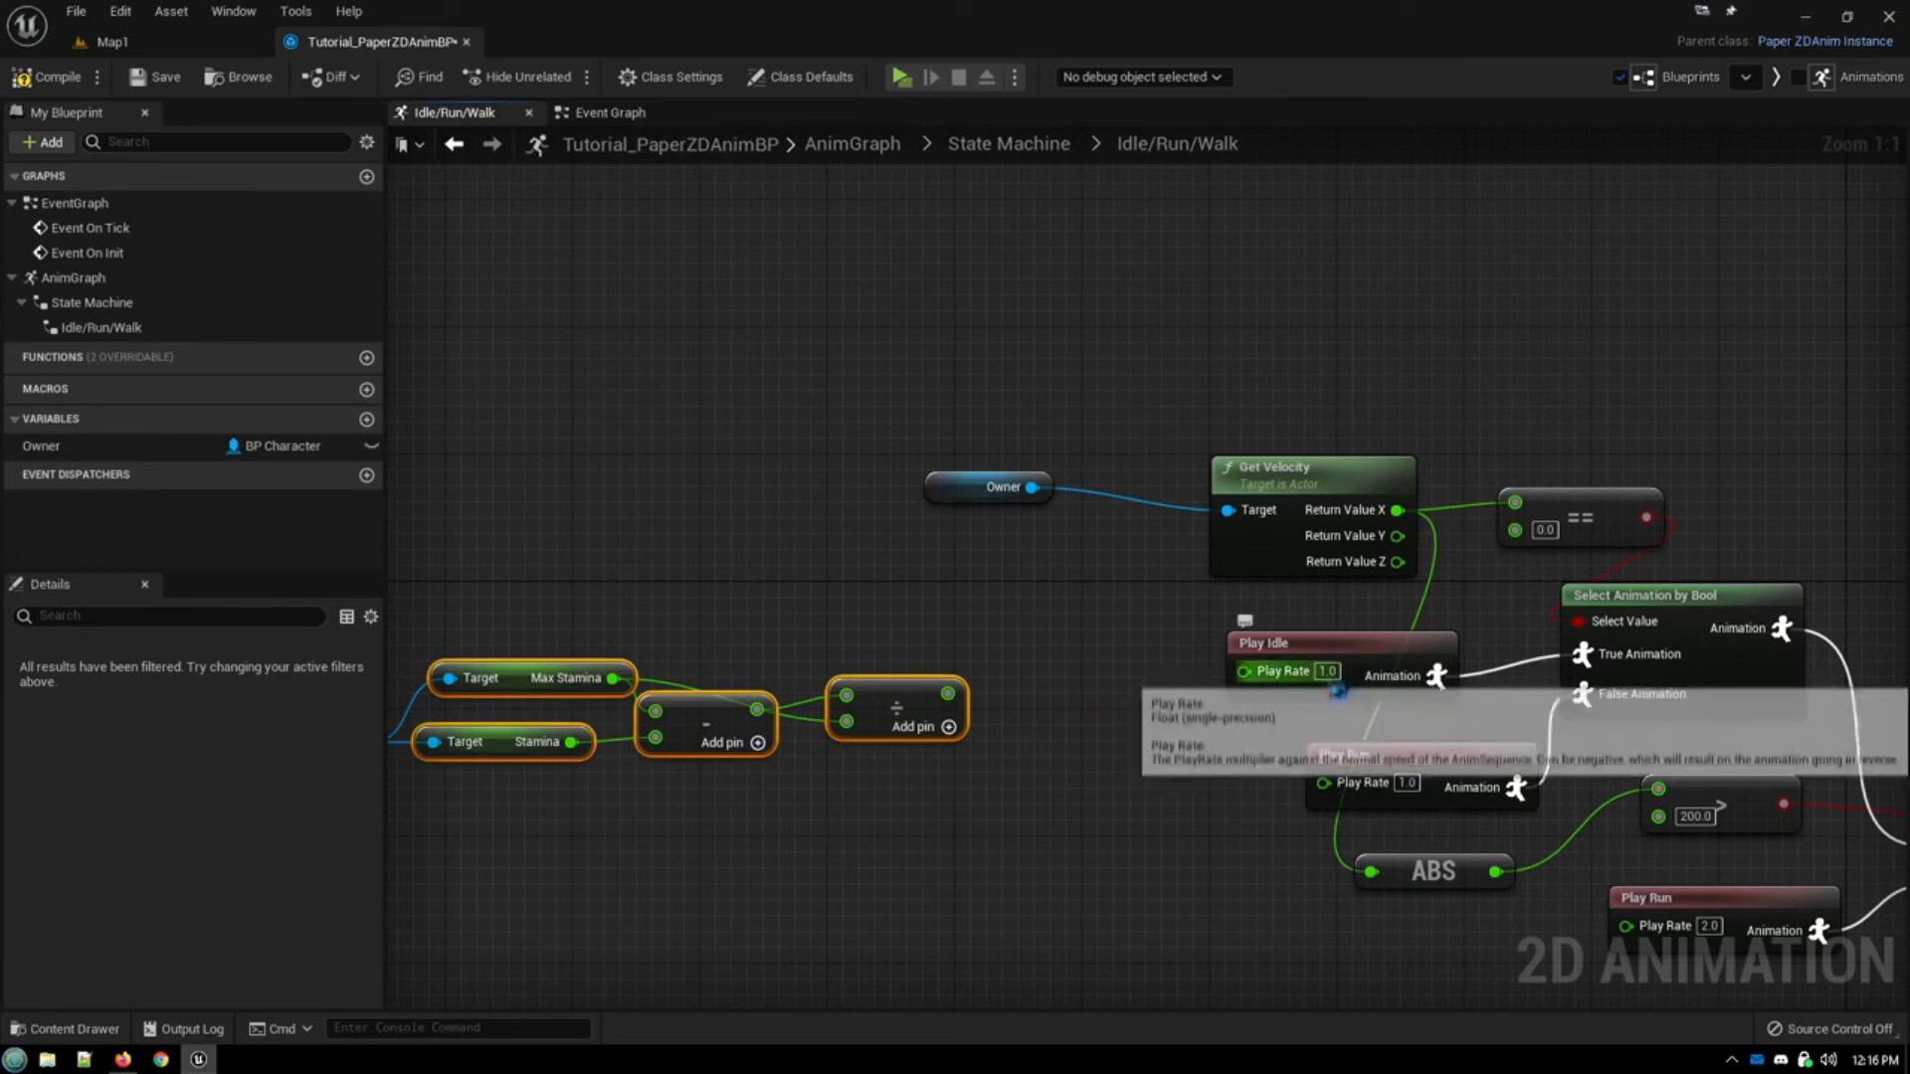
mouse_move(999, 742)
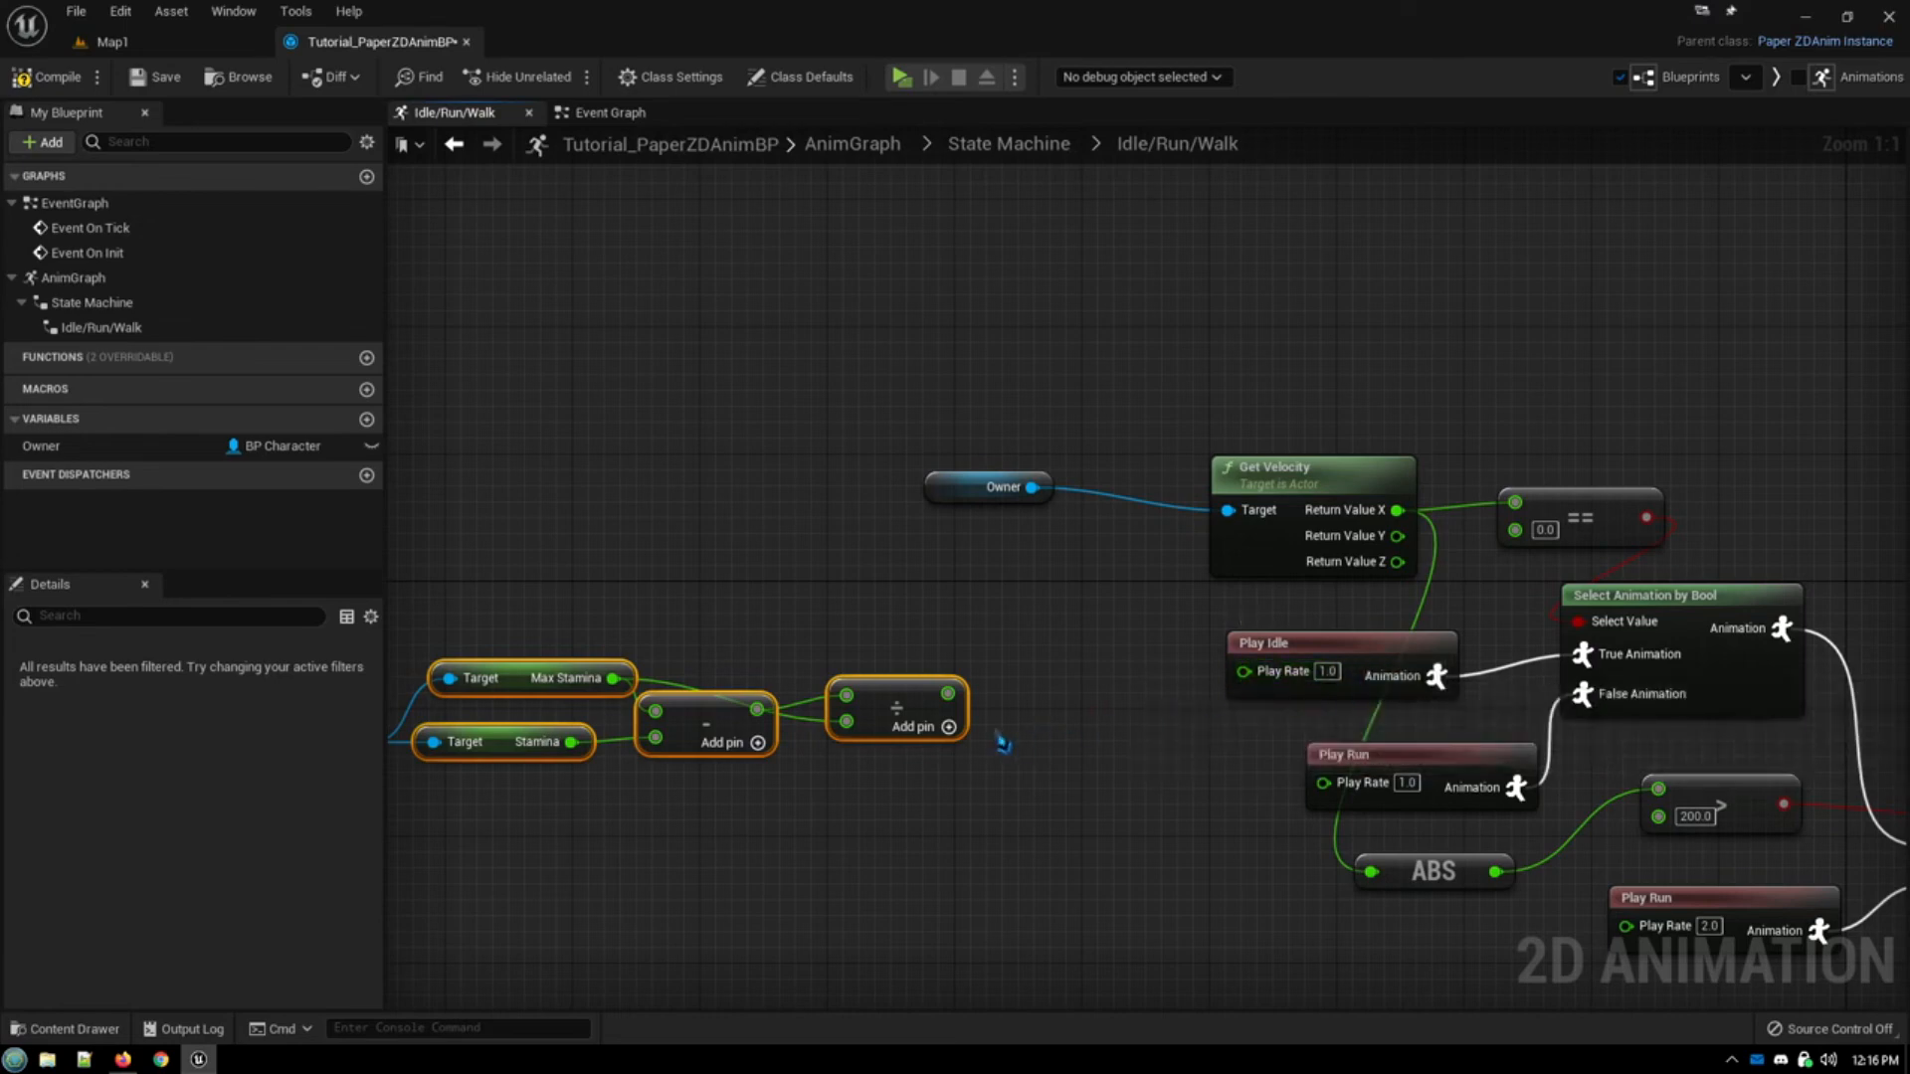
mouse_move(1106, 719)
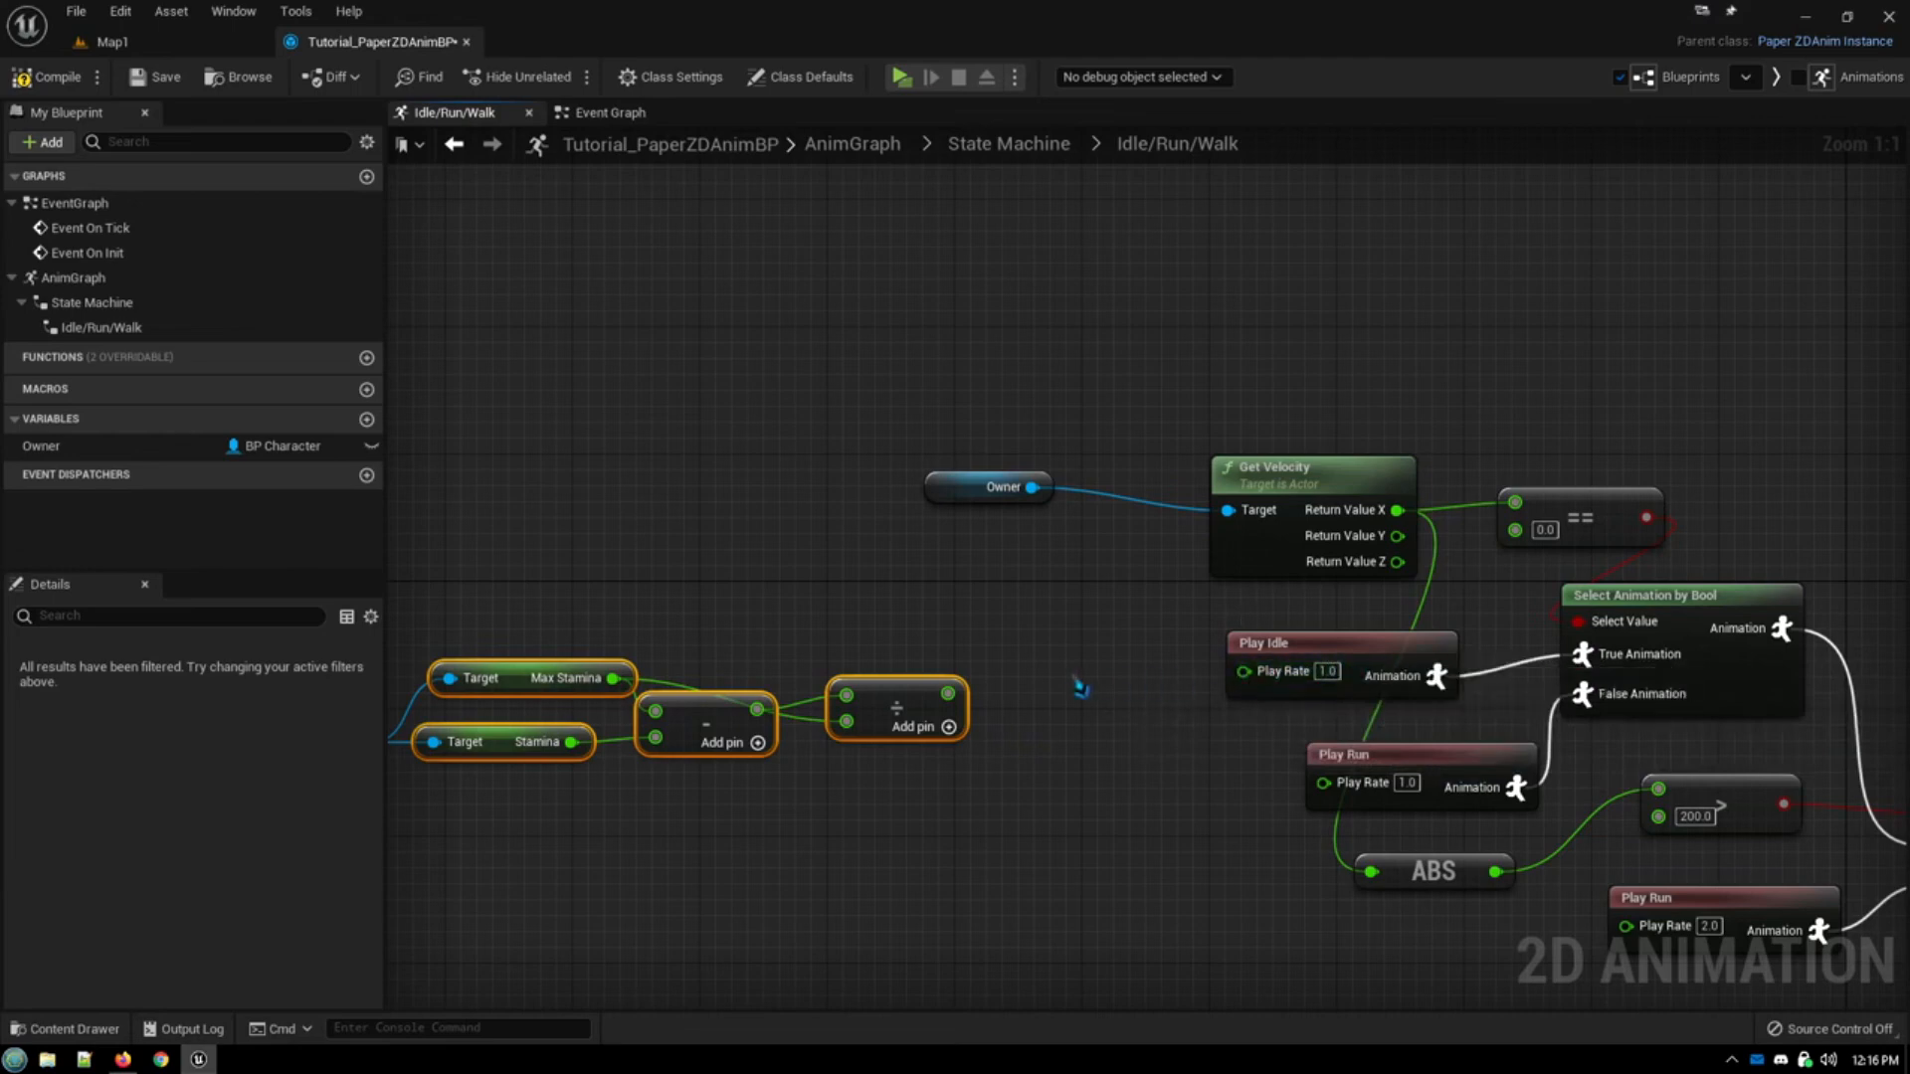
mouse_move(969, 706)
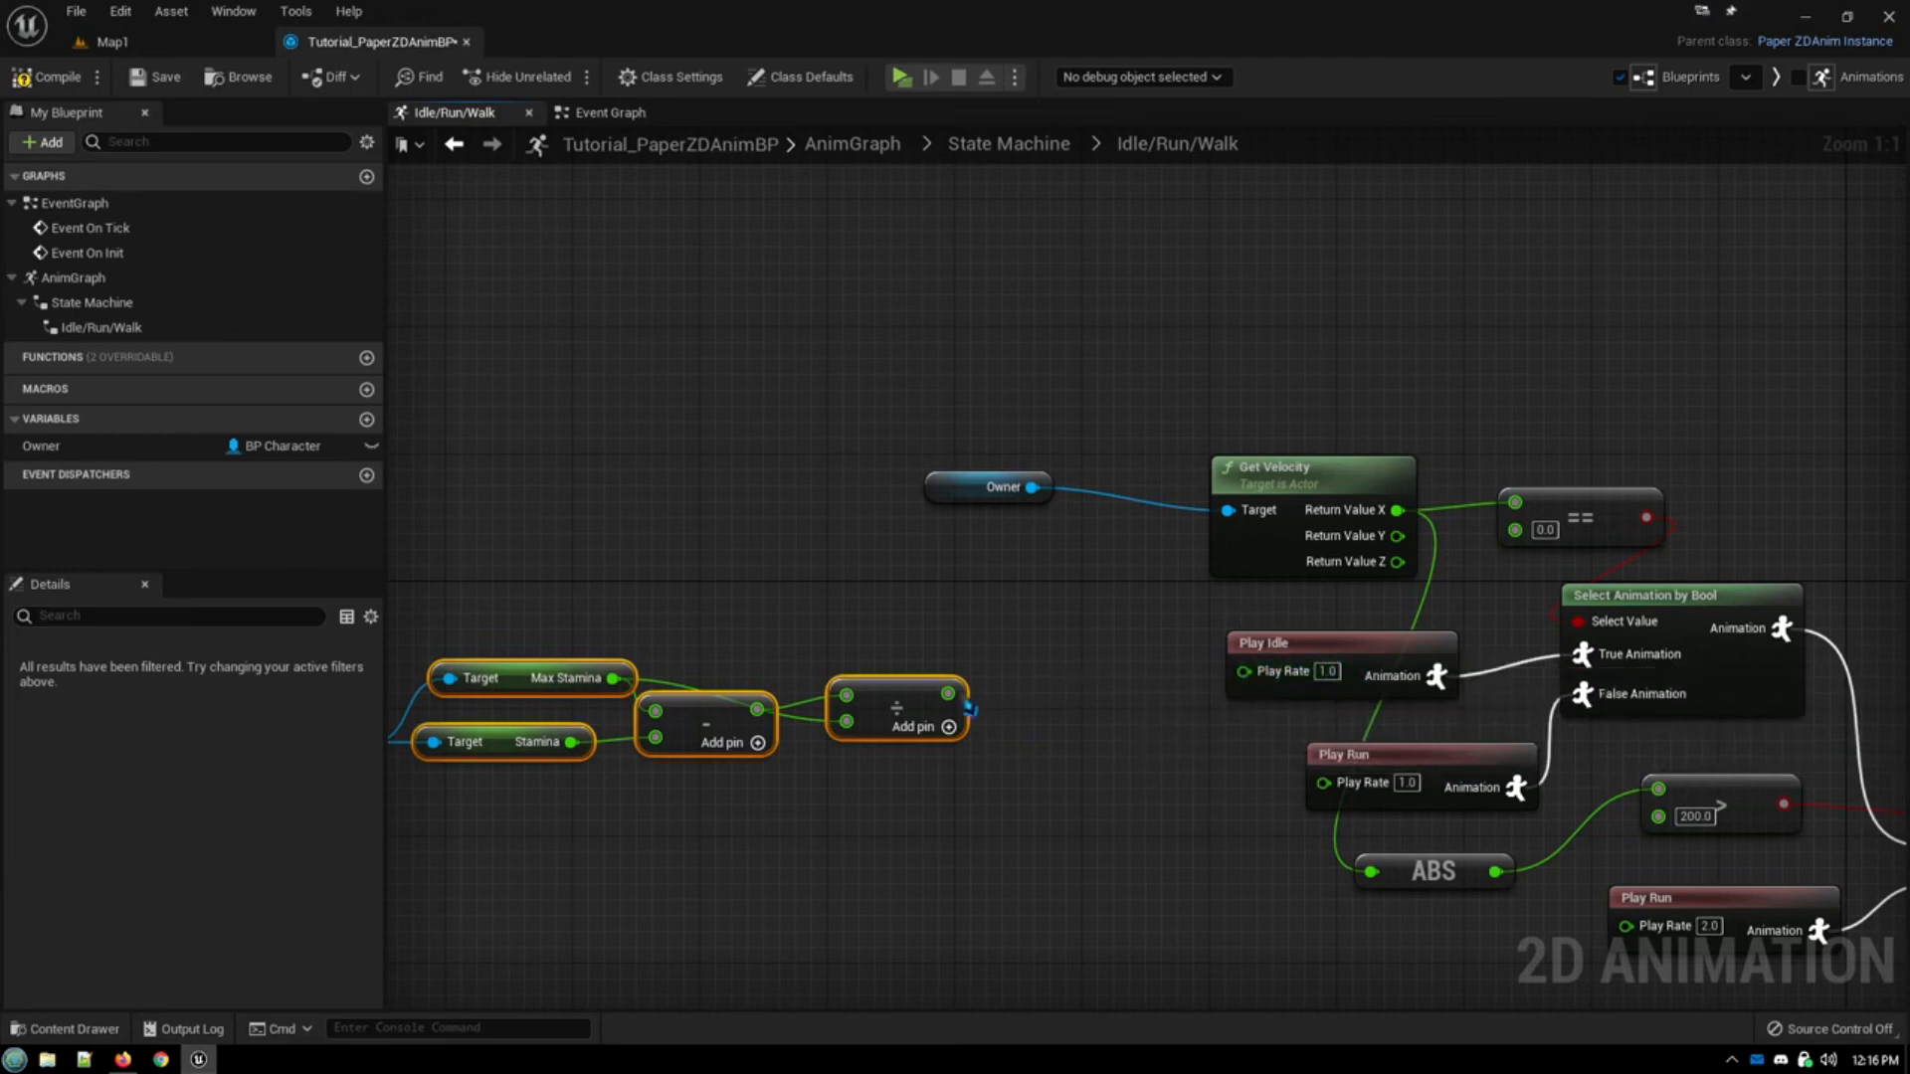
Step: Add 1.0 to the divided stamina value to drive Play Idle's play rate, then test in a play preview
drag(951, 694, 1035, 700)
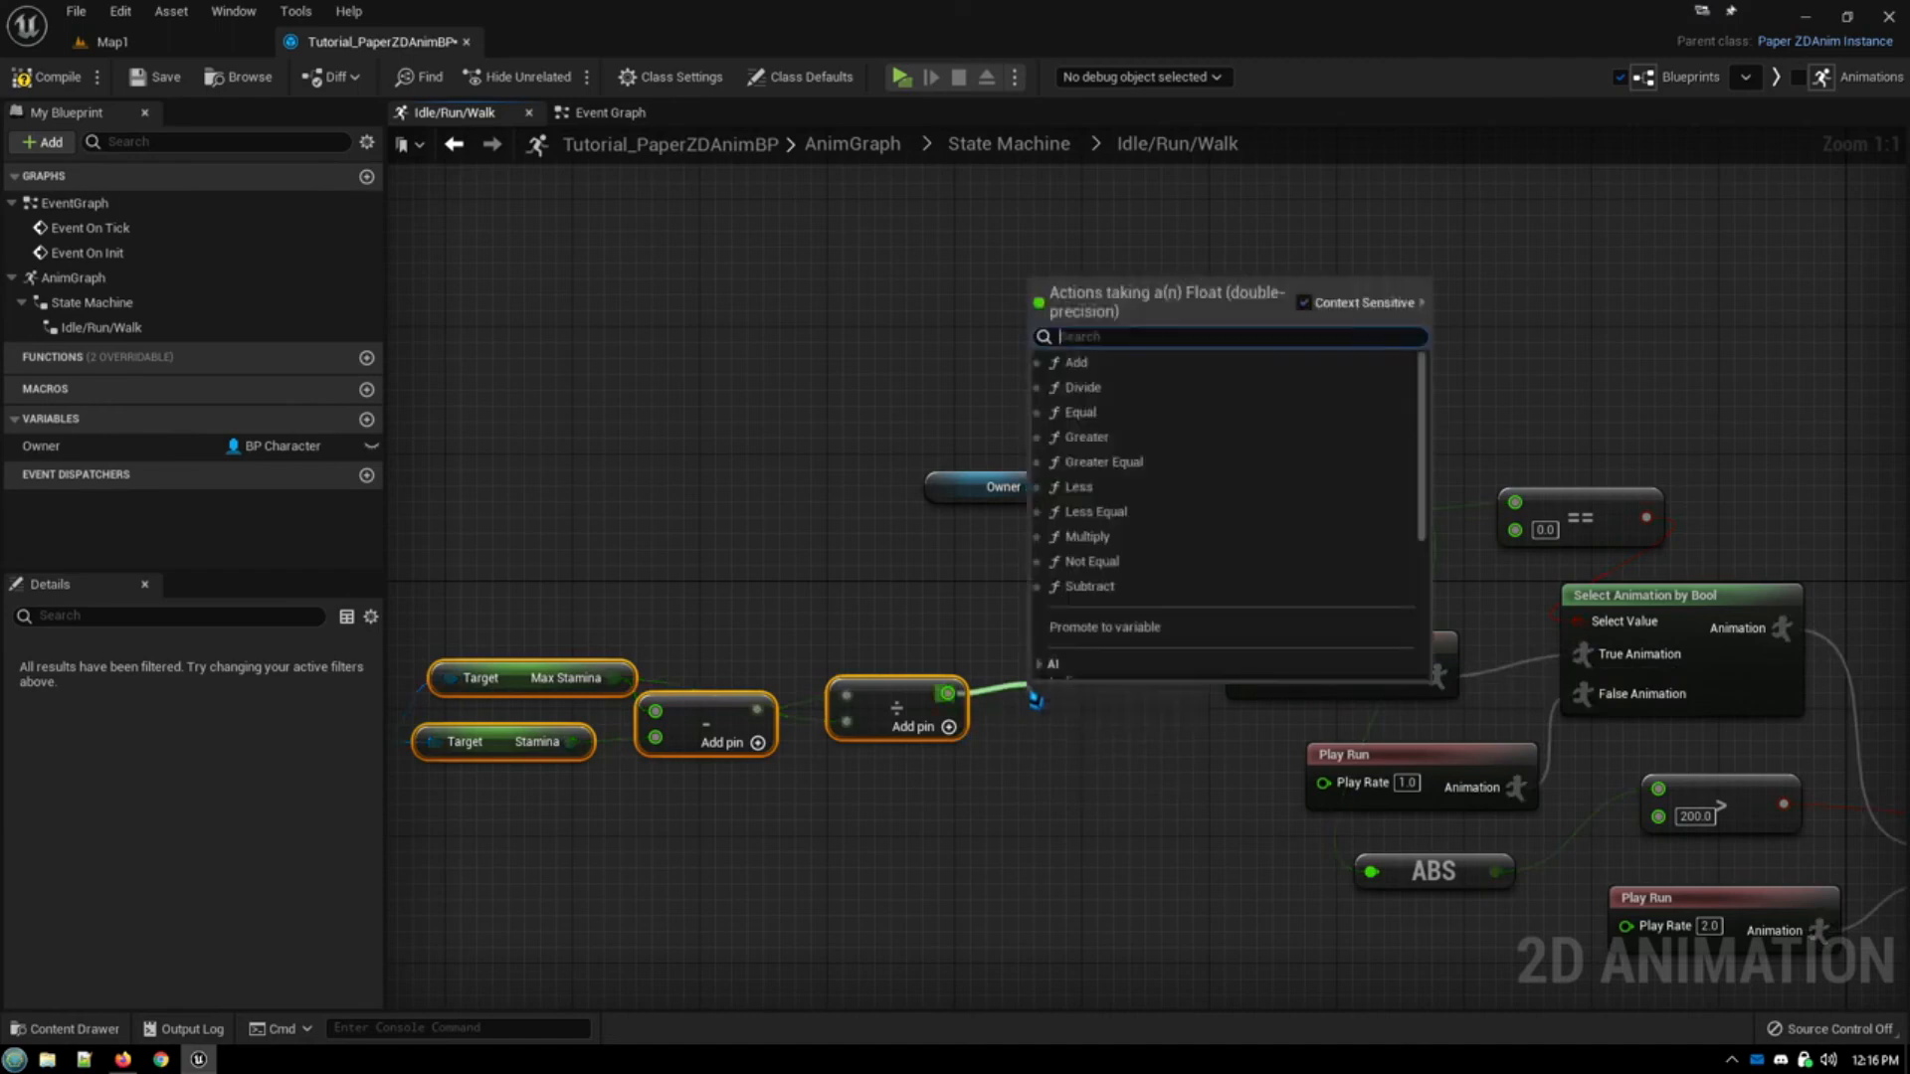
text(+)
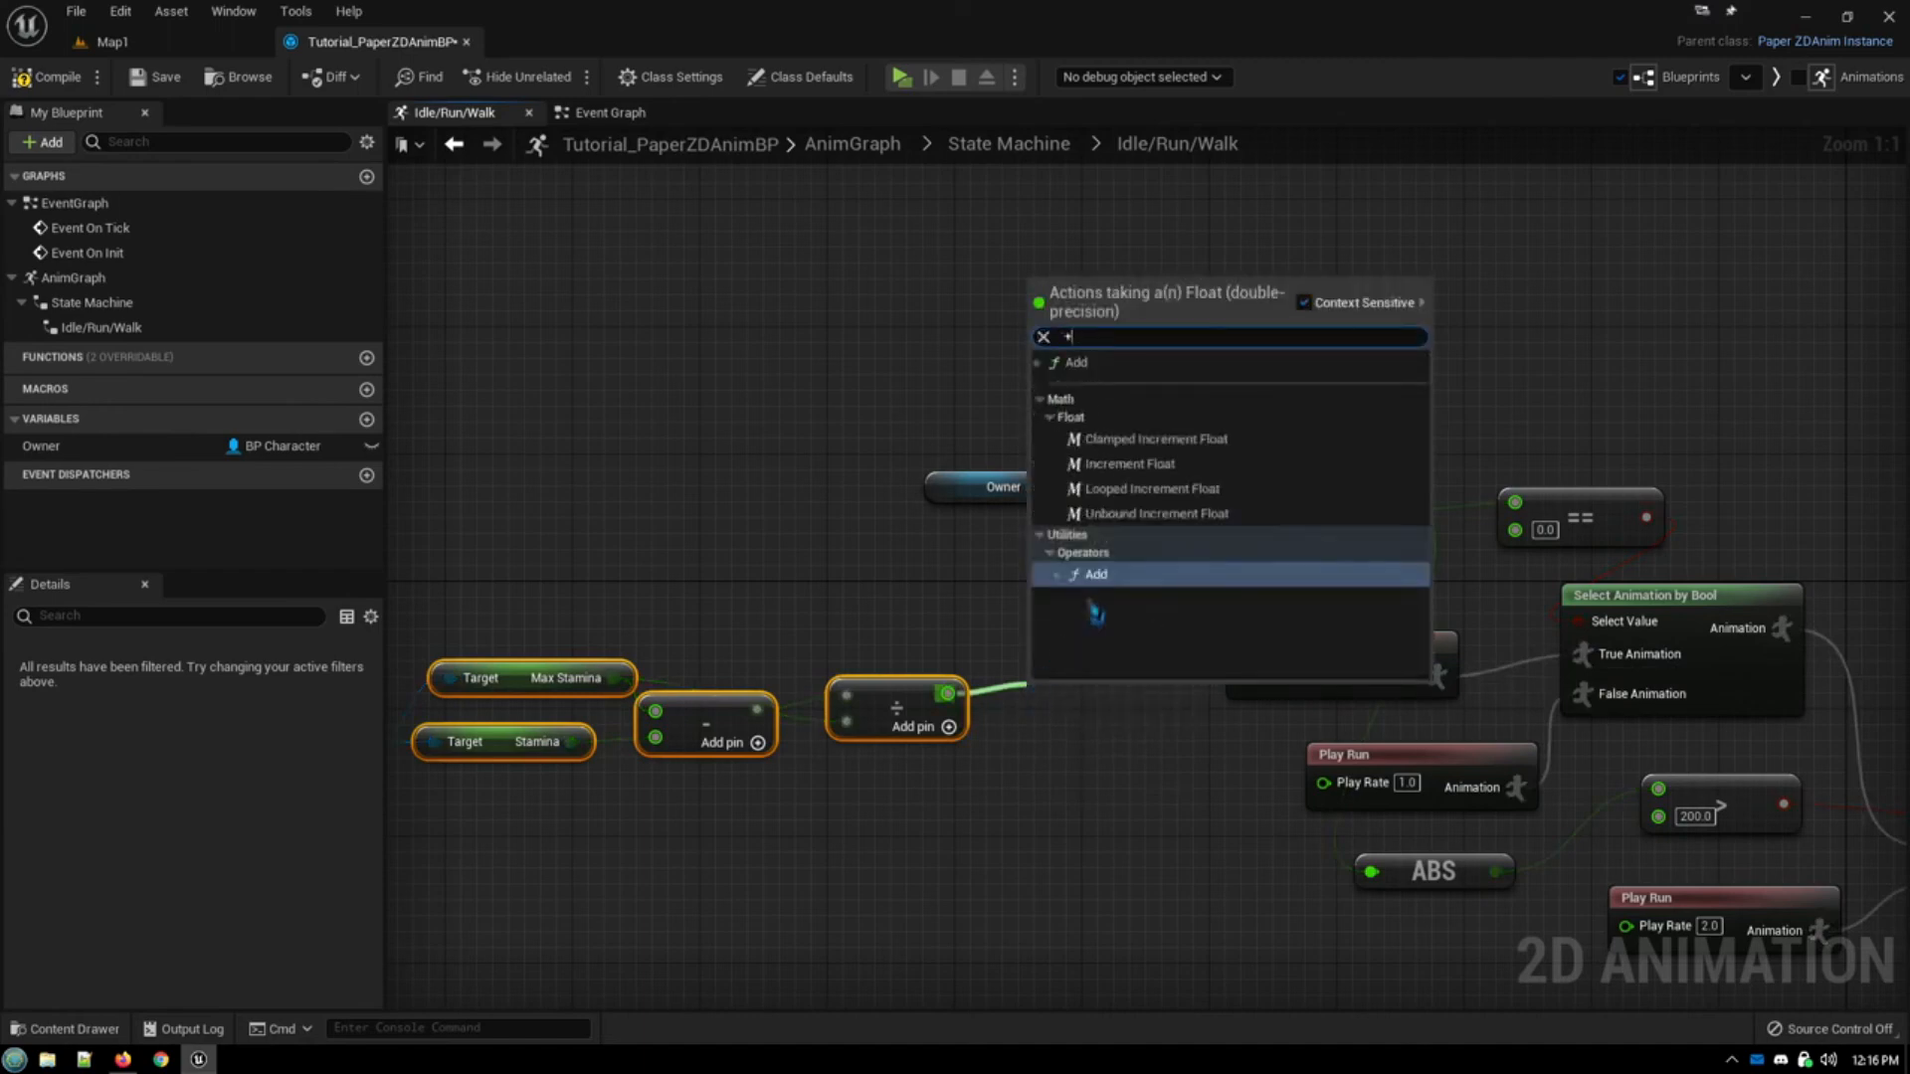
click(1094, 573)
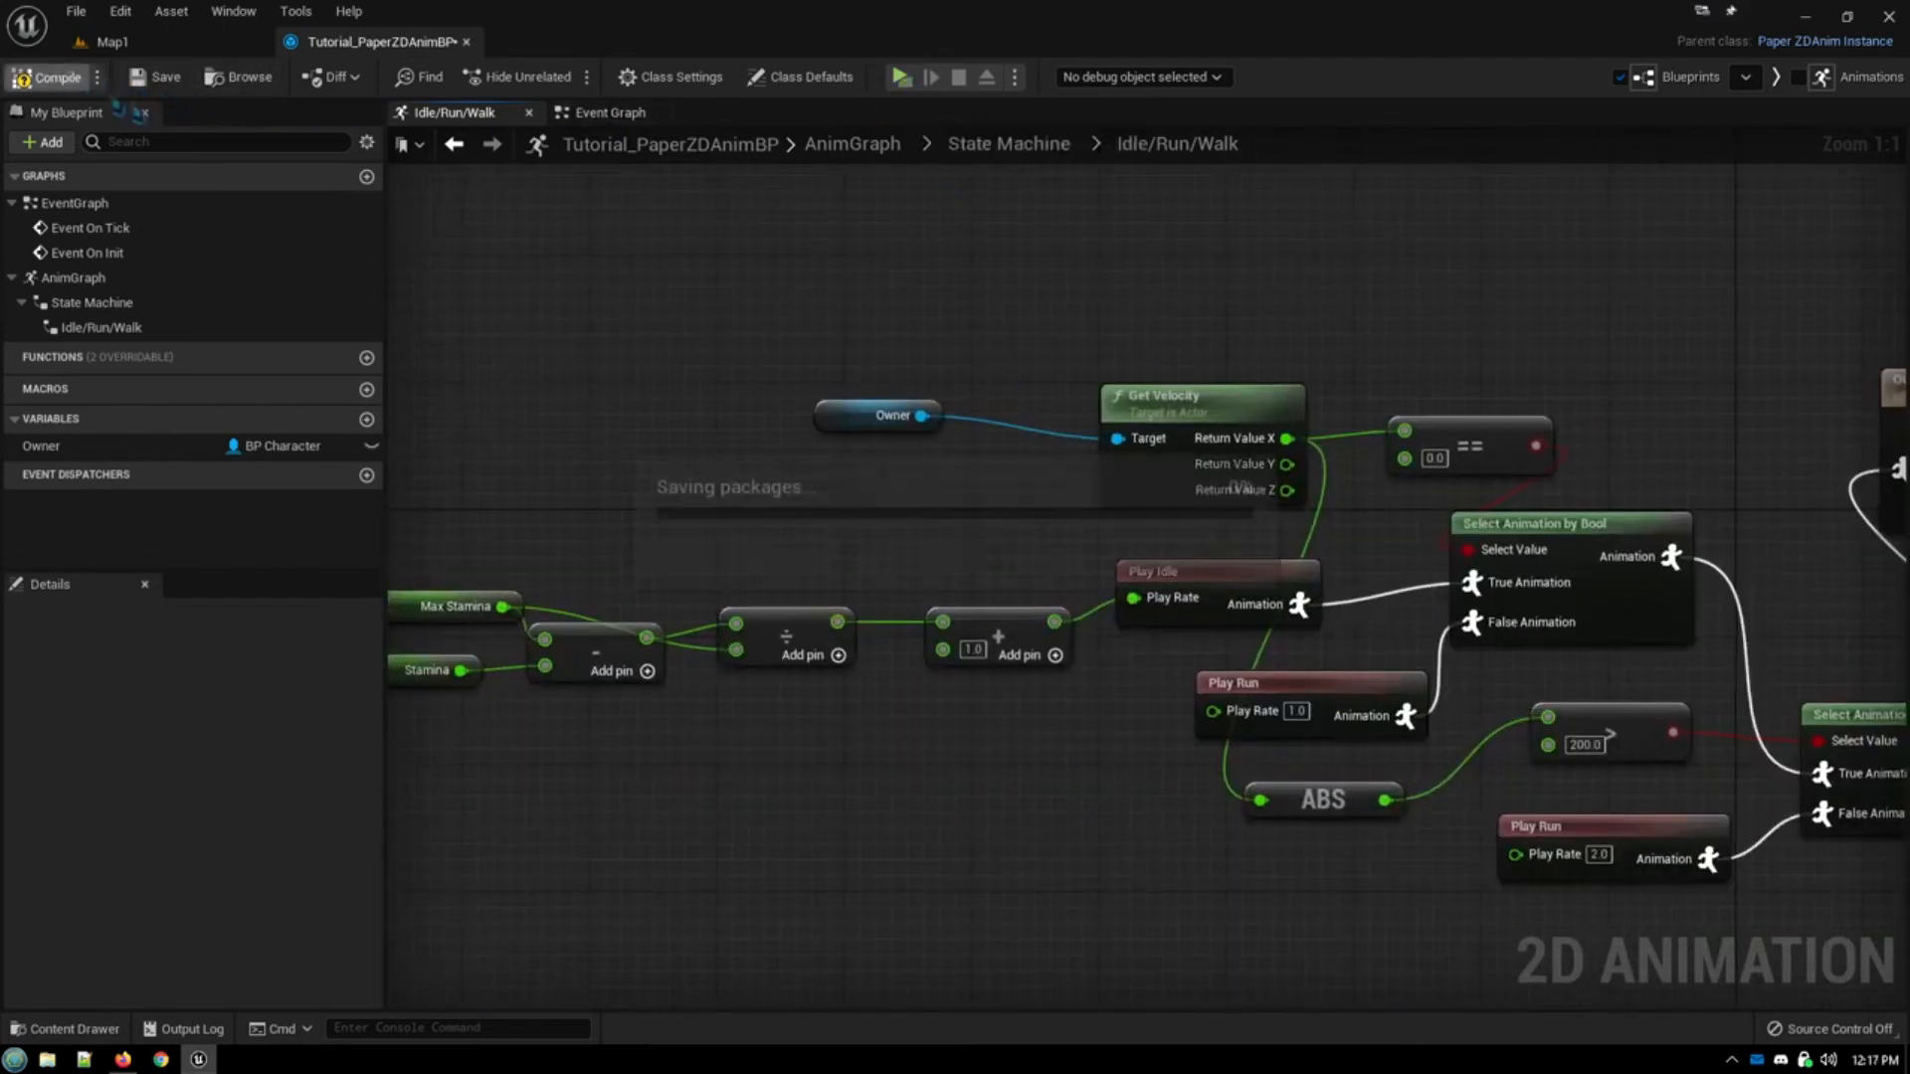
click(895, 77)
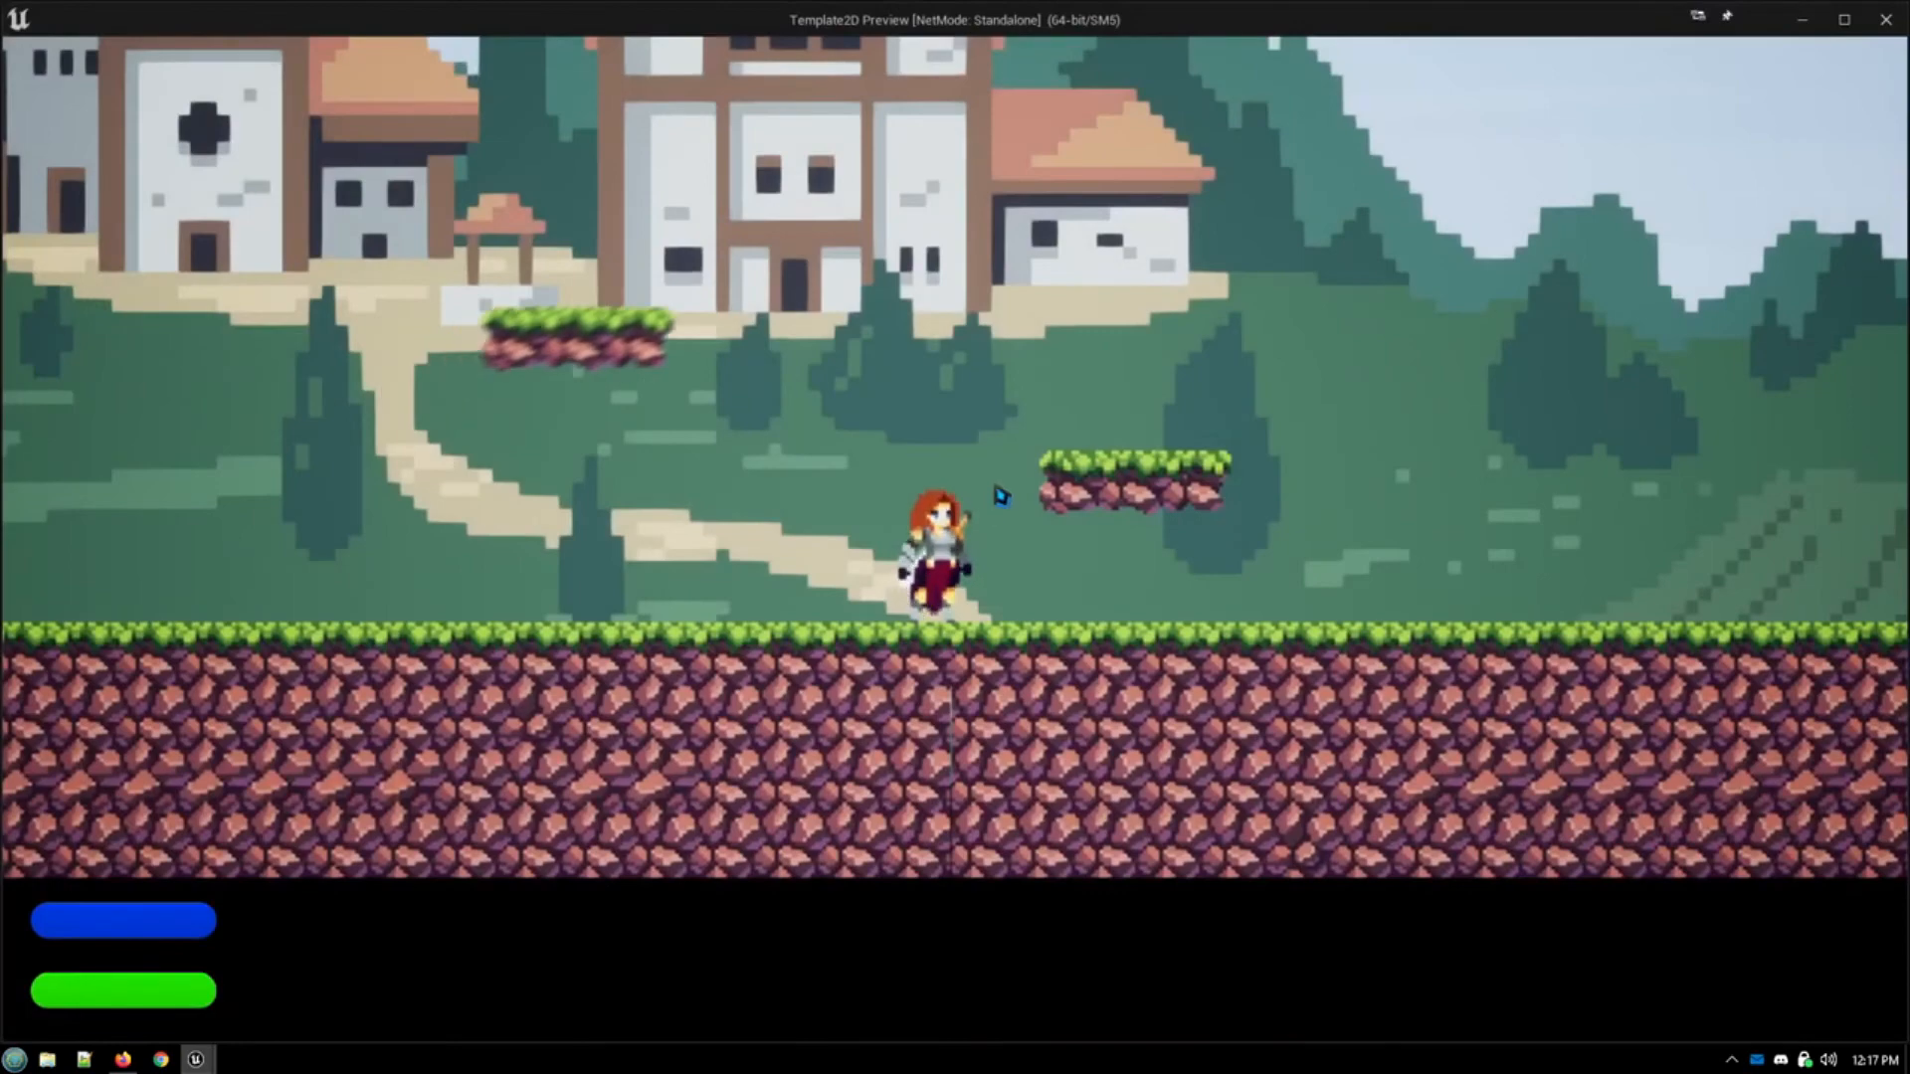